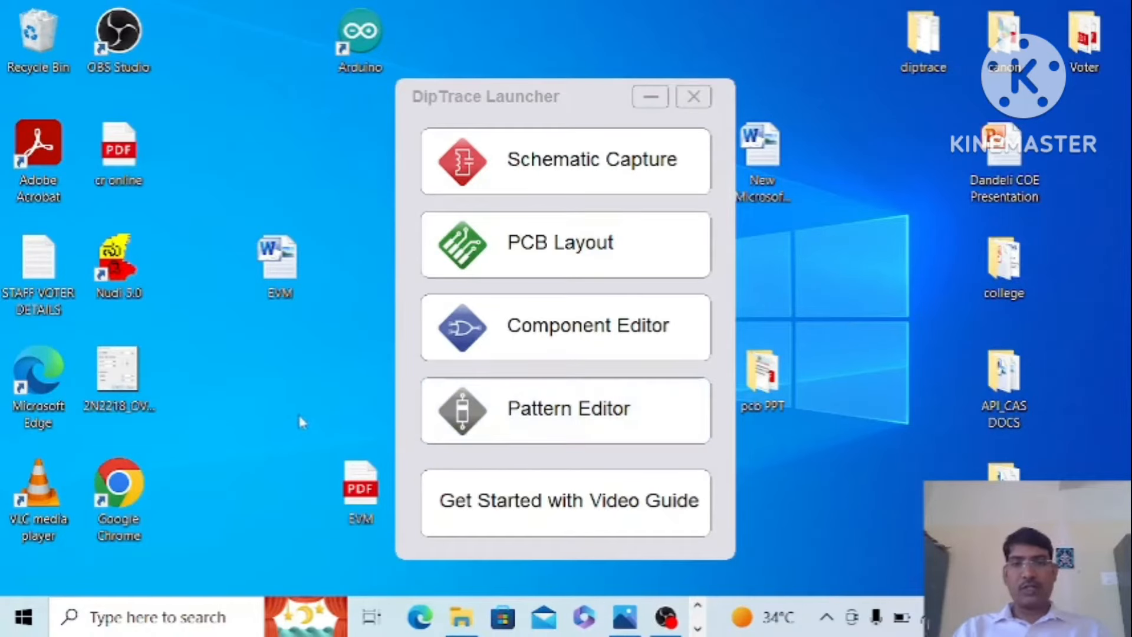
pyautogui.moveTo(242, 396)
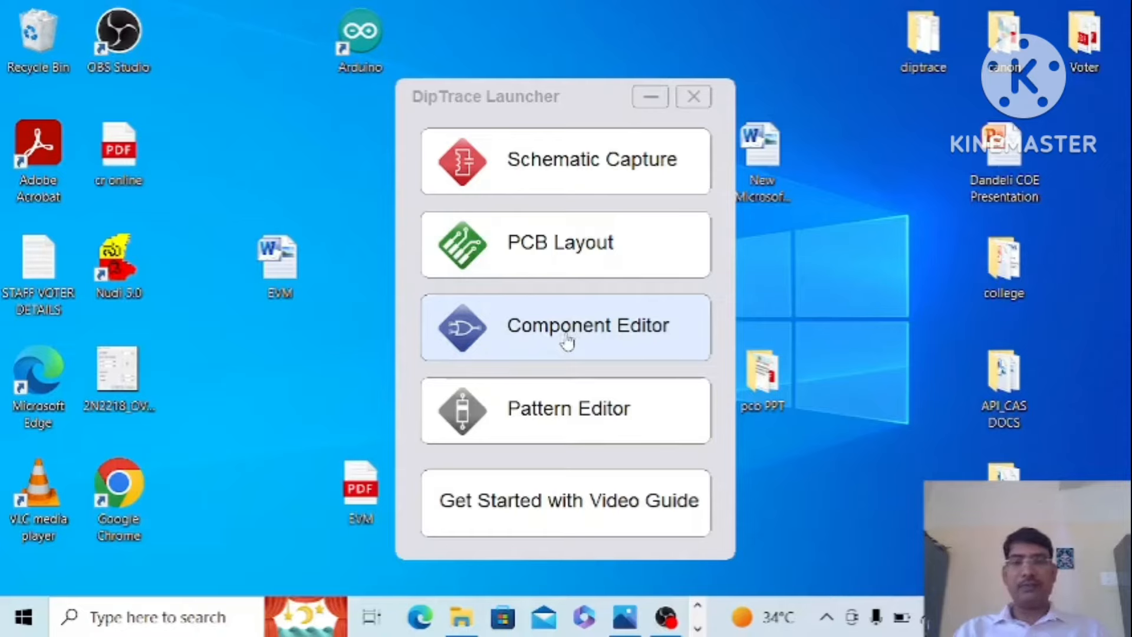
pyautogui.moveTo(582, 338)
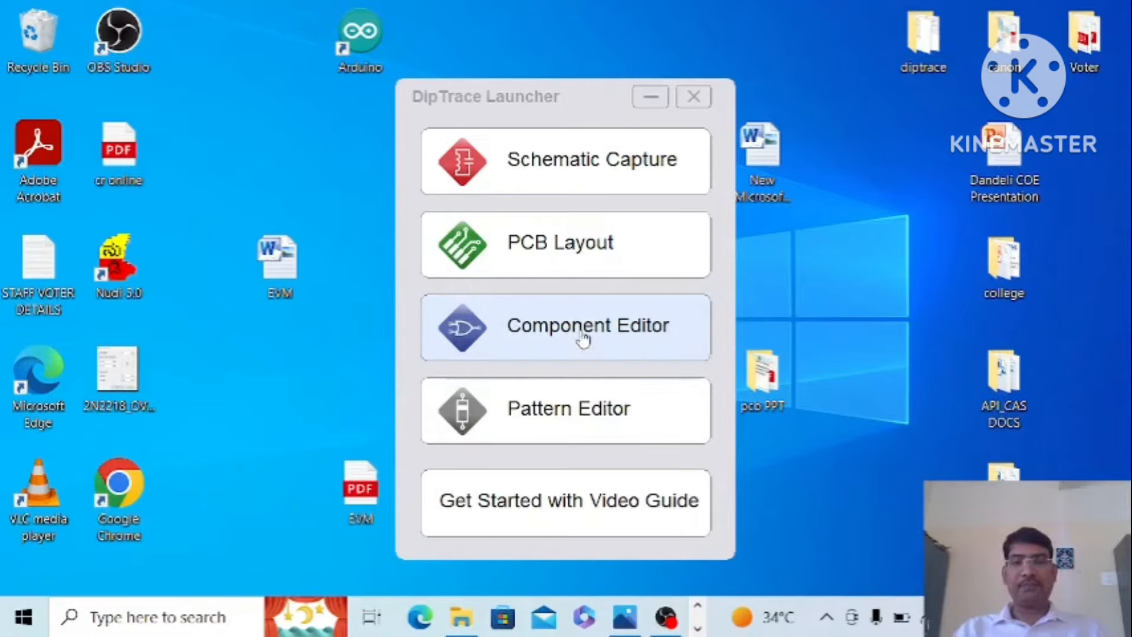
# - Launch the Component Editor from the DipTrace Launcher
pyautogui.click(565, 326)
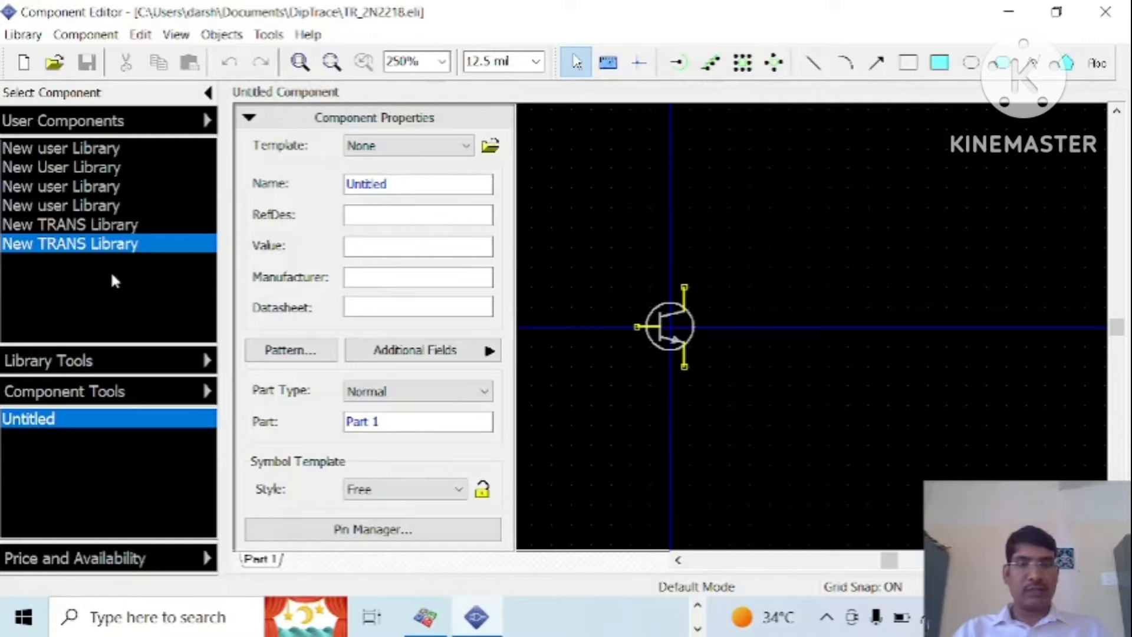
pyautogui.moveTo(132, 299)
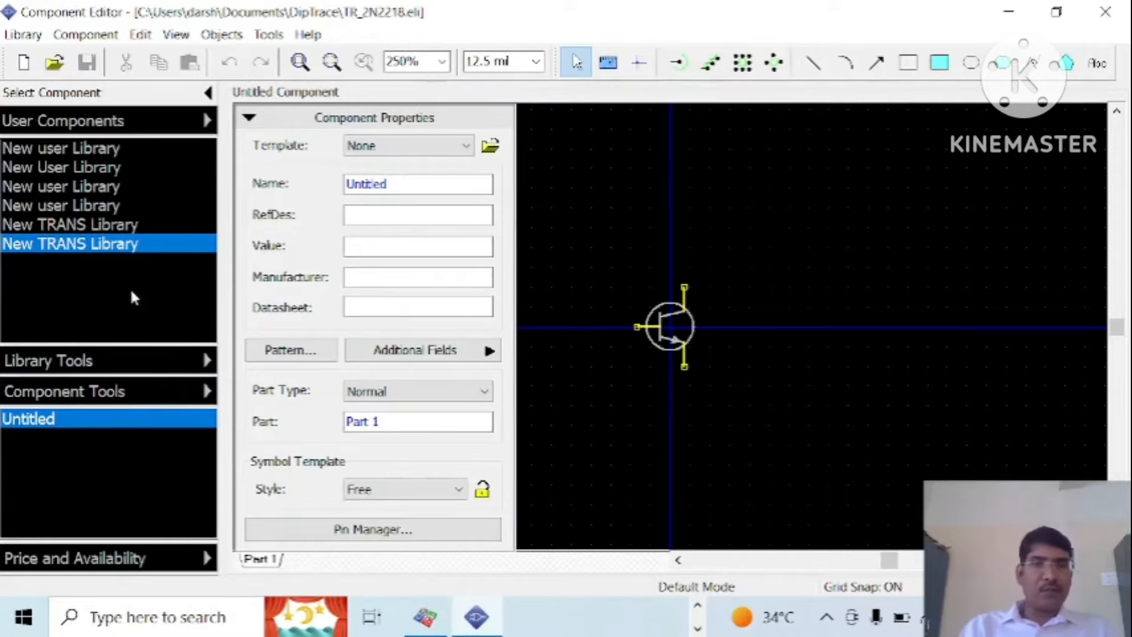
pyautogui.moveTo(139, 109)
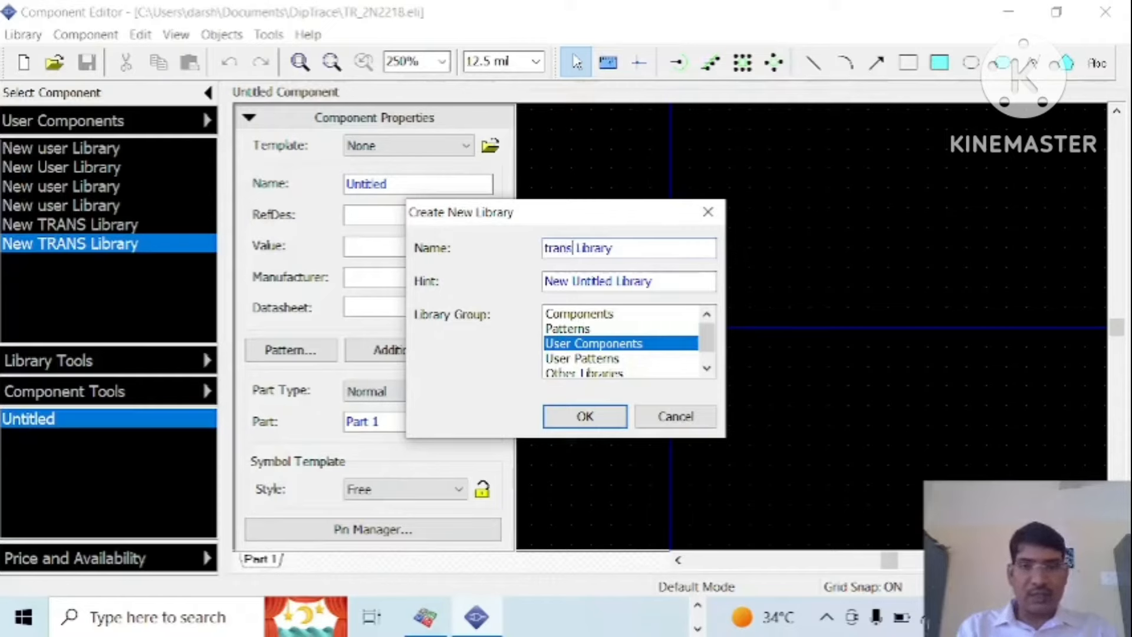
# - Create the user library 'transistor Library' with hint 'transistor user Library'
pyautogui.write('istor')
pyautogui.click(630, 280)
pyautogui.write('rta')
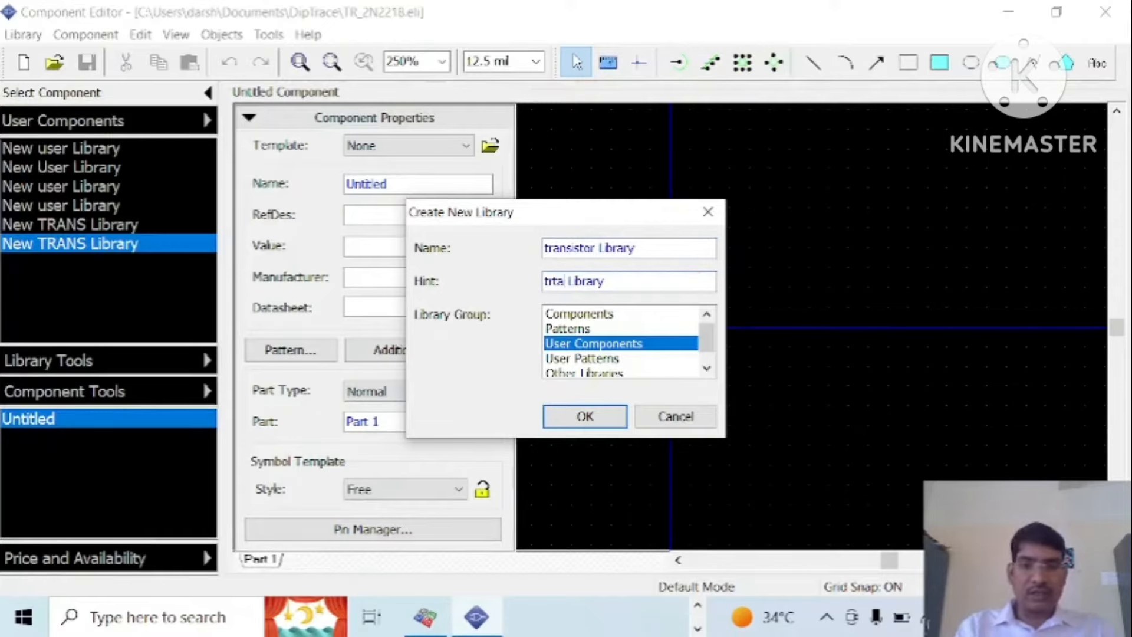
pyautogui.press('Backspace')
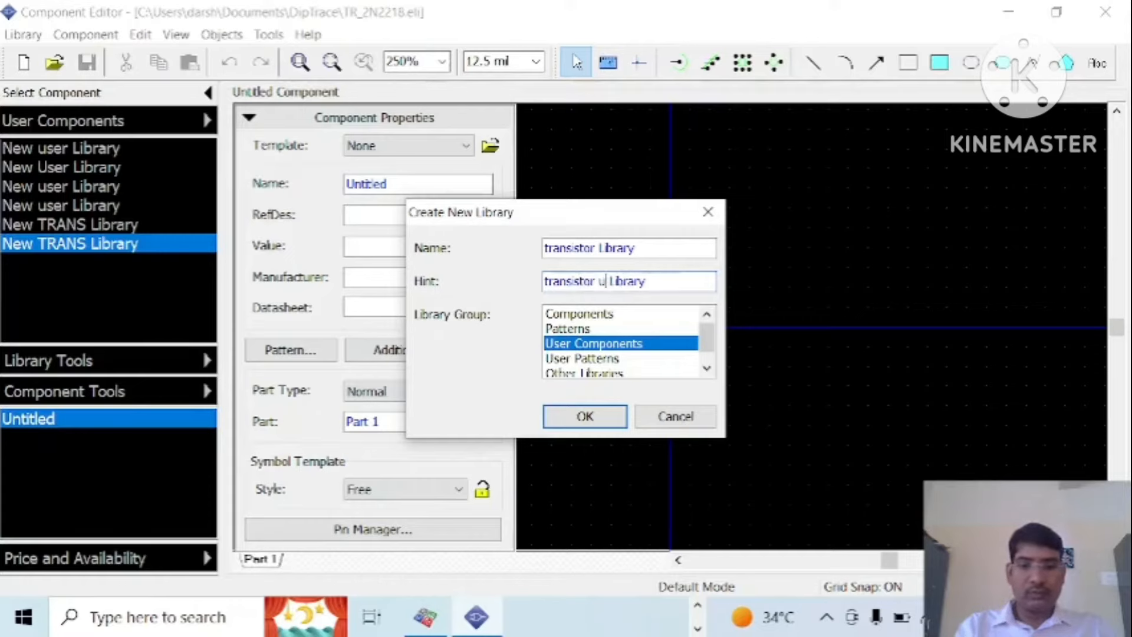
pyautogui.write('ser')
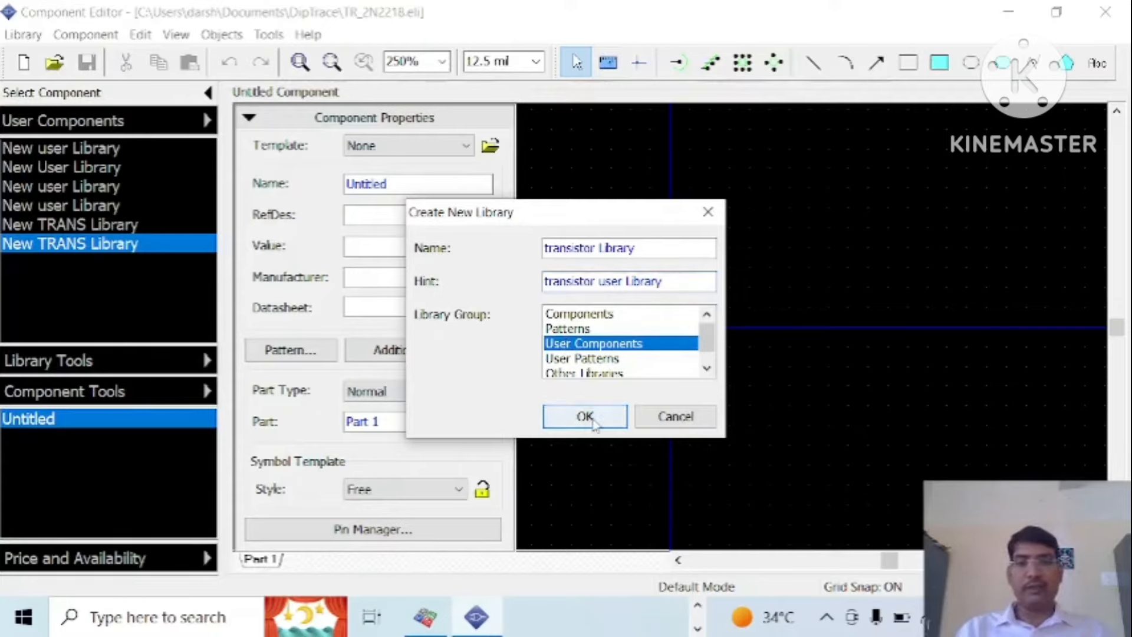
pyautogui.click(584, 416)
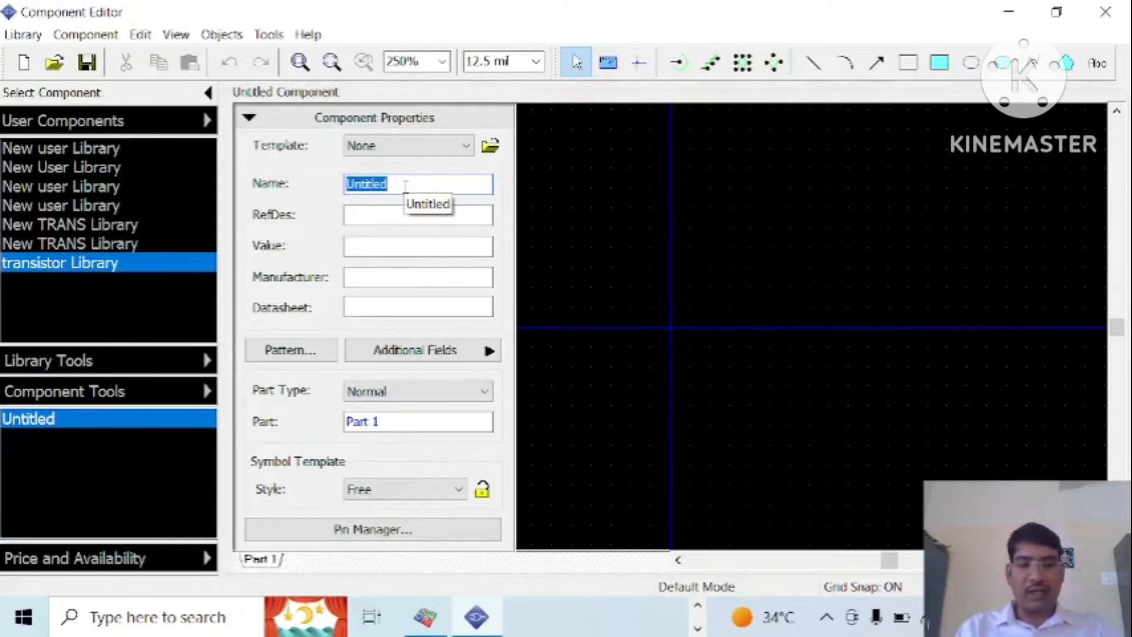
# - Name the new component TRAN_2N2218 in Component Properties
pyautogui.write('2')
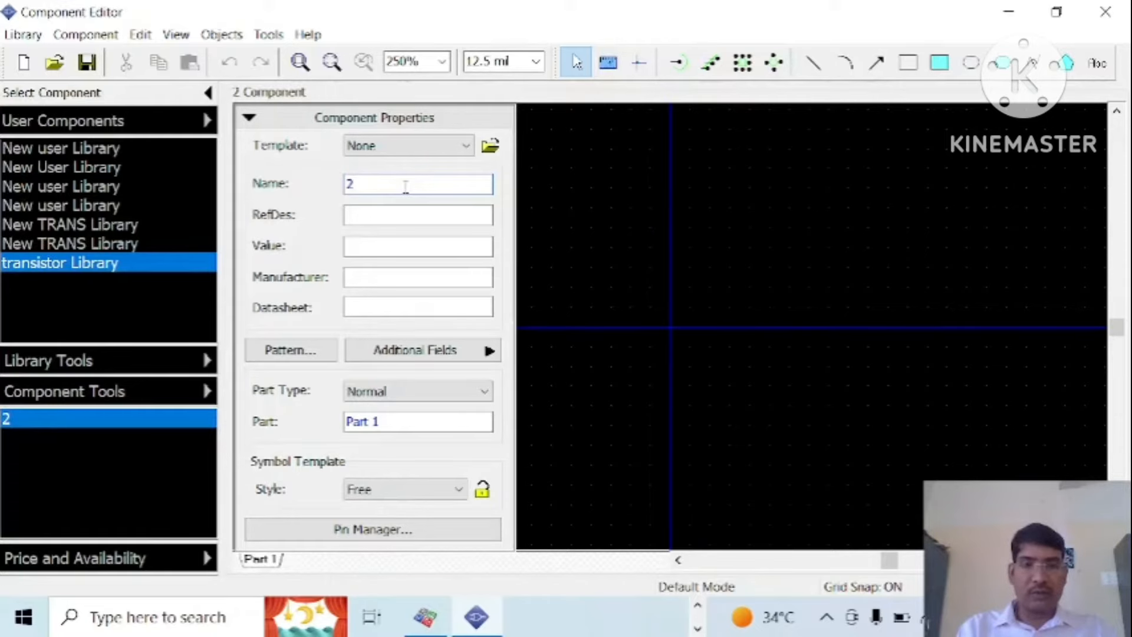
pyautogui.write('N')
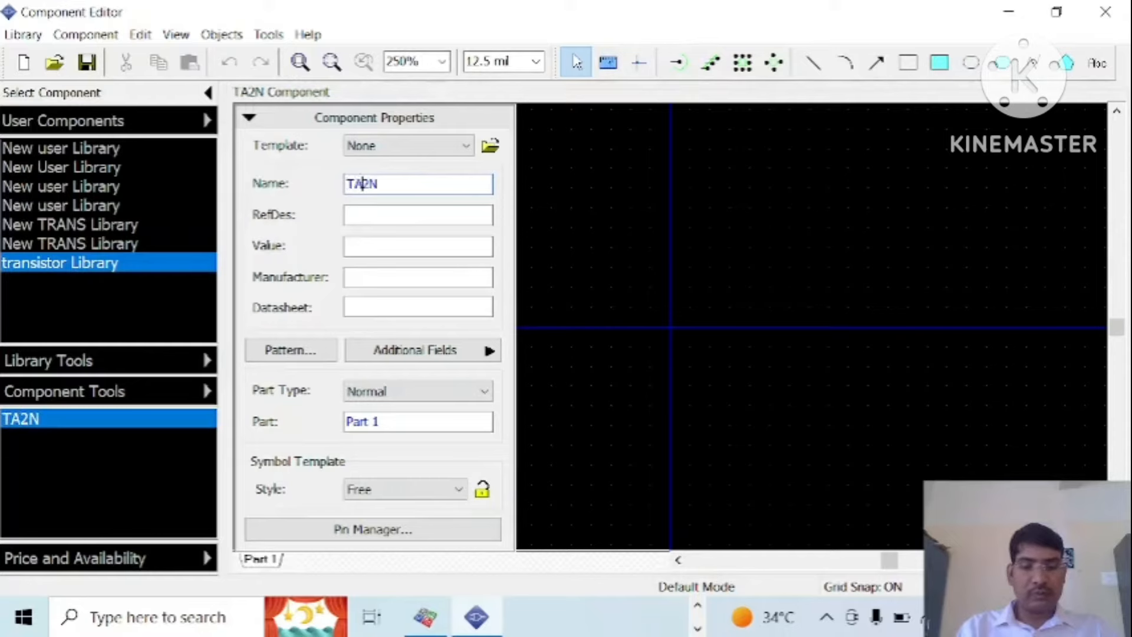
pyautogui.press('Backspace')
pyautogui.write('R')
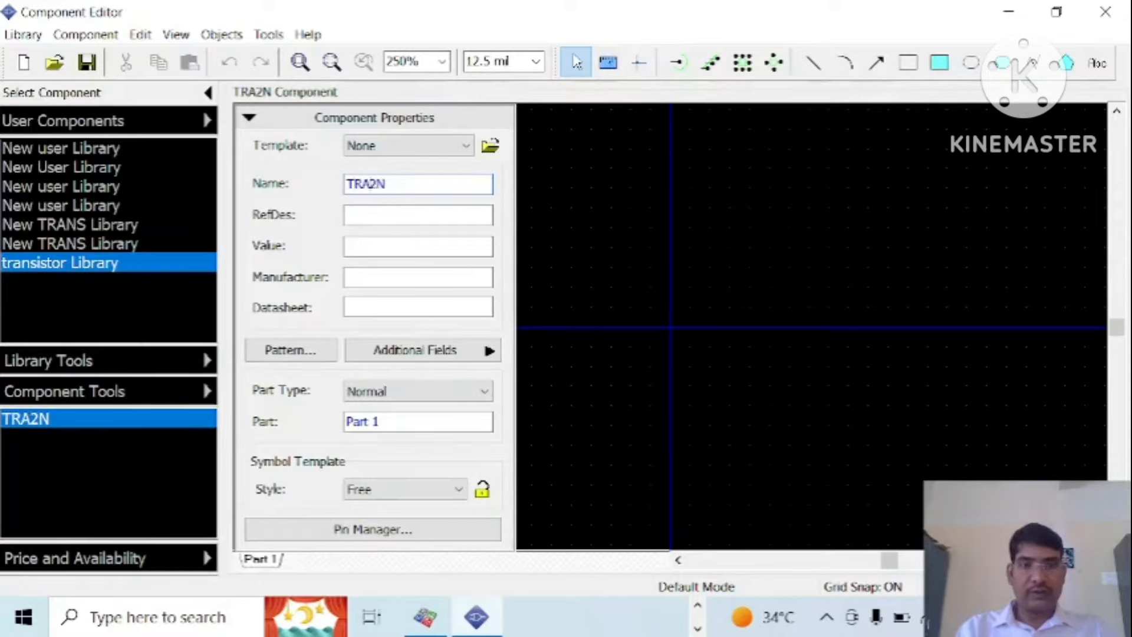
pyautogui.write('TRAN_2N')
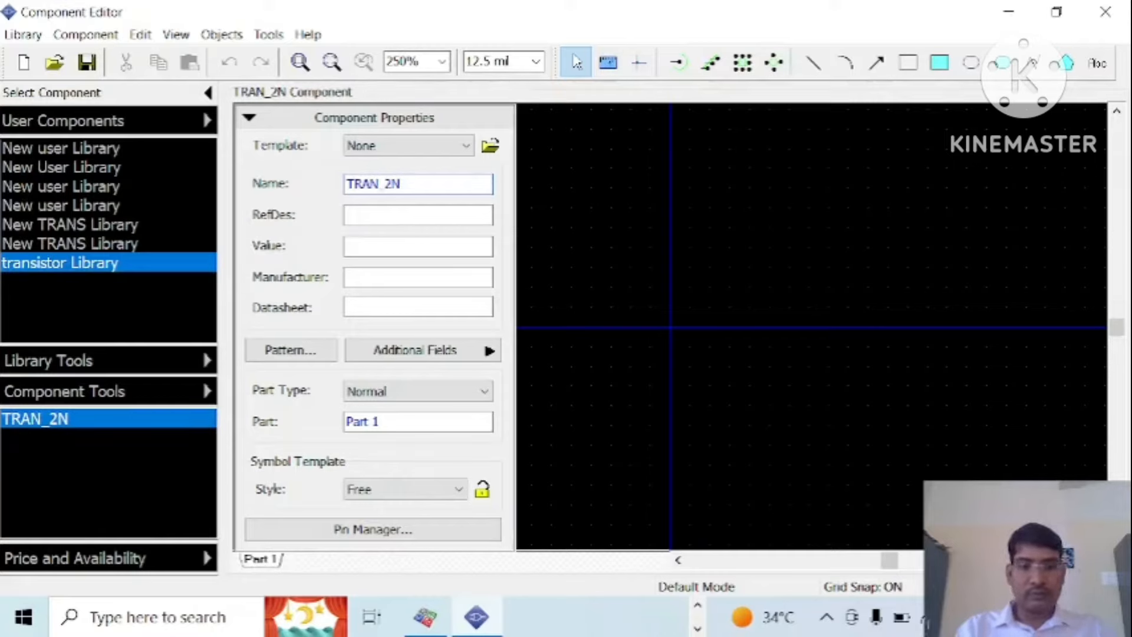
pyautogui.write('2218')
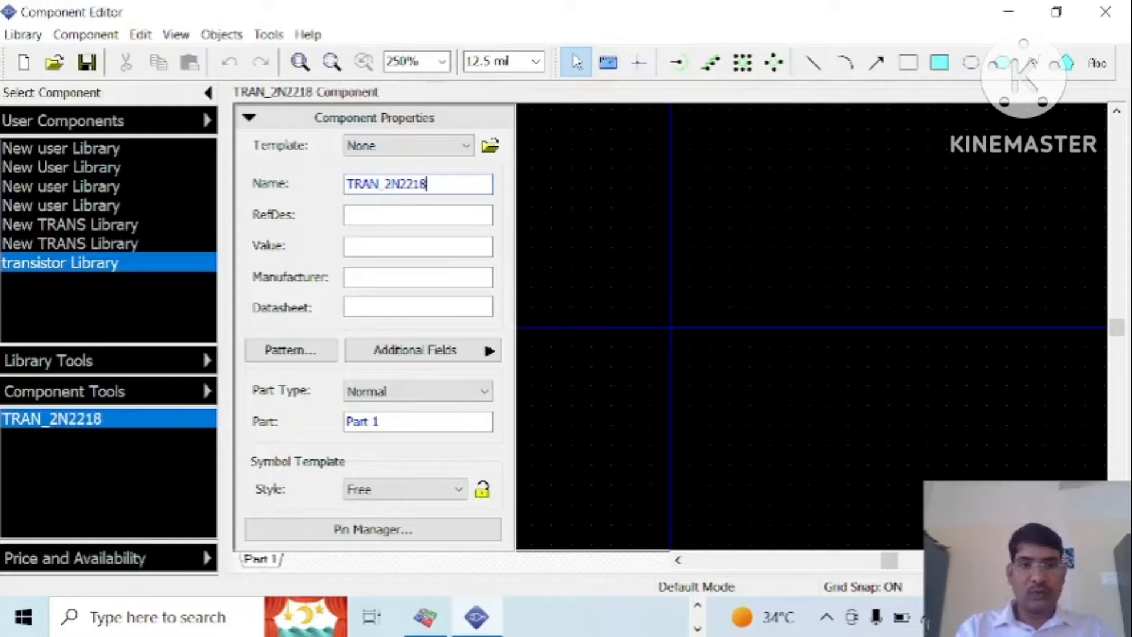
# - Set the reference designator to T and collapse the Component Properties panel
pyautogui.click(417, 214)
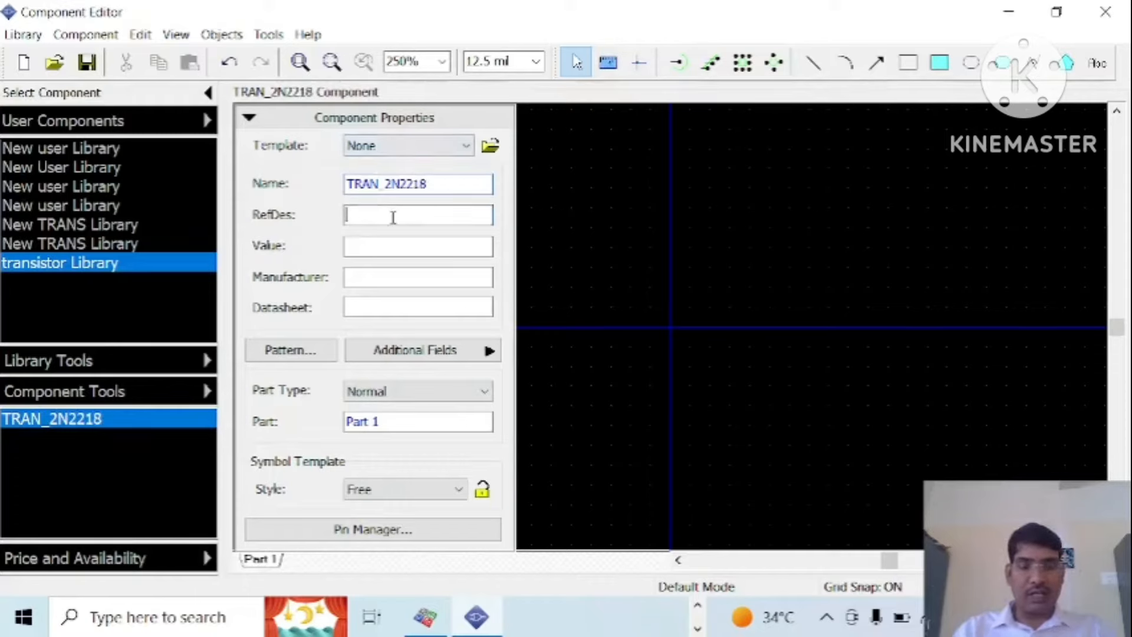
pyautogui.click(417, 215)
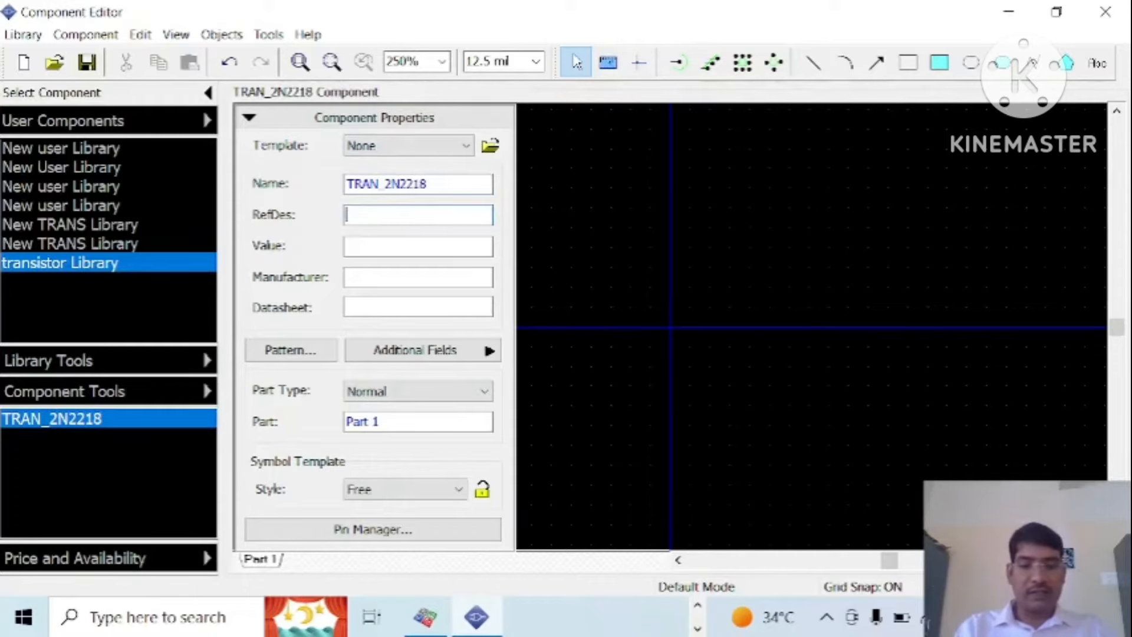
pyautogui.write('T')
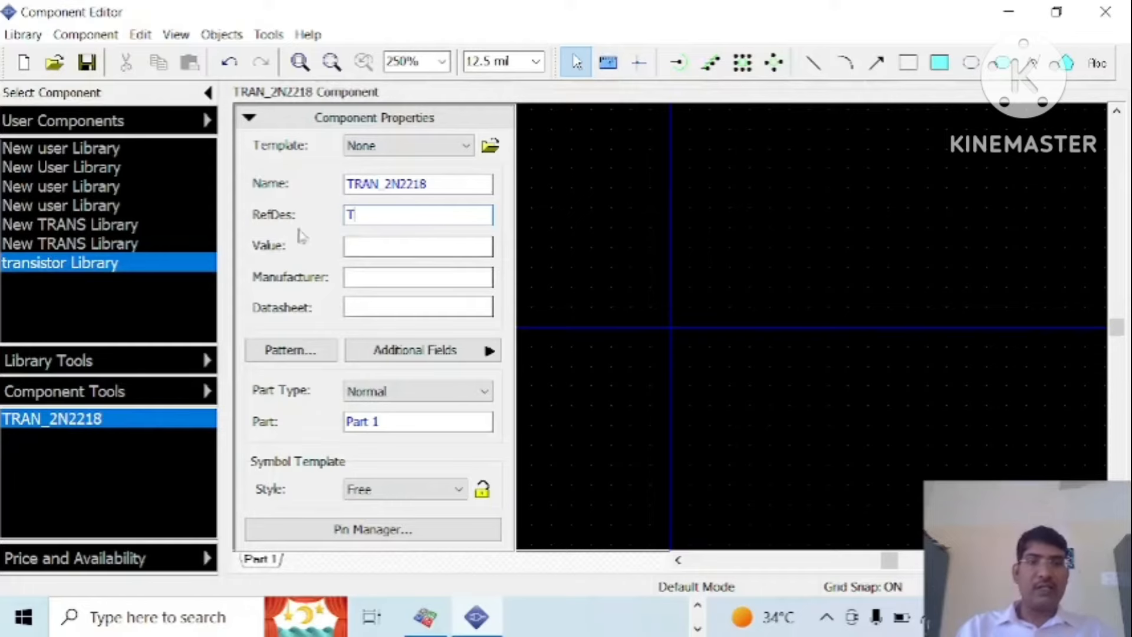
pyautogui.click(248, 116)
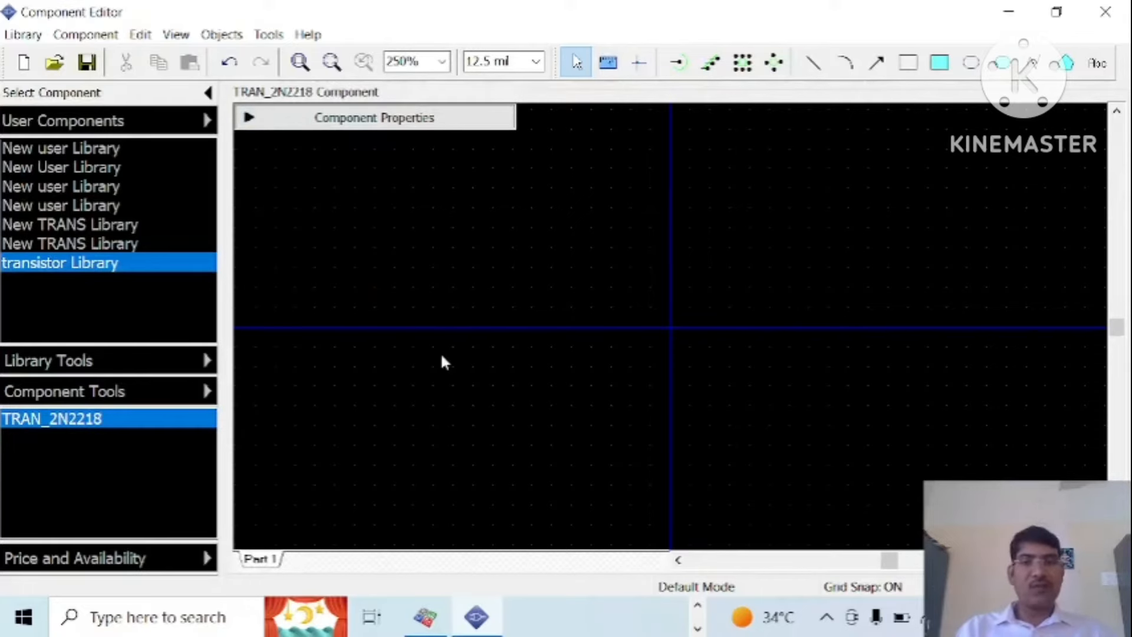
pyautogui.moveTo(637, 488)
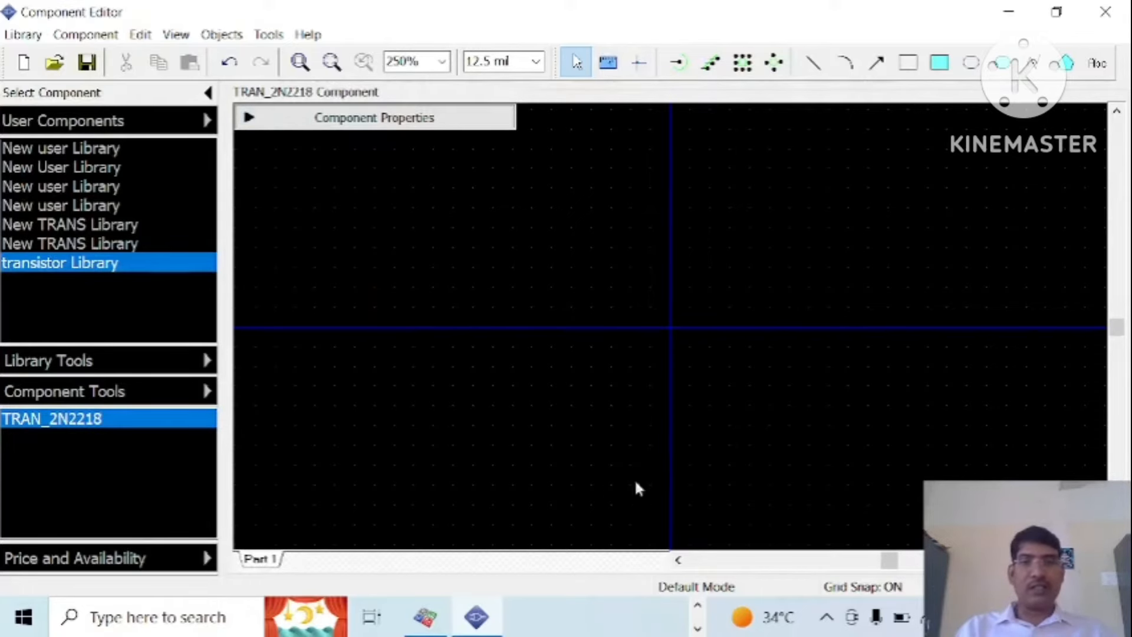
# - Place three pins on the TRAN_2N2218 symbol grid
pyautogui.click(677, 63)
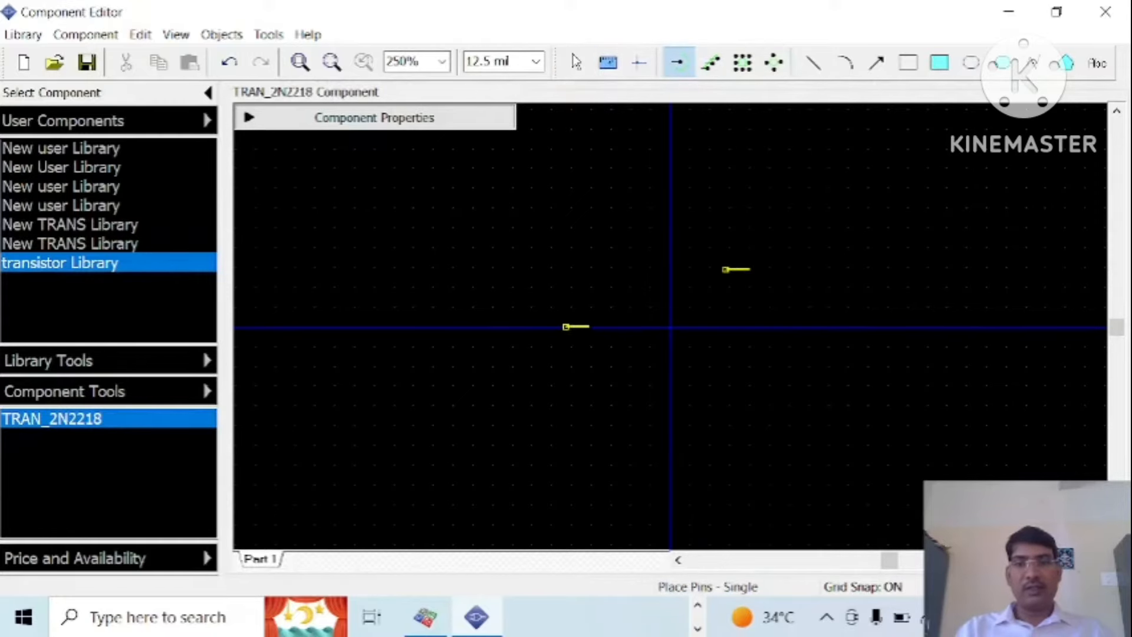
pyautogui.click(747, 387)
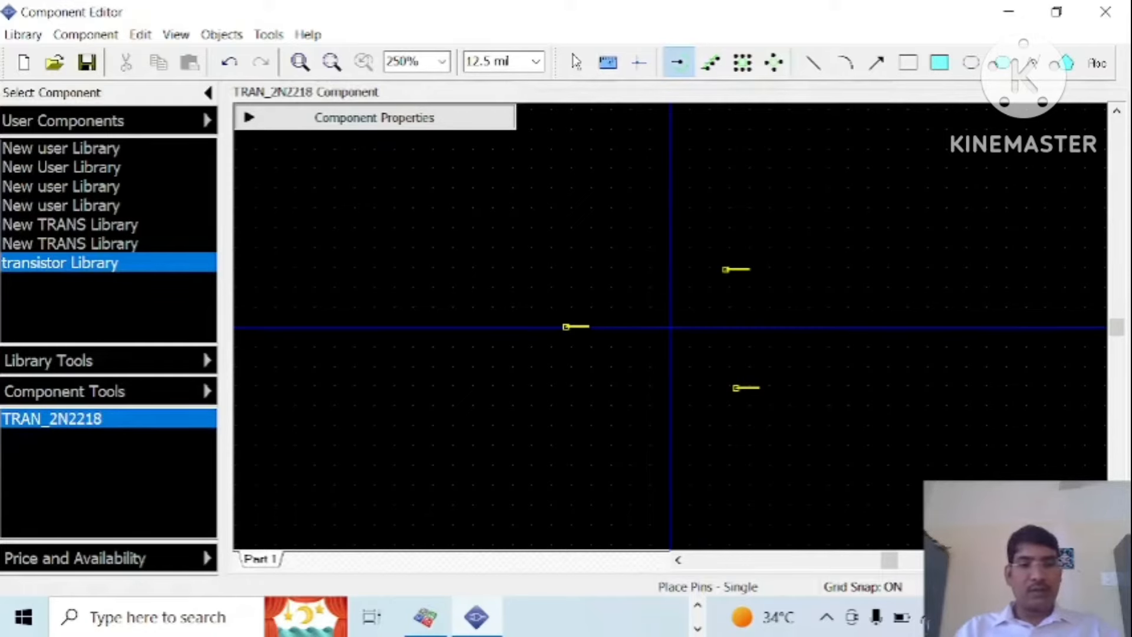
pyautogui.click(574, 62)
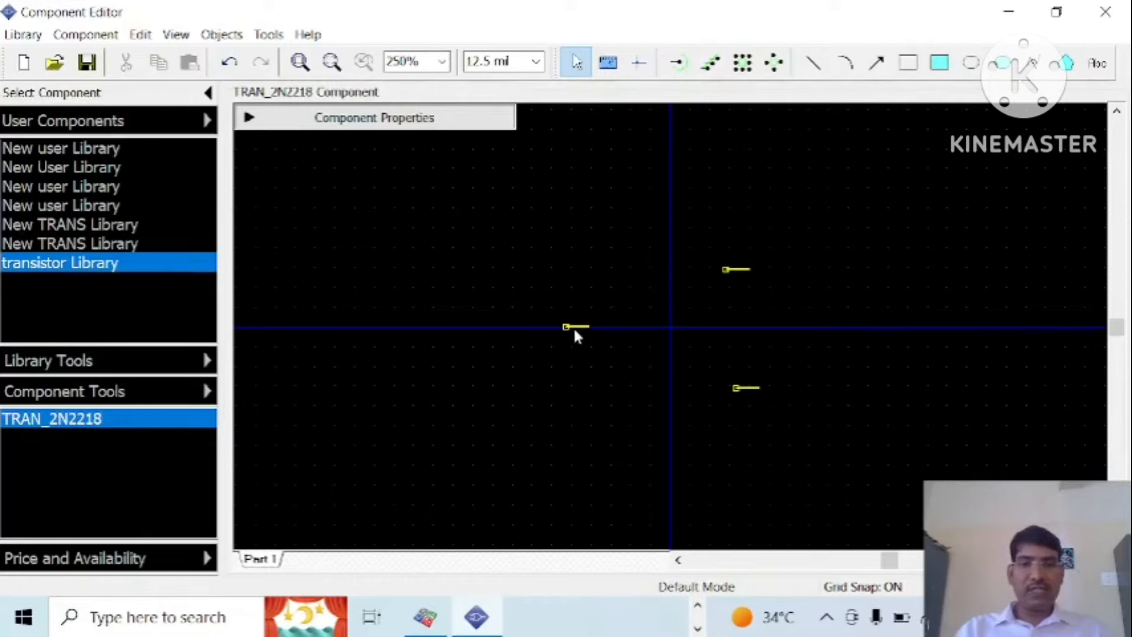
# - Bring up Pin Properties for the left pin and start editing its value
pyautogui.click(567, 327)
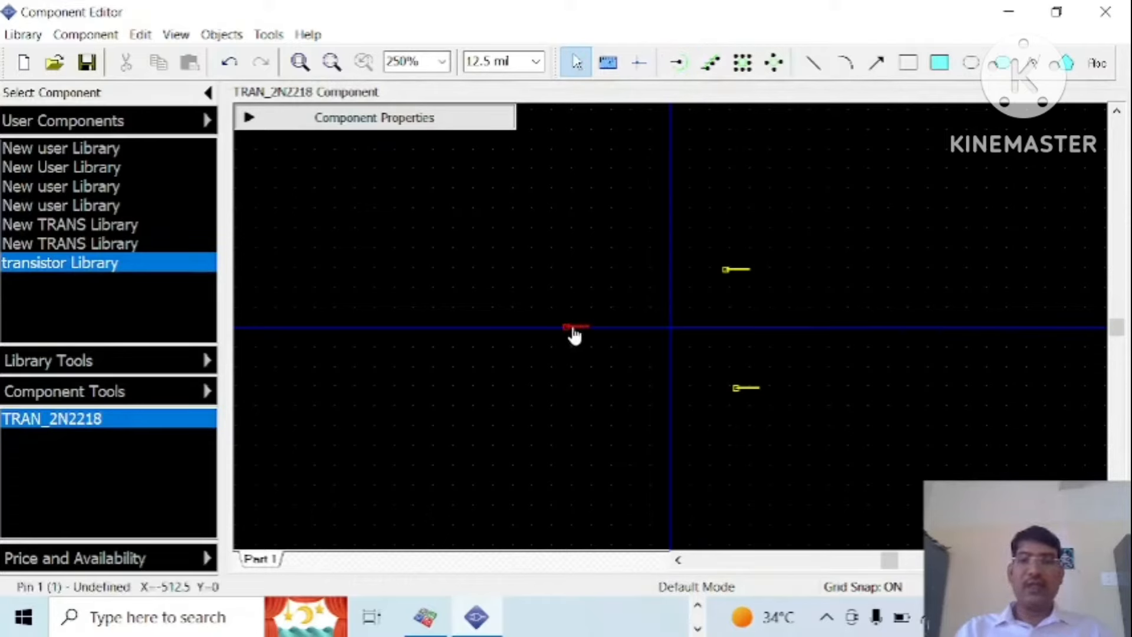
pyautogui.doubleClick(574, 331)
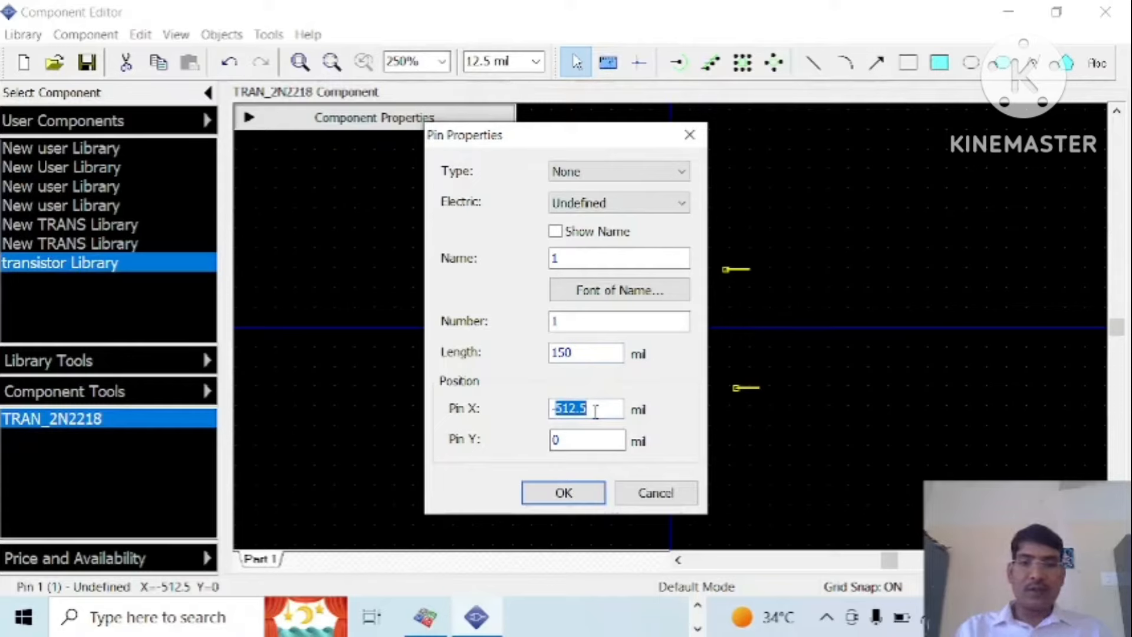
pyautogui.press('Backspace')
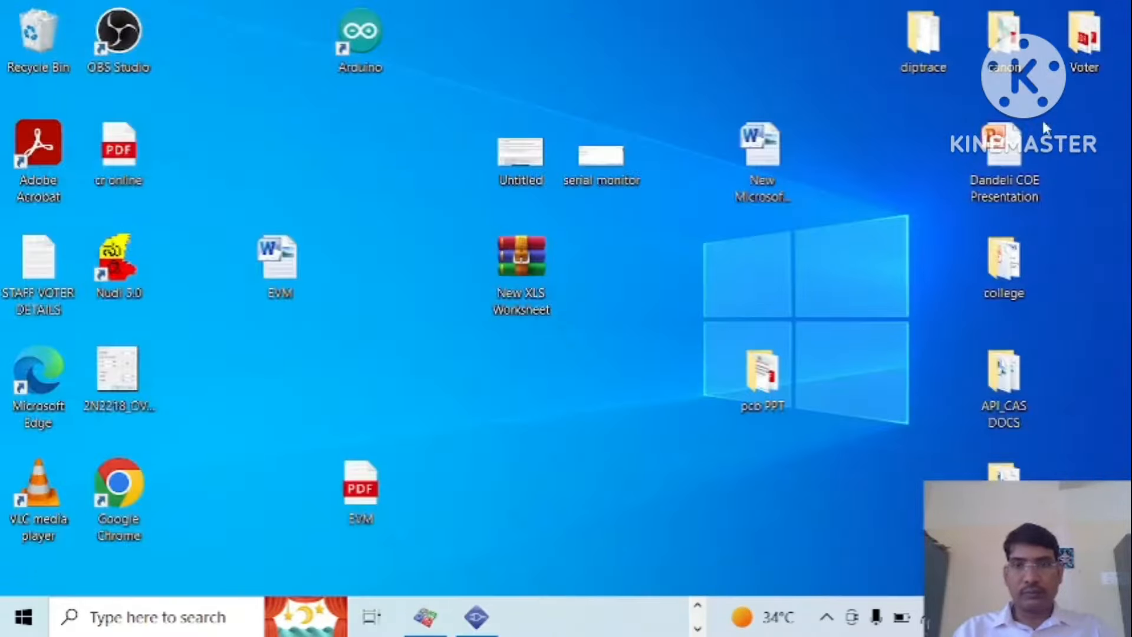
# - Open the desktop diptrace folder maximized and view the 2N2218_lead reference image
pyautogui.click(762, 375)
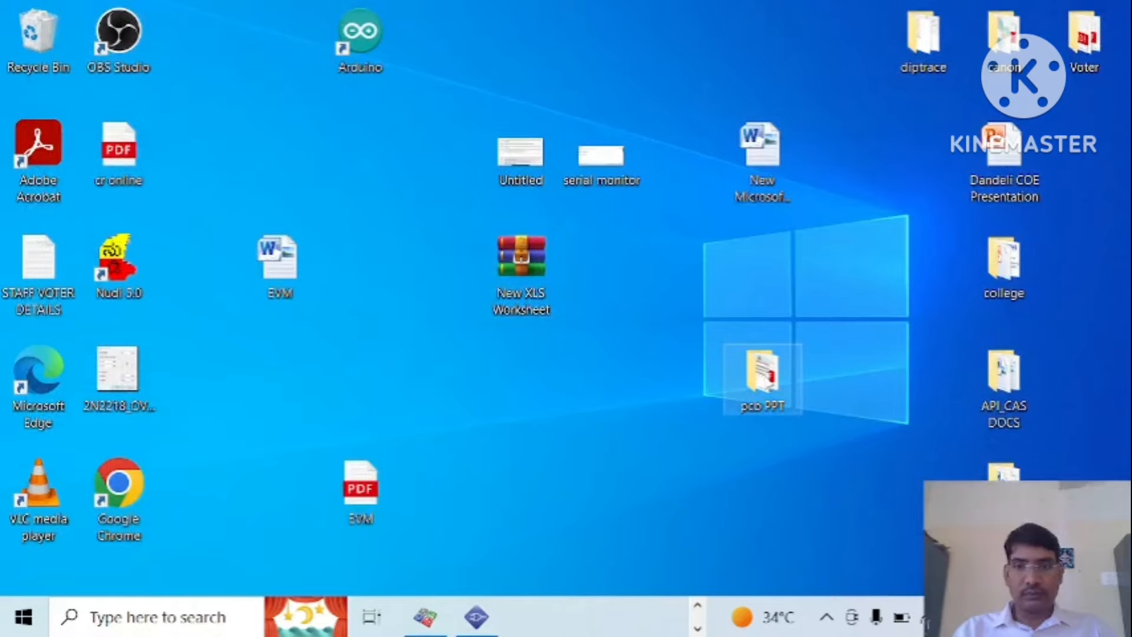
pyautogui.doubleClick(762, 374)
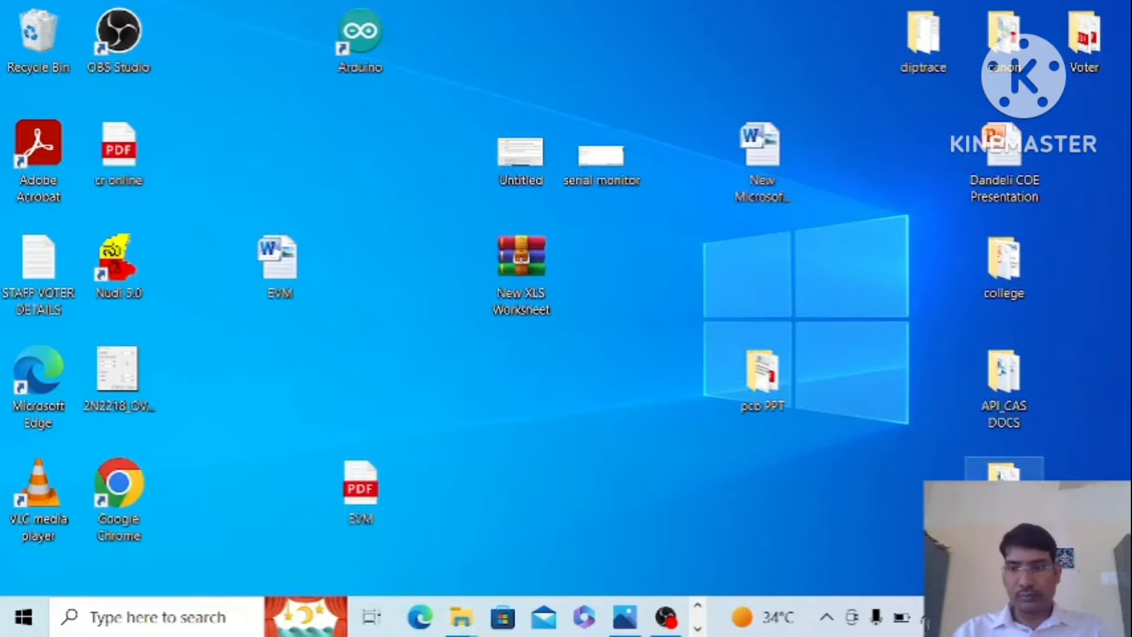
pyautogui.click(1003, 40)
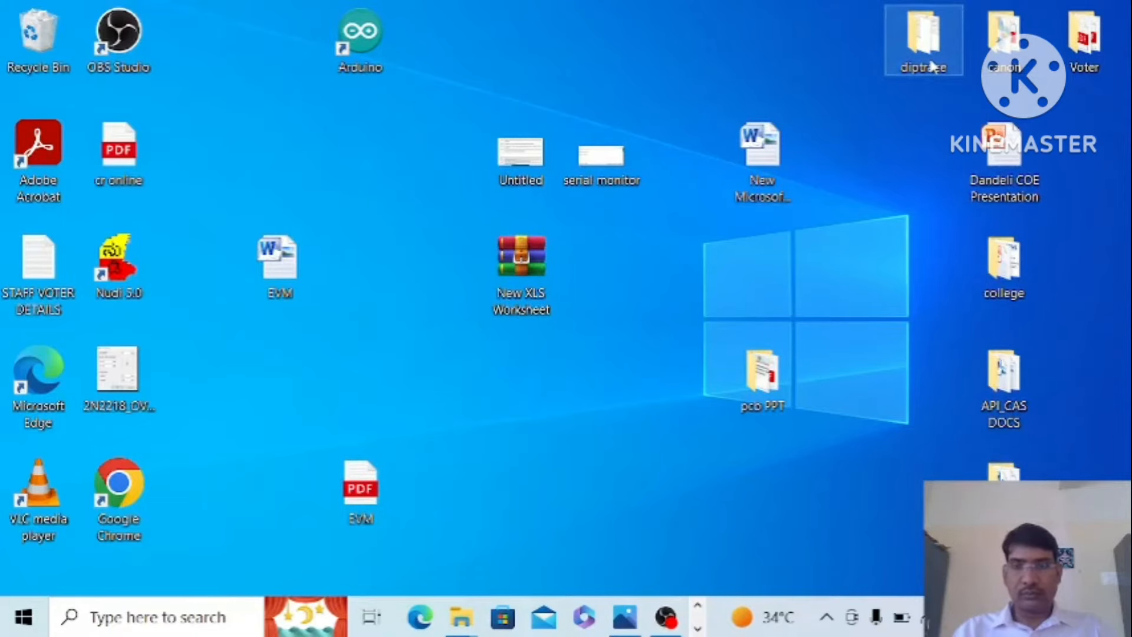
pyautogui.doubleClick(923, 33)
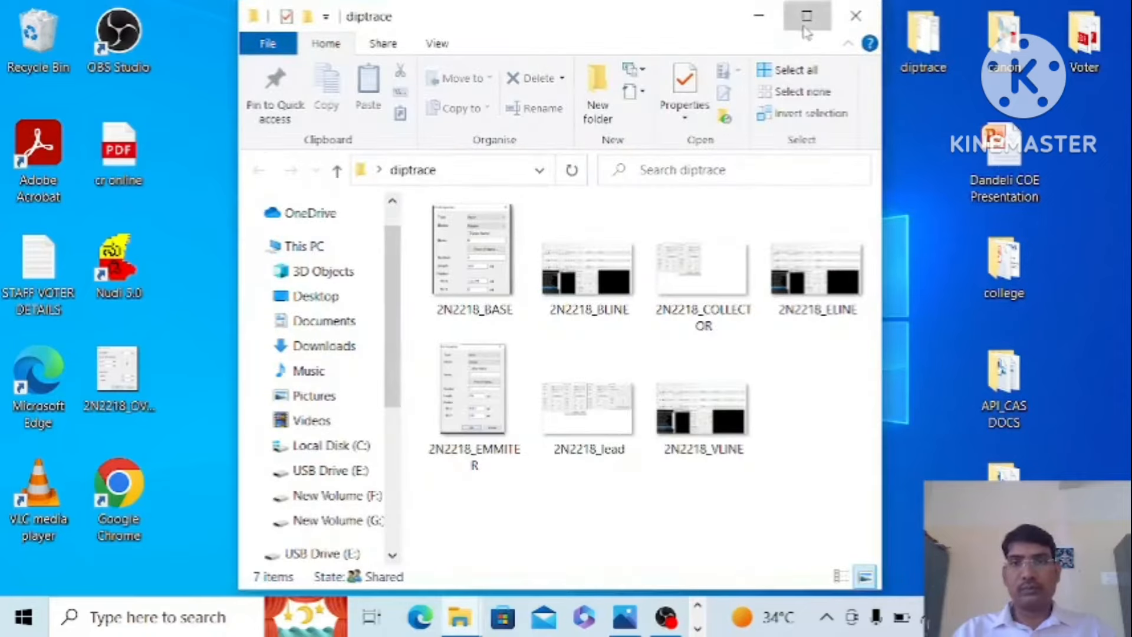
pyautogui.click(806, 15)
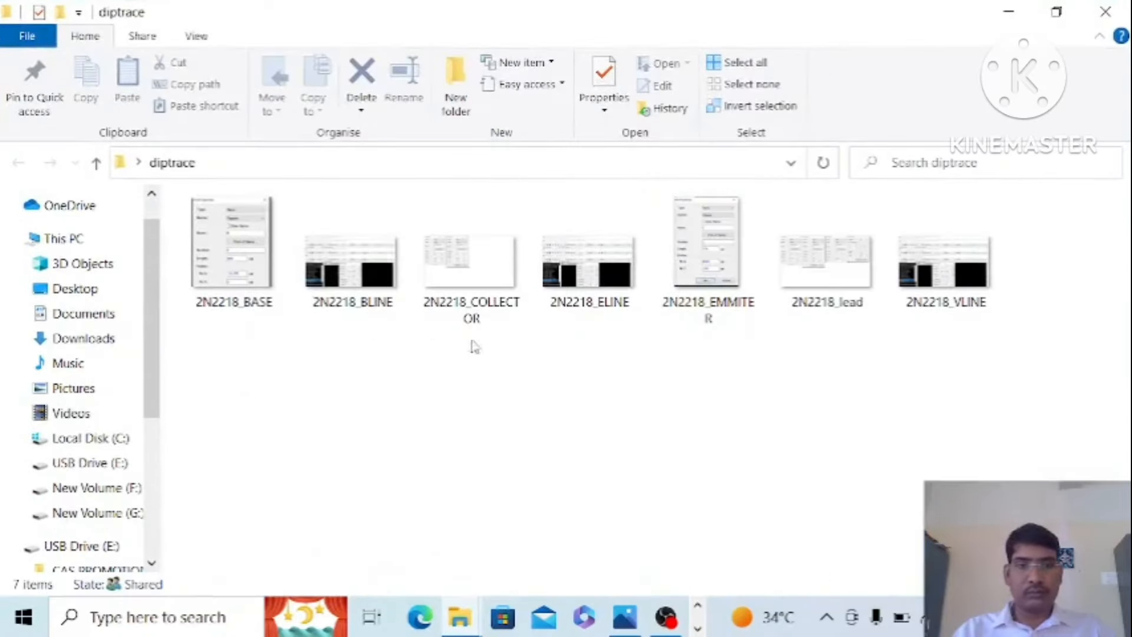
pyautogui.click(826, 260)
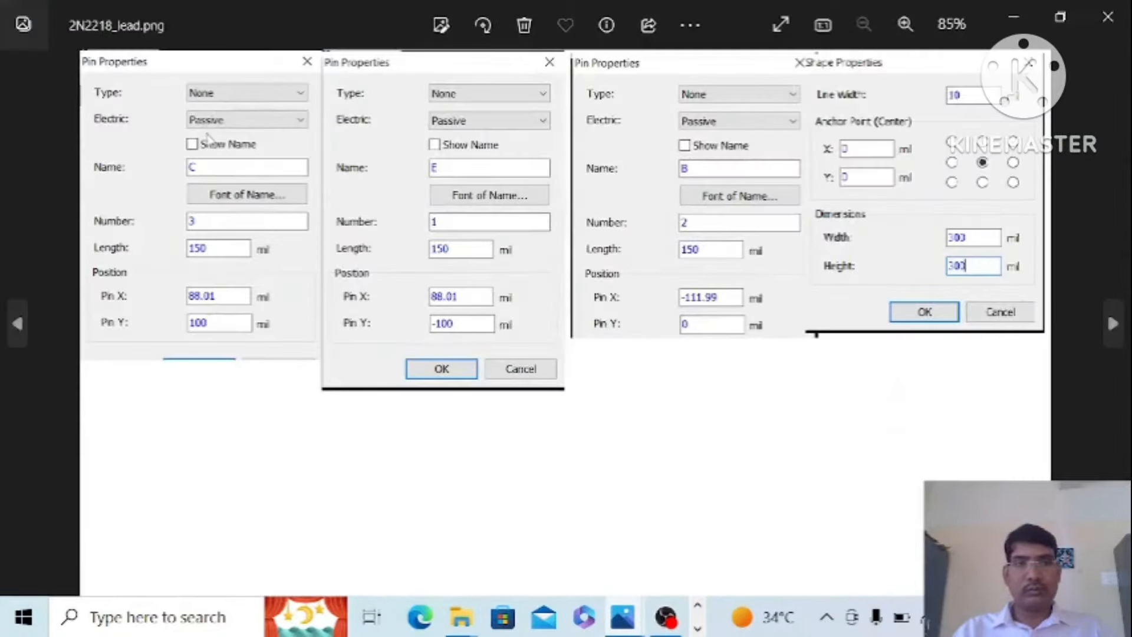
pyautogui.moveTo(728, 157)
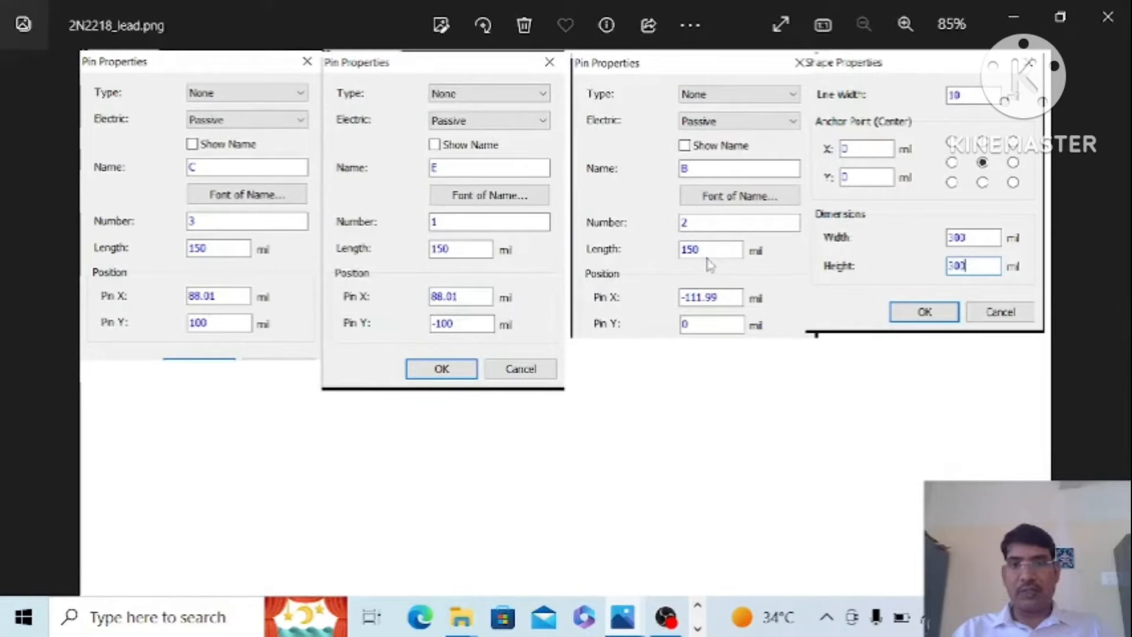
pyautogui.moveTo(621, 310)
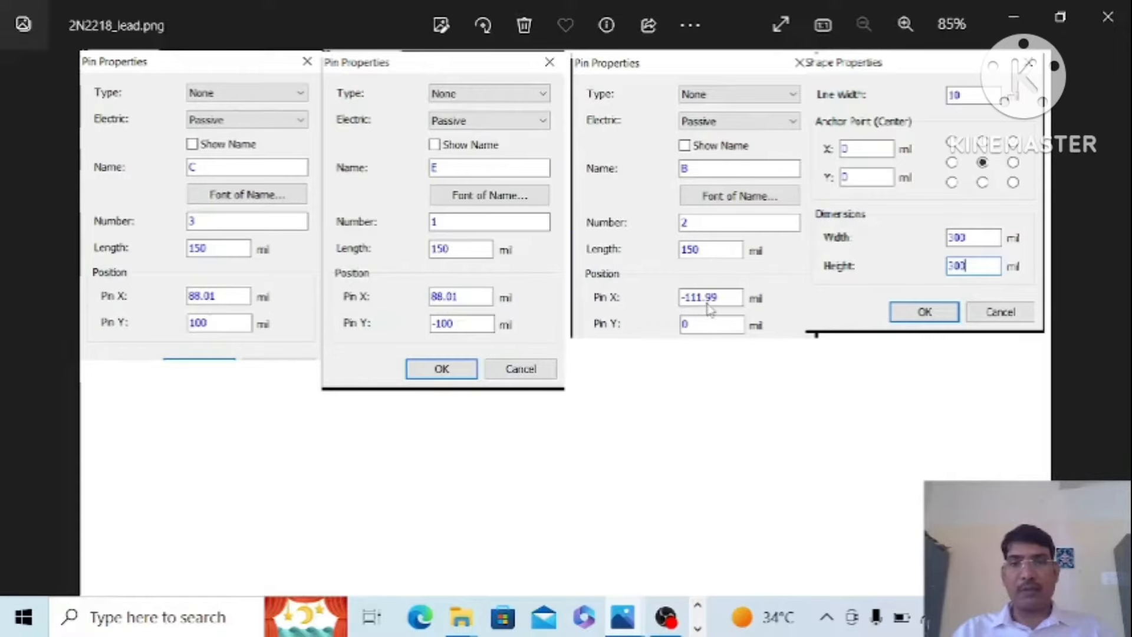
pyautogui.press('alt+tab')
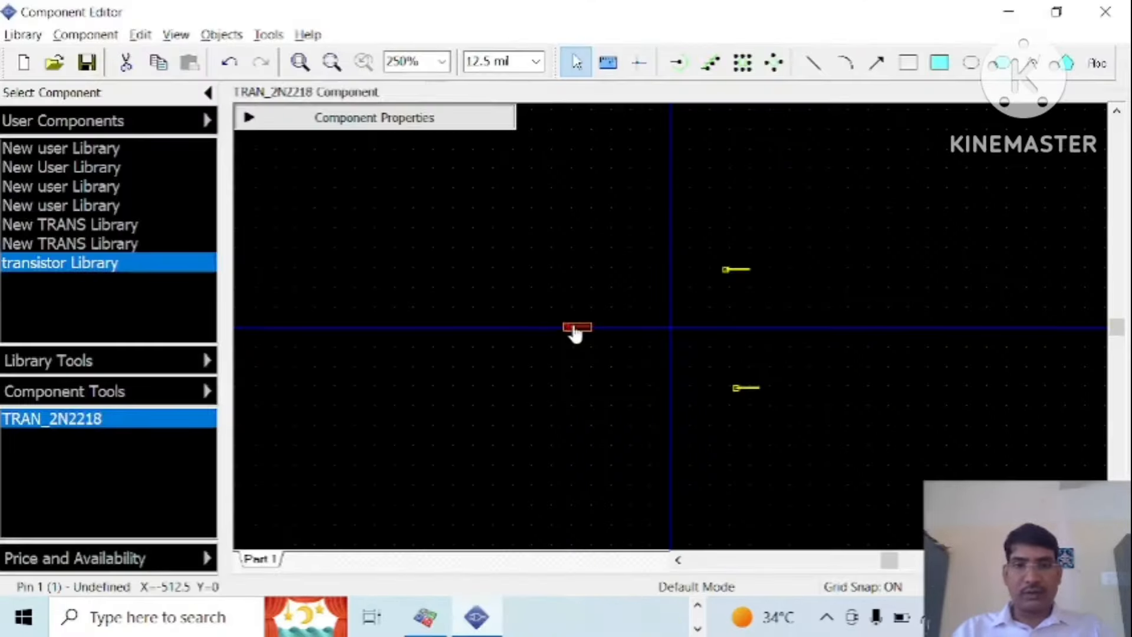
pyautogui.doubleClick(576, 327)
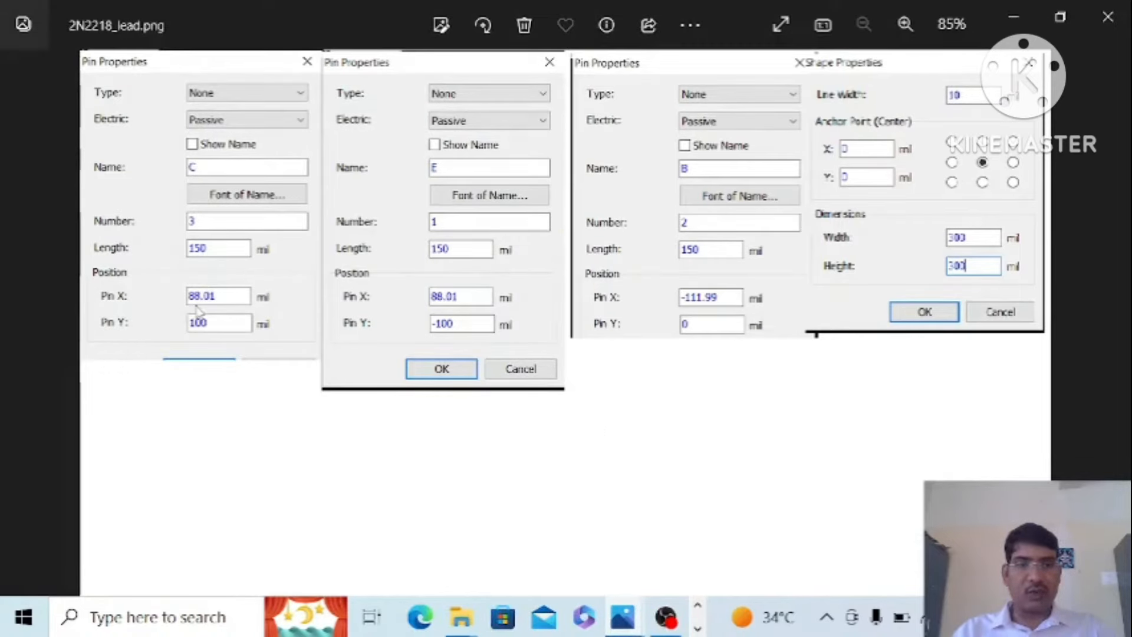
pyautogui.moveTo(220, 329)
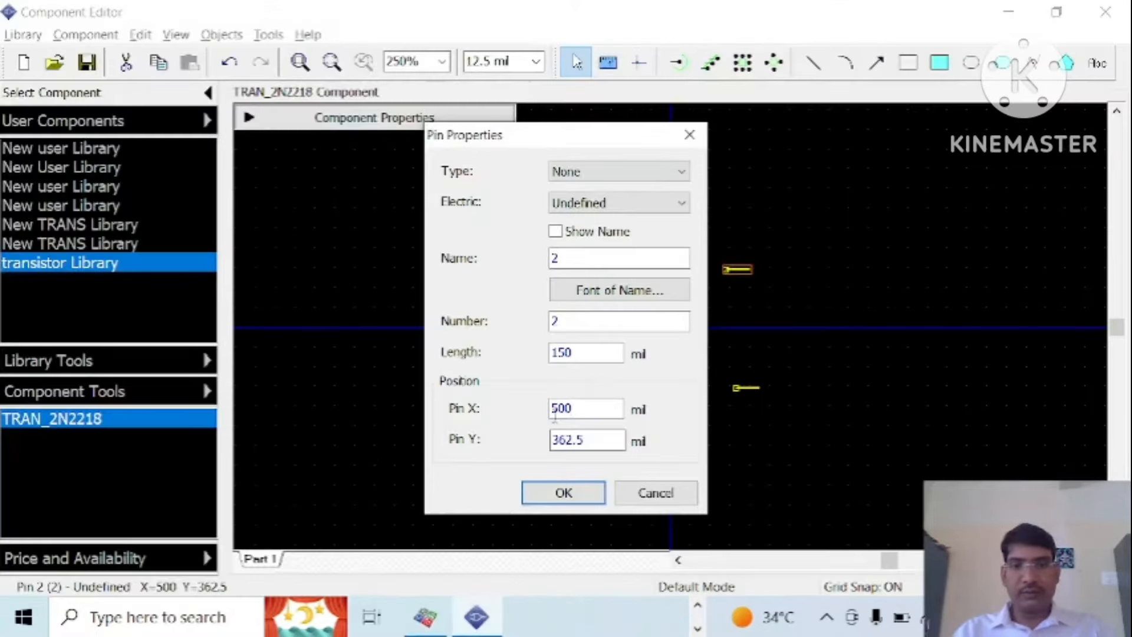
# - Position pin 2 at X 88.01, Y 100 mil via Pin Properties
pyautogui.write('88.0')
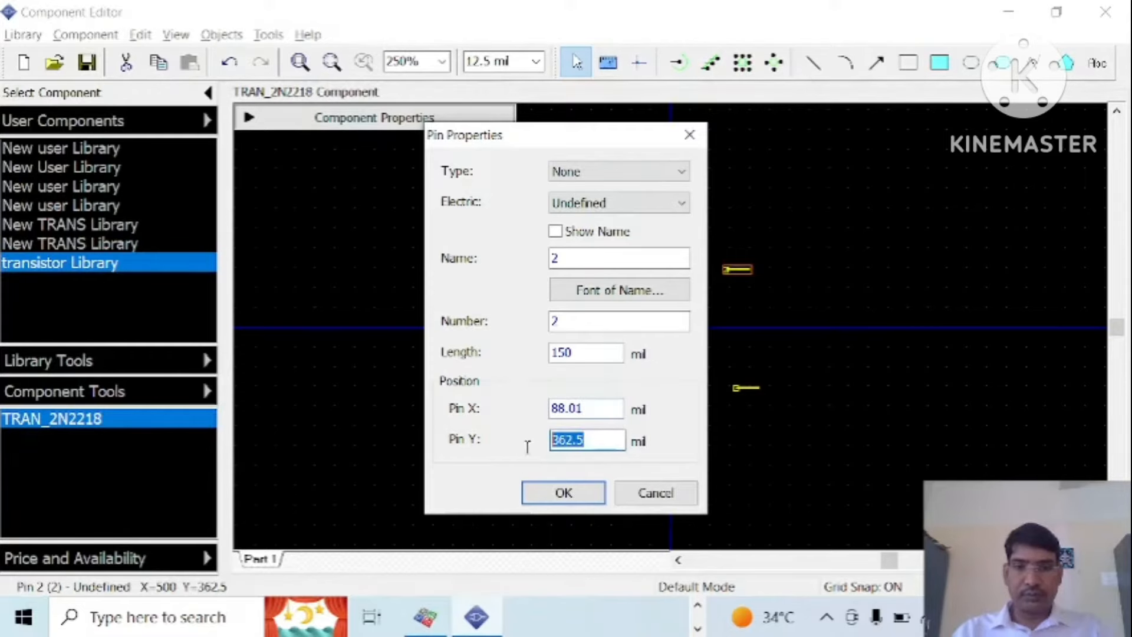
pyautogui.write('100')
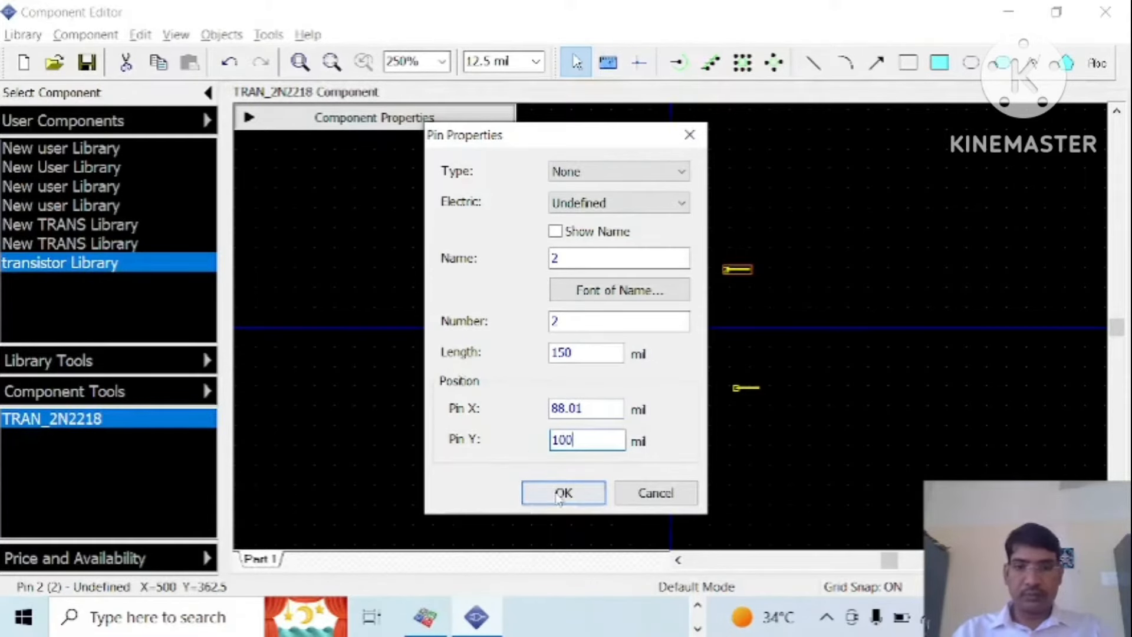
pyautogui.click(563, 493)
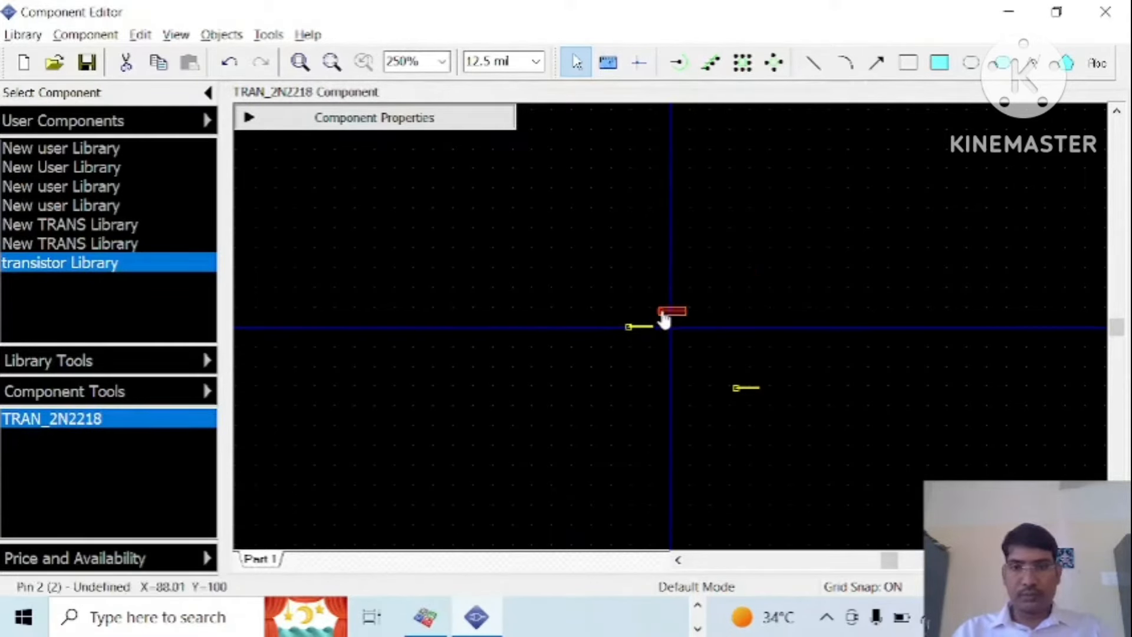
# - Rotate pin 2 twice so it stands vertical
pyautogui.rightClick(664, 320)
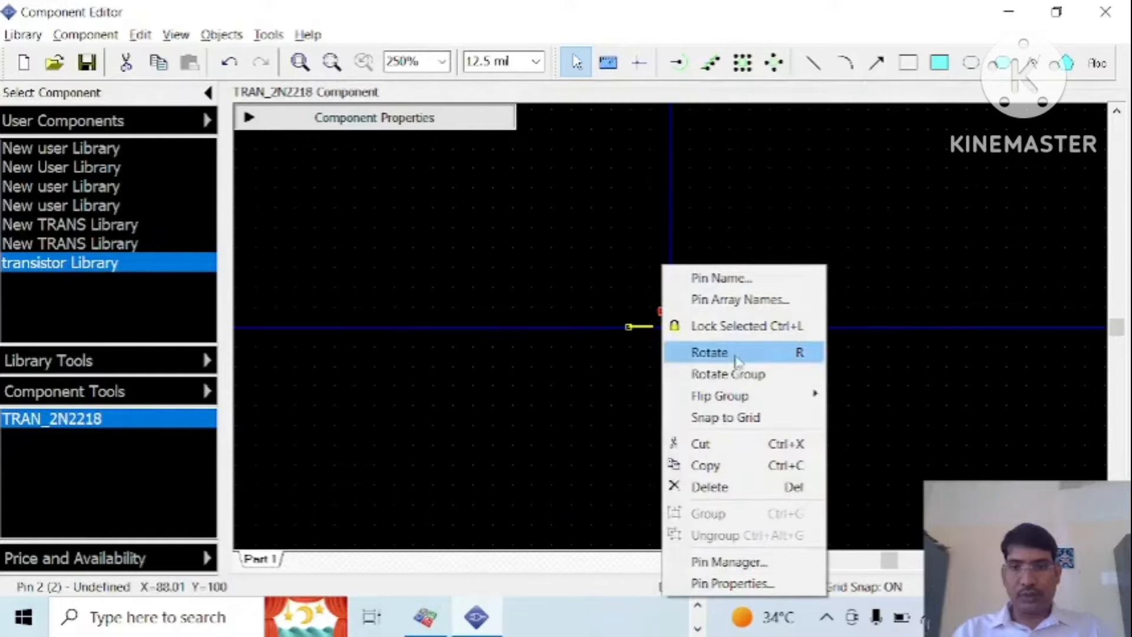
pyautogui.click(708, 352)
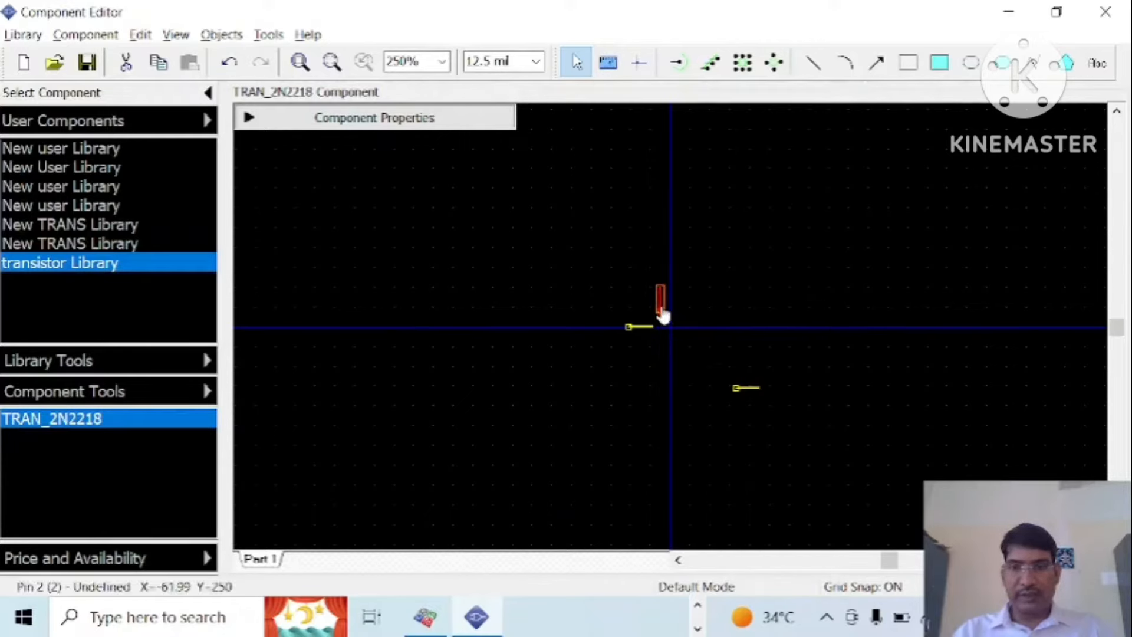
pyautogui.rightClick(660, 310)
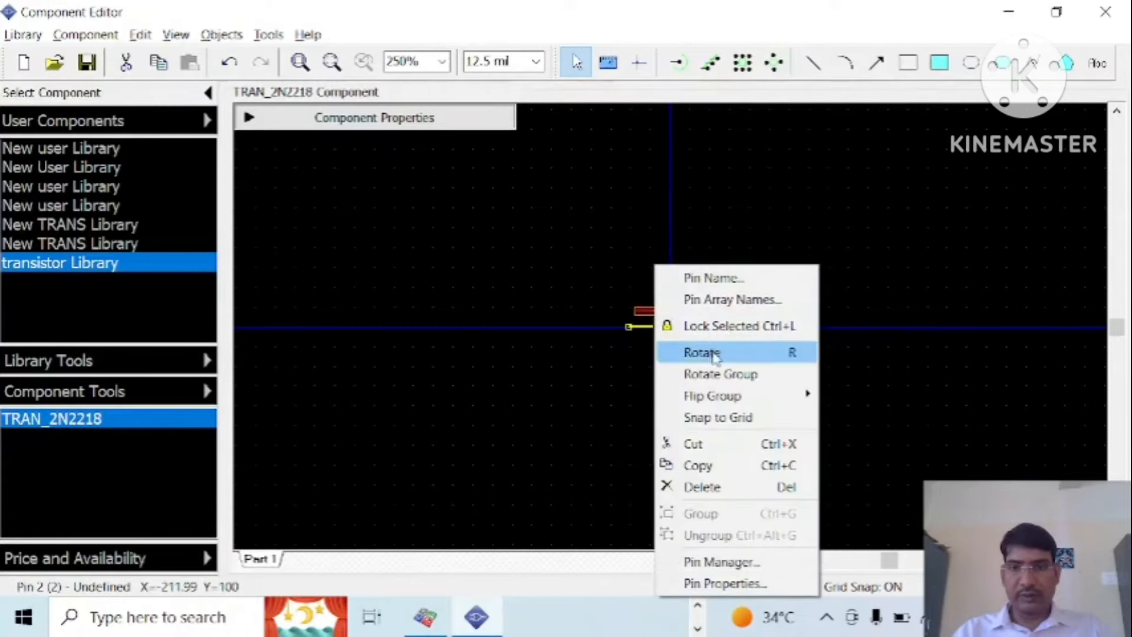
pyautogui.click(700, 353)
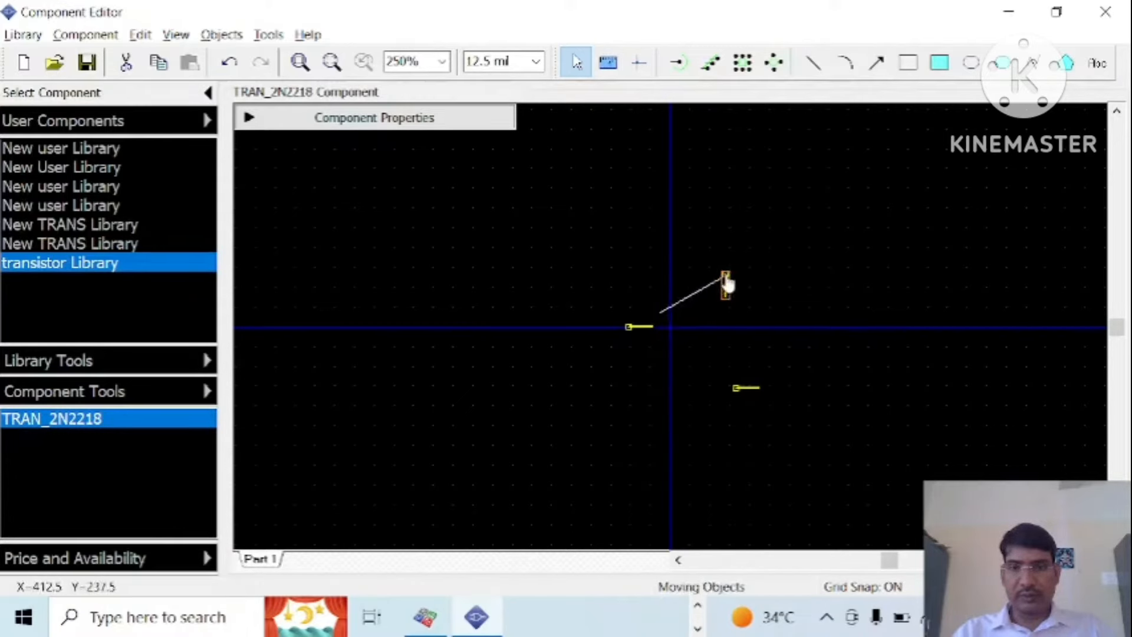
# - Re-enter pin 2's coordinates as X 88, Y 100 after rotating
pyautogui.doubleClick(725, 283)
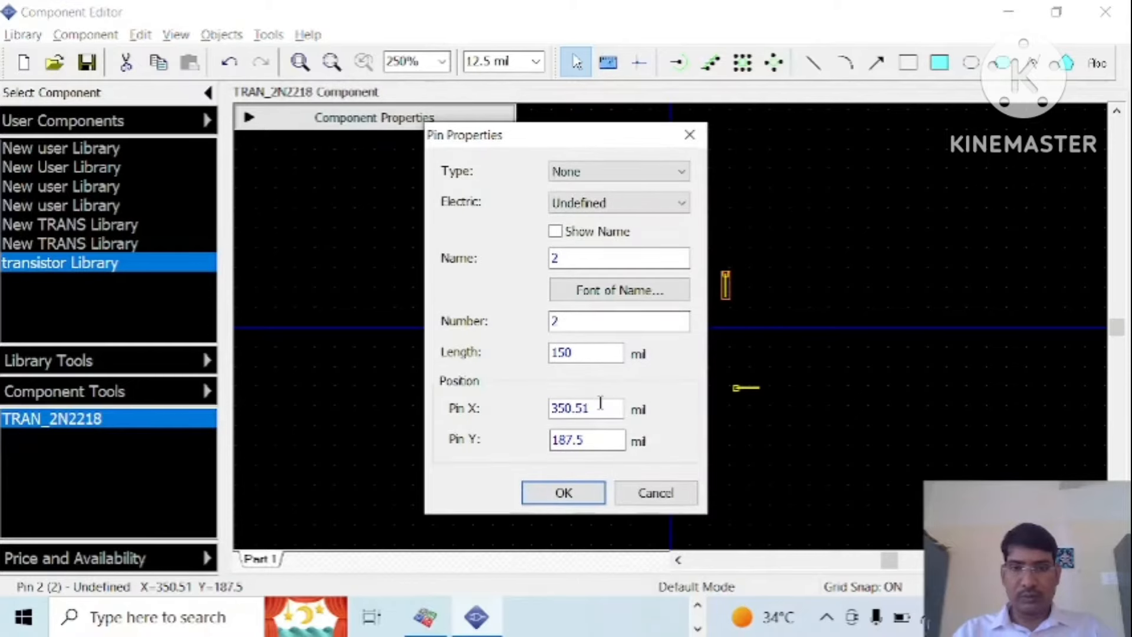
pyautogui.write('88.0')
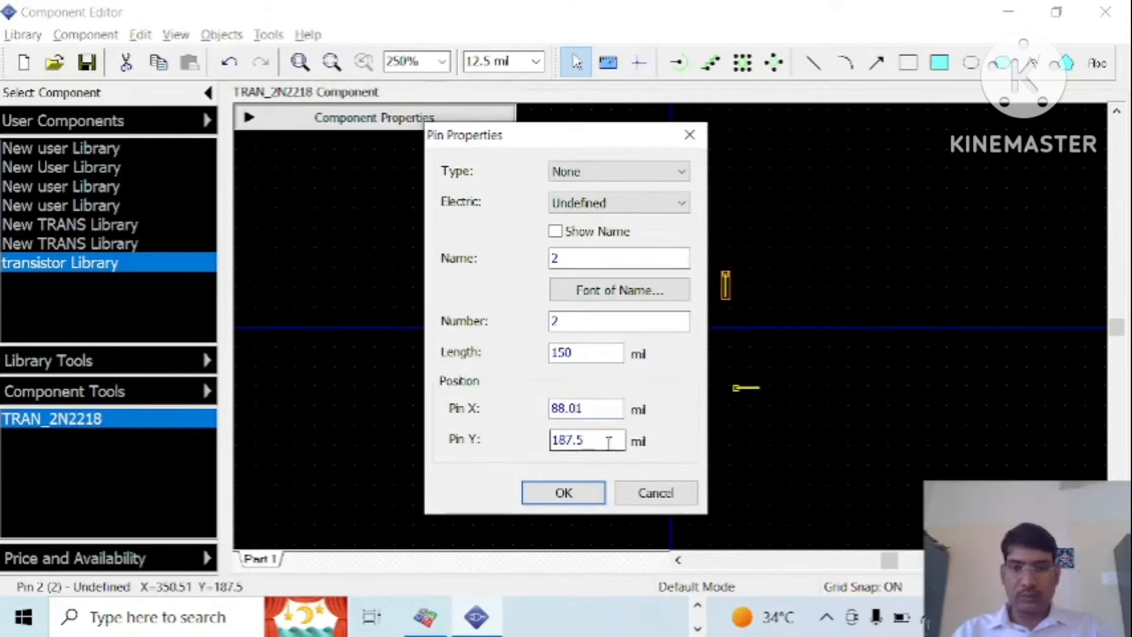
pyautogui.write('100')
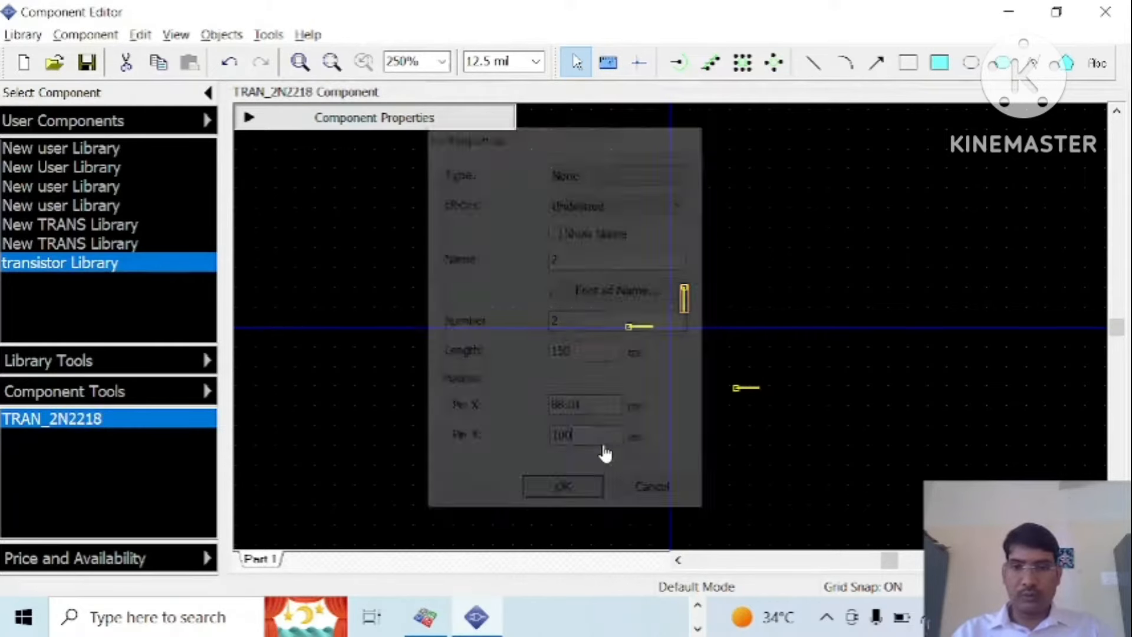
pyautogui.click(562, 486)
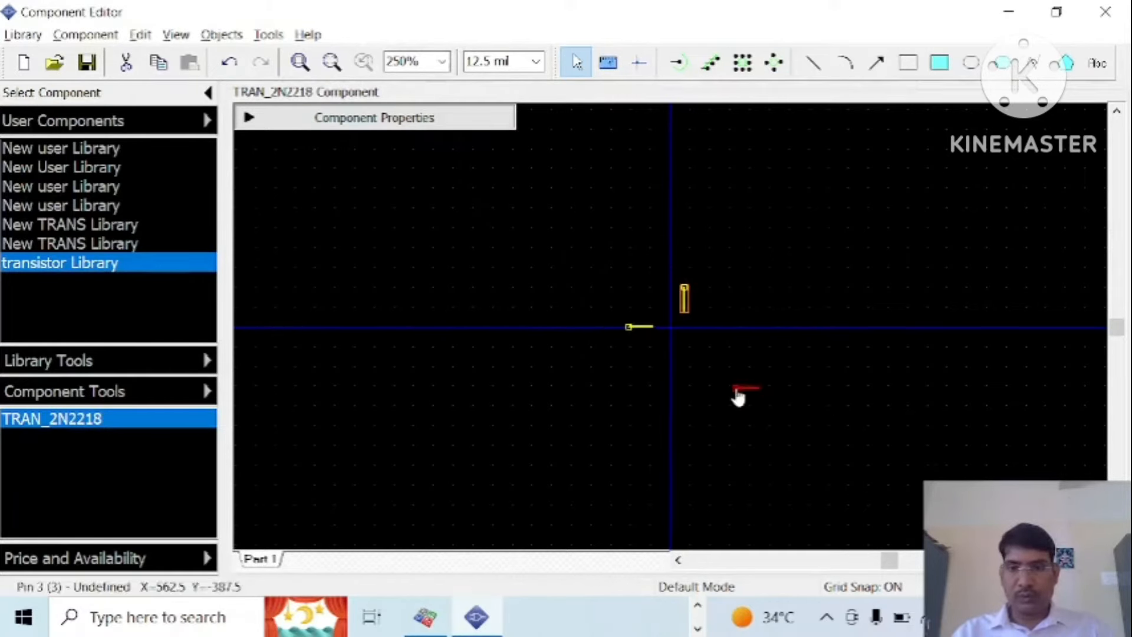
# - Rotate pin 3 vertical and set its position to X 88.01, Y 100 below pin 2
pyautogui.rightClick(738, 397)
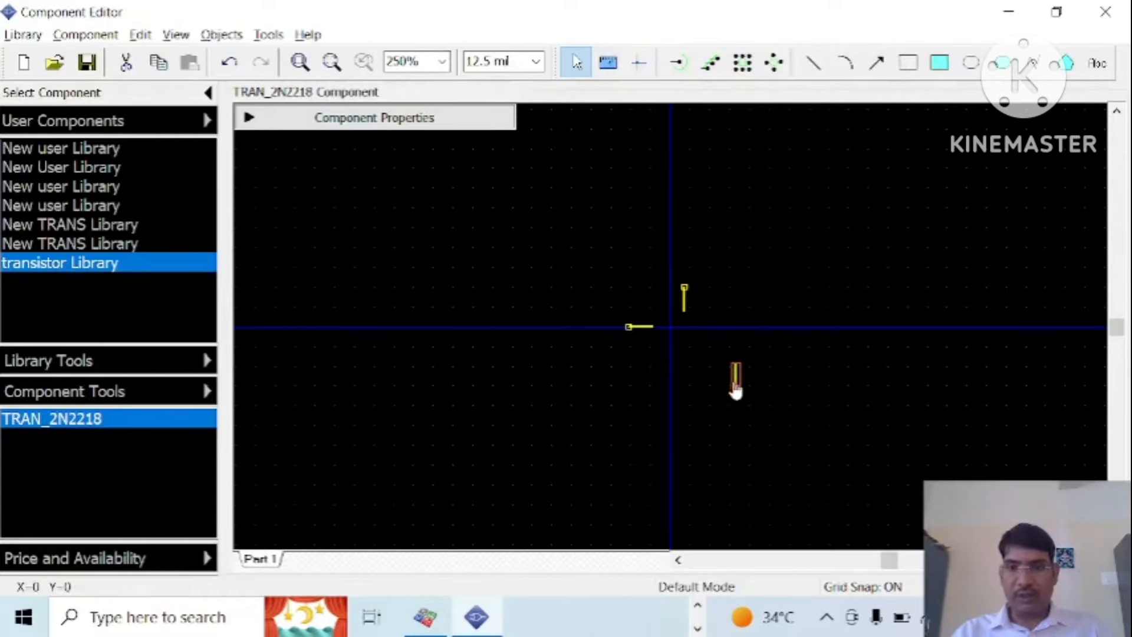
pyautogui.doubleClick(735, 379)
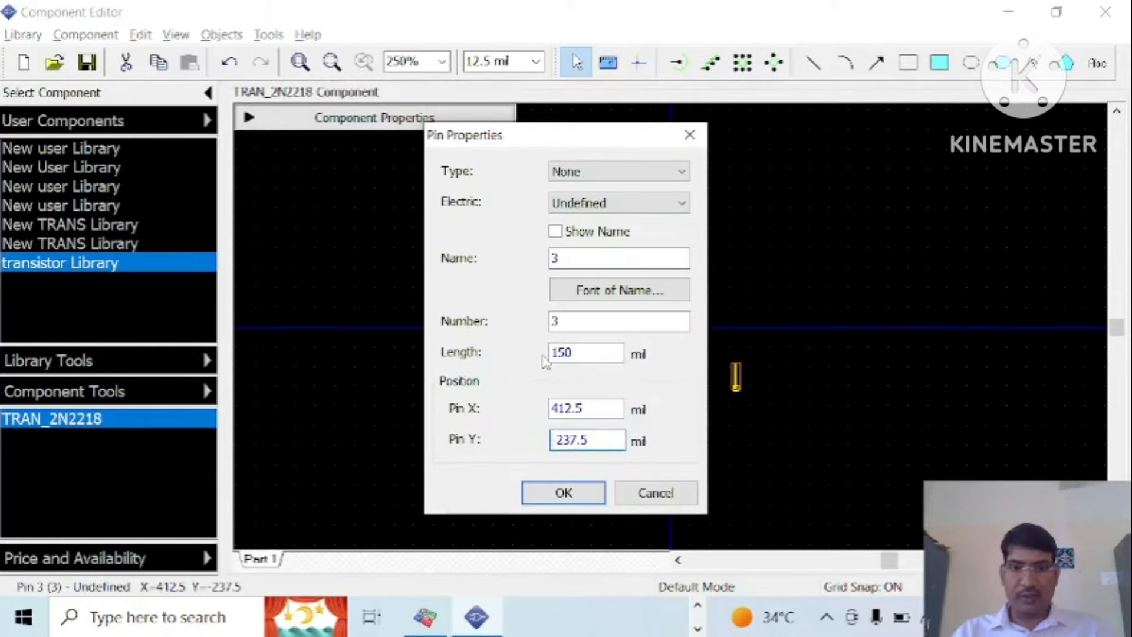
pyautogui.click(586, 440)
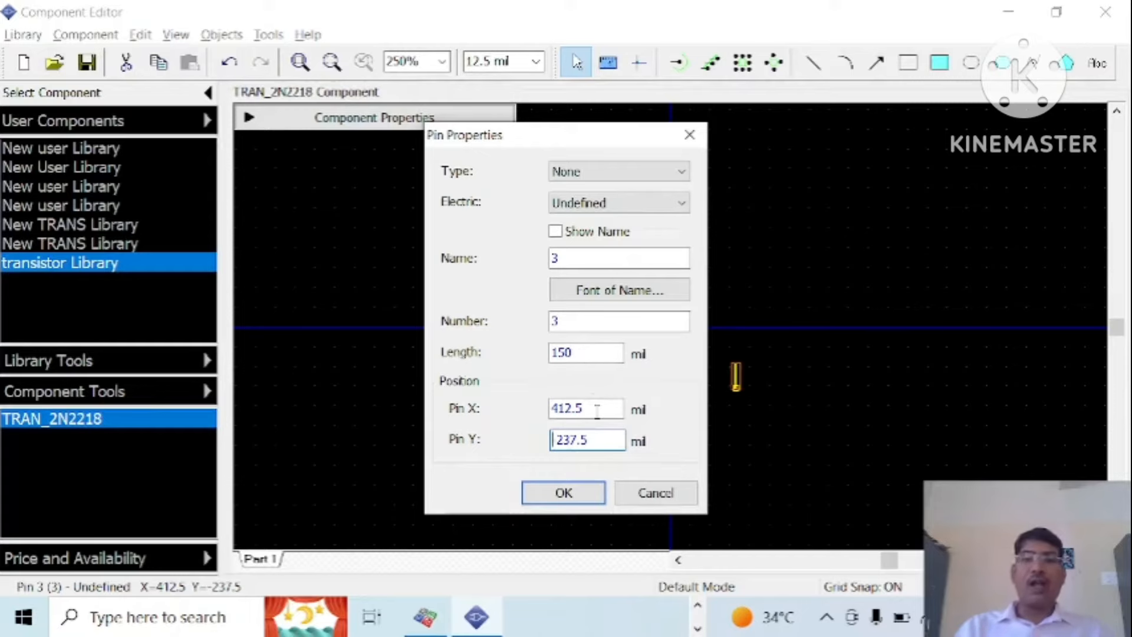
pyautogui.write('88.0')
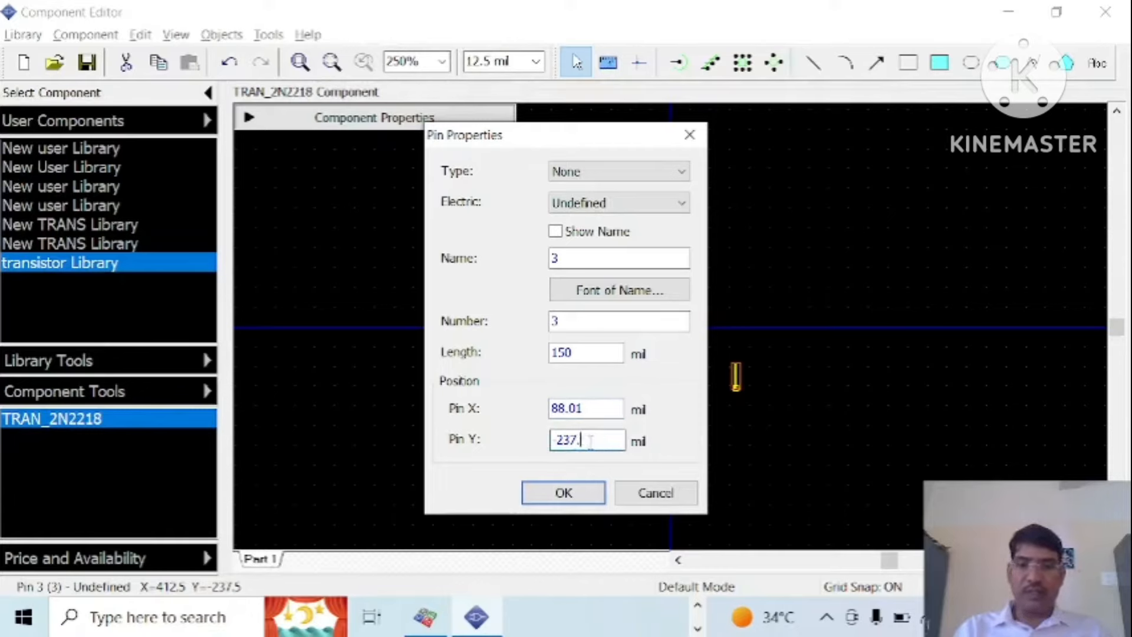
pyautogui.write('100')
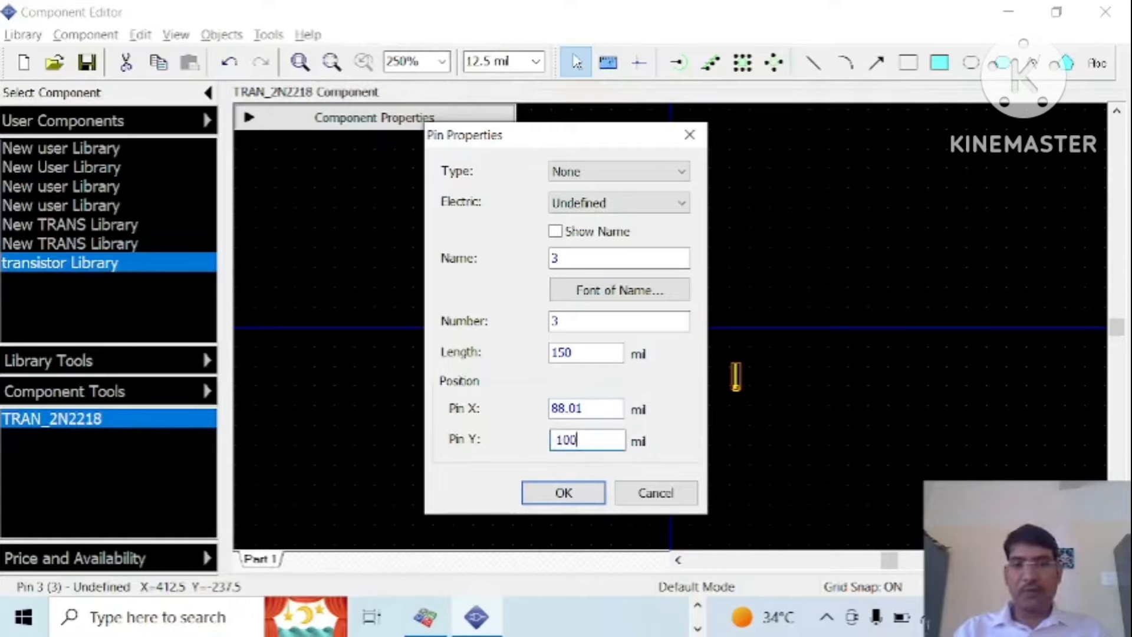
pyautogui.click(562, 493)
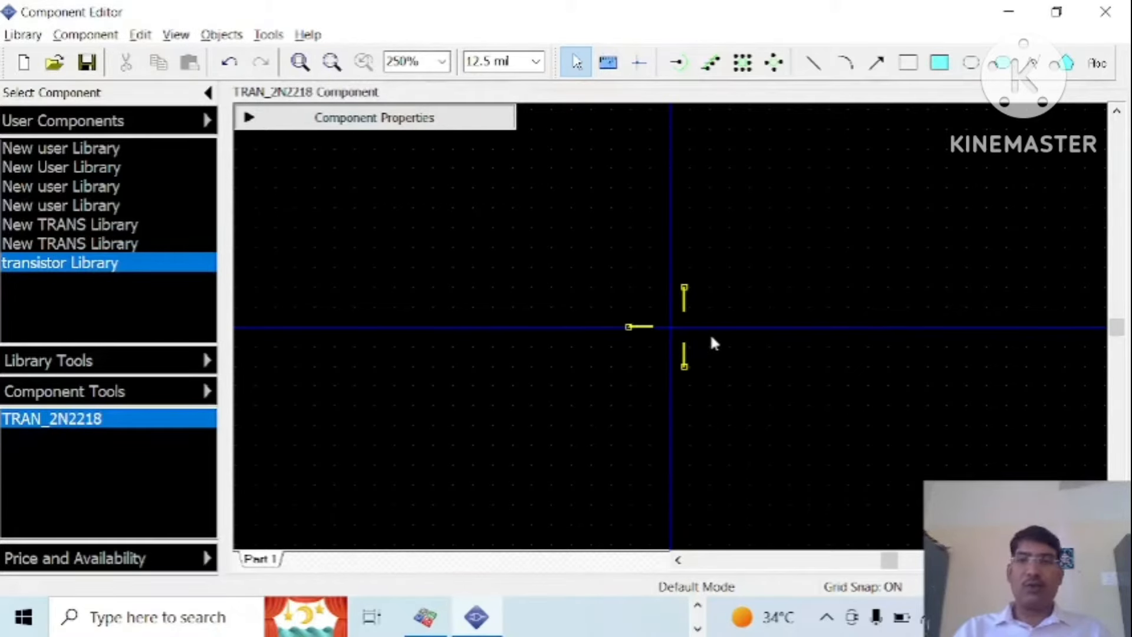
pyautogui.moveTo(683, 357)
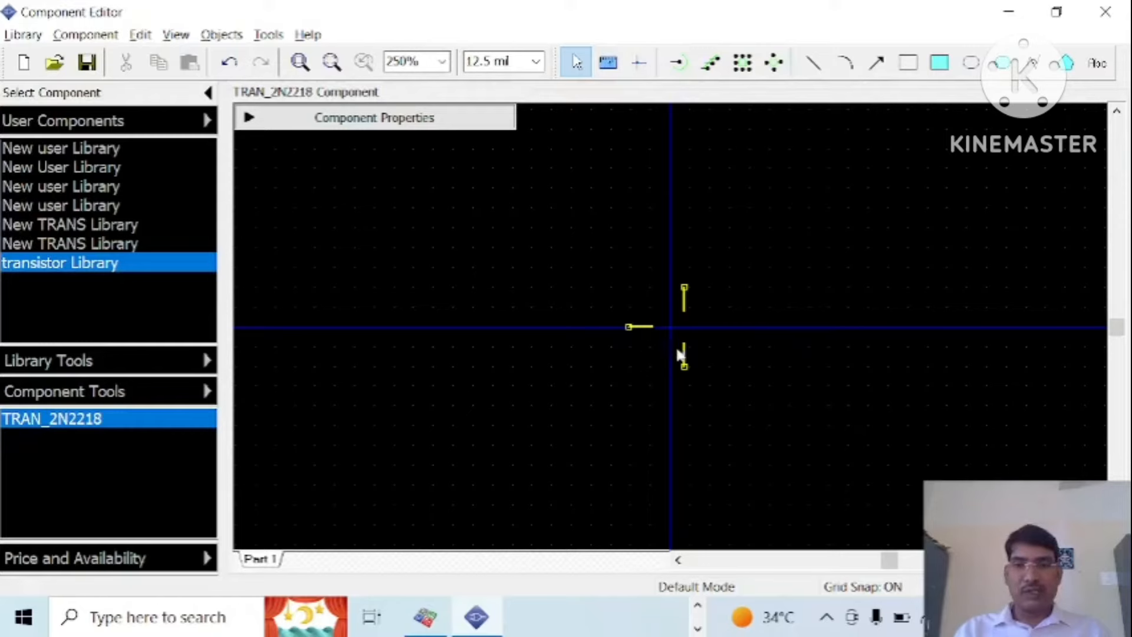
# - Draw an ellipse body where the three pins meet and bring up its shape settings
pyautogui.click(970, 62)
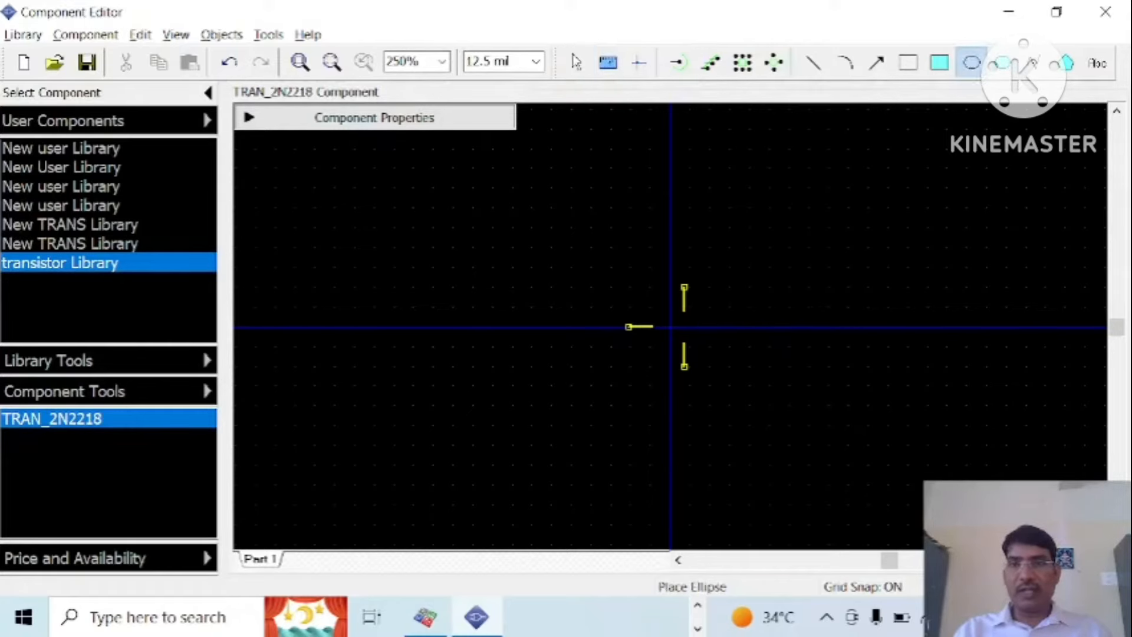
pyautogui.moveTo(629, 327); pyautogui.dragTo(684, 364)
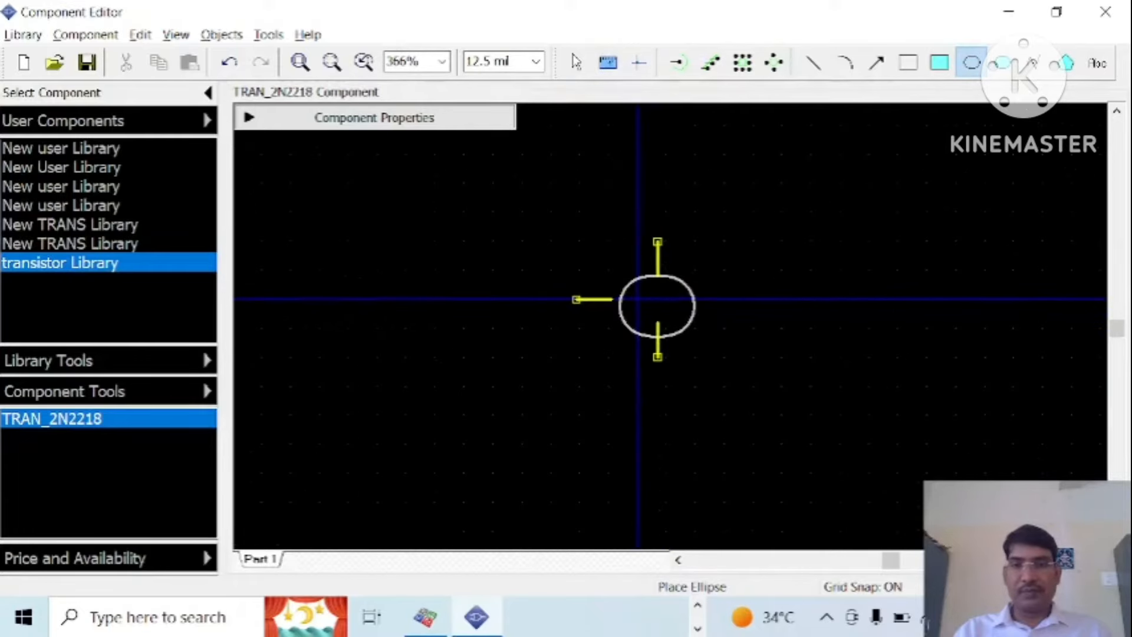
pyautogui.click(575, 63)
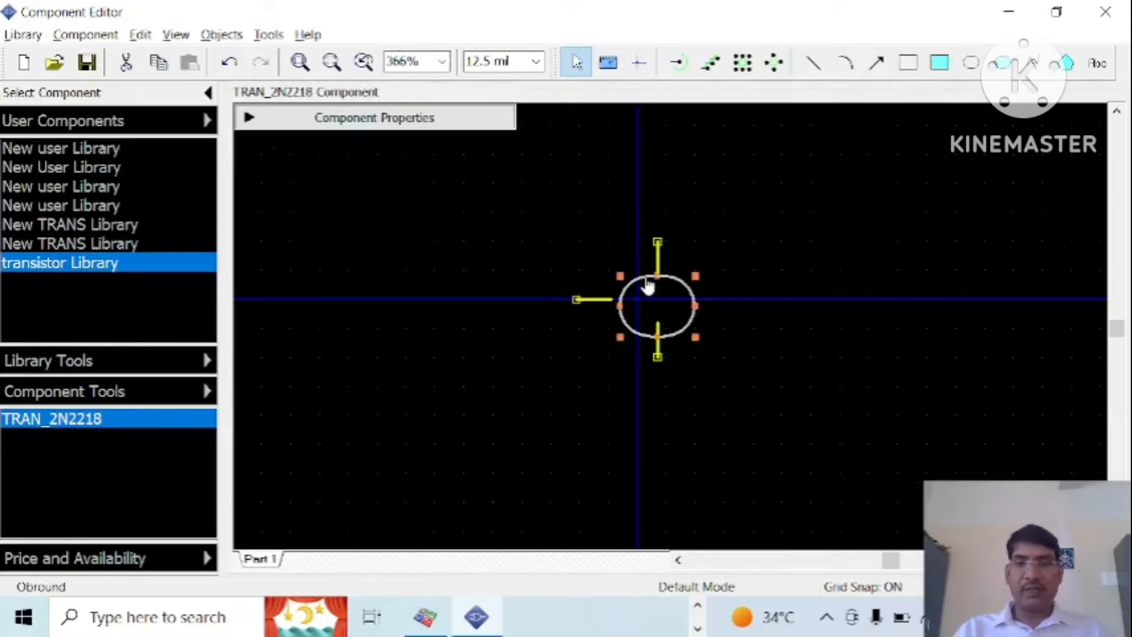
pyautogui.doubleClick(657, 303)
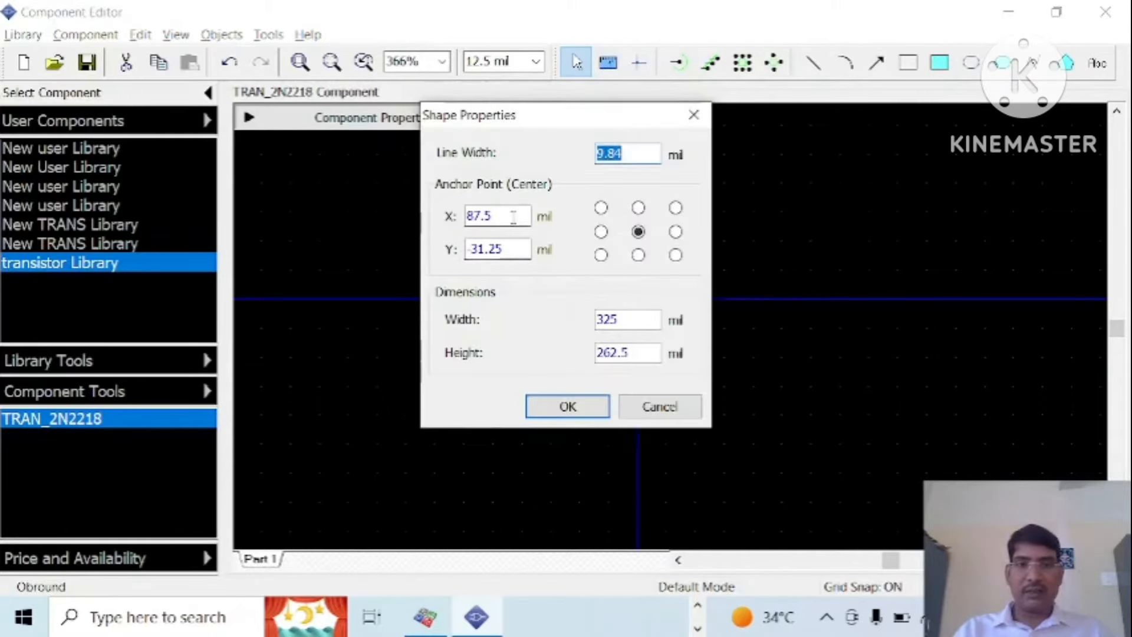
# - Size the circle 300 by 300 mil and anchor it at 0, 0 on the origin
pyautogui.click(626, 319)
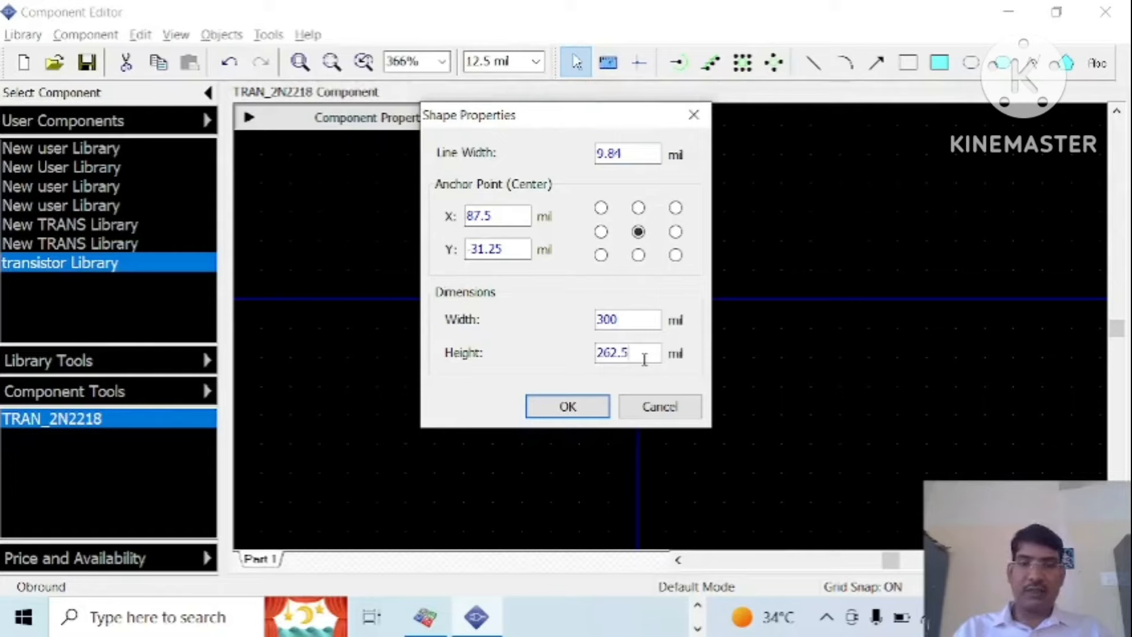
pyautogui.write('300')
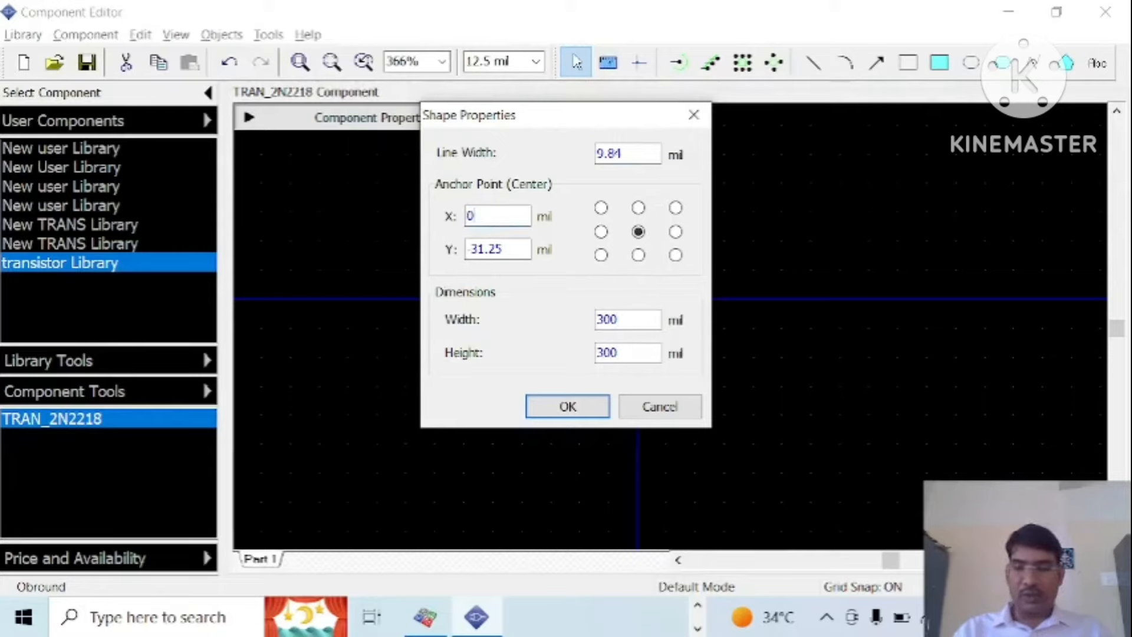
pyautogui.tripleClick(498, 248)
pyautogui.write('0')
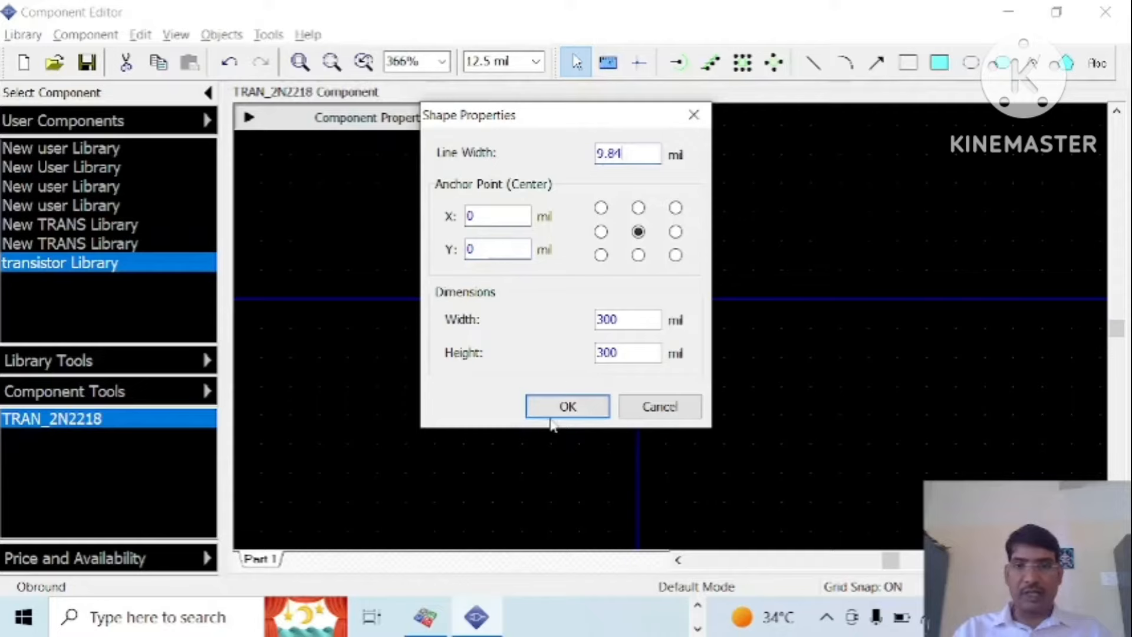
pyautogui.click(567, 405)
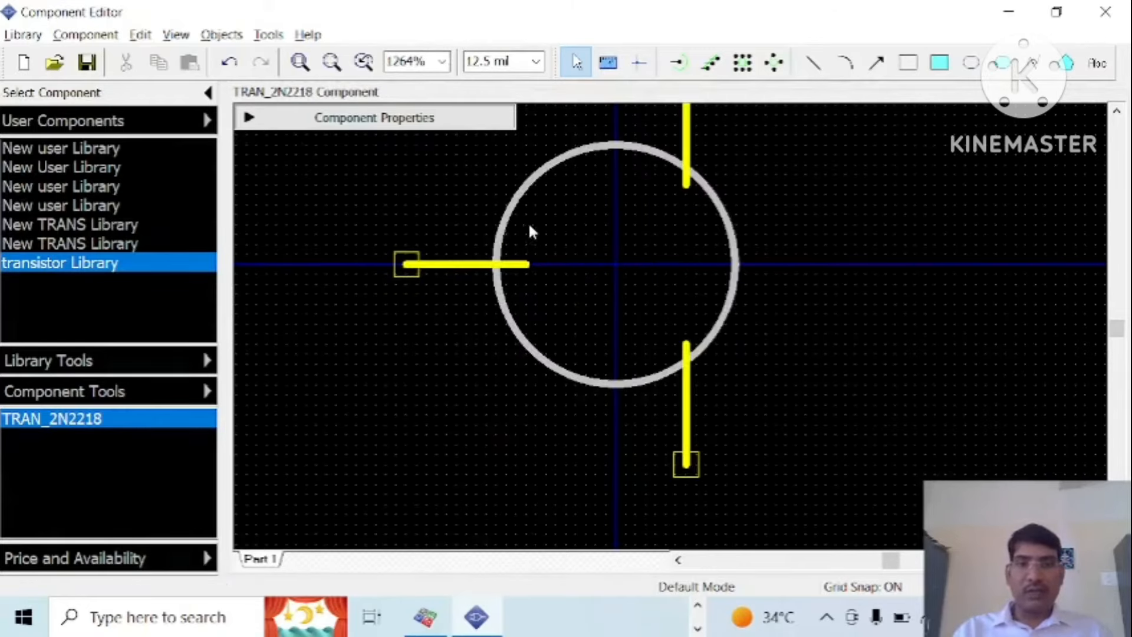
pyautogui.moveTo(524, 224)
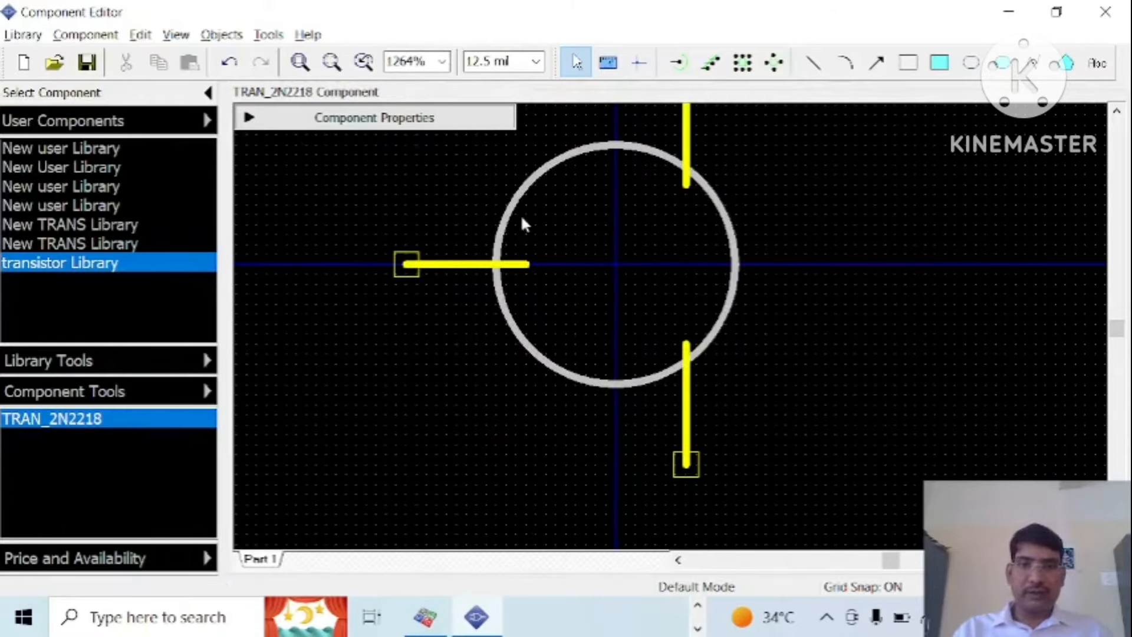
pyautogui.moveTo(829, 496)
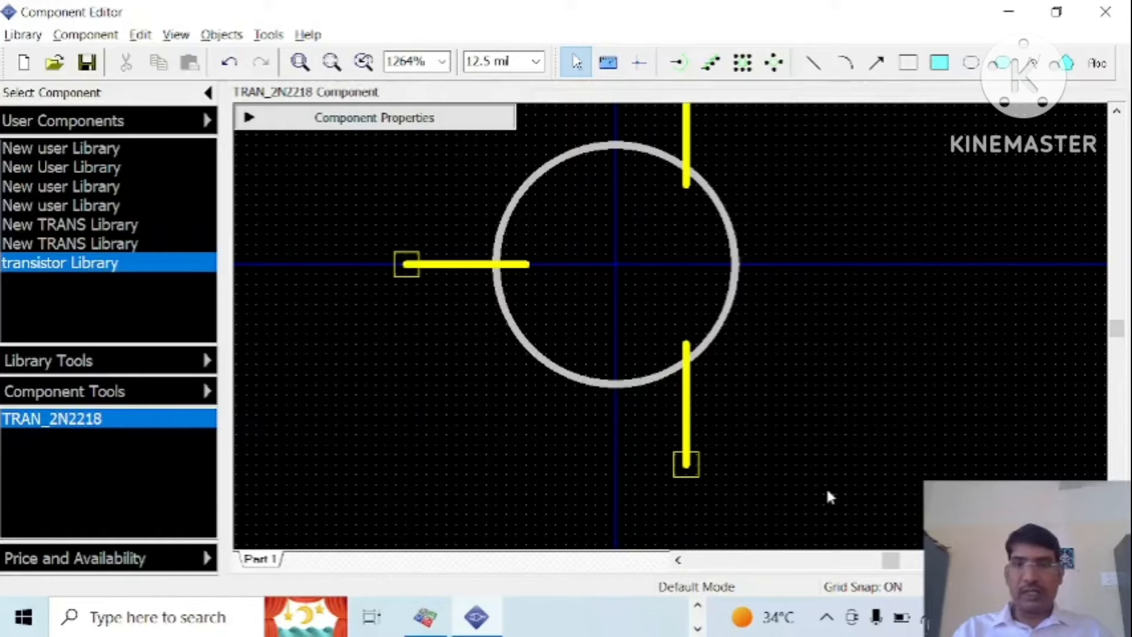
pyautogui.moveTo(815, 63)
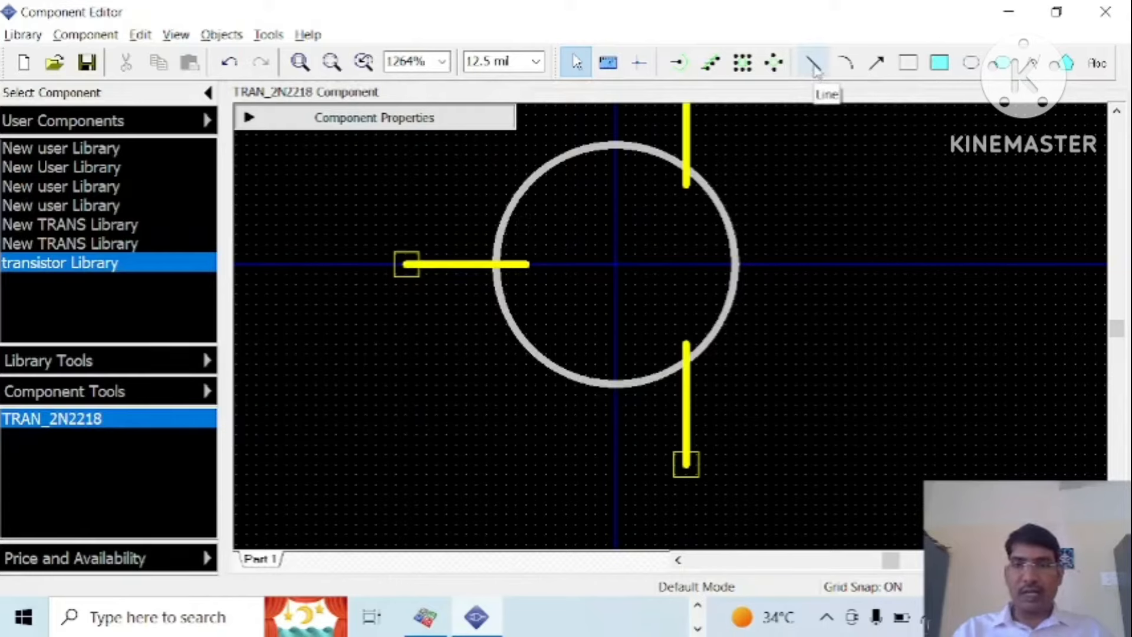
# - Draw the vertical base bar and the collector line inside the circle
pyautogui.click(814, 62)
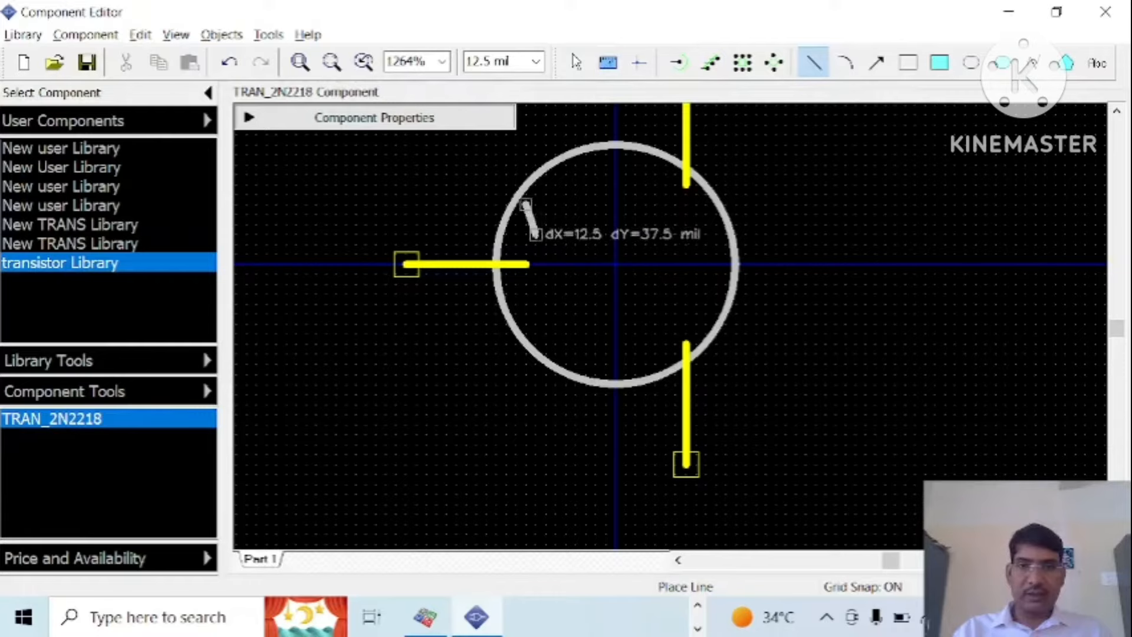
pyautogui.moveTo(525, 210); pyautogui.dragTo(524, 323)
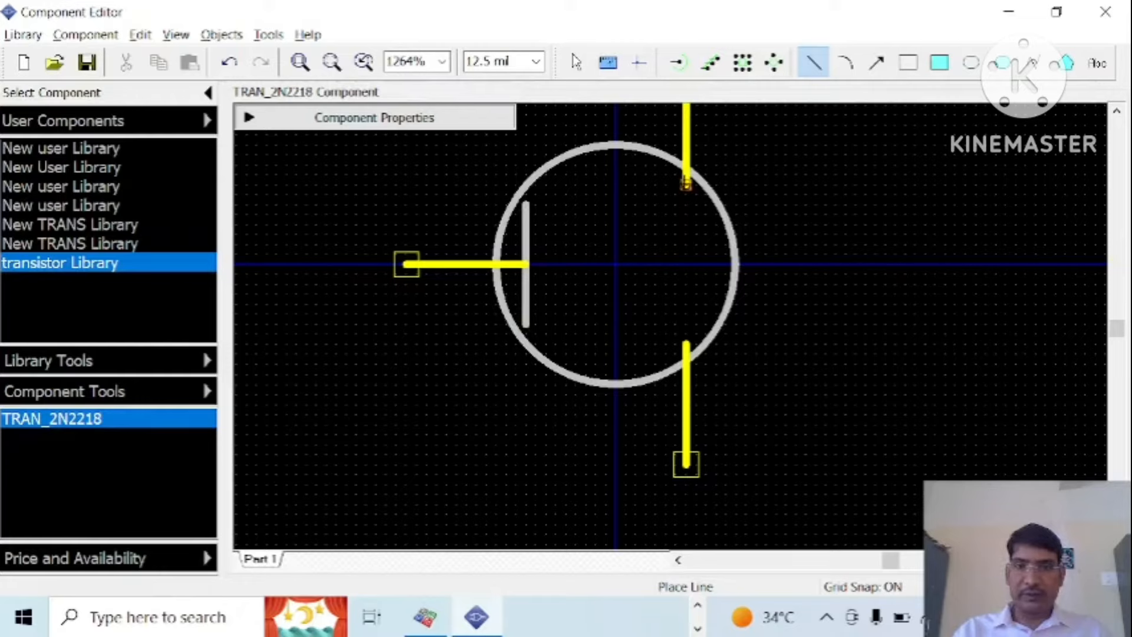
pyautogui.moveTo(531, 224); pyautogui.dragTo(686, 180)
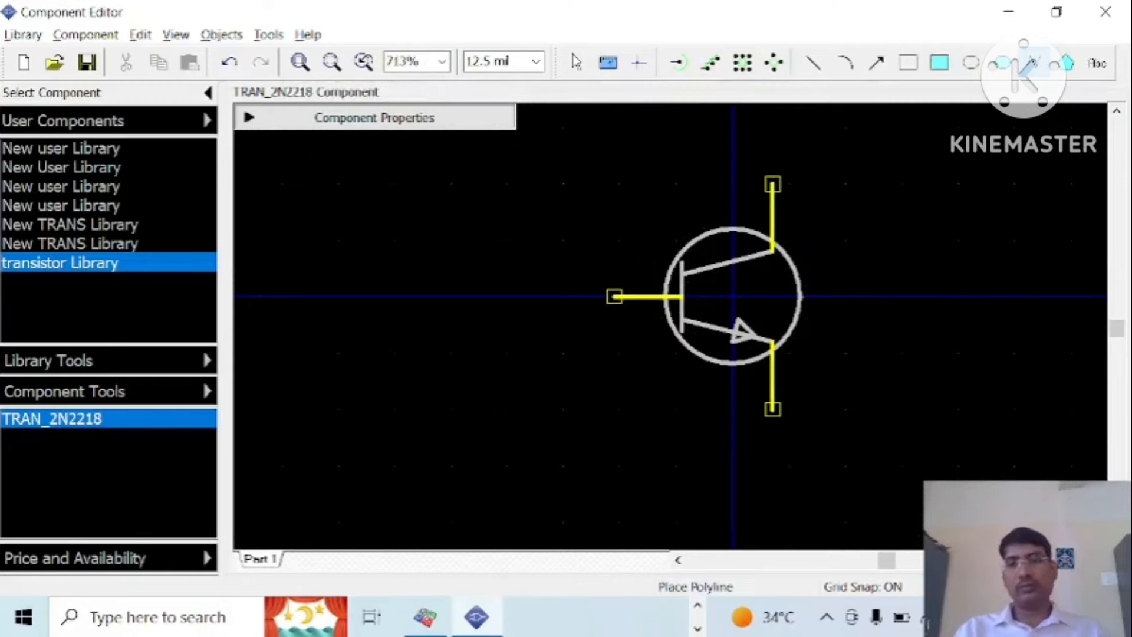
pyautogui.moveTo(194, 197)
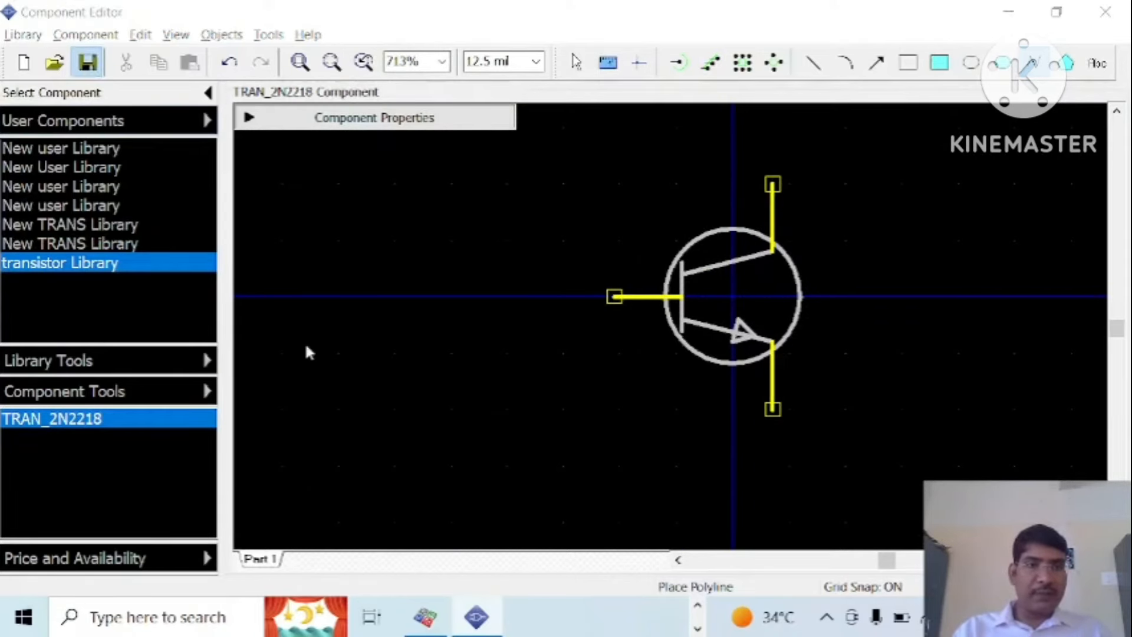
# - Save the library as TR_2N2218.eli, replacing the existing file
pyautogui.click(86, 63)
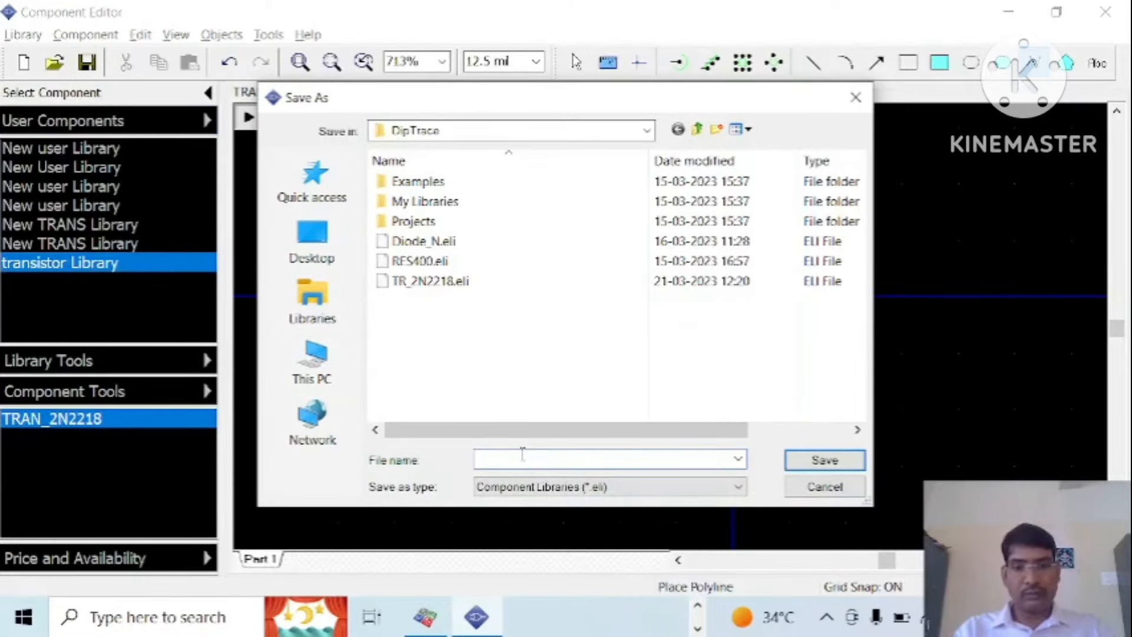
pyautogui.write('TR')
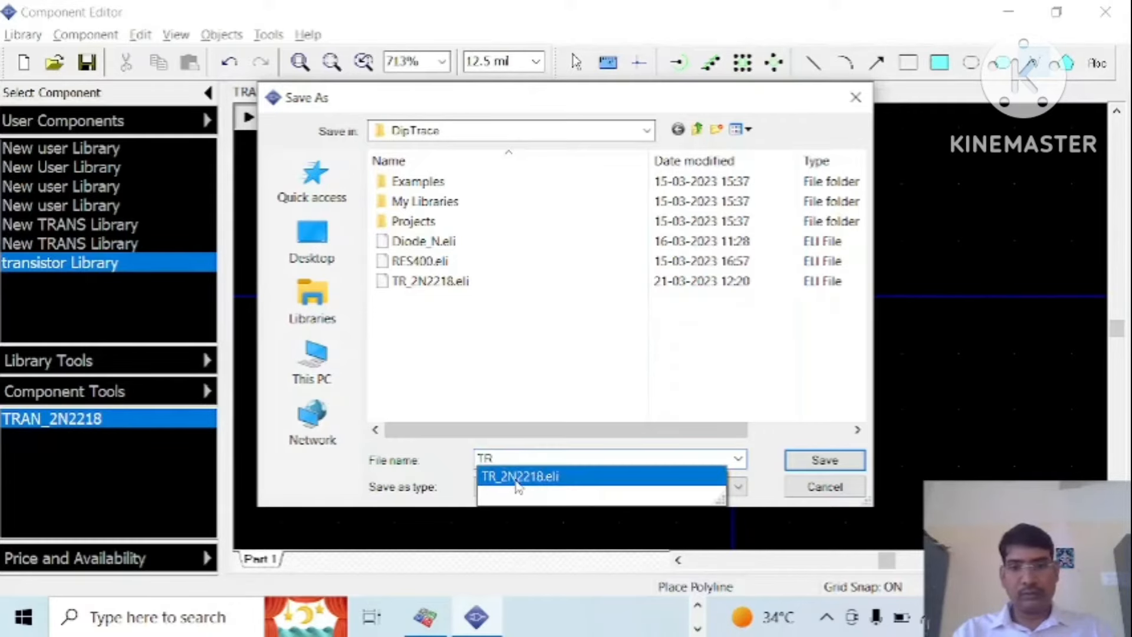
pyautogui.click(823, 460)
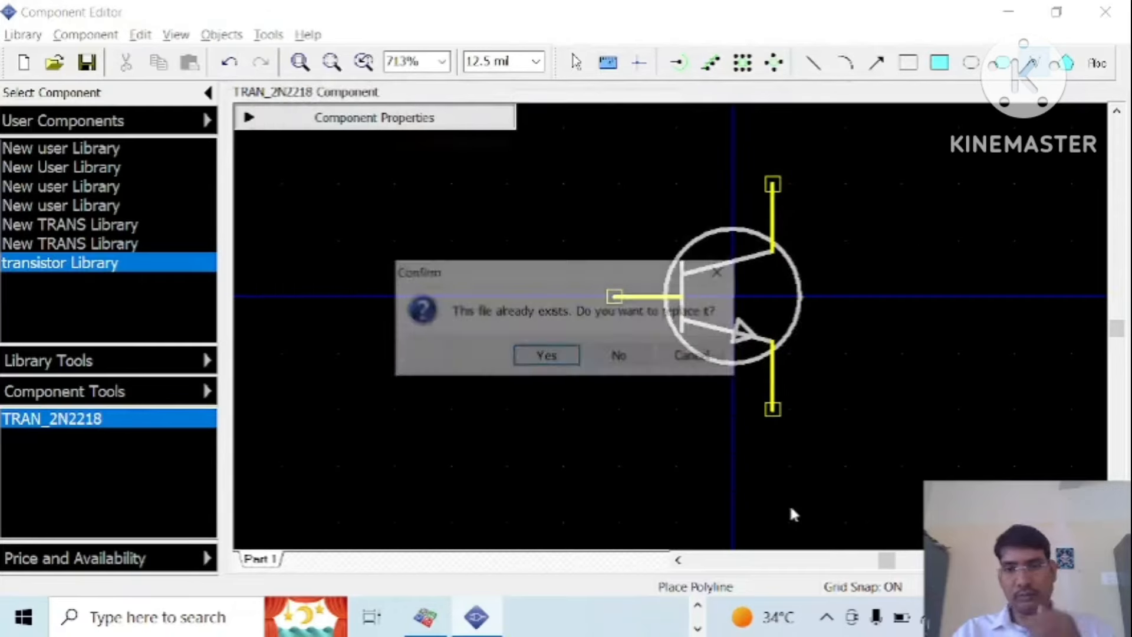
pyautogui.click(546, 354)
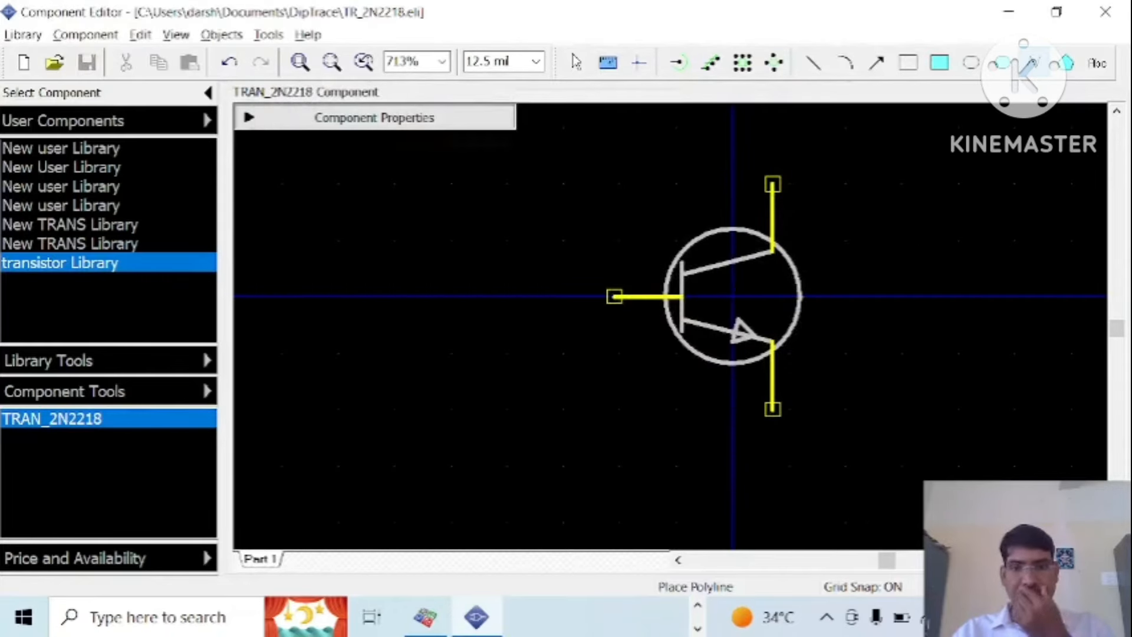
pyautogui.click(574, 62)
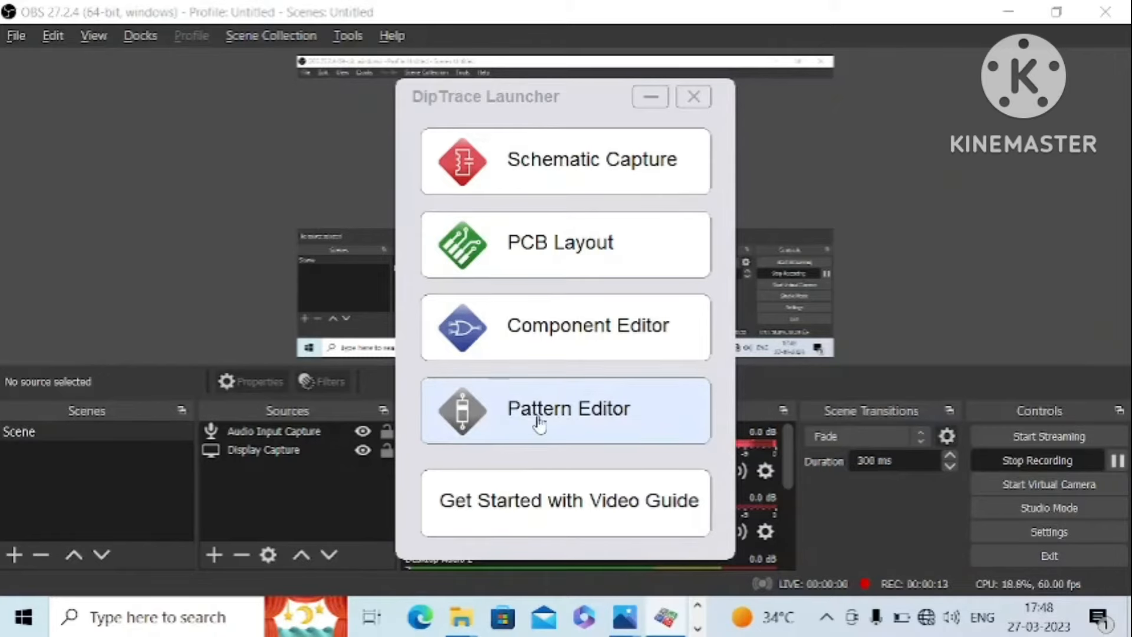
# - Launch the Pattern Editor from the DipTrace Launcher
pyautogui.click(569, 408)
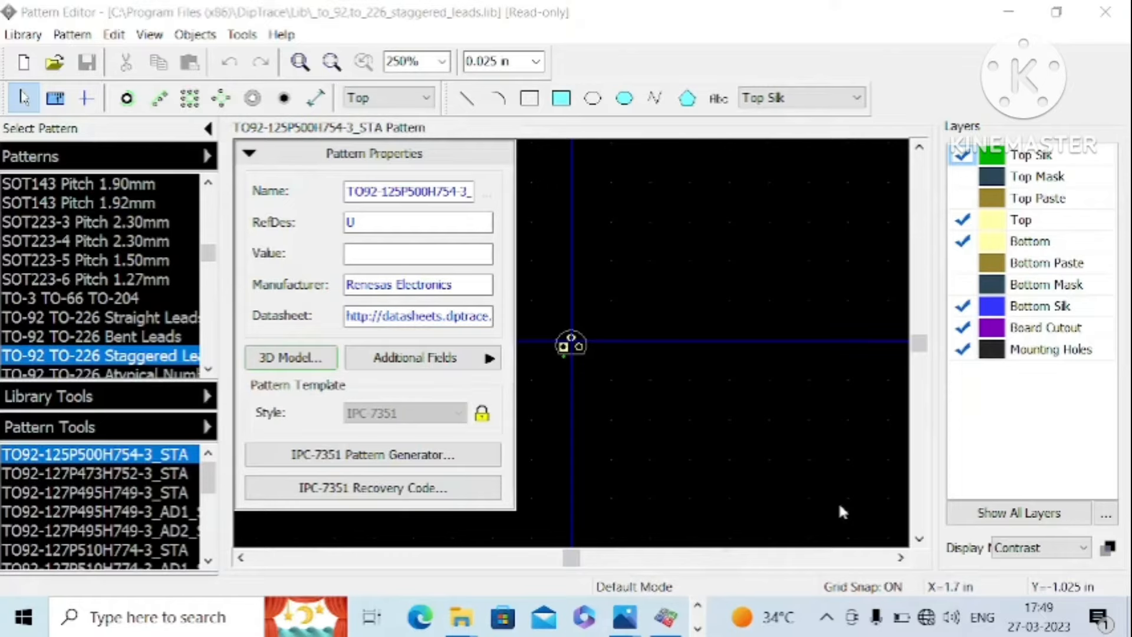
pyautogui.moveTo(227, 599)
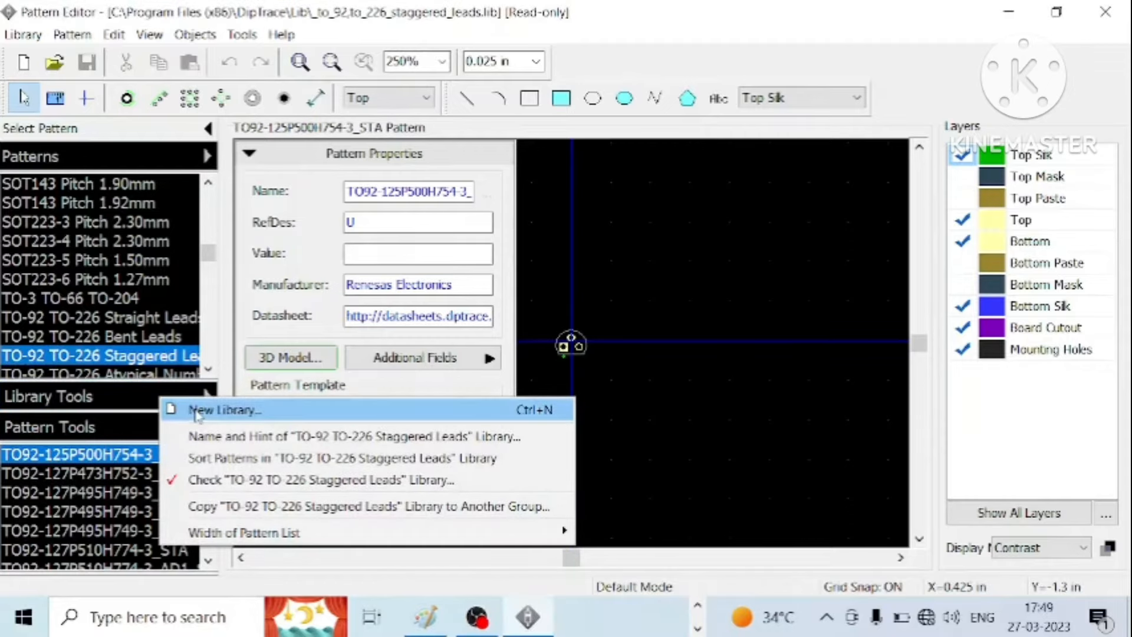
# - Create a new user pattern library named TRANS Library with hint TRANS USER Library
pyautogui.click(224, 409)
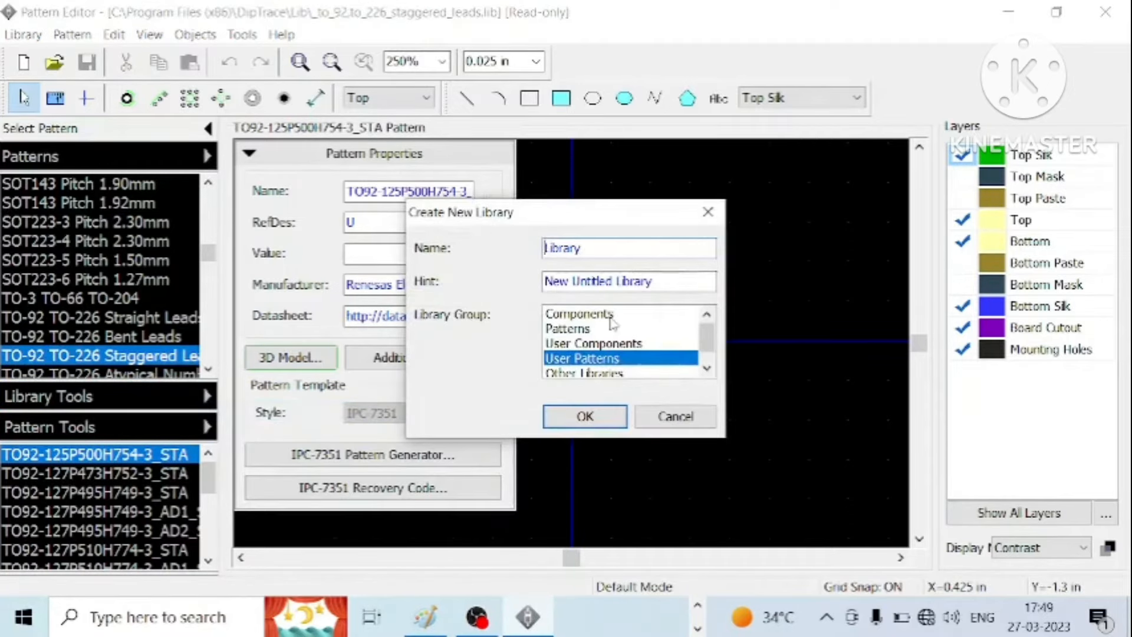
pyautogui.write('trLibrary')
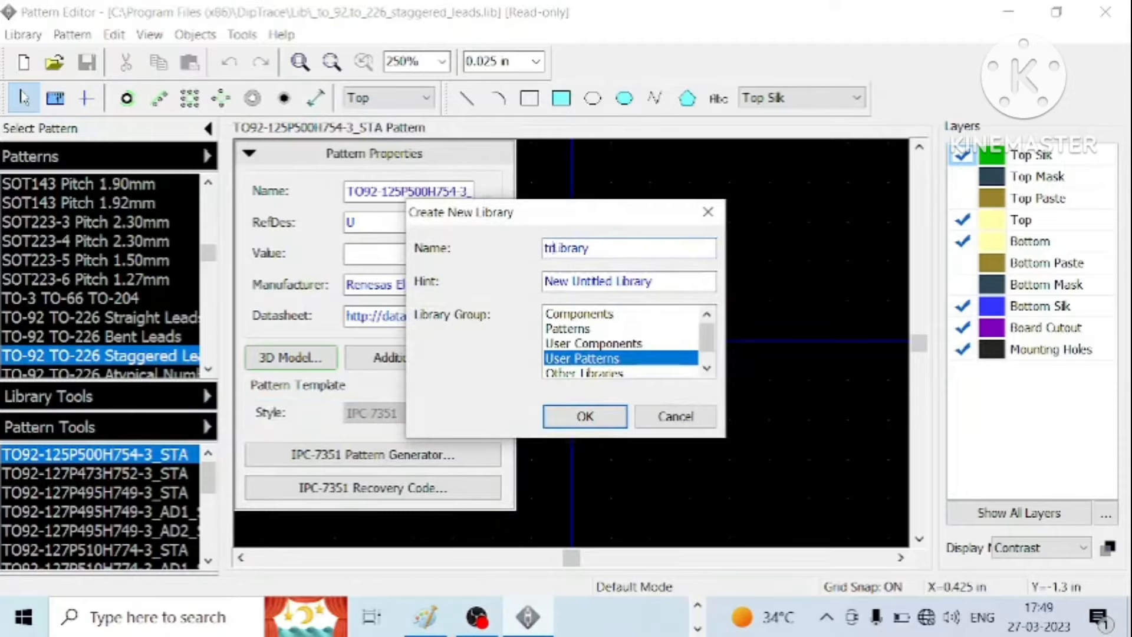
pyautogui.write('TR Library')
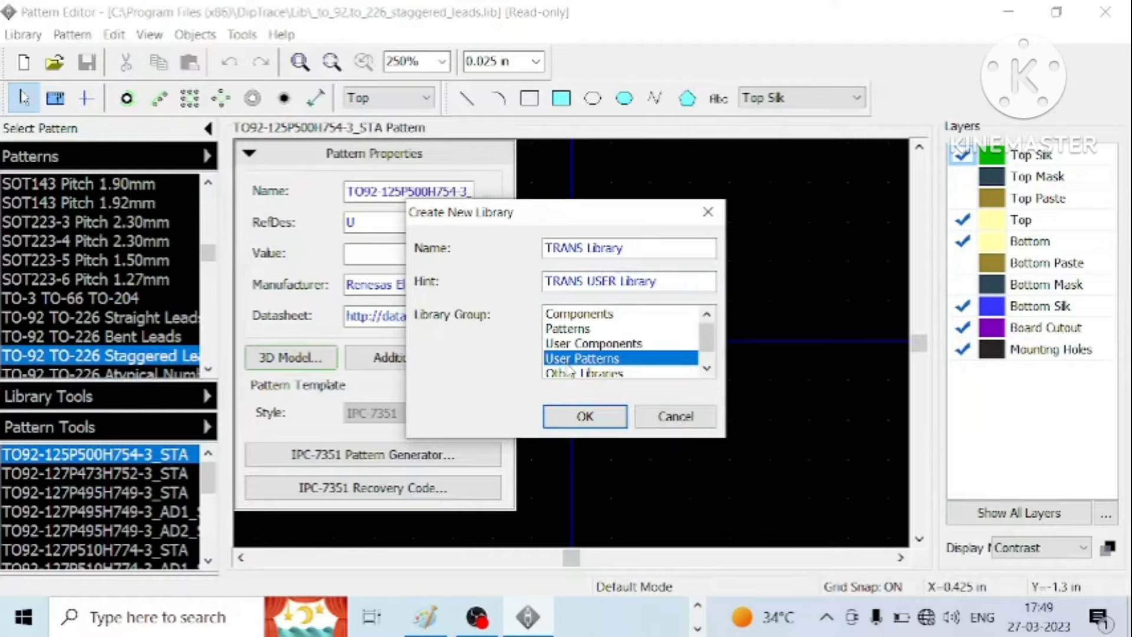
pyautogui.moveTo(585, 401)
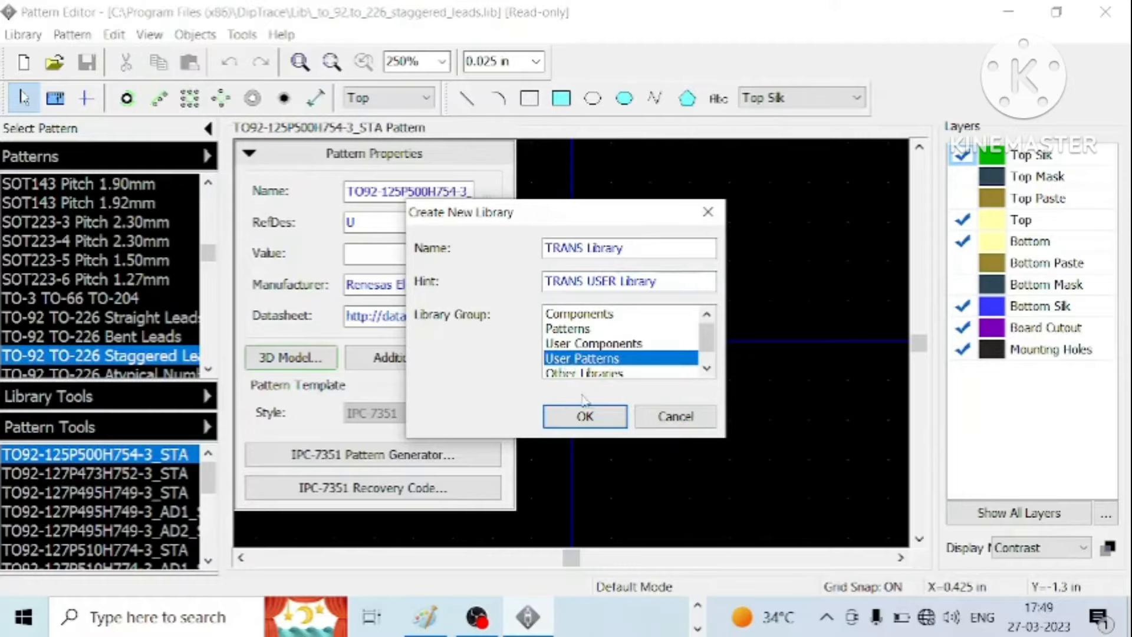
pyautogui.click(583, 416)
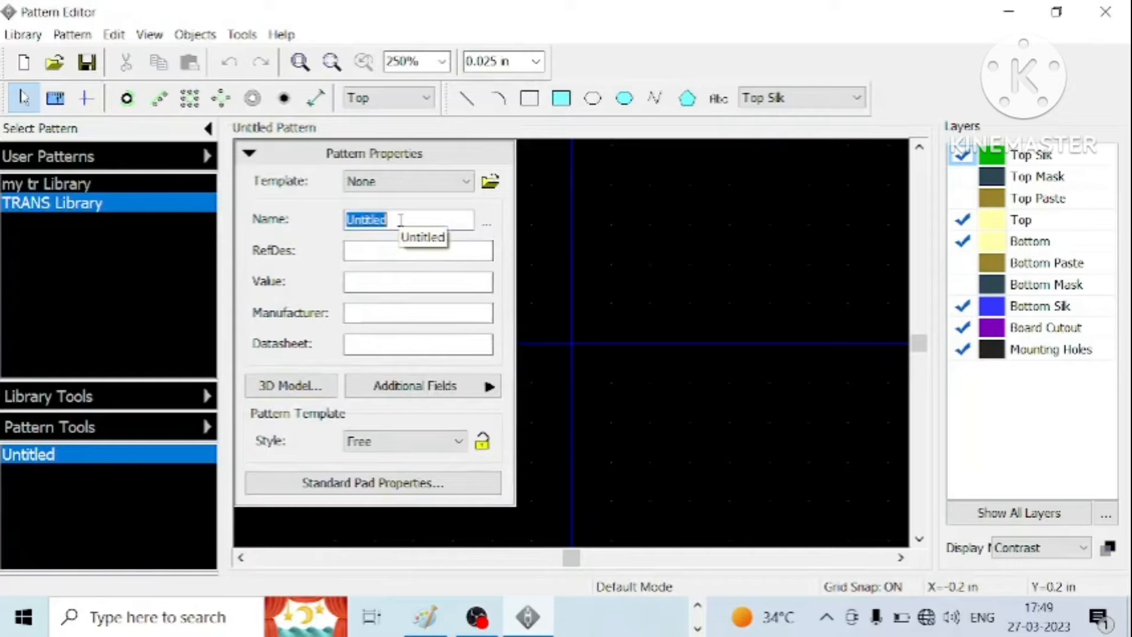
# - Name the pattern 2N2218_TR with reference designator Q and hide the properties panel
pyautogui.press('Delete')
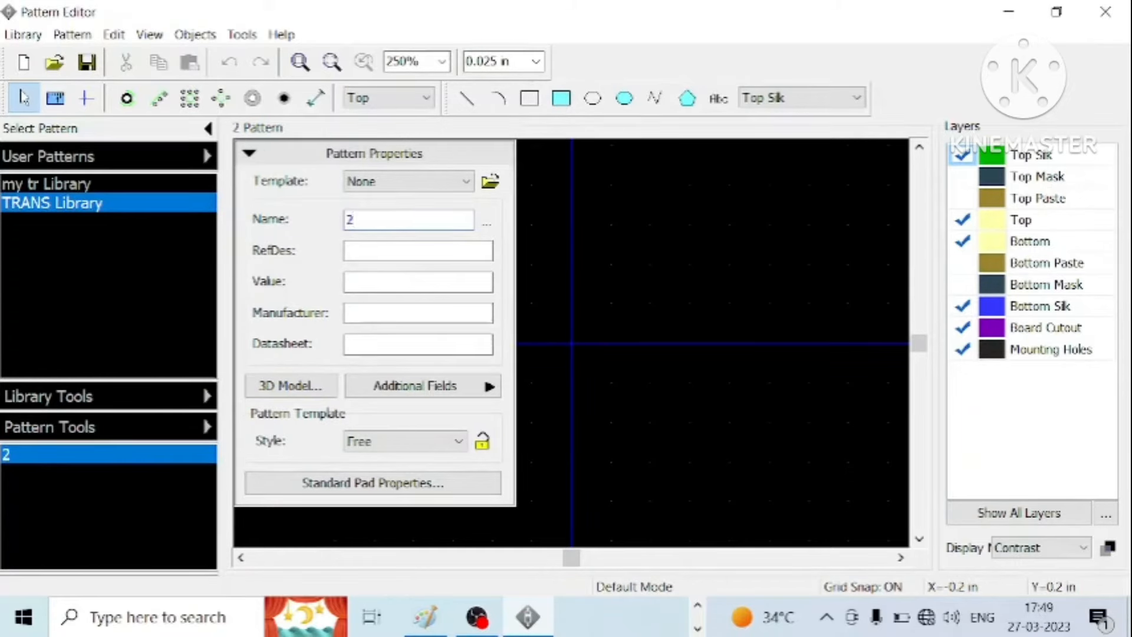
pyautogui.write('2N2218_TR')
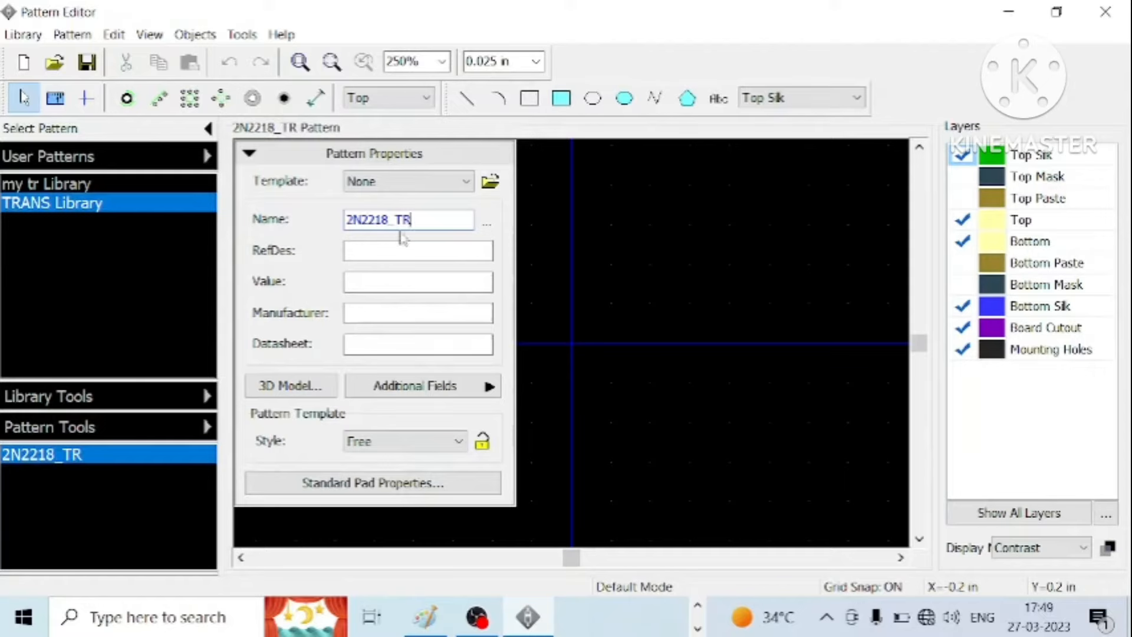
pyautogui.write('Q')
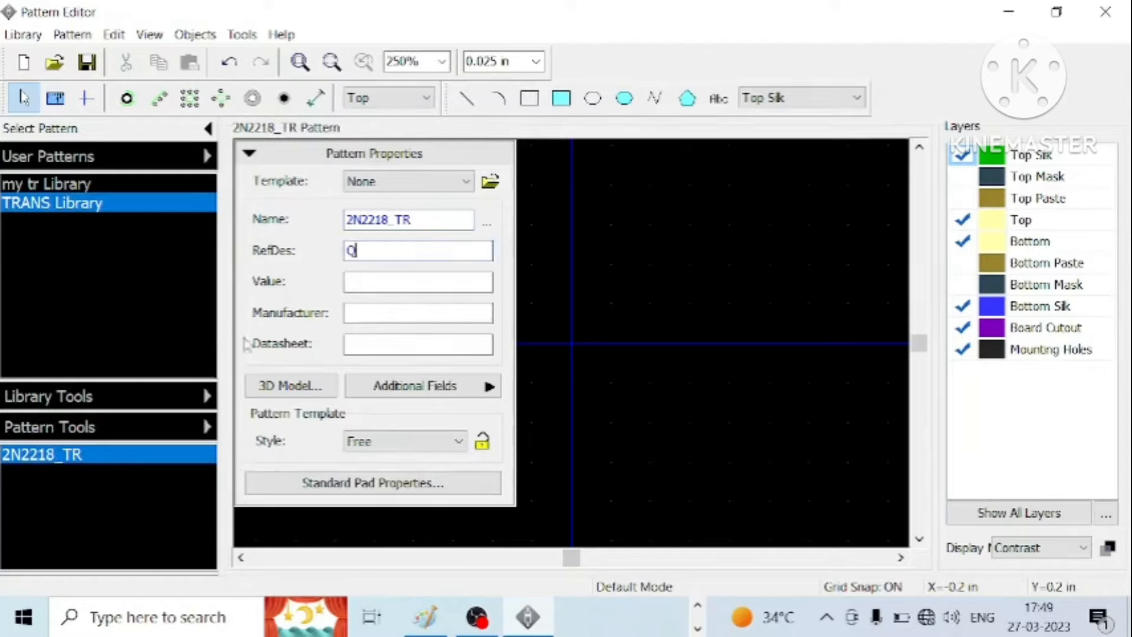
pyautogui.click(248, 152)
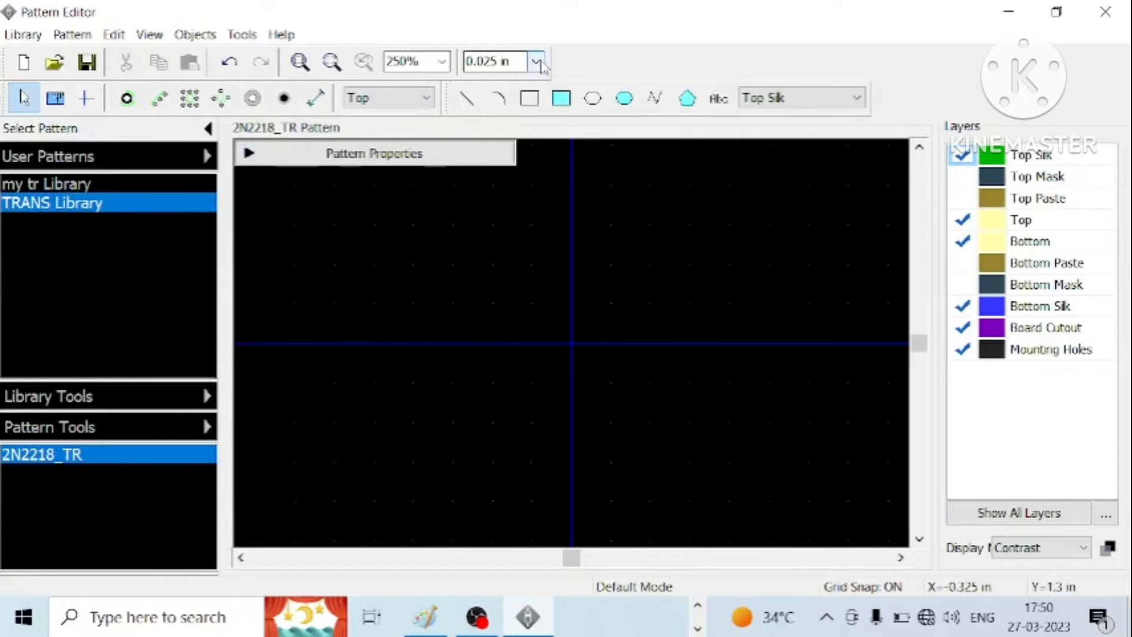
pyautogui.moveTo(506, 72)
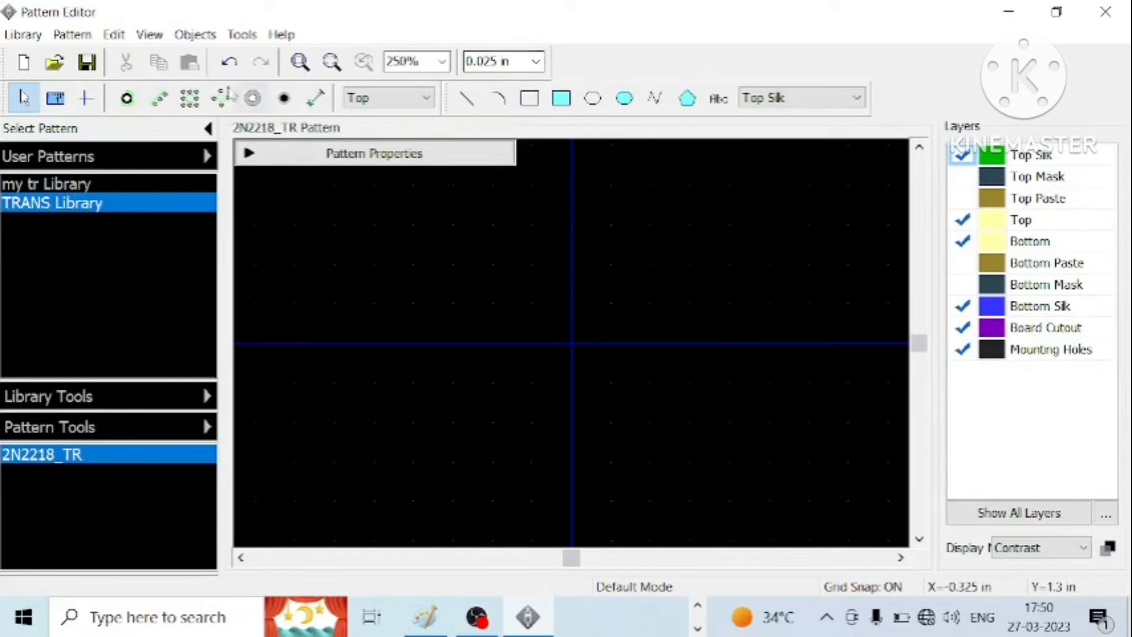
pyautogui.click(149, 34)
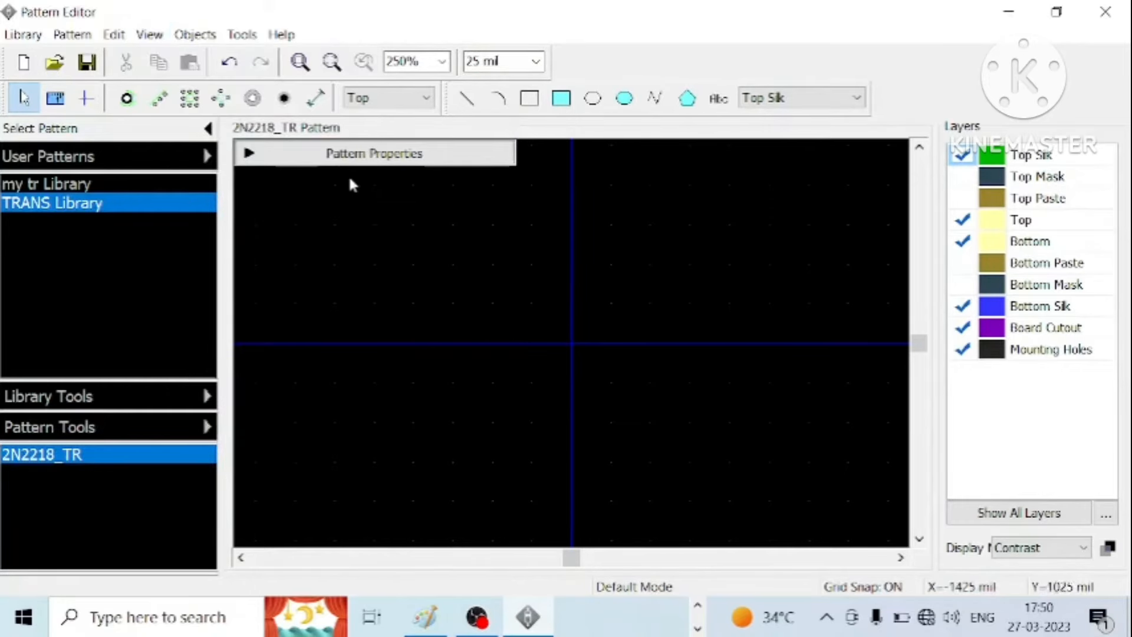
pyautogui.moveTo(517, 369)
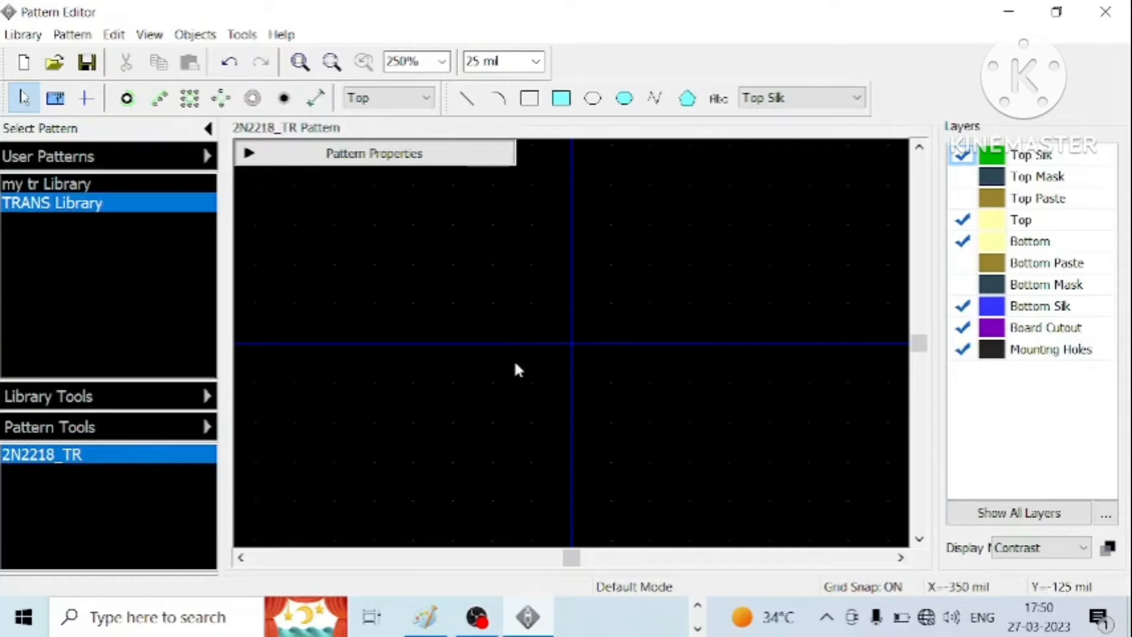
pyautogui.moveTo(89, 243)
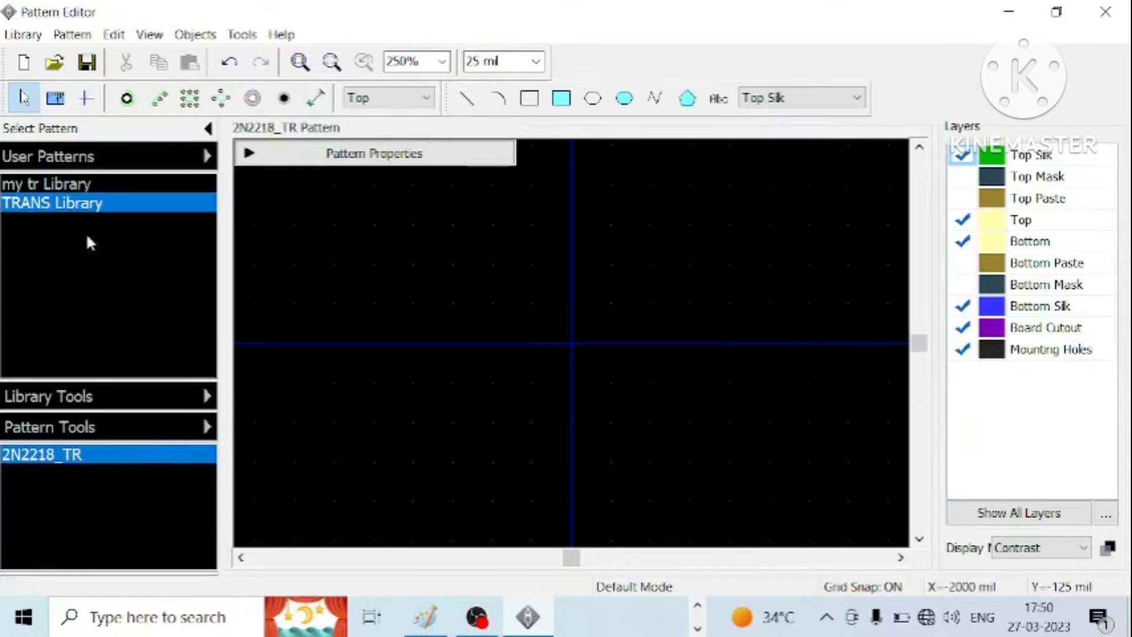
pyautogui.click(126, 98)
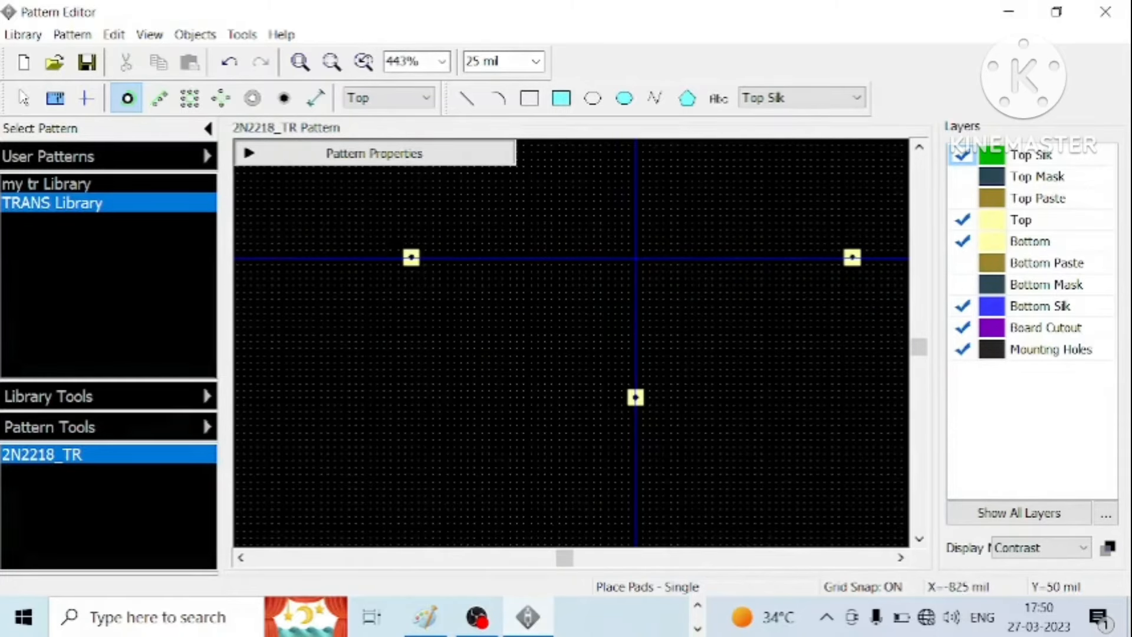
# - Bring up the properties of the left pad (Pad 1)
pyautogui.doubleClick(410, 257)
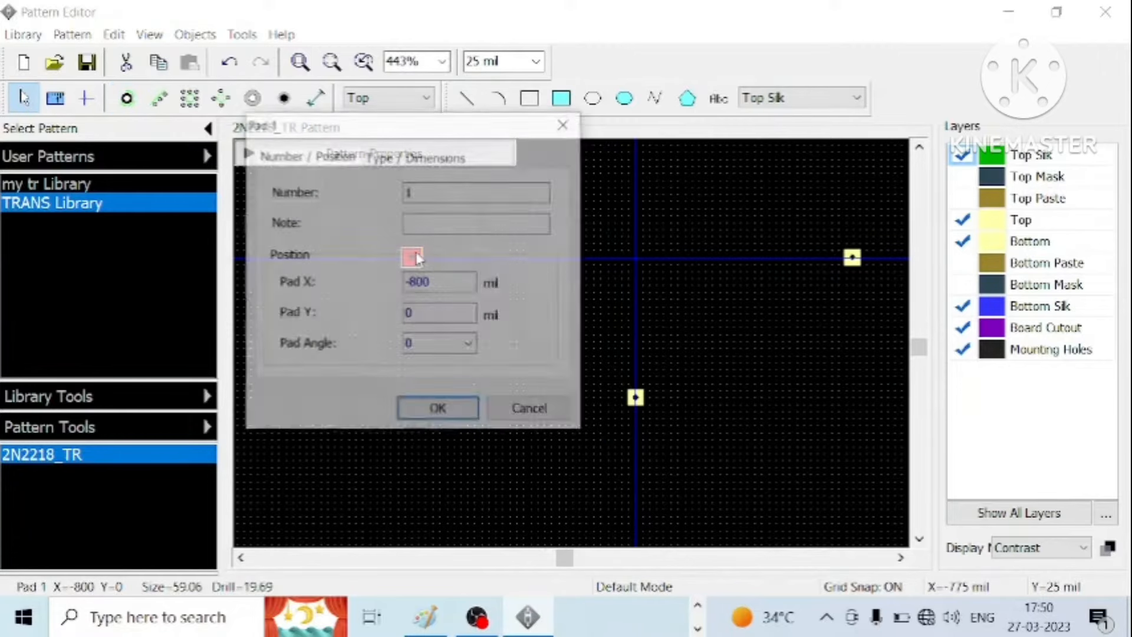
# - In the pattern's standard pad settings, keep the Rectangle pad shape
pyautogui.click(417, 156)
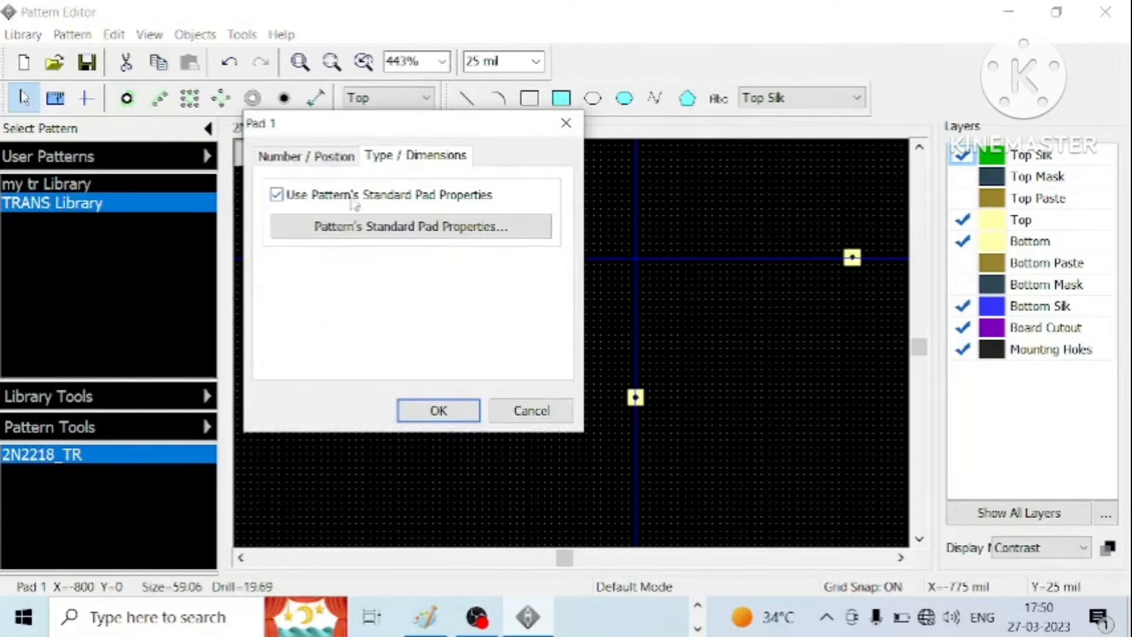
pyautogui.click(409, 227)
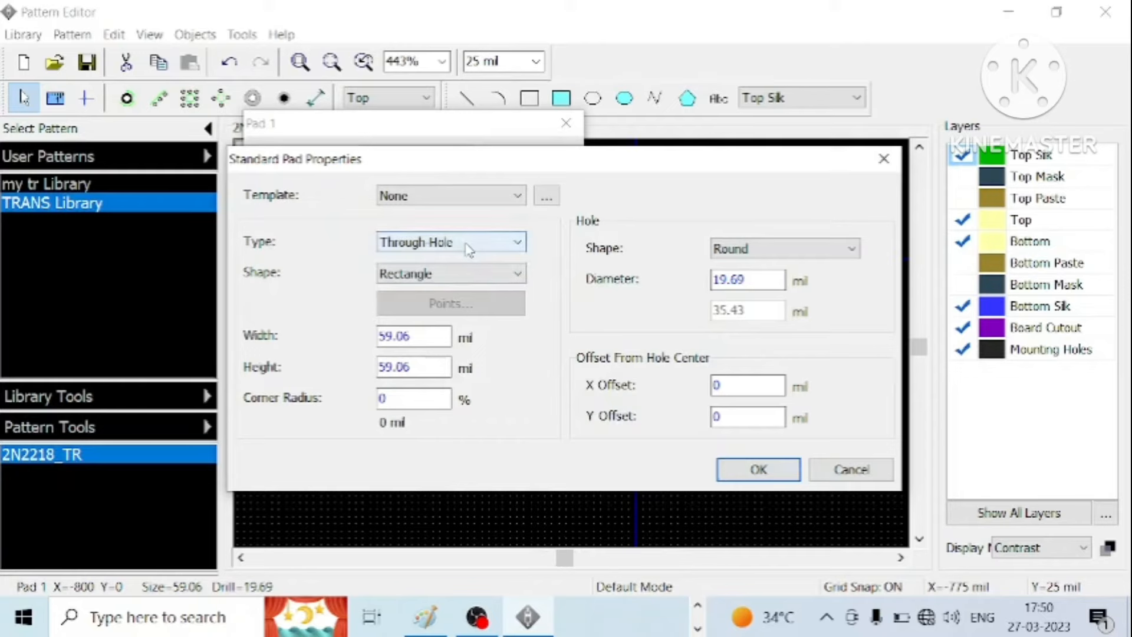
pyautogui.click(449, 273)
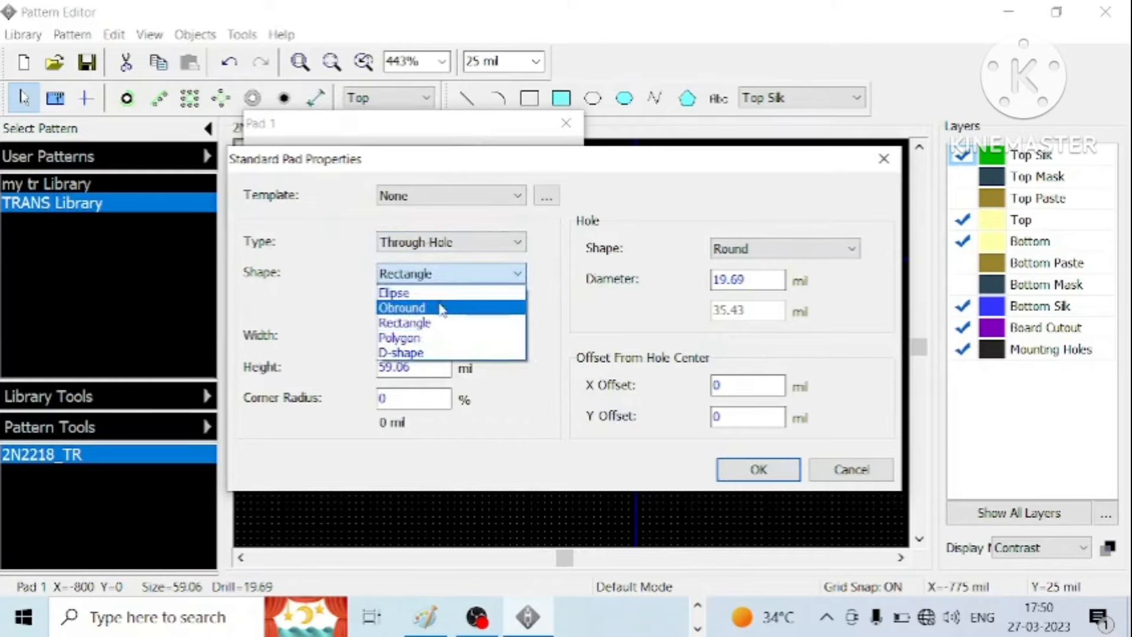
pyautogui.click(404, 323)
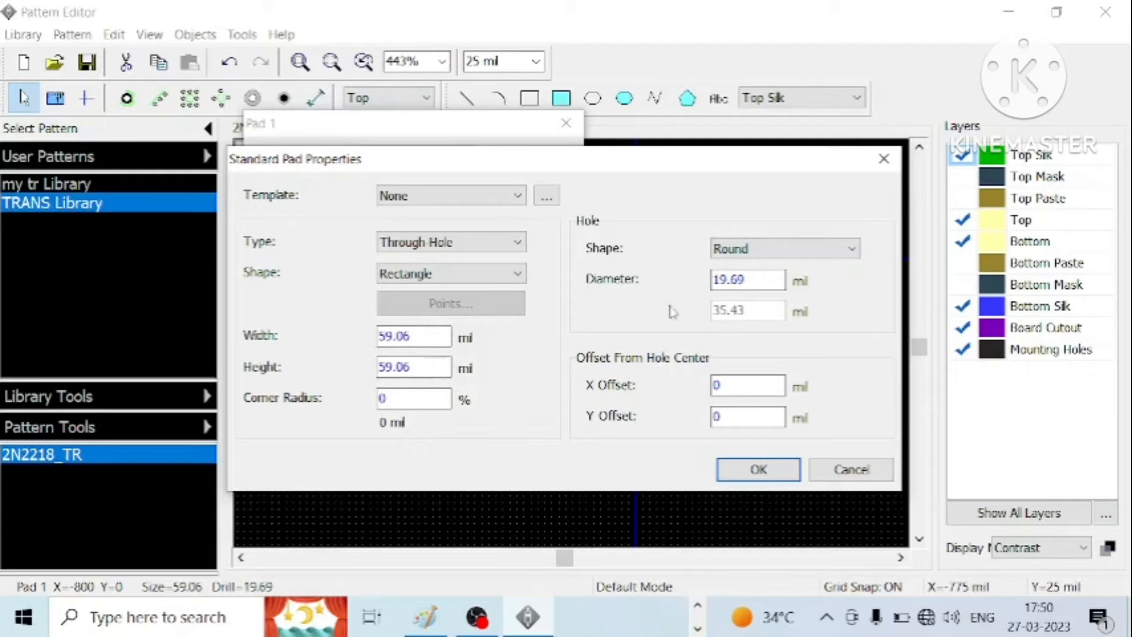
# - Set the standard pad hole diameter to 26.7 mil with a -100 mil X offset and confirm
pyautogui.click(746, 281)
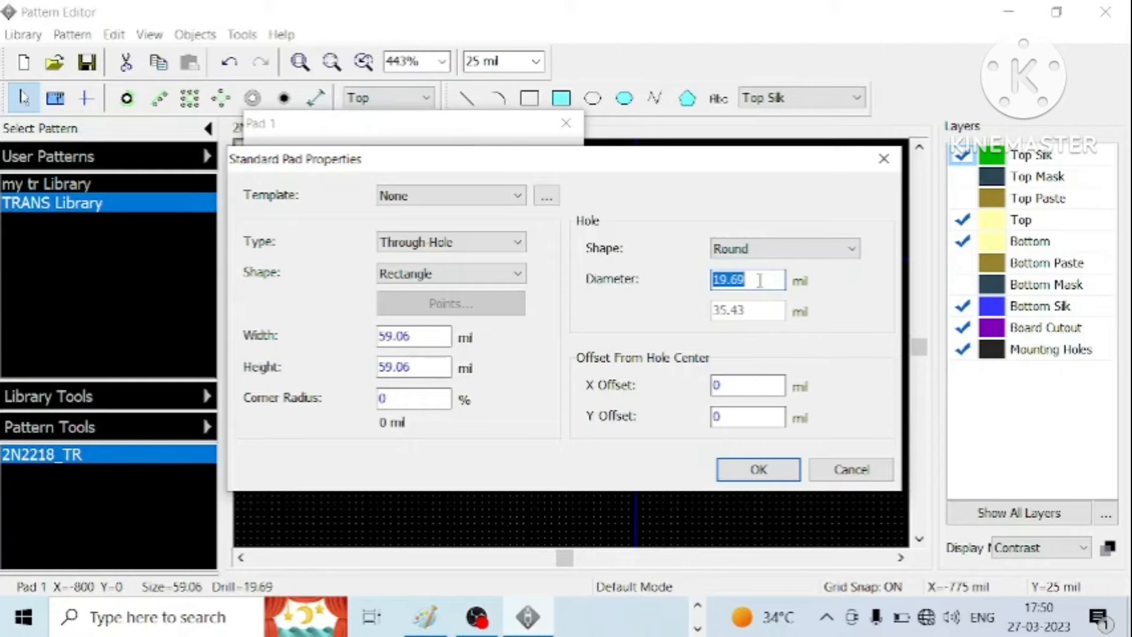
pyautogui.write('26.77')
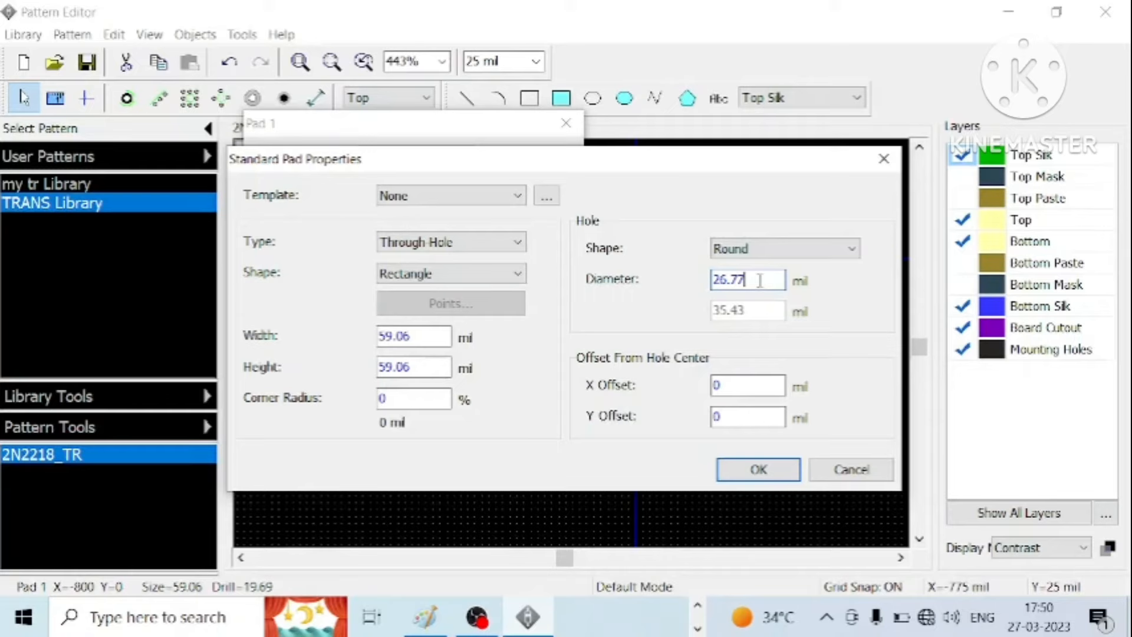
pyautogui.click(748, 384)
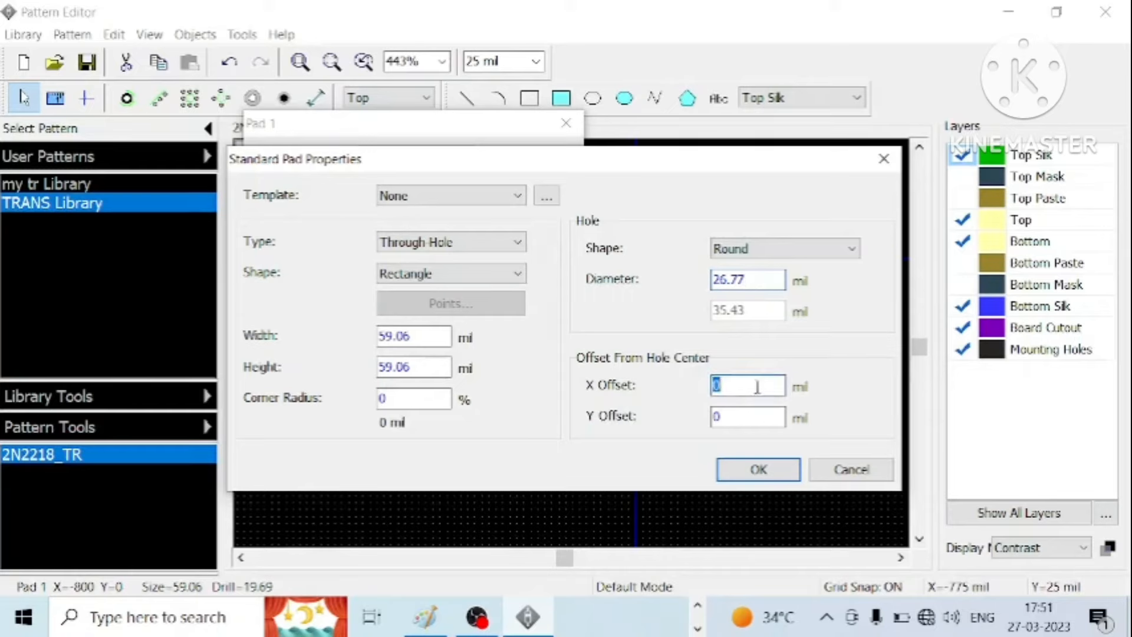
pyautogui.write('1')
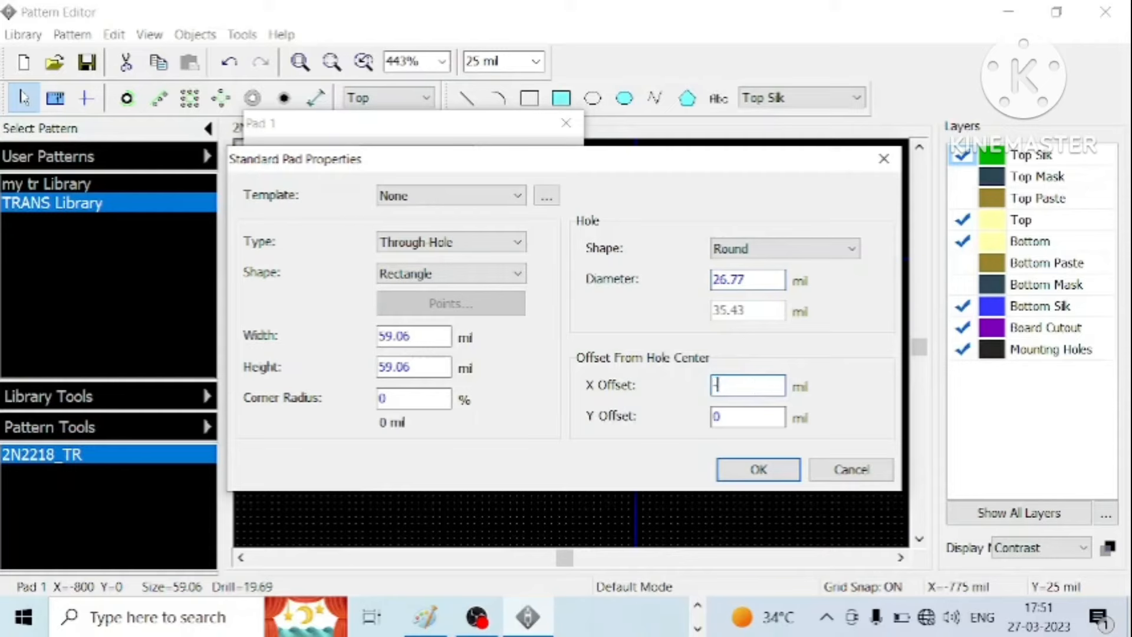
pyautogui.write('-100')
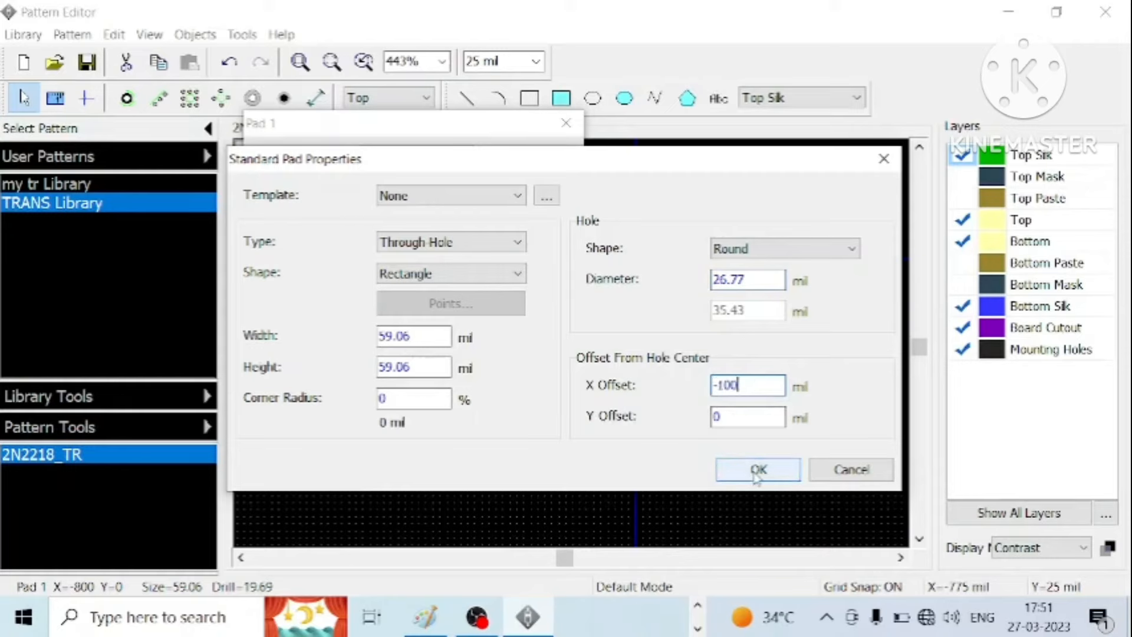
pyautogui.click(757, 469)
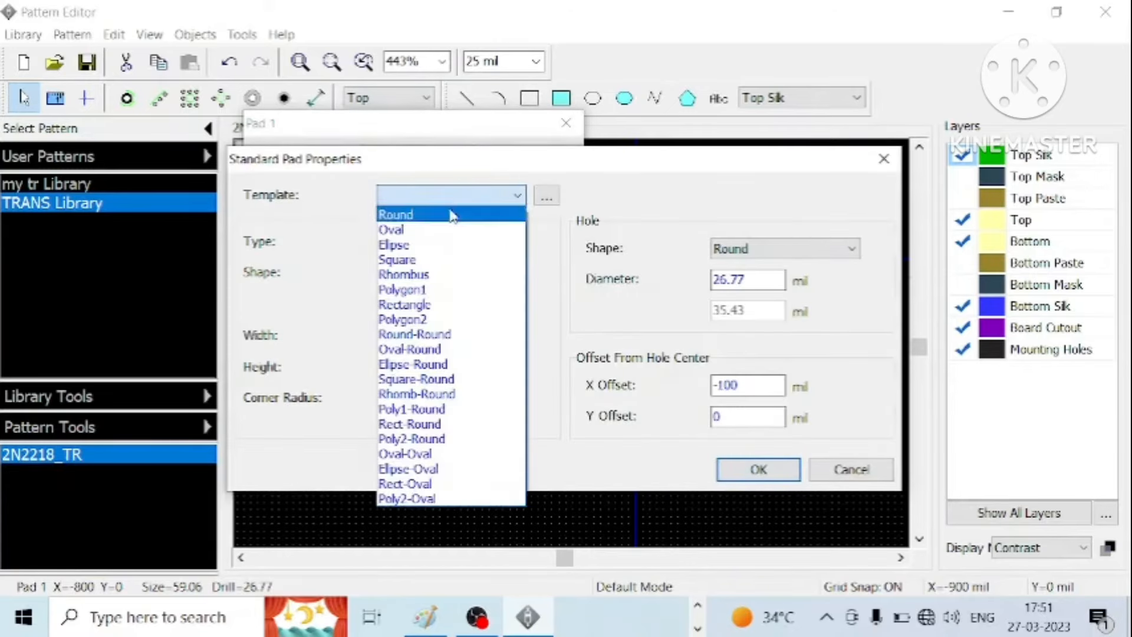
# - Re-edit the standard pads as through-hole rectangles with 26.7 mil hole and 100 mil X offset
pyautogui.click(395, 213)
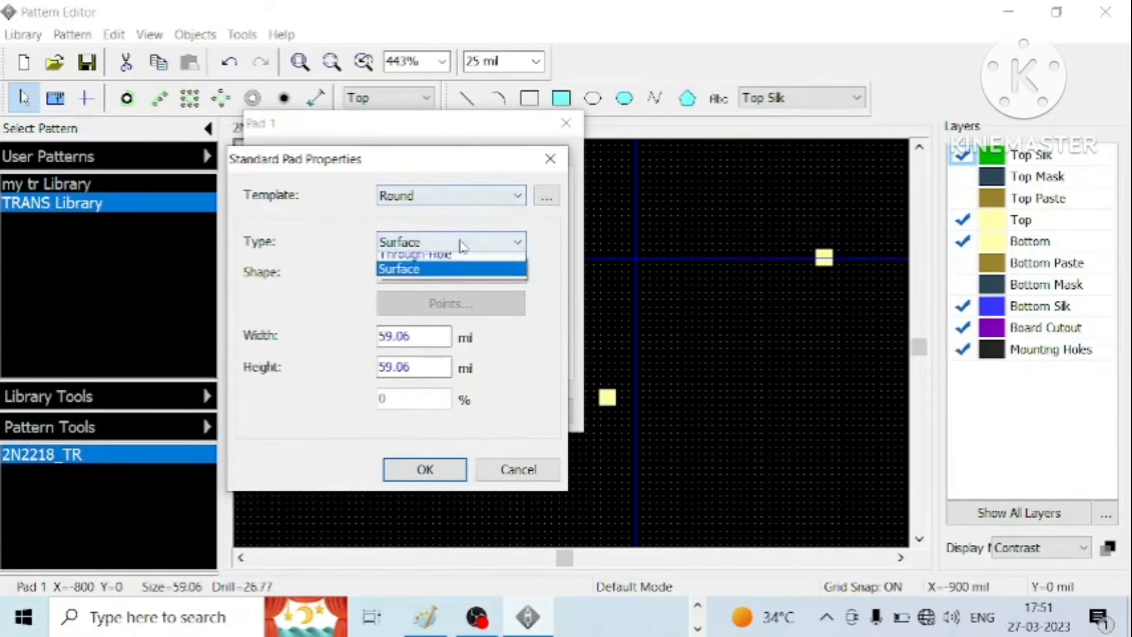
pyautogui.click(414, 253)
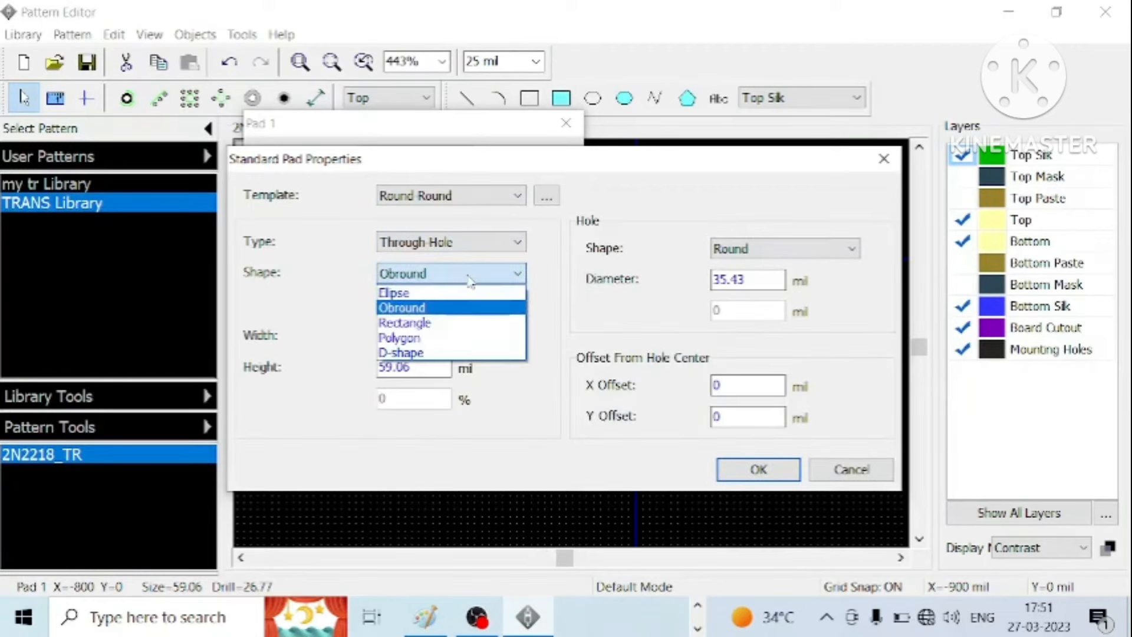
pyautogui.click(405, 323)
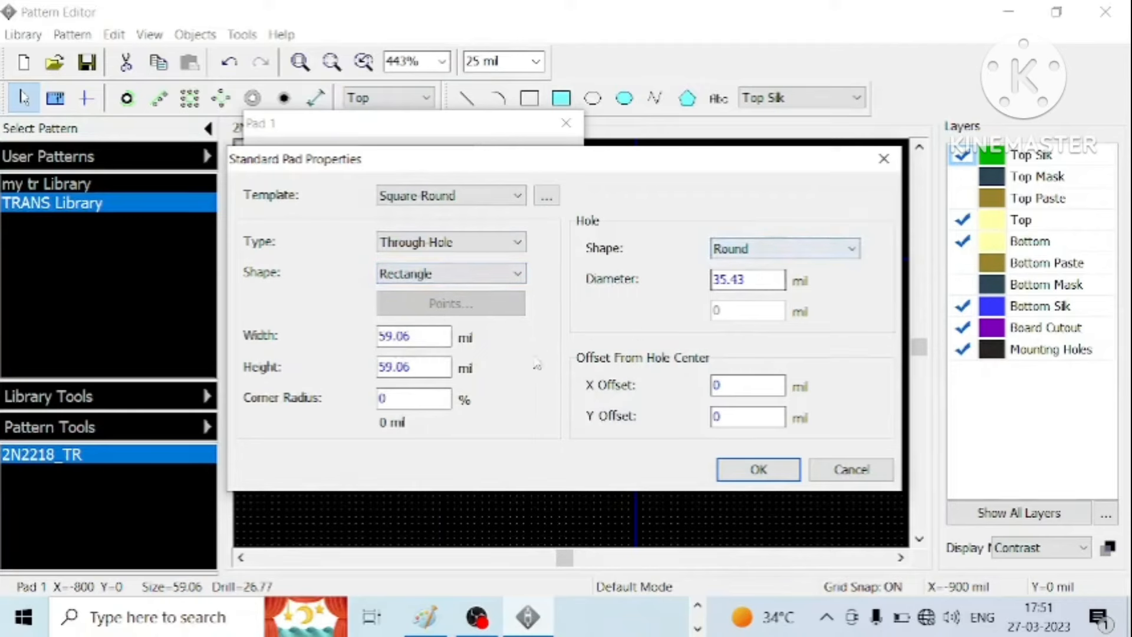
pyautogui.tripleClick(746, 279)
pyautogui.write('26.7')
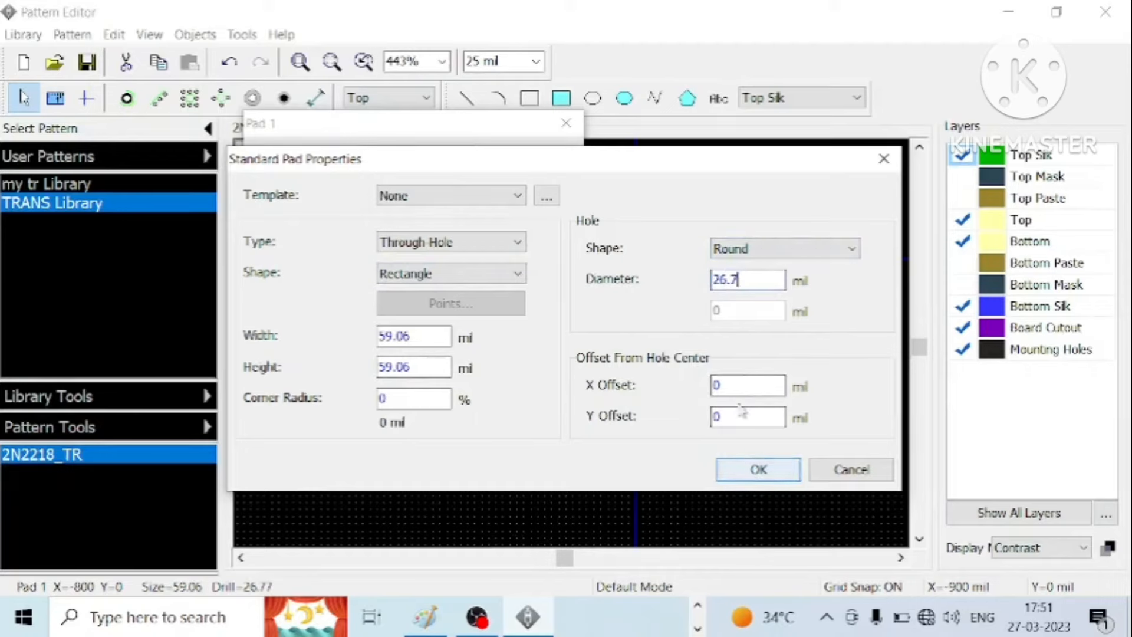
pyautogui.write('100')
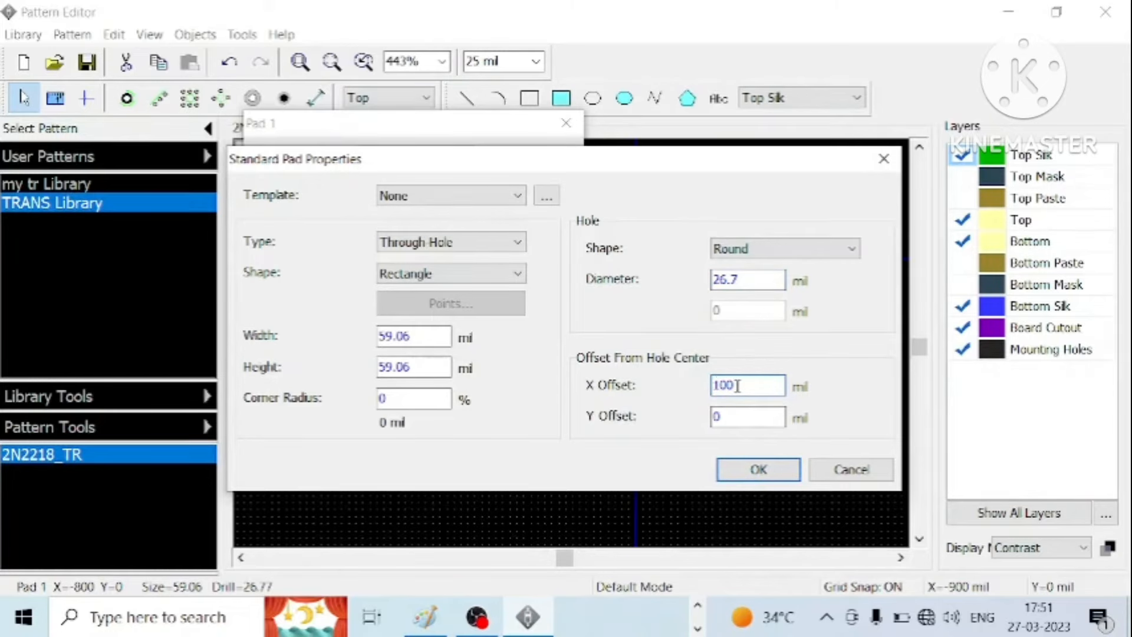
pyautogui.click(757, 469)
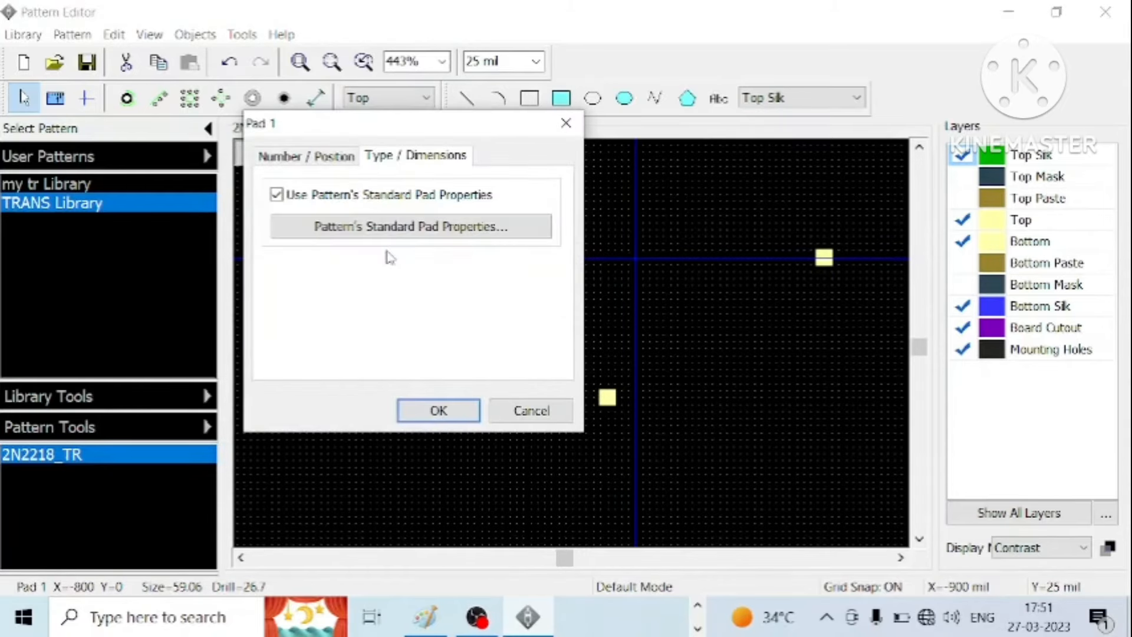
# - Give pad 1 its own through-hole obround shape with a 26.7 mil hole and confirm
pyautogui.click(410, 226)
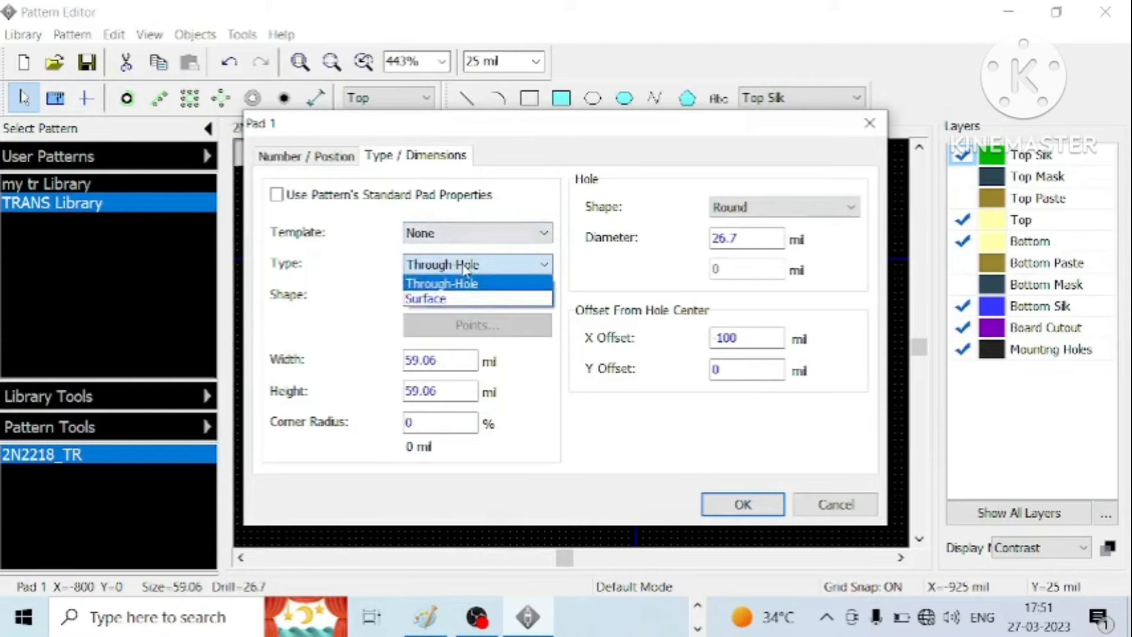
pyautogui.click(426, 298)
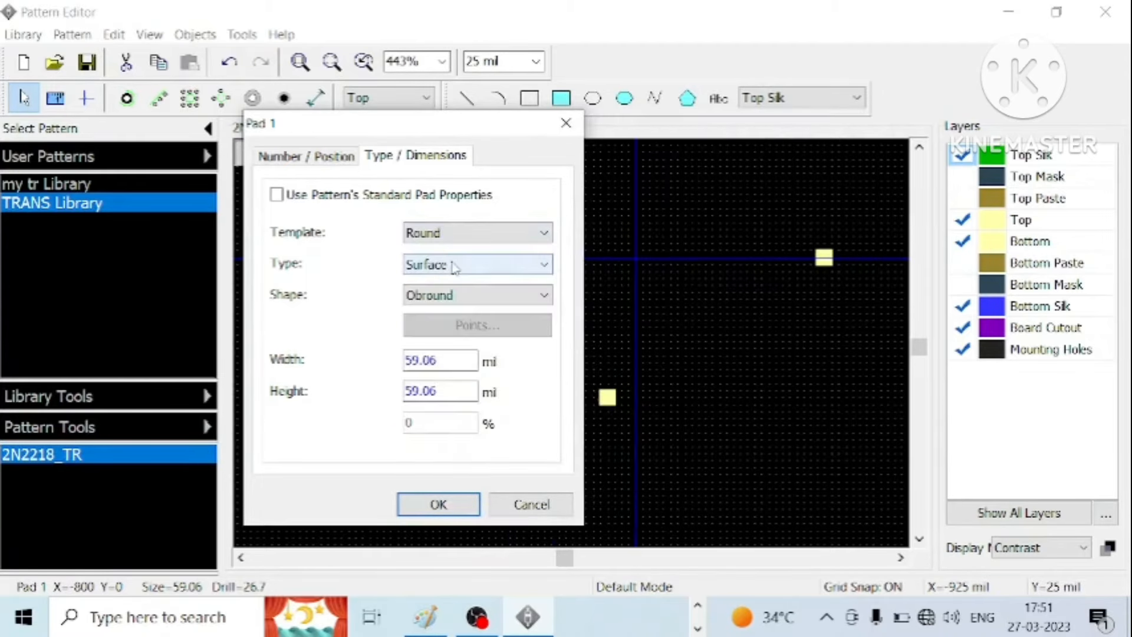
pyautogui.click(477, 263)
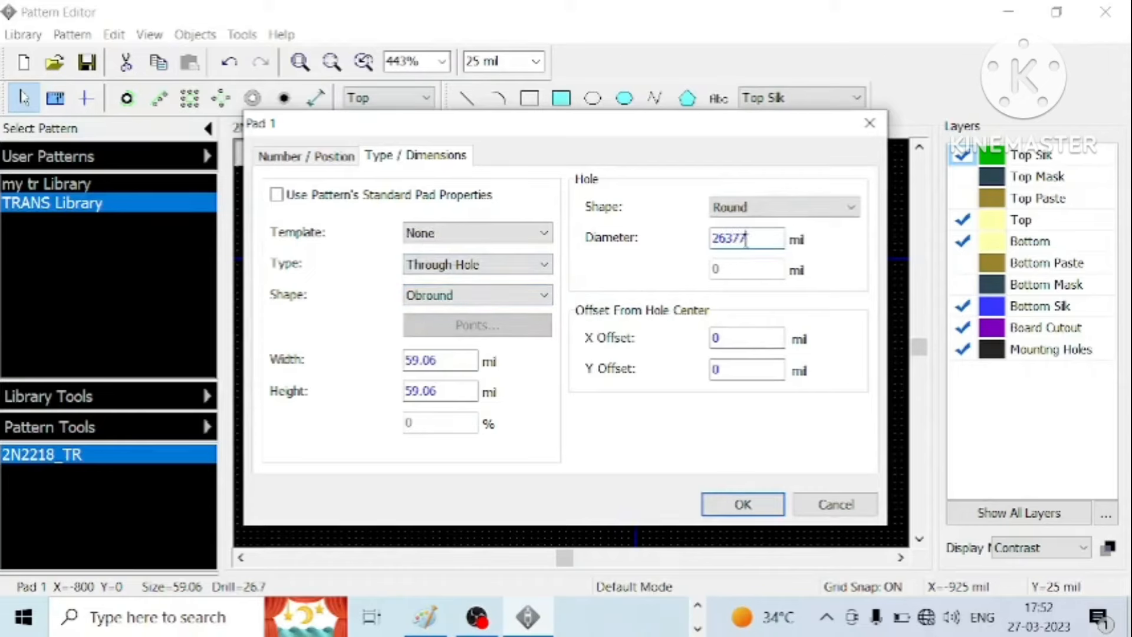
pyautogui.write('26.7')
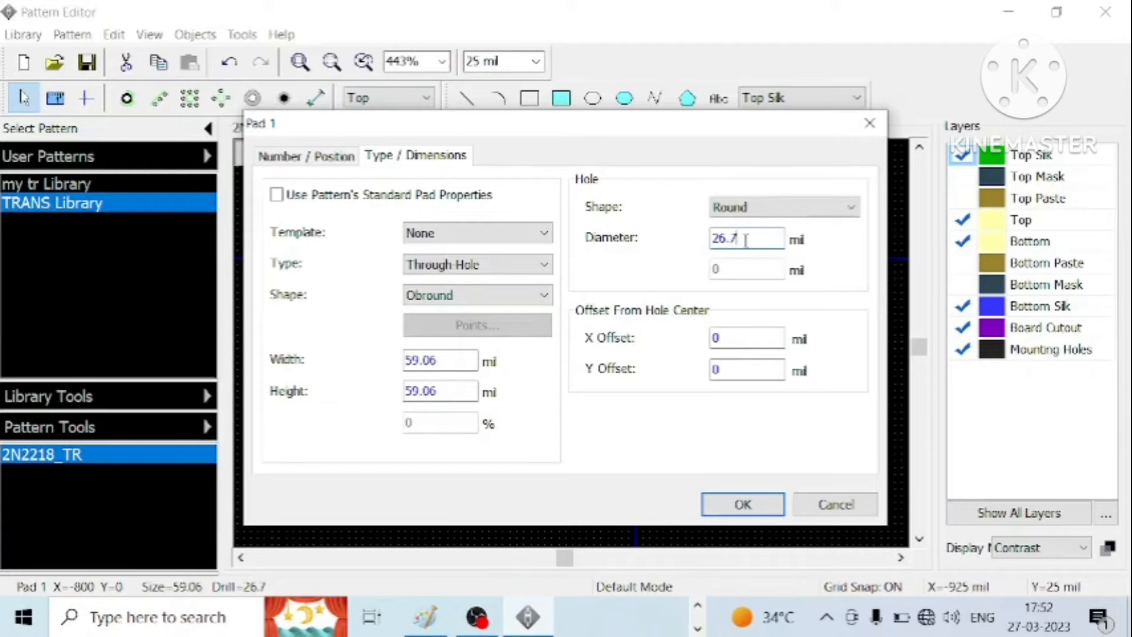
pyautogui.click(476, 295)
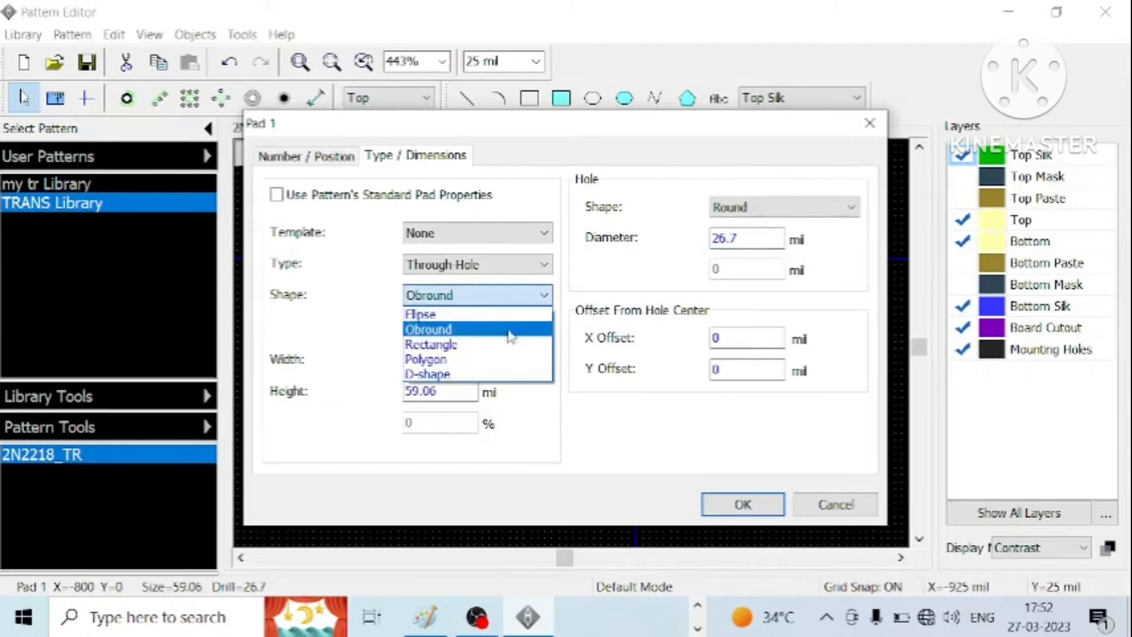
pyautogui.click(428, 329)
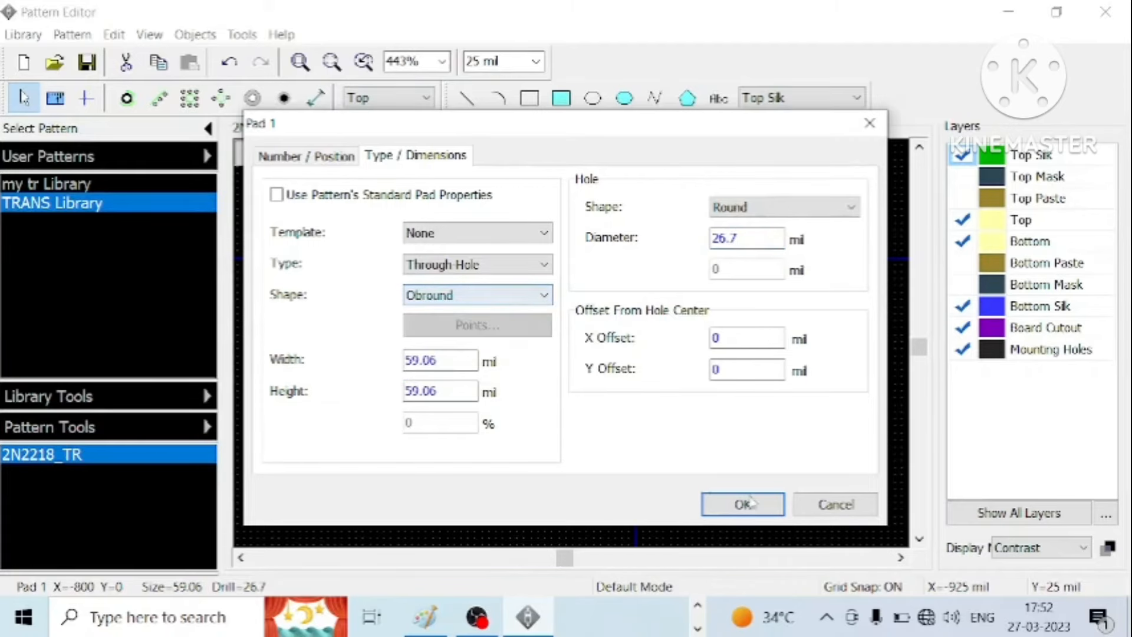
pyautogui.click(741, 504)
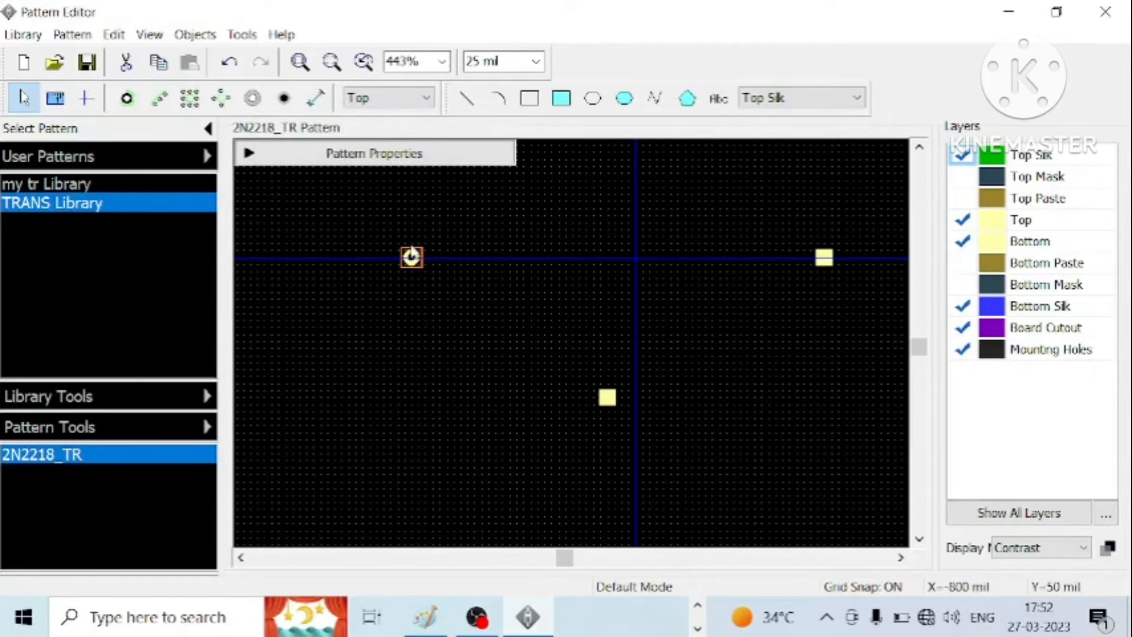
# - Check pad 1's shape setting, then drag pad 1 from the far left toward the origin
pyautogui.doubleClick(411, 257)
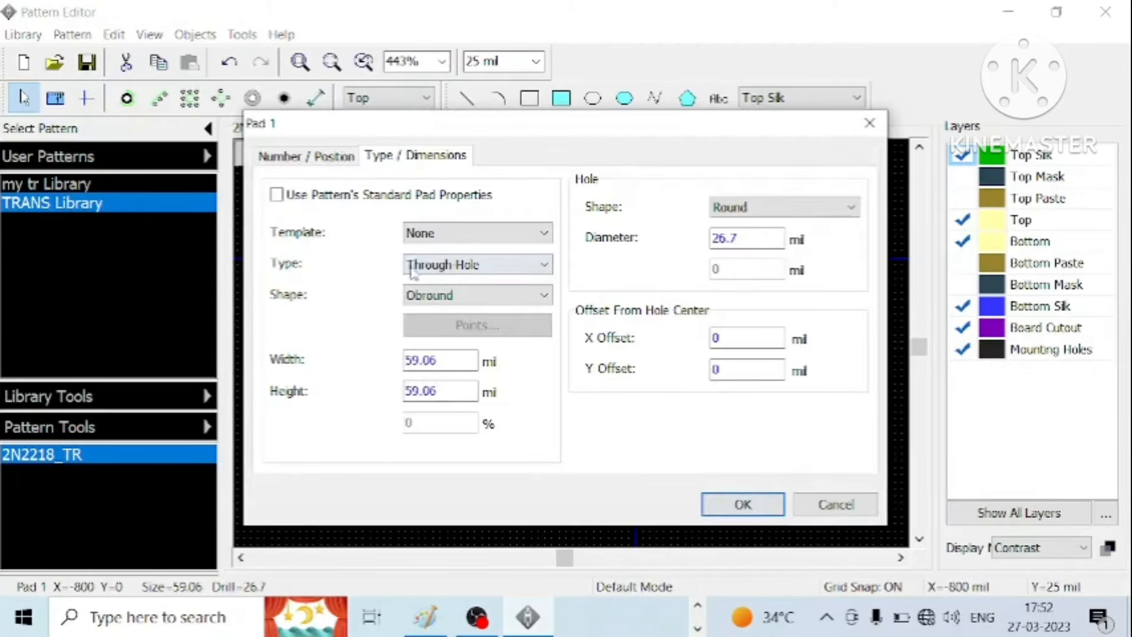
pyautogui.click(476, 294)
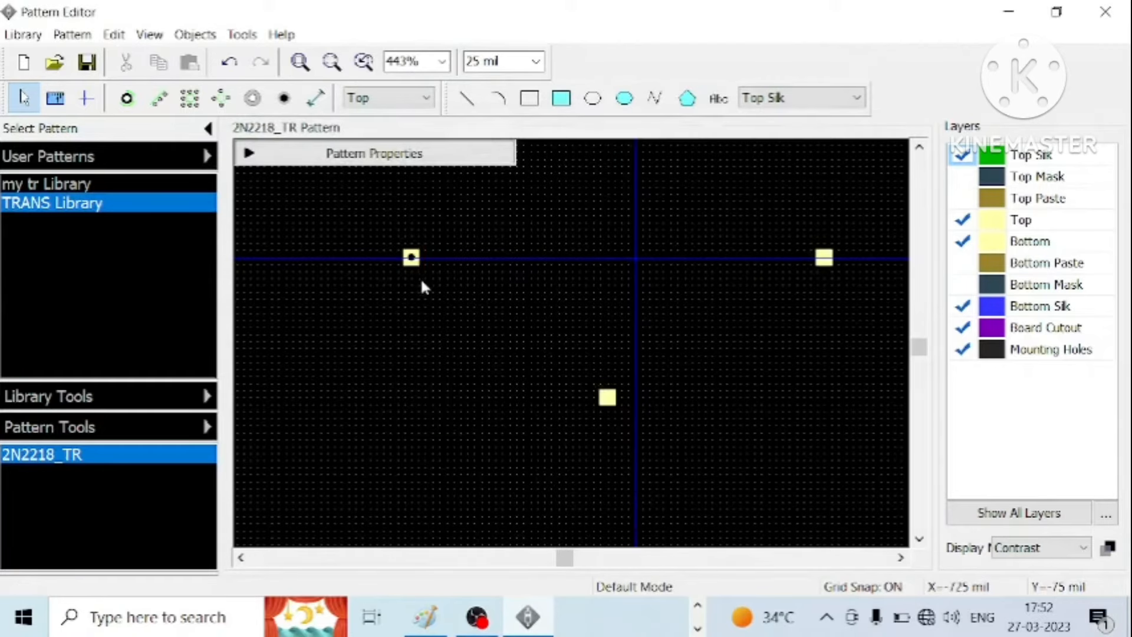
pyautogui.click(412, 258)
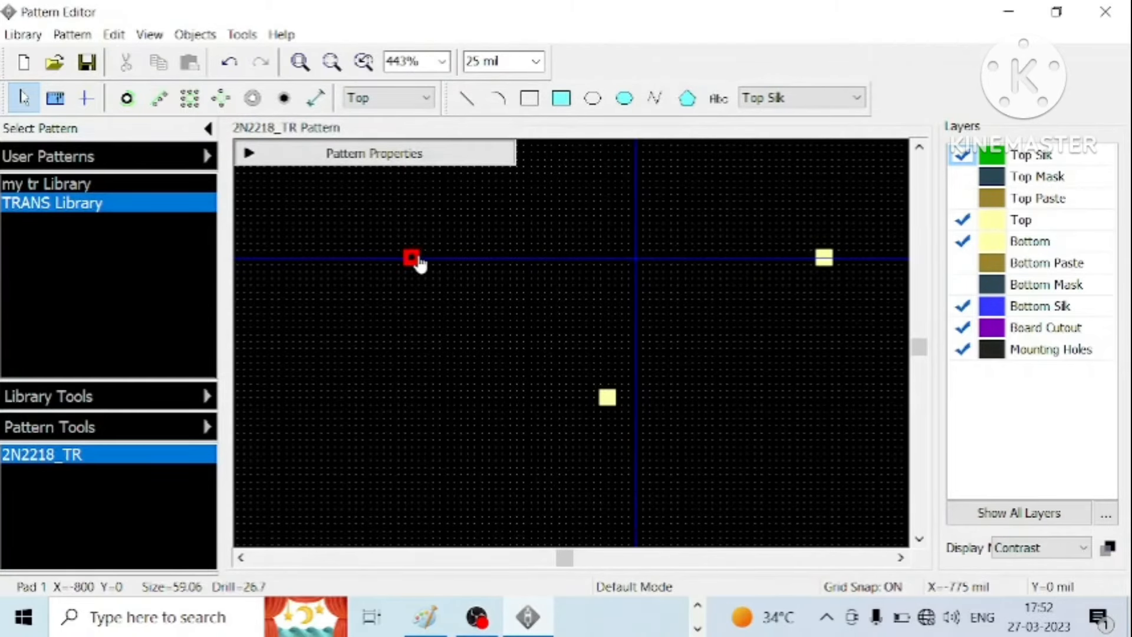
pyautogui.moveTo(411, 259)
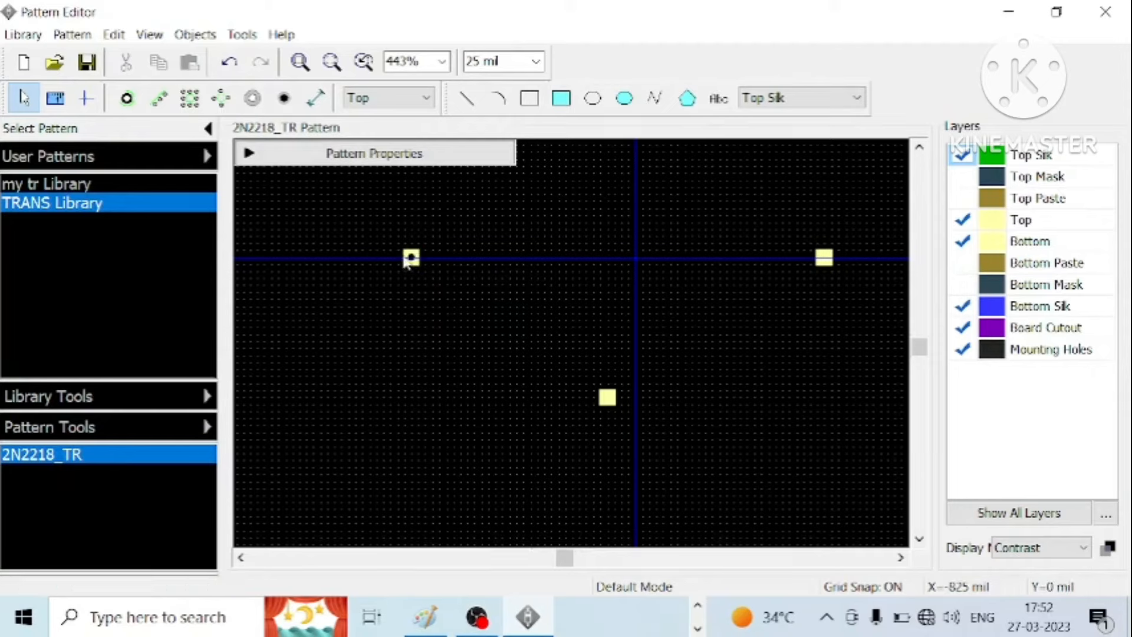
pyautogui.moveTo(410, 258); pyautogui.dragTo(452, 265)
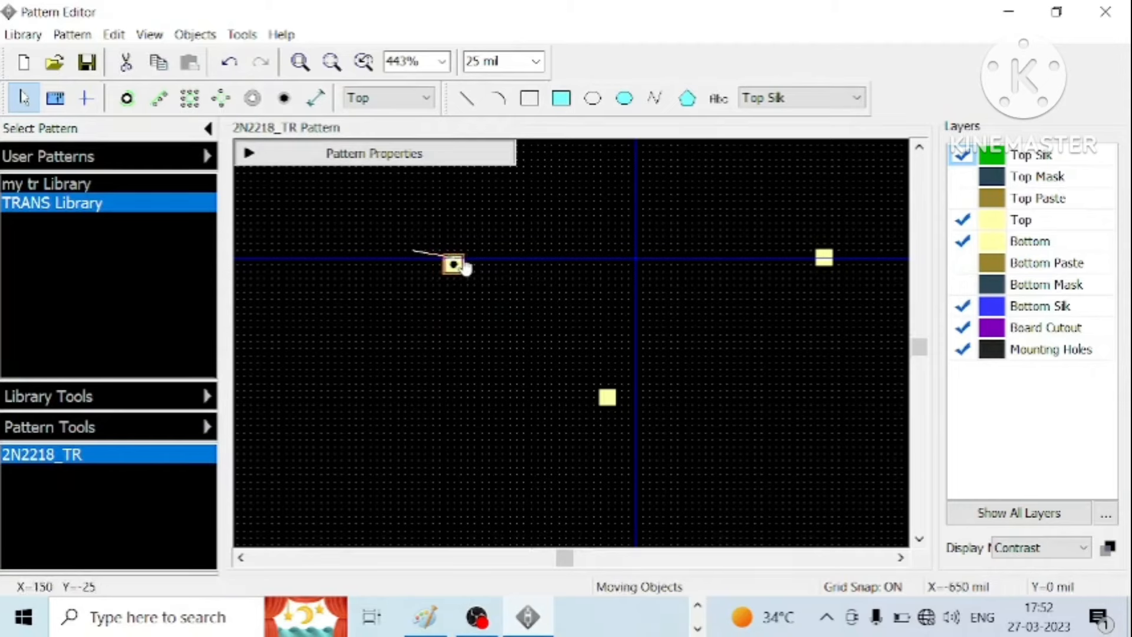
pyautogui.moveTo(453, 265); pyautogui.dragTo(509, 258)
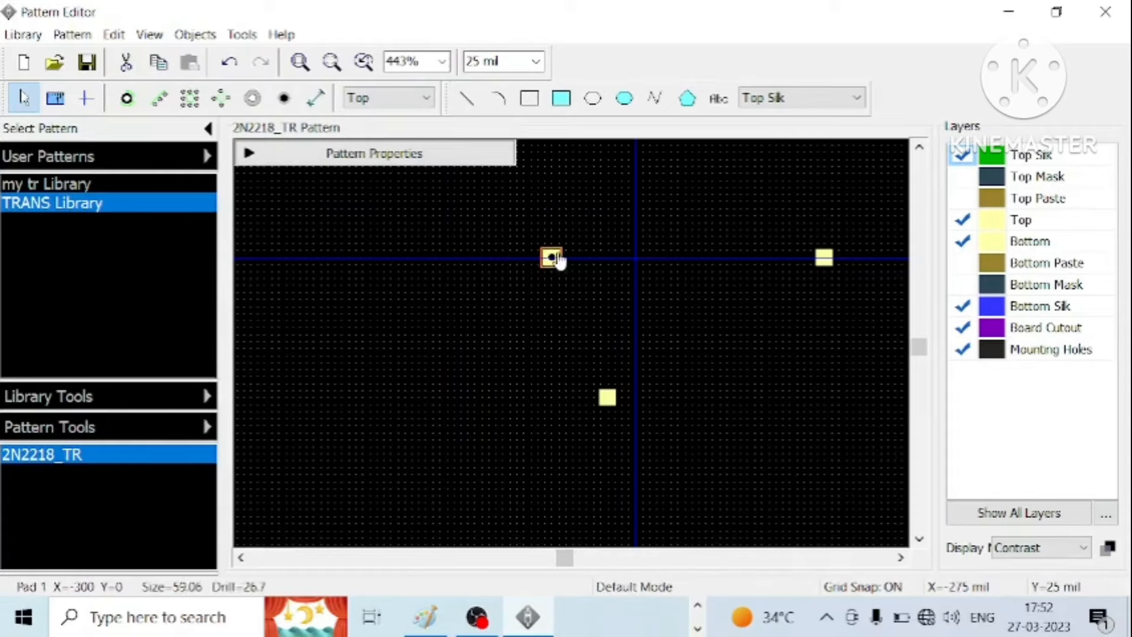
# - Nudge pad 1 along the centre line until it sits at X -100, Y 0
pyautogui.click(551, 258)
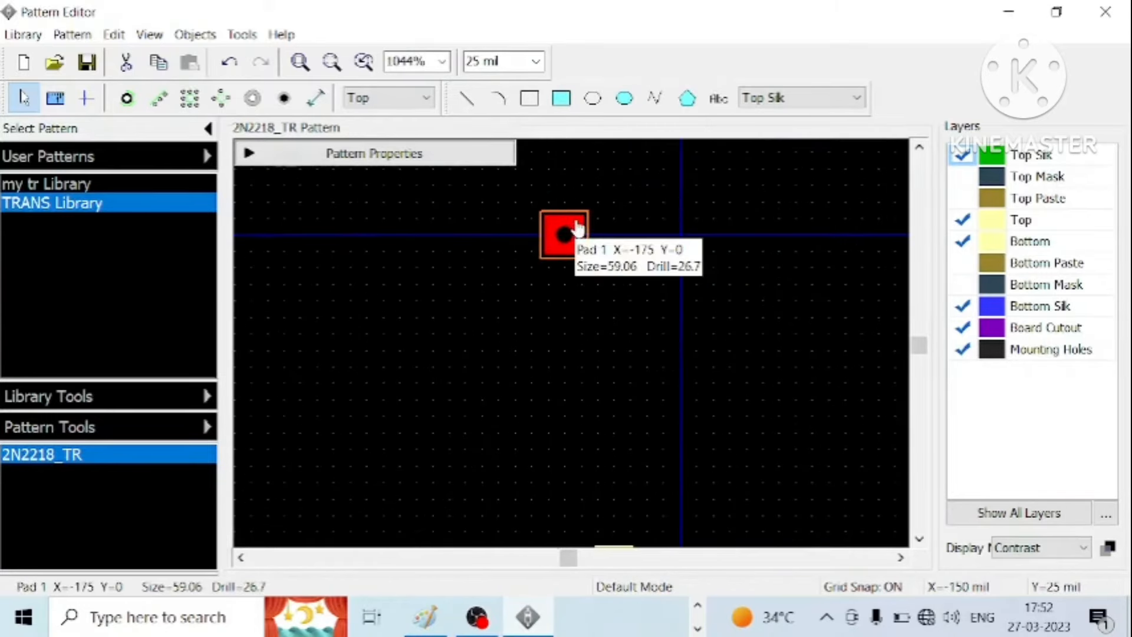
pyautogui.moveTo(563, 234); pyautogui.dragTo(580, 234)
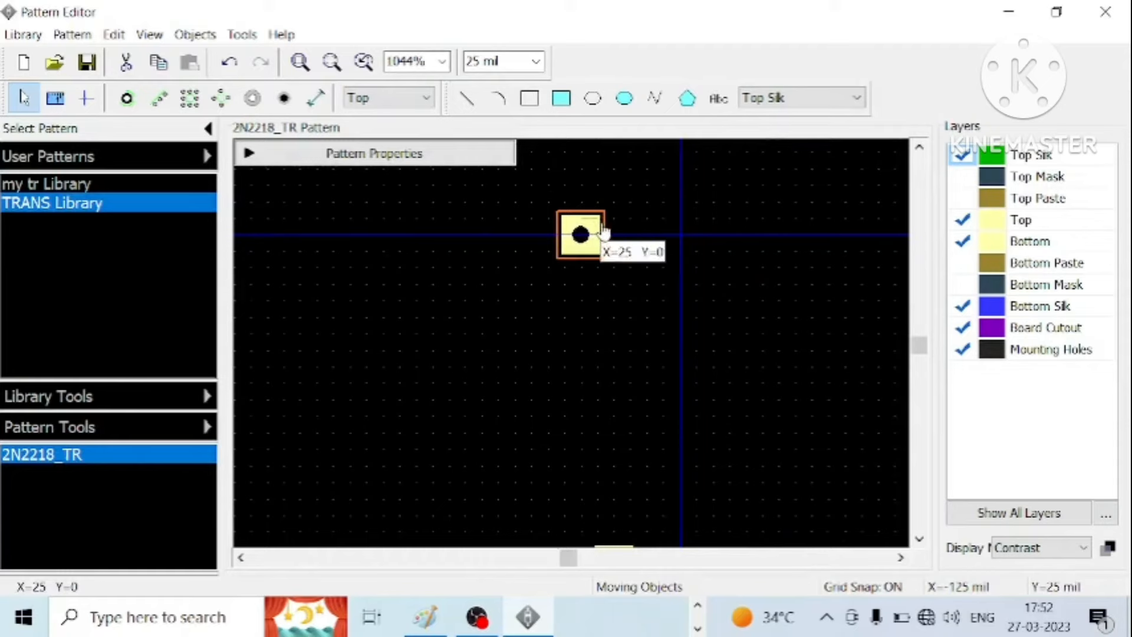
pyautogui.click(580, 235)
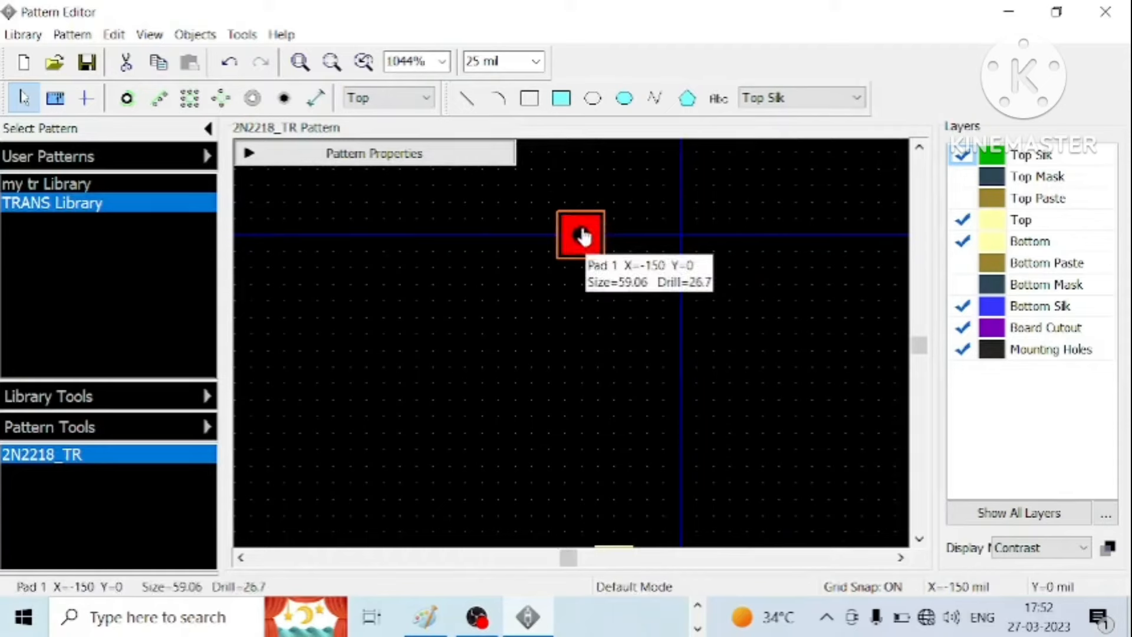
pyautogui.moveTo(579, 233); pyautogui.dragTo(612, 234)
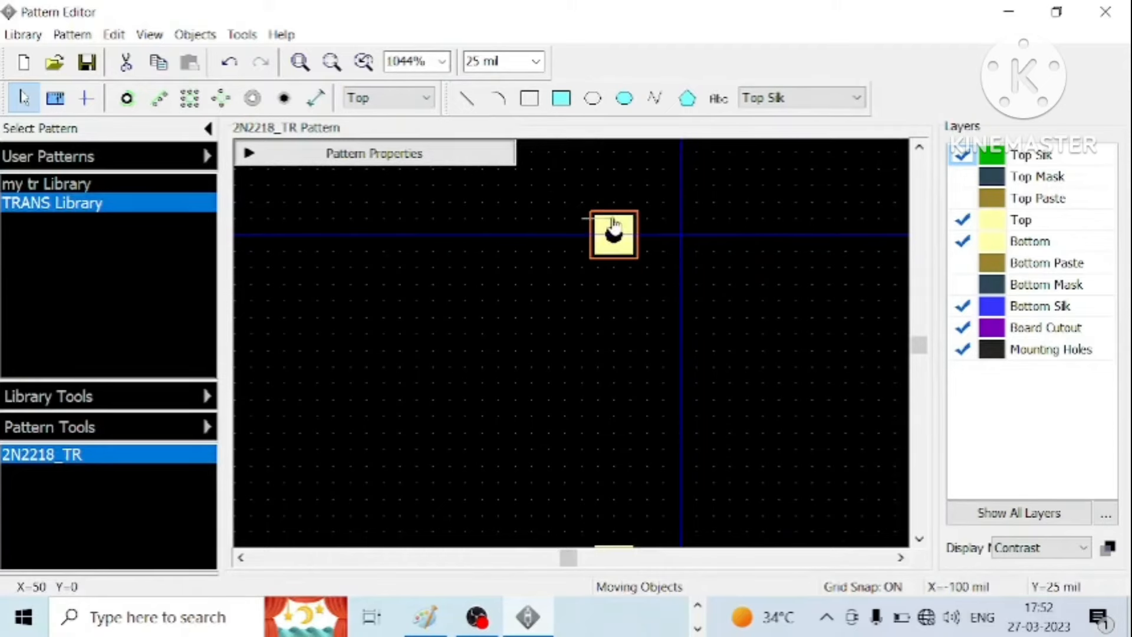
pyautogui.click(613, 233)
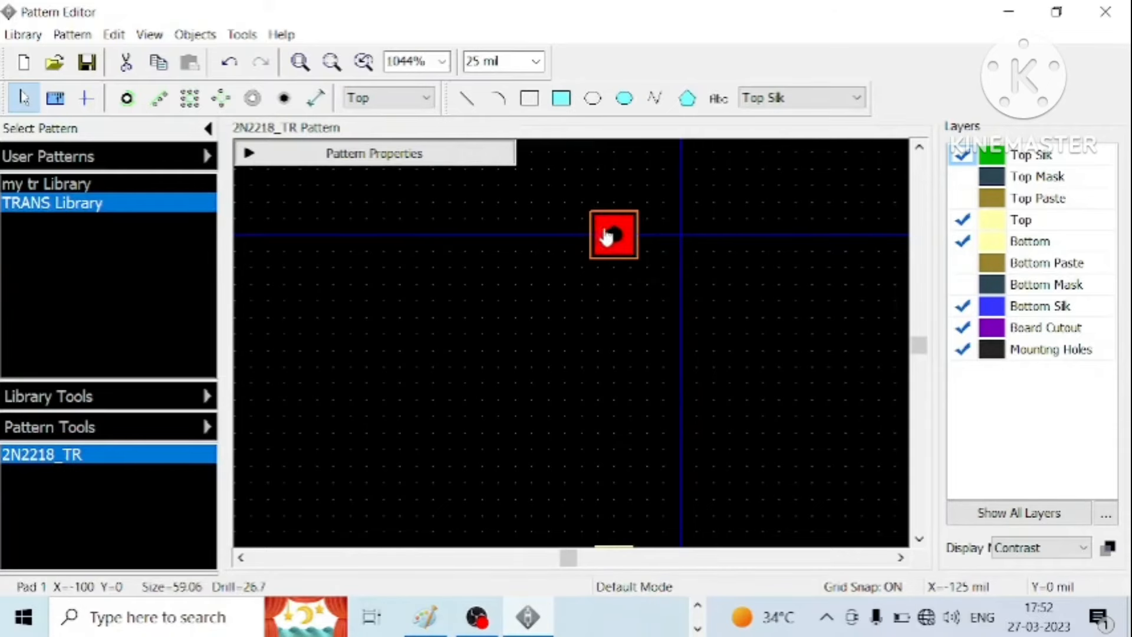
pyautogui.moveTo(613, 242)
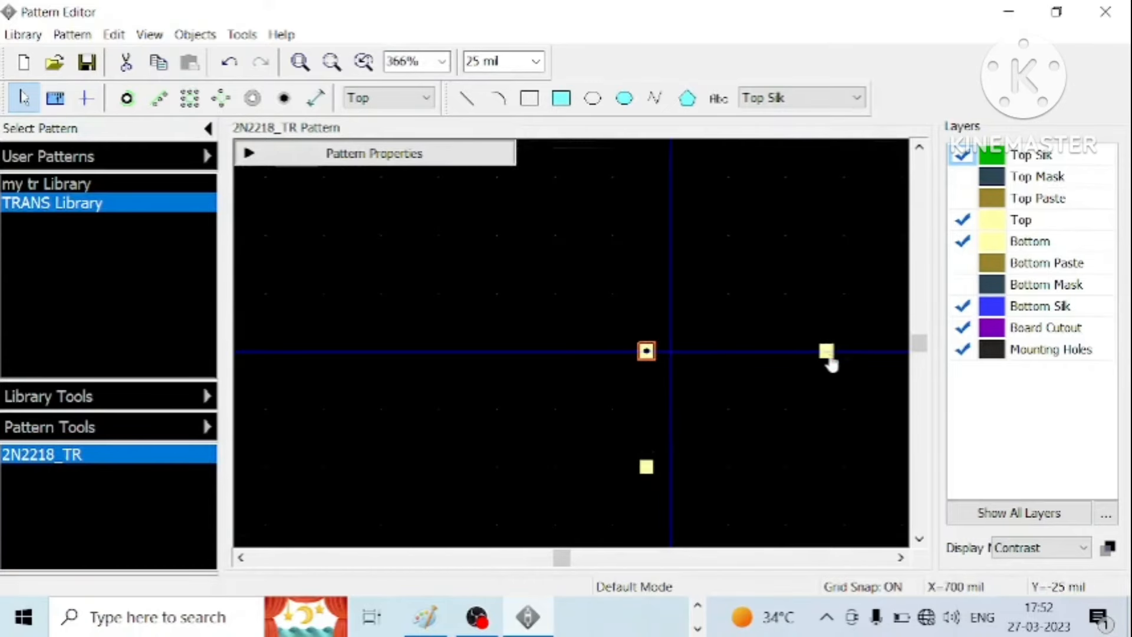
# - Make pad 2 a through-hole pad with a 26.7 mil round drill and apply
pyautogui.doubleClick(825, 351)
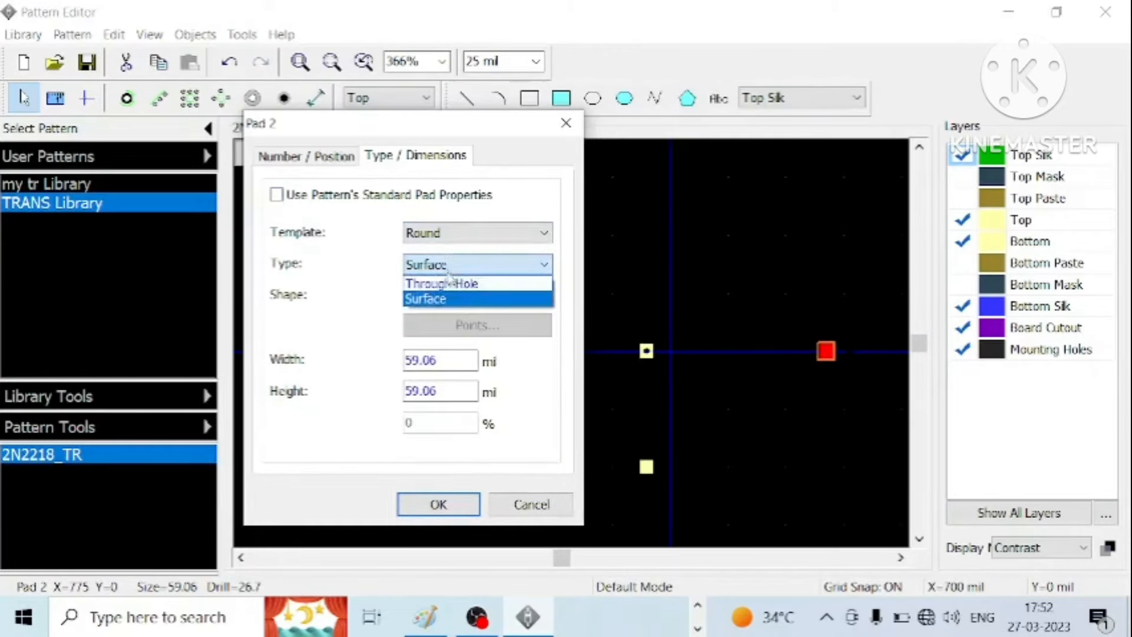
pyautogui.click(441, 281)
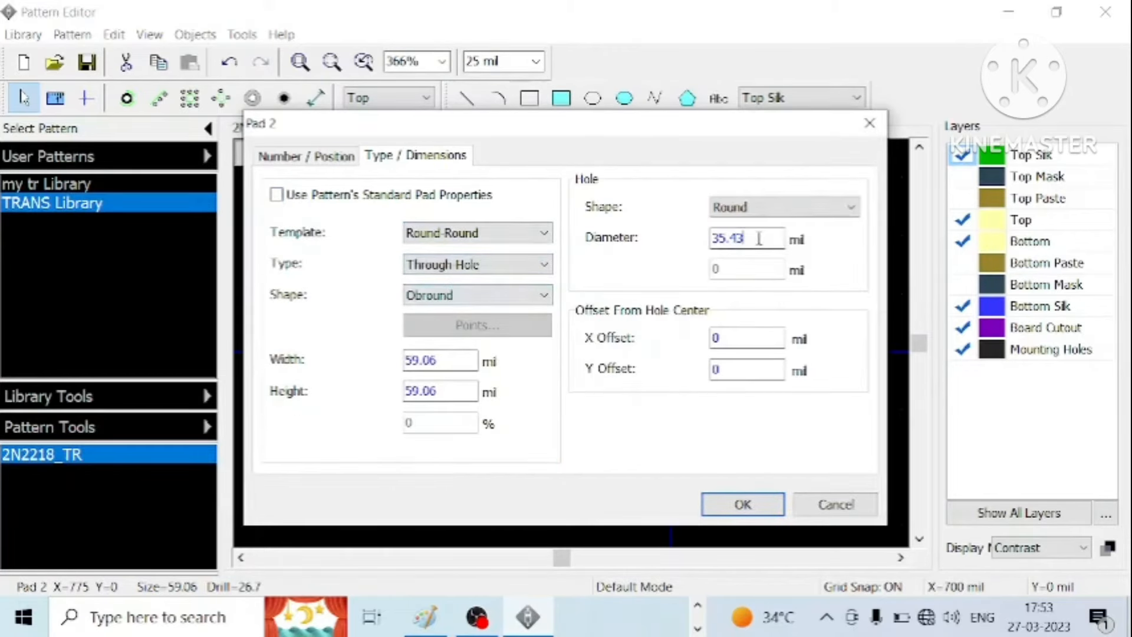
pyautogui.write('29')
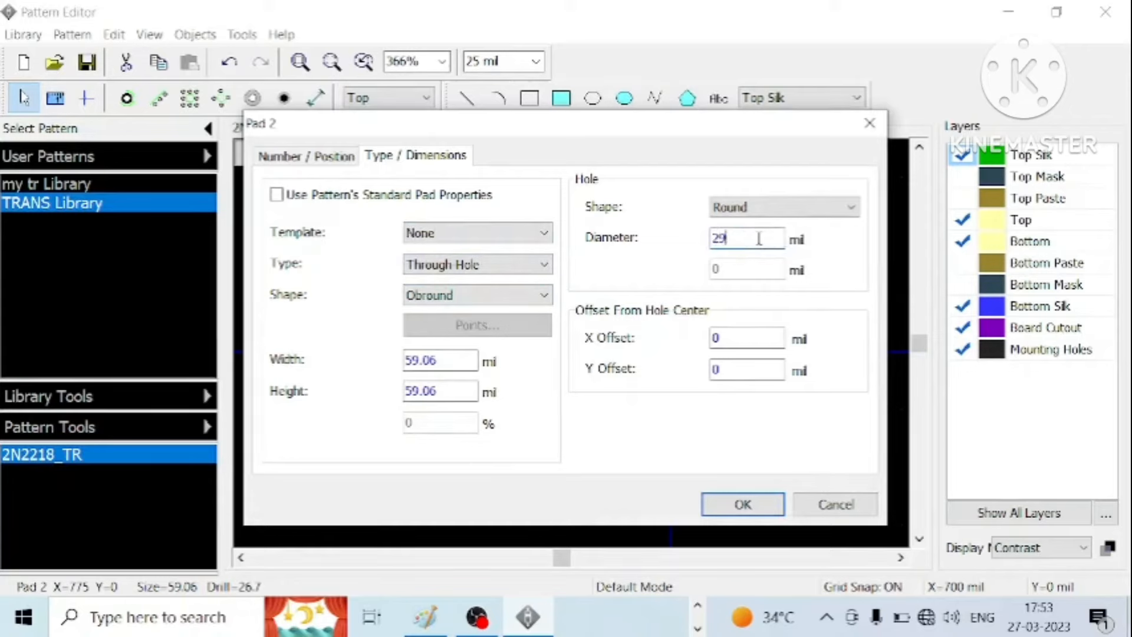
pyautogui.write('26.7')
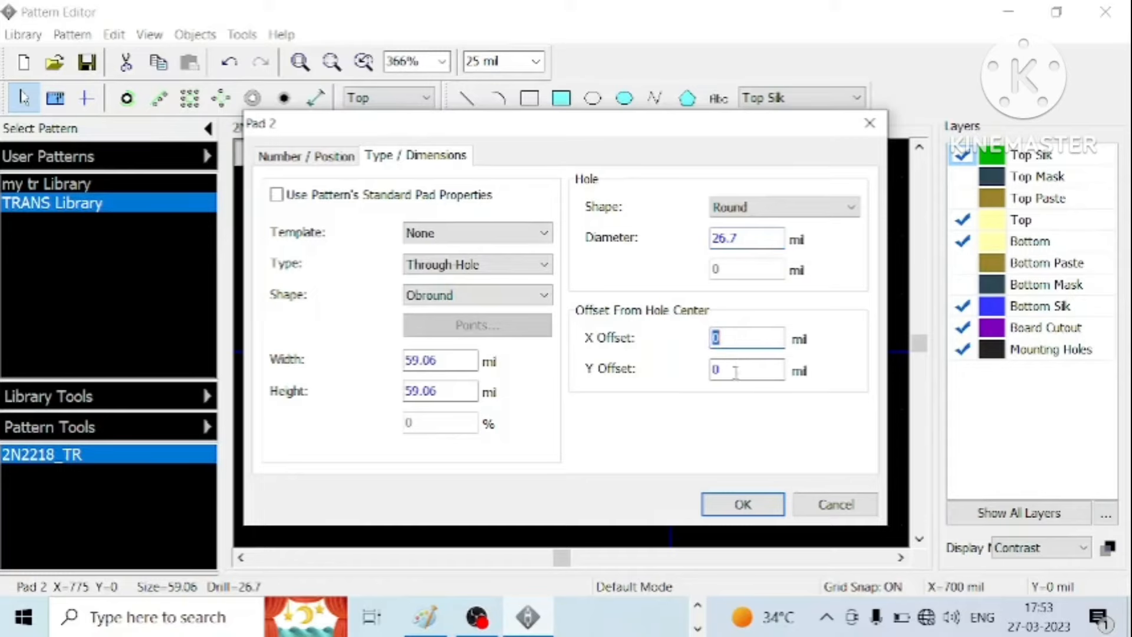
pyautogui.click(742, 504)
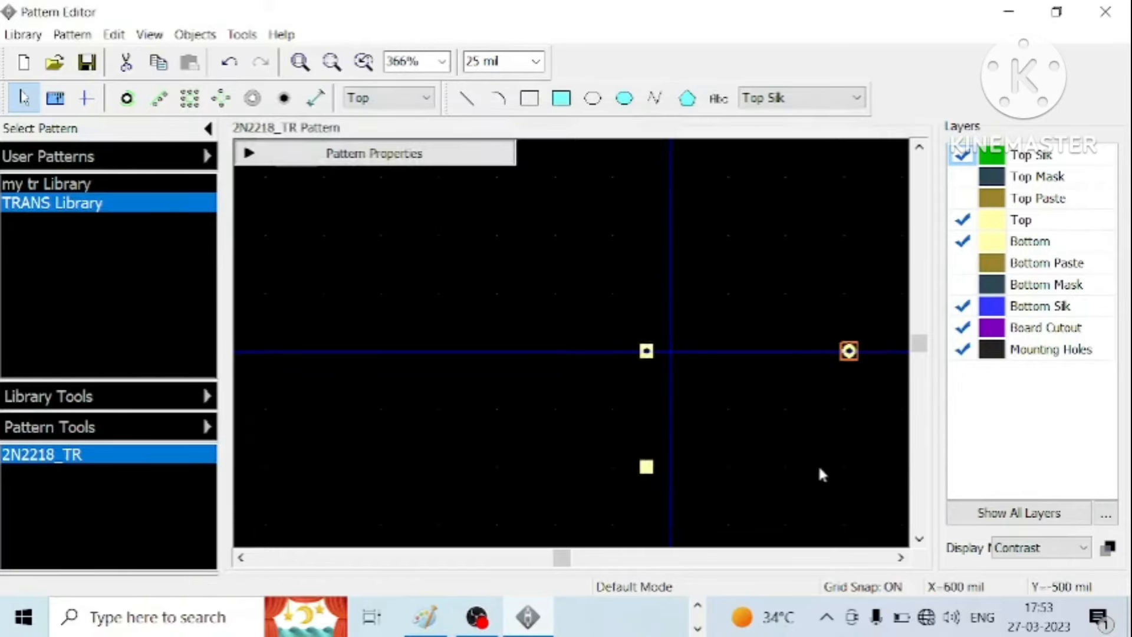
# - Drag pad 2 in from the far right to X 100, Y 0, opposite pad 1
pyautogui.click(848, 351)
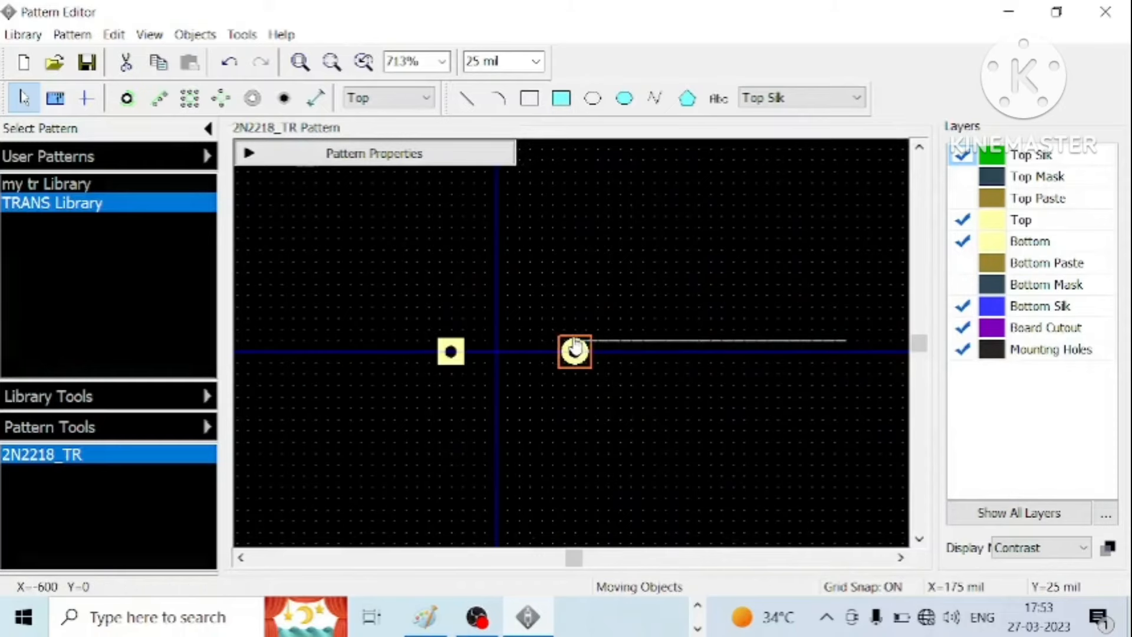
pyautogui.click(574, 352)
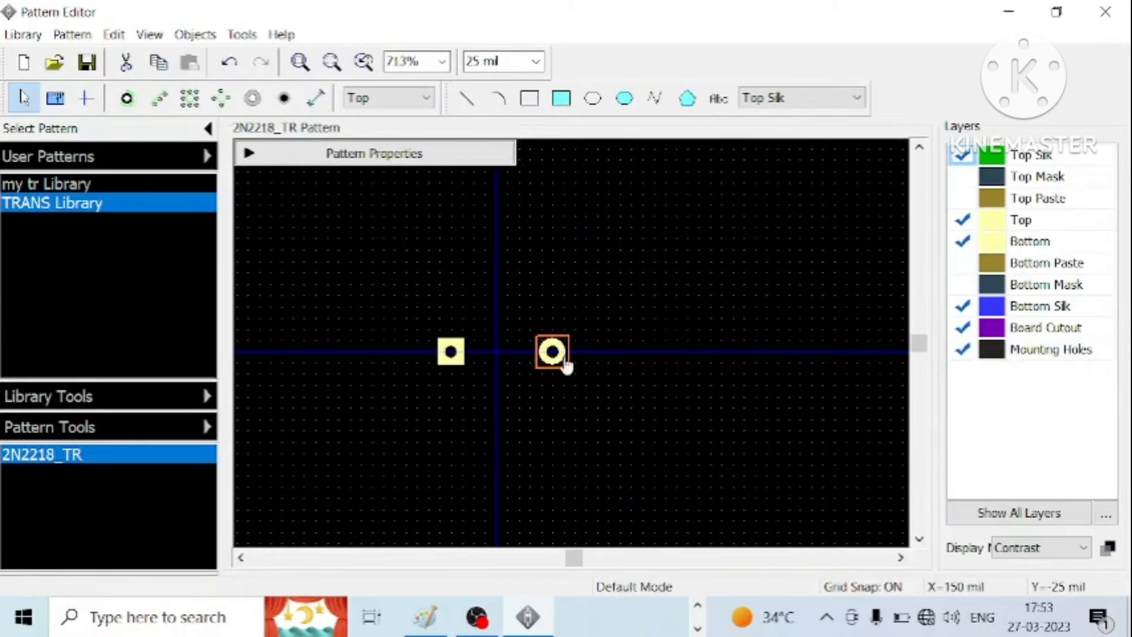
pyautogui.moveTo(552, 351); pyautogui.dragTo(540, 351)
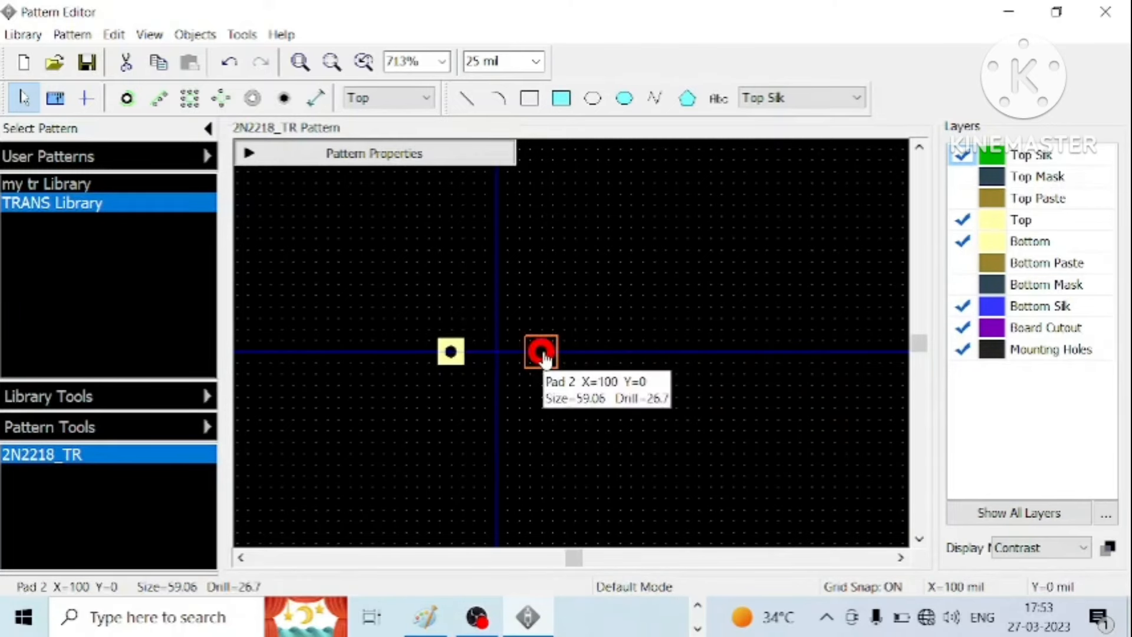
pyautogui.click(298, 61)
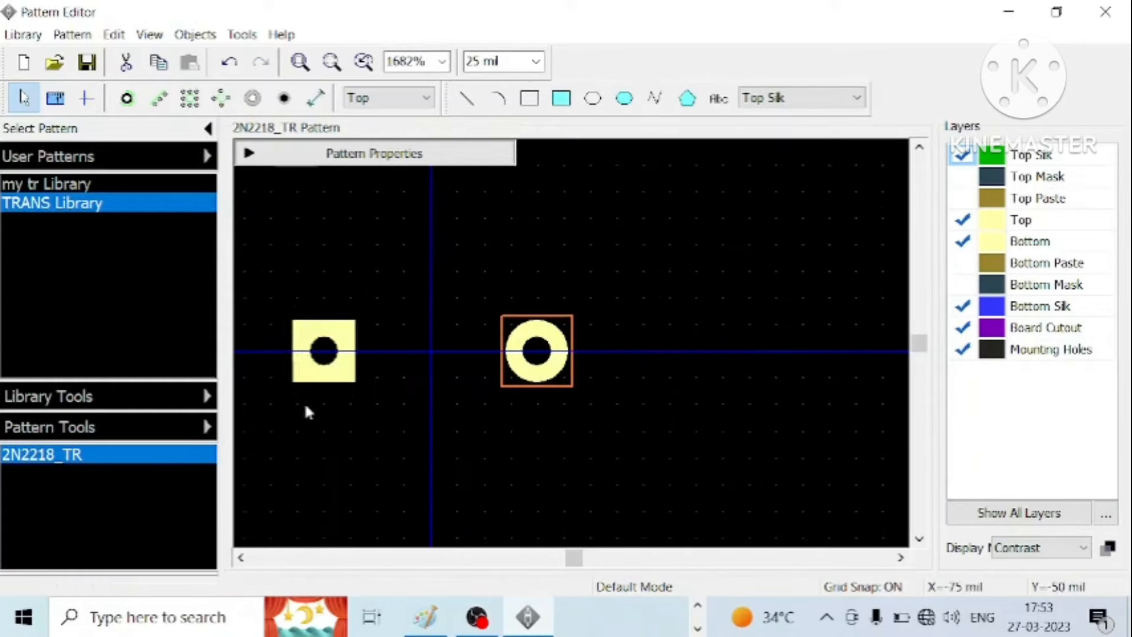
pyautogui.moveTo(426, 282)
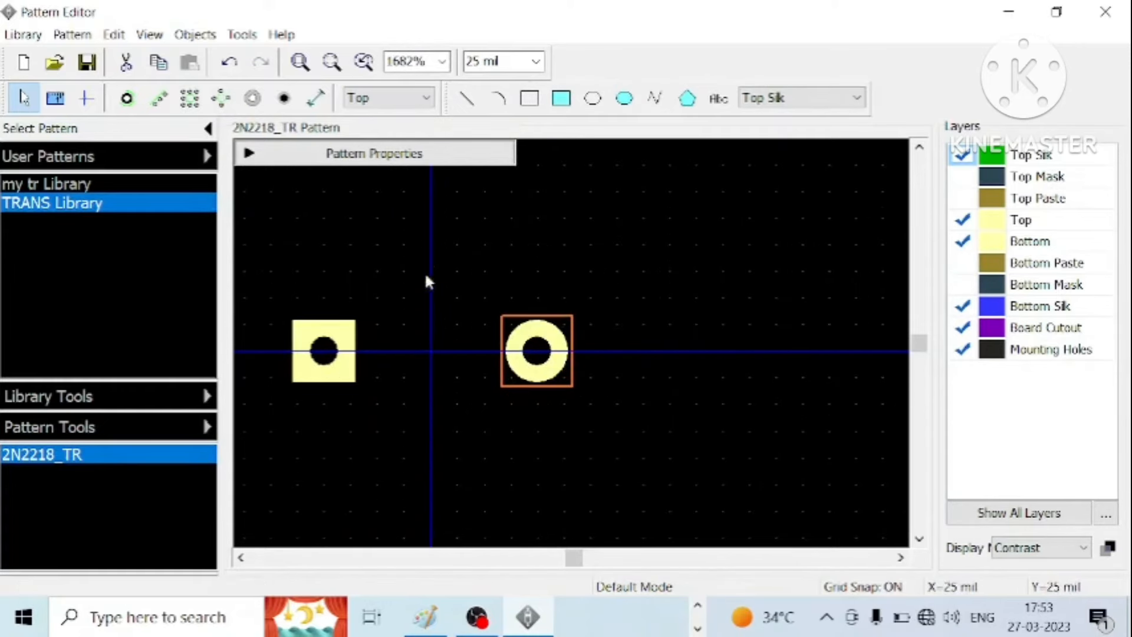
pyautogui.click(315, 98)
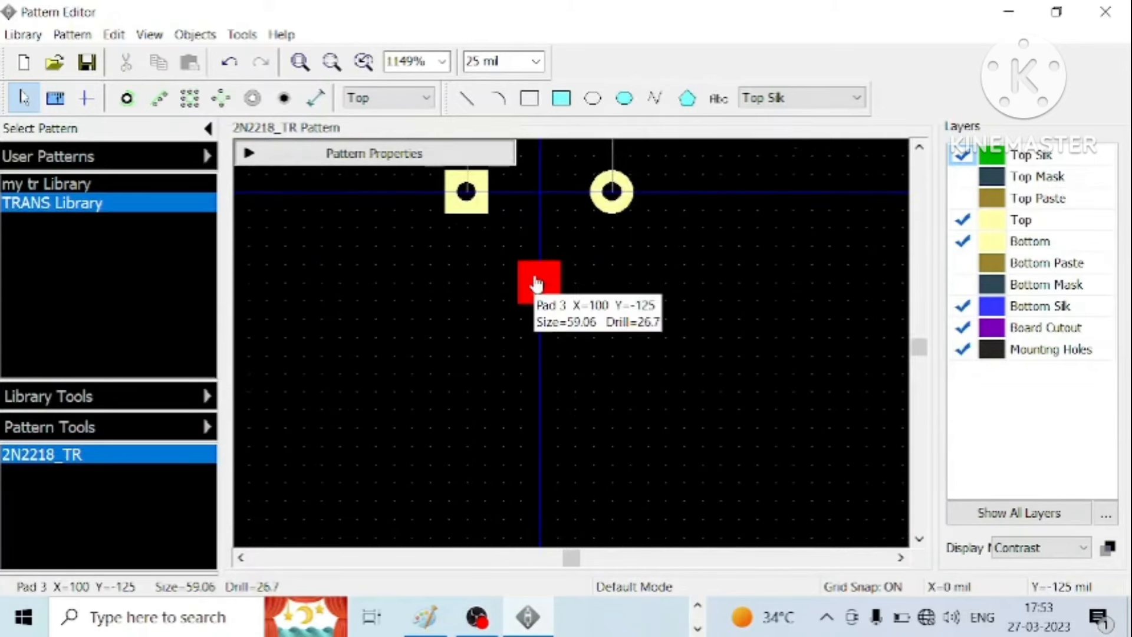
# - Make pad 3 a through-hole obround pad with a 26.77 mil round hole
pyautogui.click(539, 282)
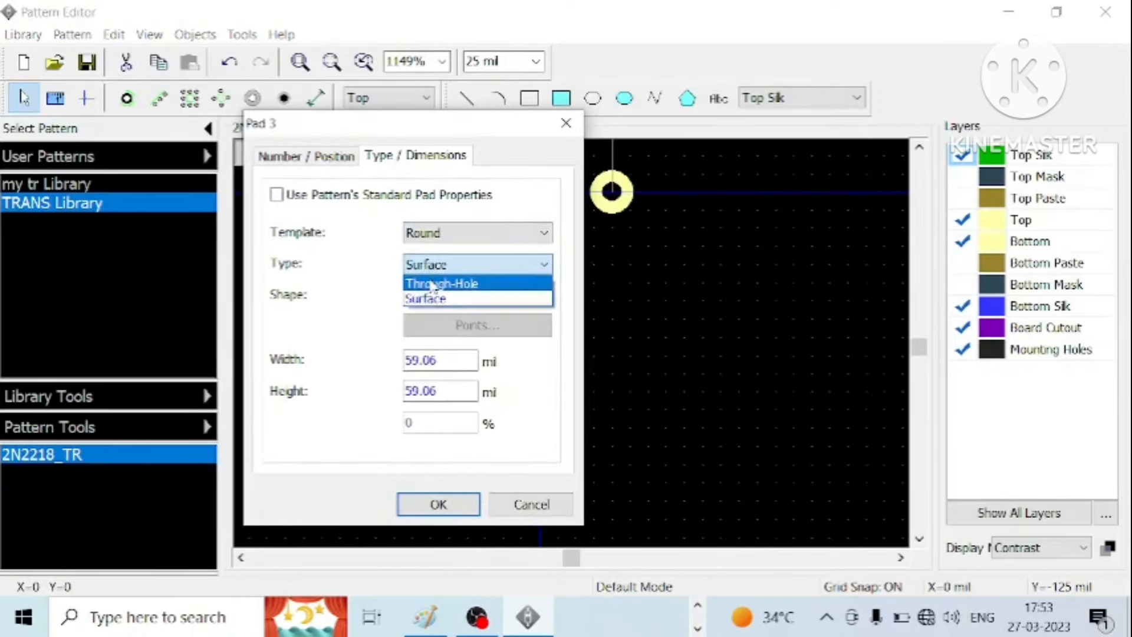
pyautogui.click(441, 282)
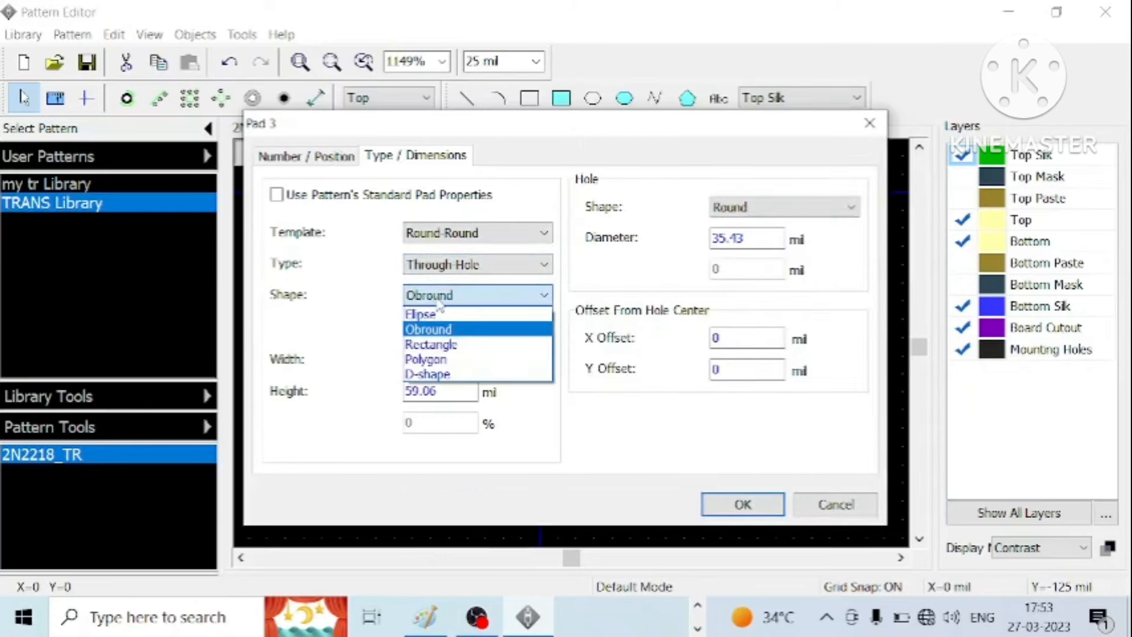
pyautogui.click(428, 329)
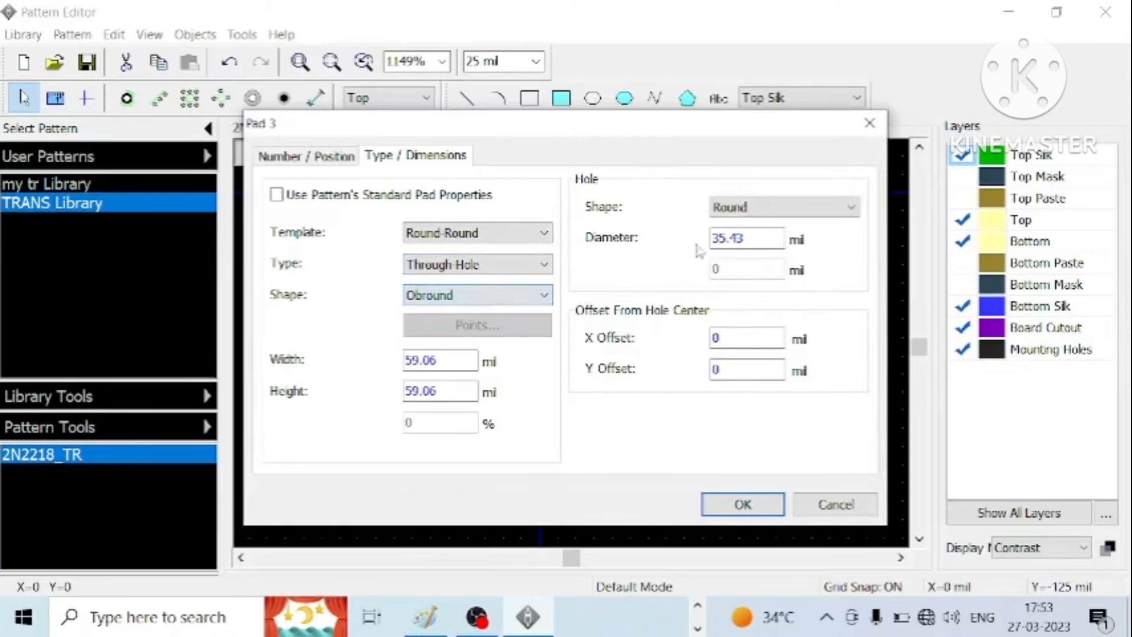
pyautogui.tripleClick(745, 238)
pyautogui.write('26.77')
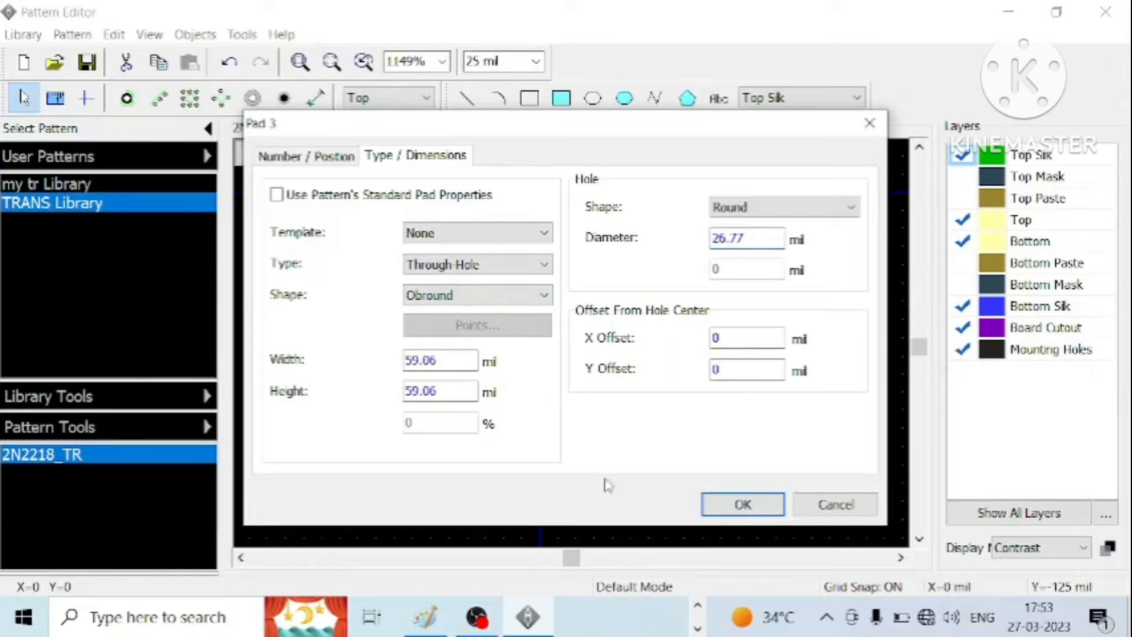
pyautogui.click(741, 503)
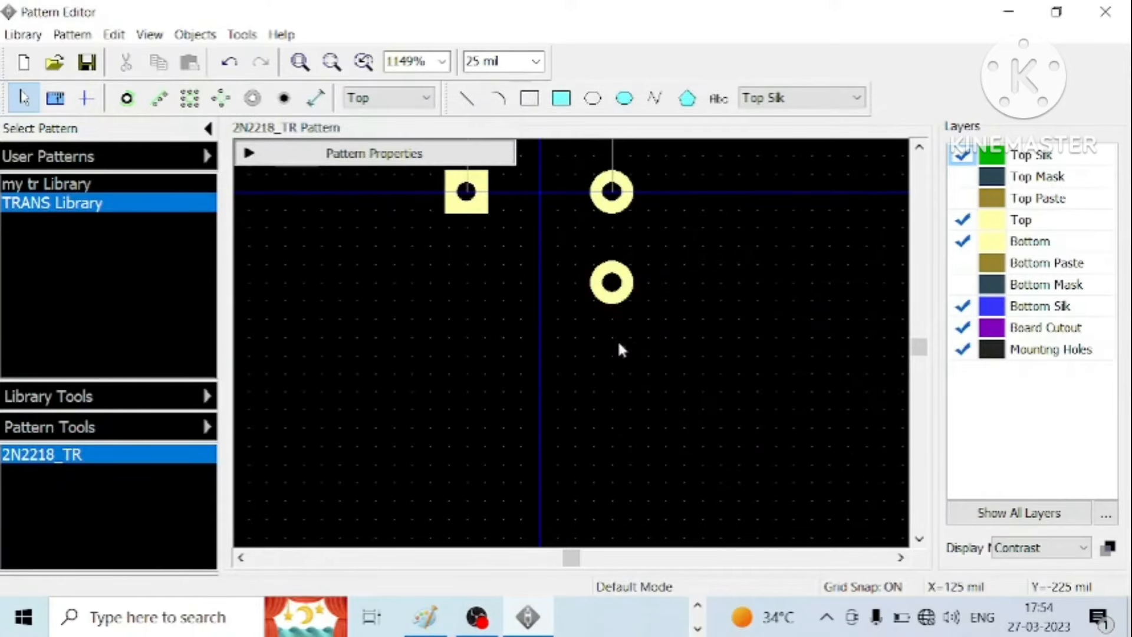
# - Centre pad 3 below the origin and dimension the pad spacings of 200 and 141.42 mil
pyautogui.moveTo(612, 282); pyautogui.dragTo(538, 282)
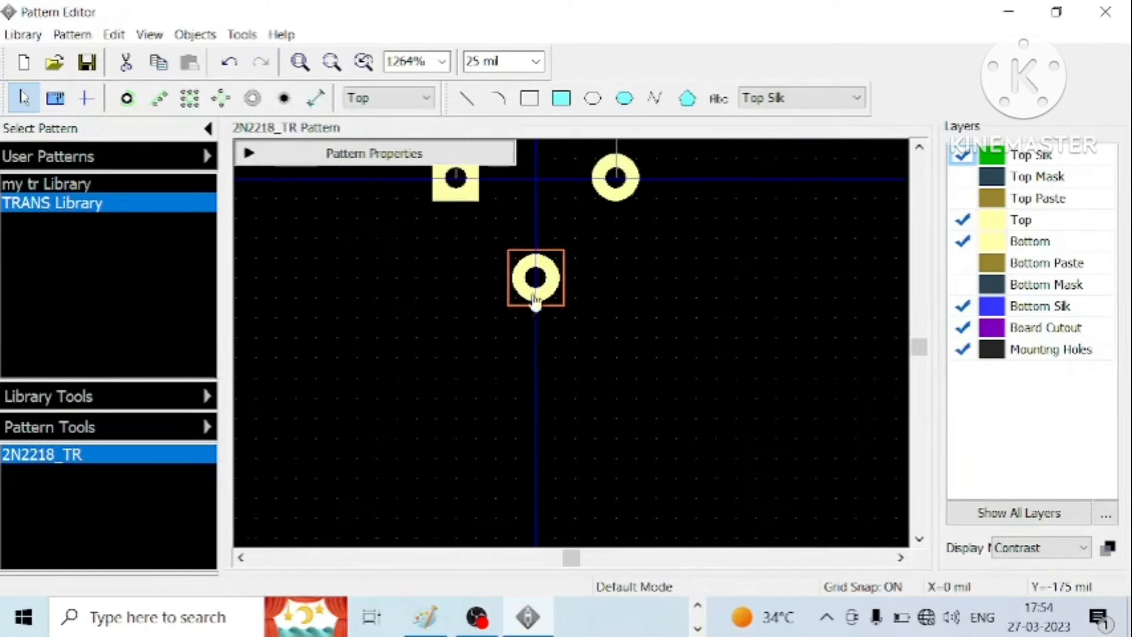
pyautogui.click(535, 278)
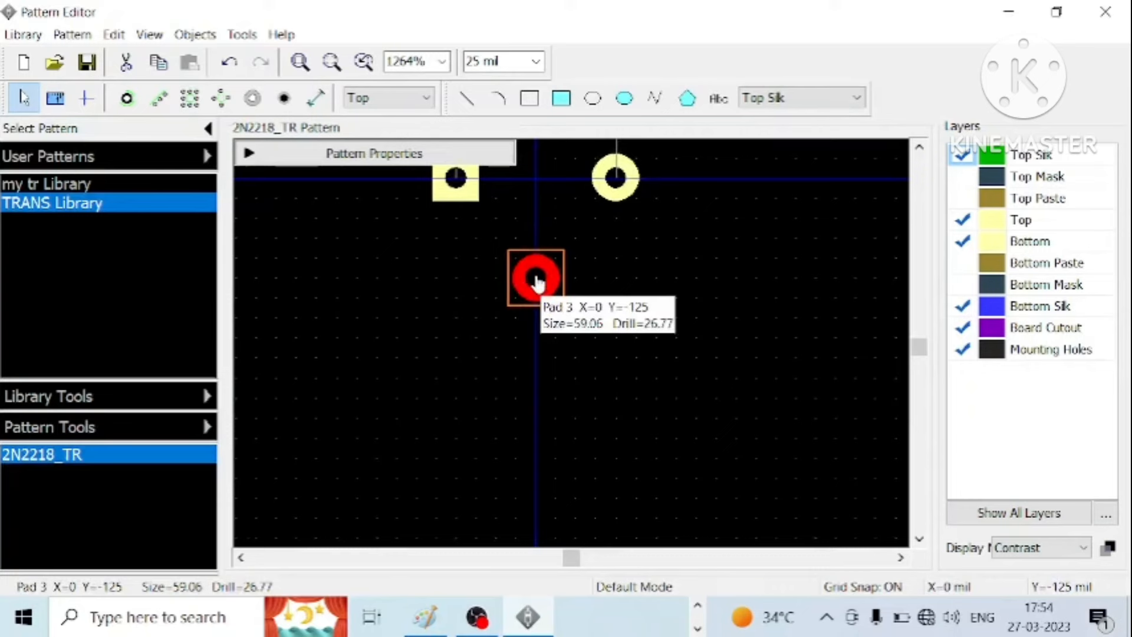
pyautogui.moveTo(535, 279); pyautogui.dragTo(535, 256)
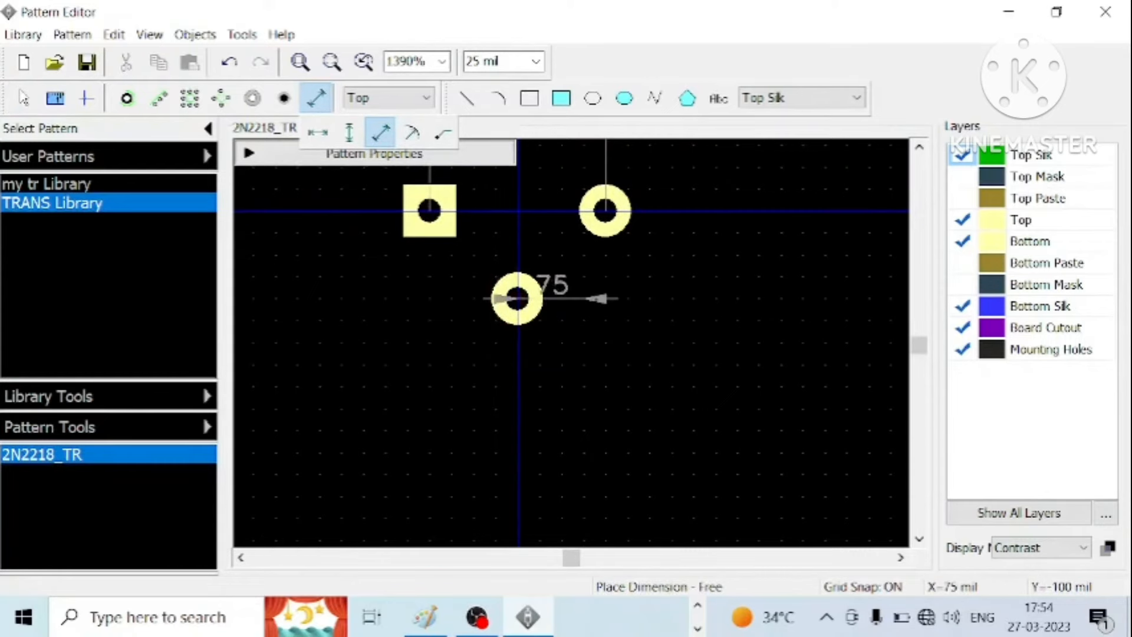
pyautogui.moveTo(516, 298); pyautogui.dragTo(605, 211)
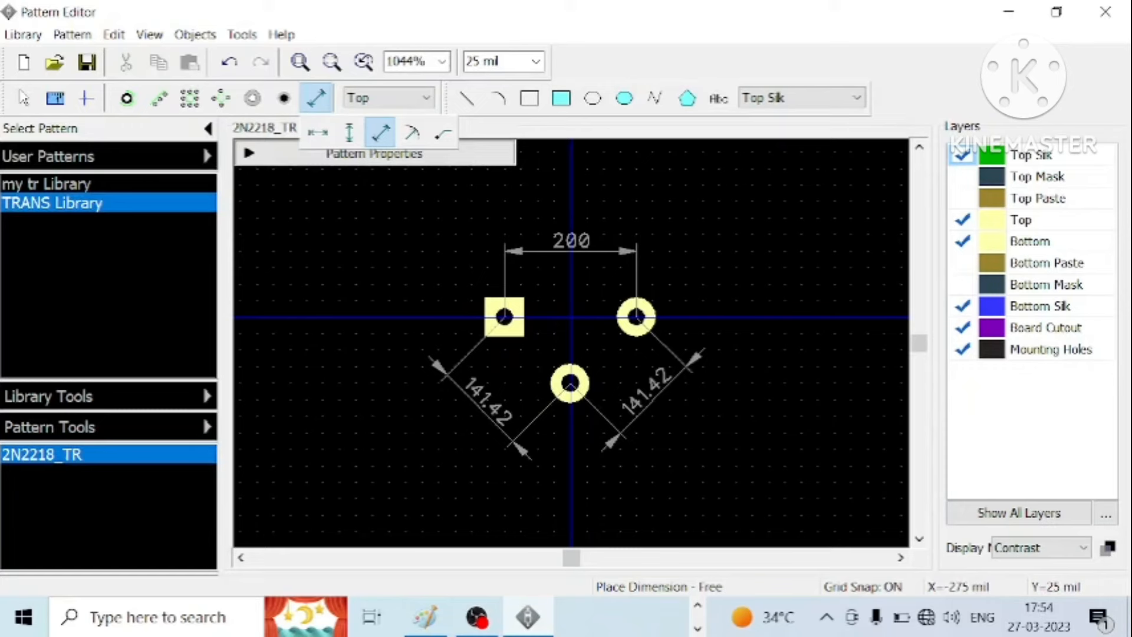
pyautogui.moveTo(591, 98)
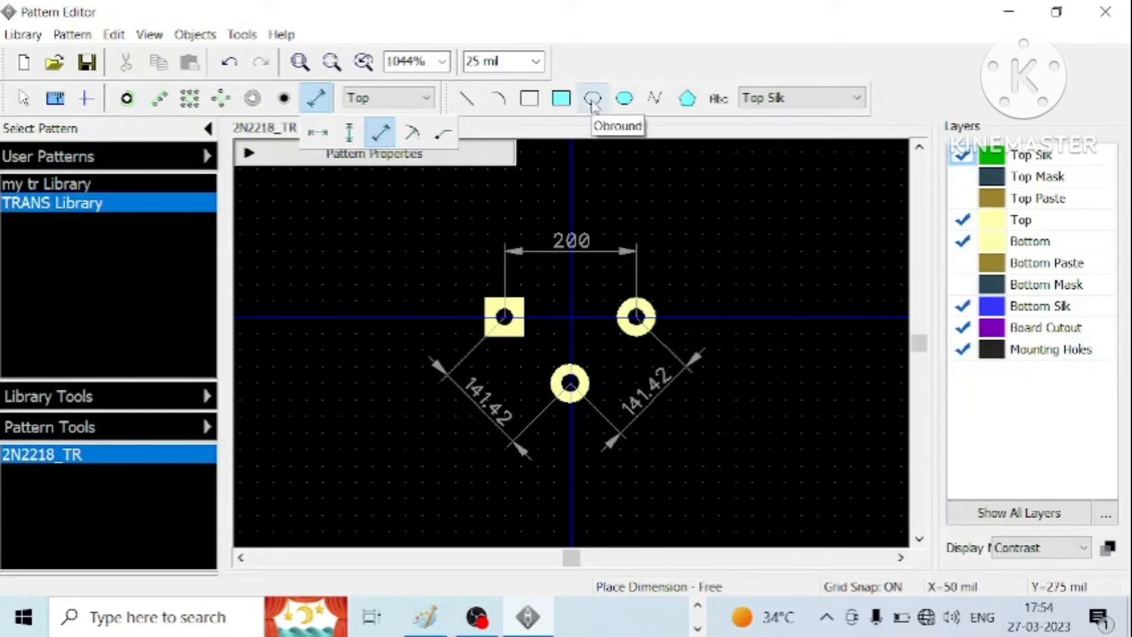
# - Draw a round silkscreen outline around the pads sized 400 by 400 mil
pyautogui.click(592, 98)
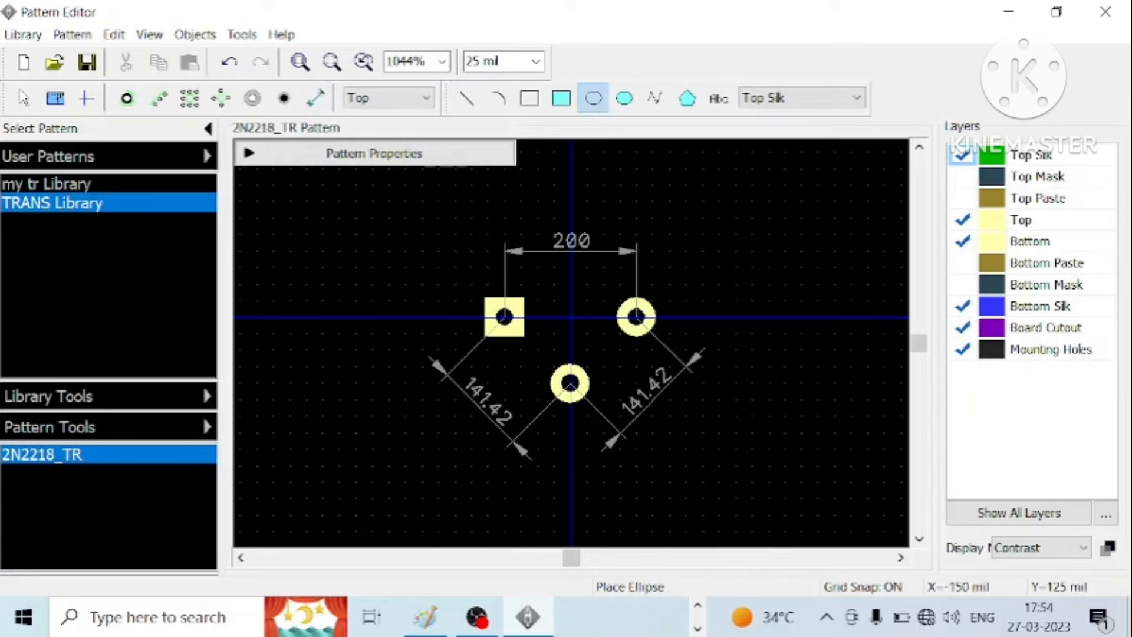
pyautogui.moveTo(473, 235); pyautogui.dragTo(718, 432)
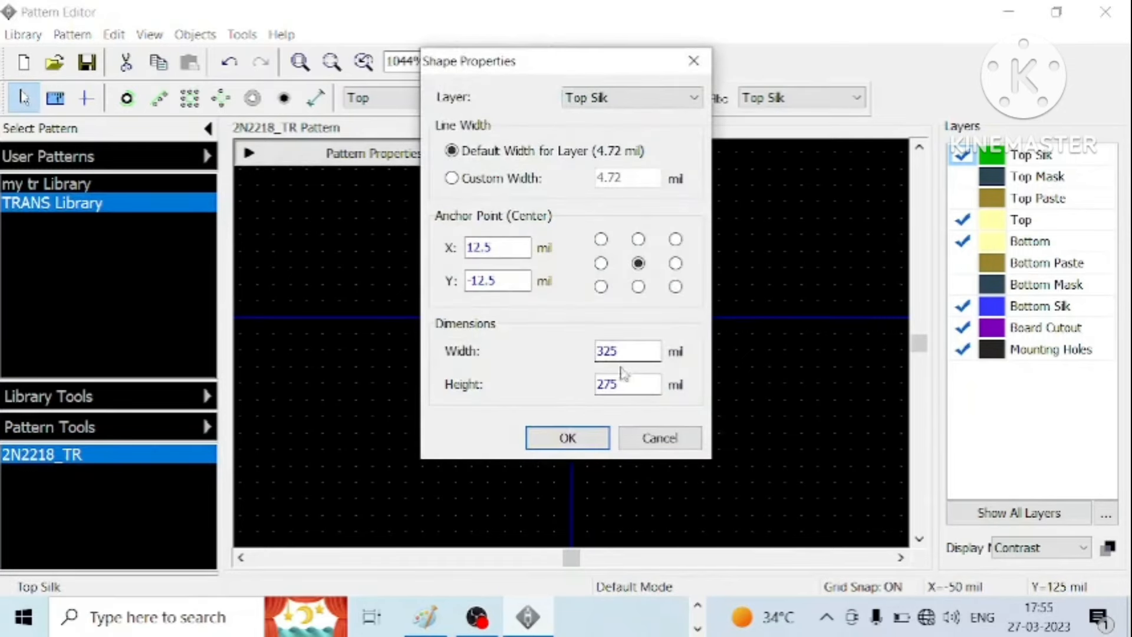
pyautogui.tripleClick(626, 351)
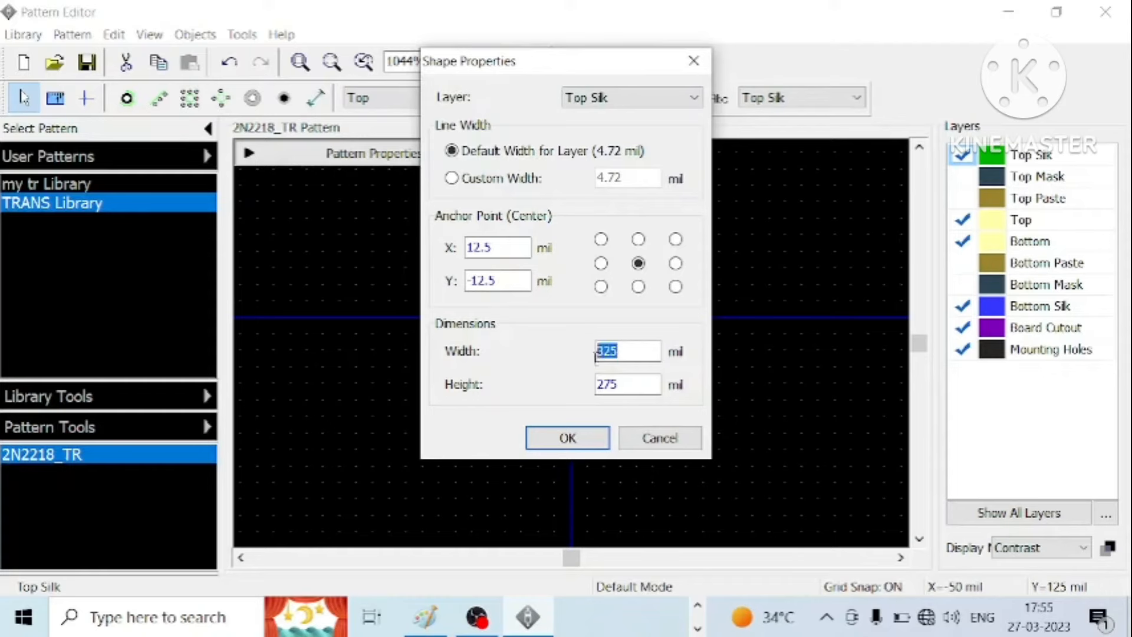
pyautogui.write('400')
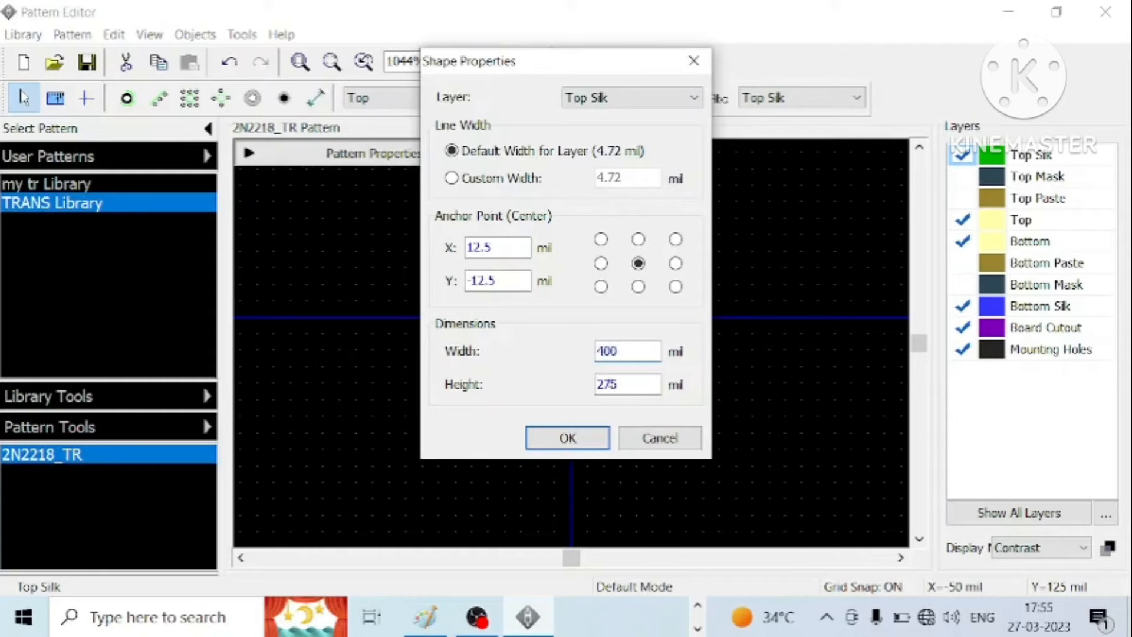
pyautogui.write('400')
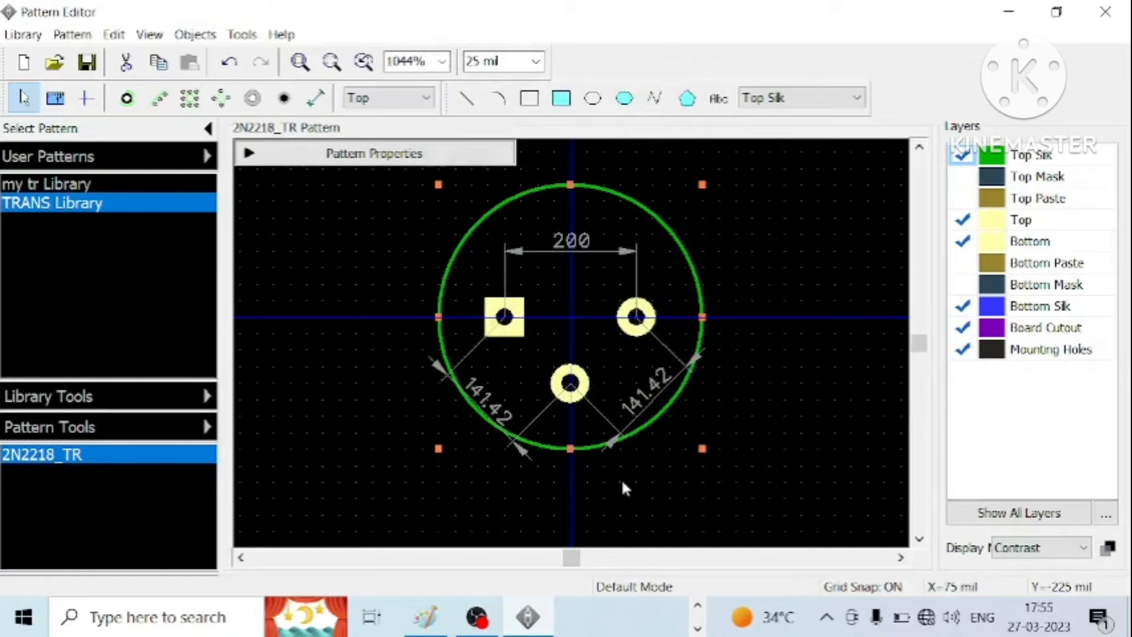
pyautogui.moveTo(684, 263)
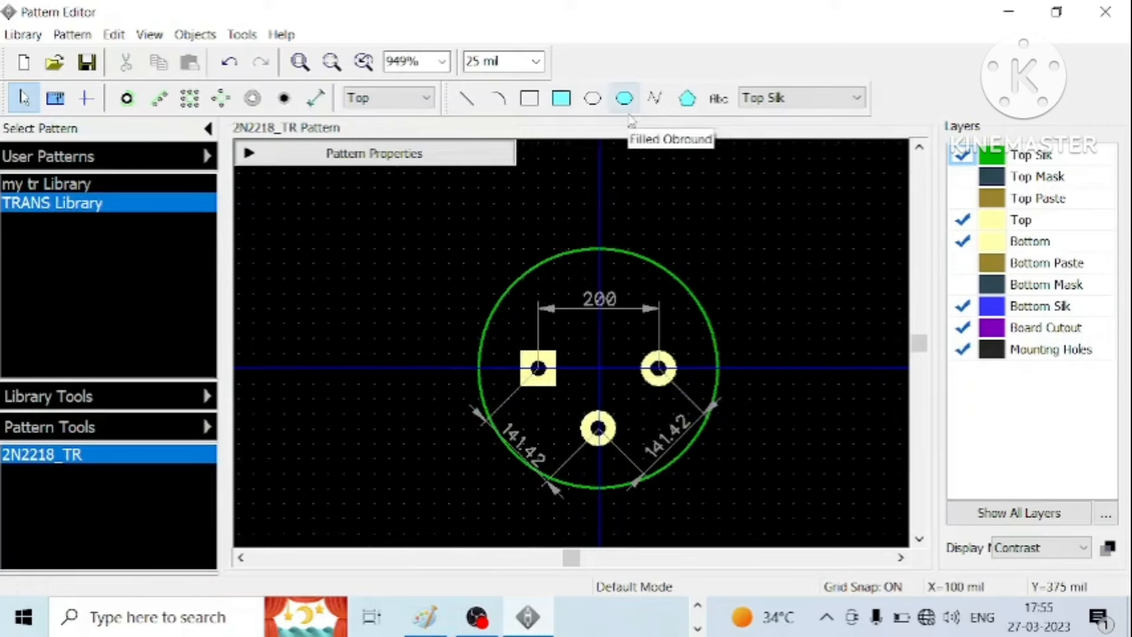
# - Draw the tab lines at the circle's upper-left, refining the grid to 12.5 then 6.25 mil
pyautogui.click(467, 98)
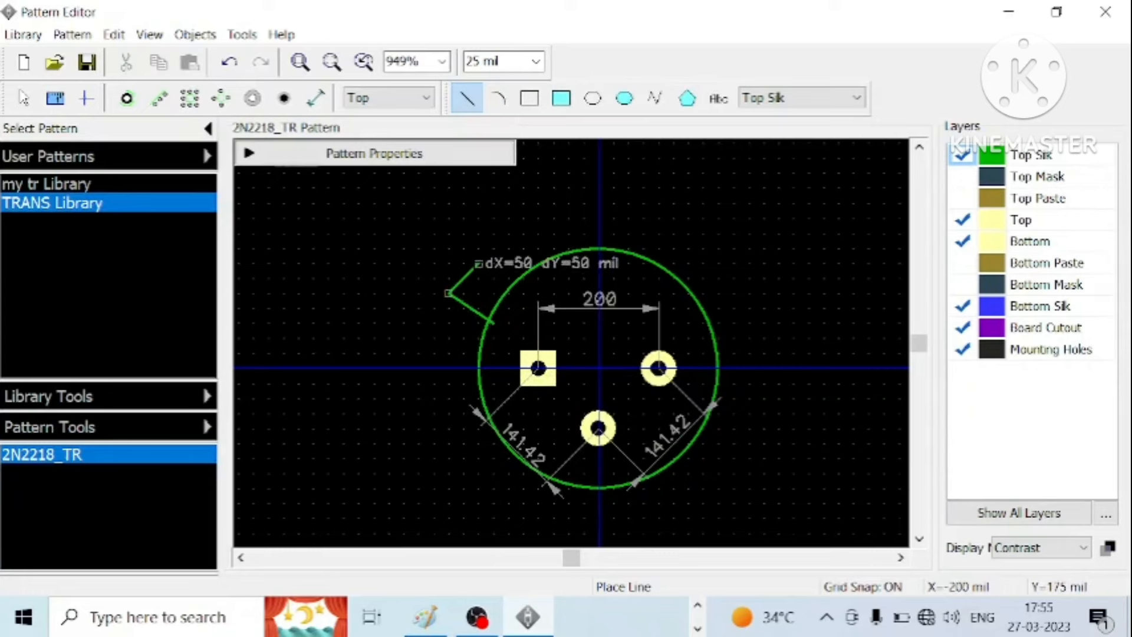
pyautogui.click(23, 98)
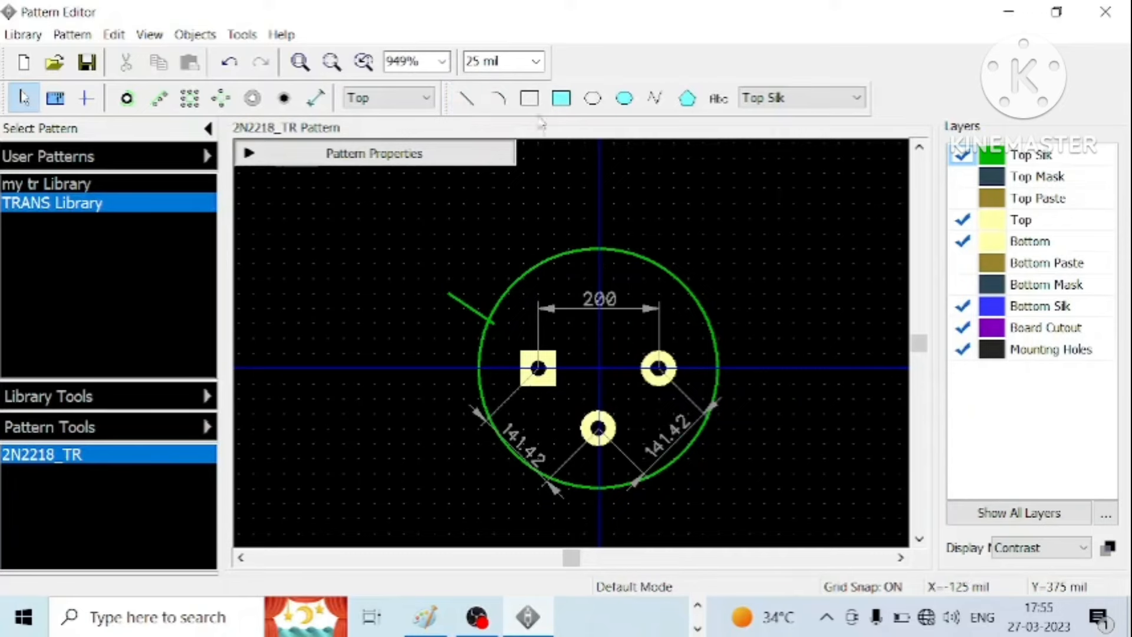
pyautogui.click(498, 61)
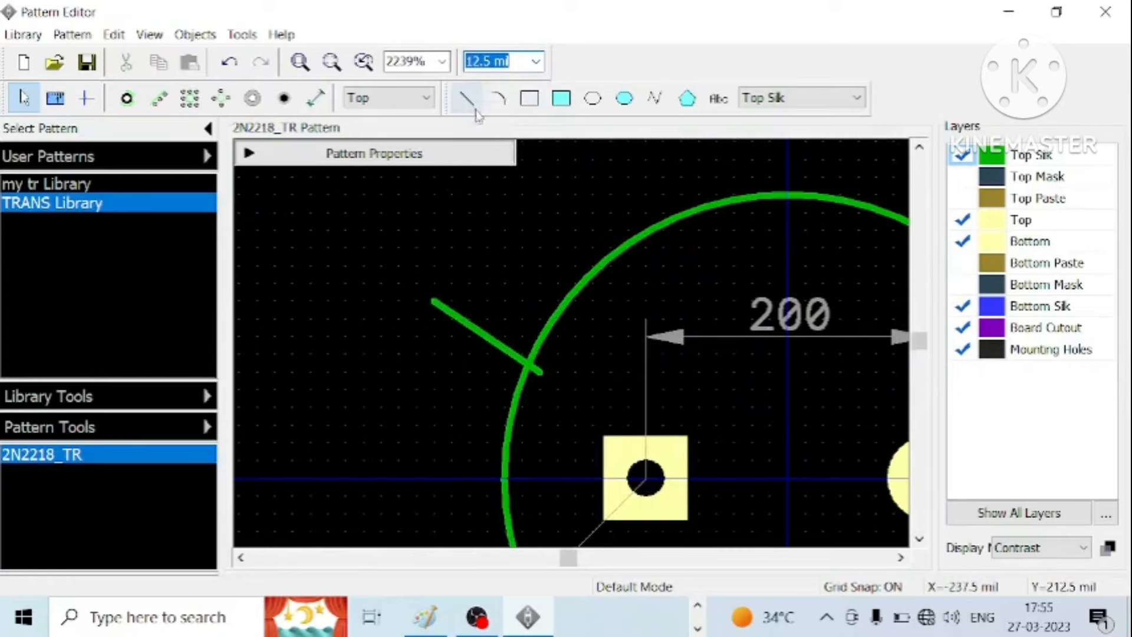
pyautogui.click(468, 97)
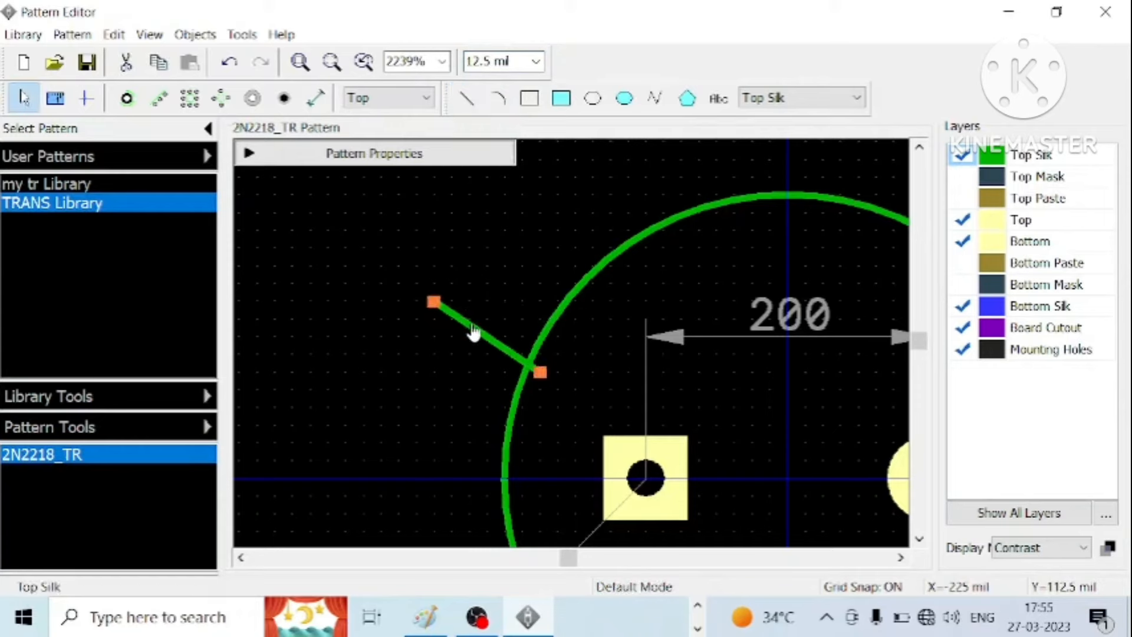
pyautogui.click(468, 98)
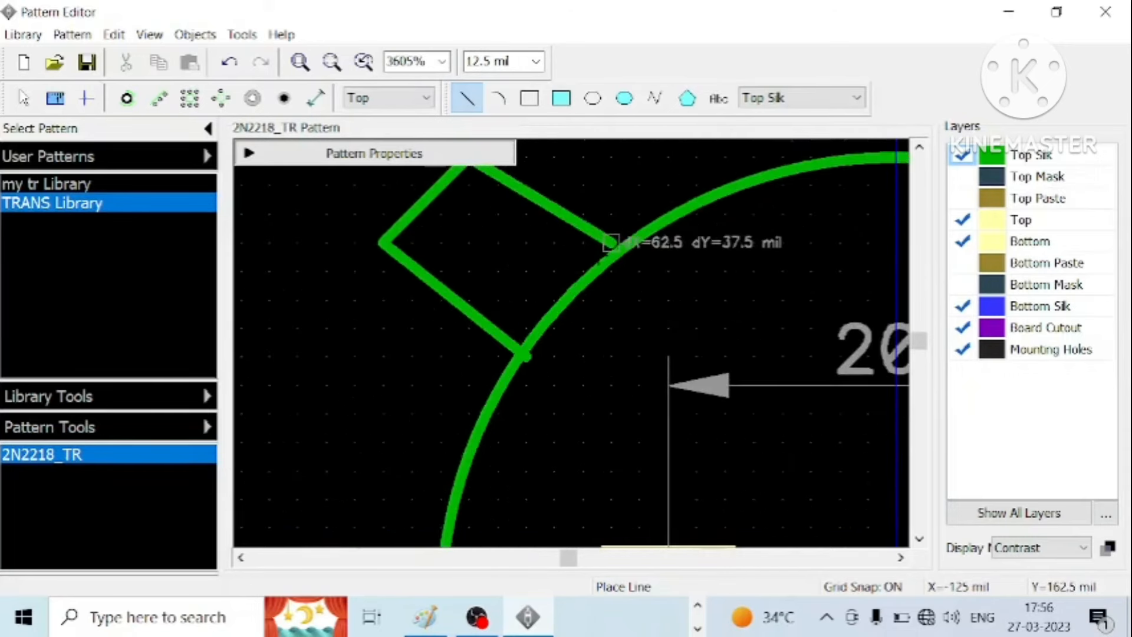
pyautogui.click(536, 61)
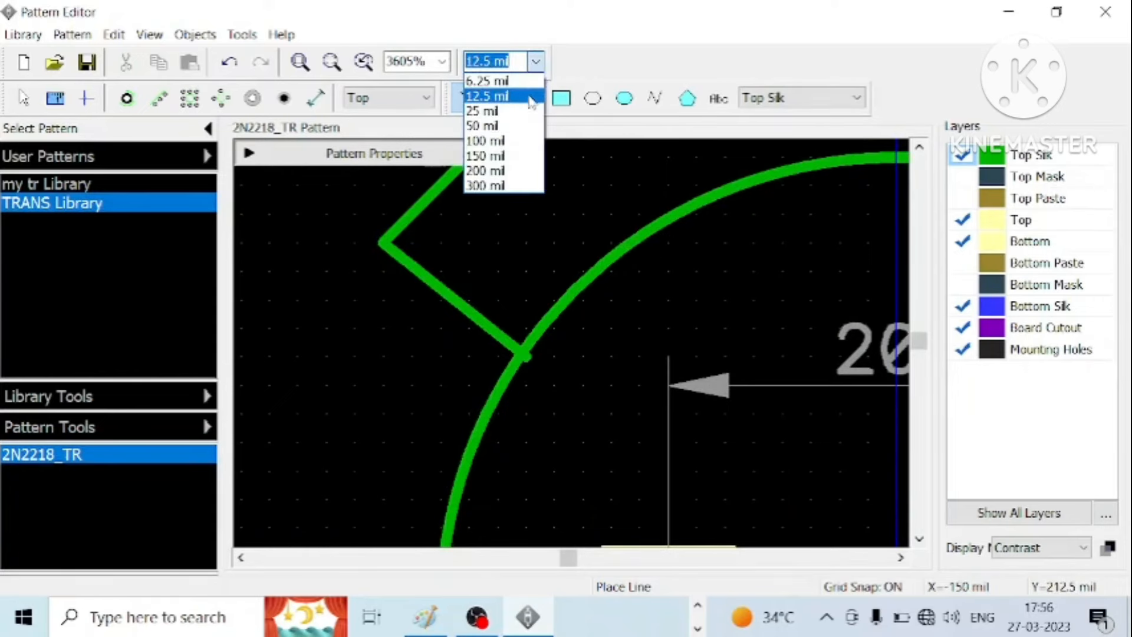
pyautogui.click(485, 80)
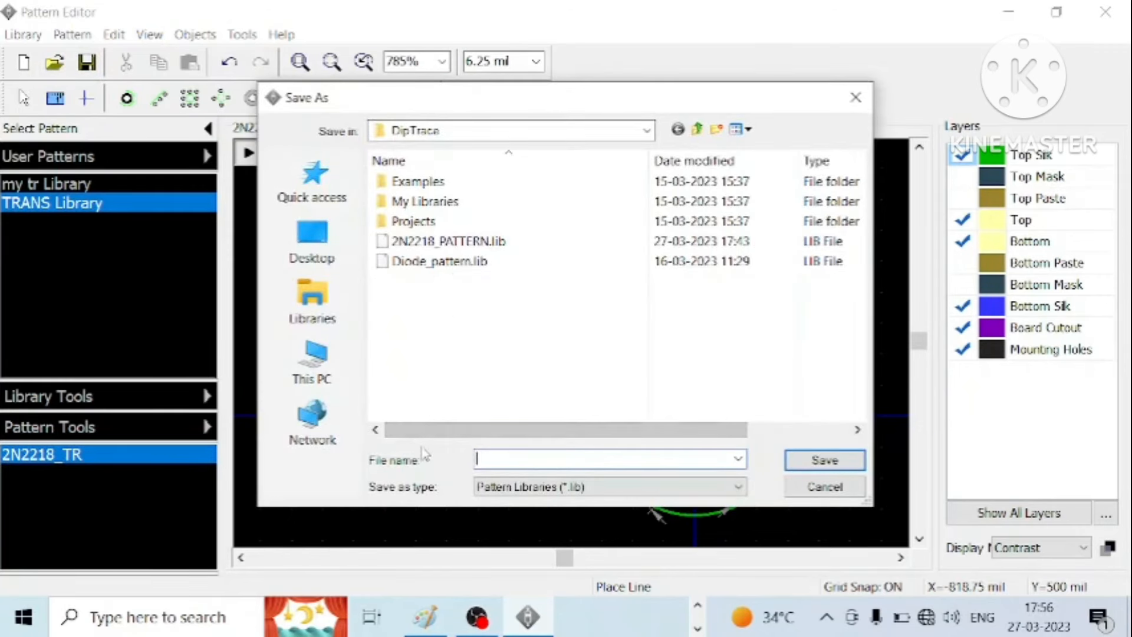
# - Save the library over the existing 2N2218_PATTERN.lib file, confirming the overwrite
pyautogui.click(447, 241)
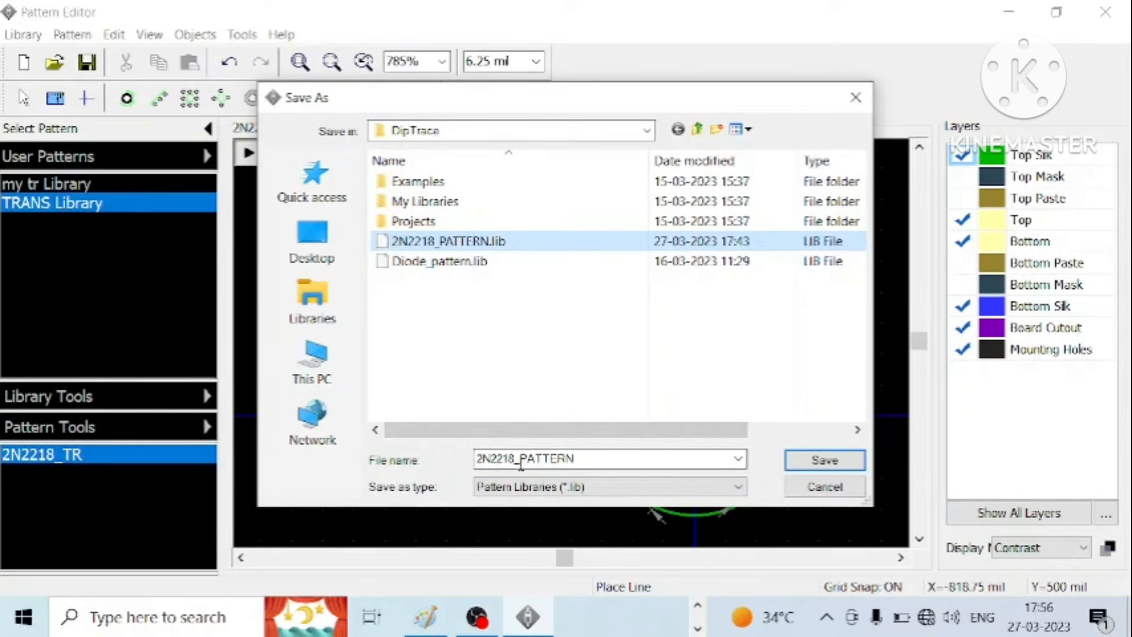
pyautogui.click(824, 460)
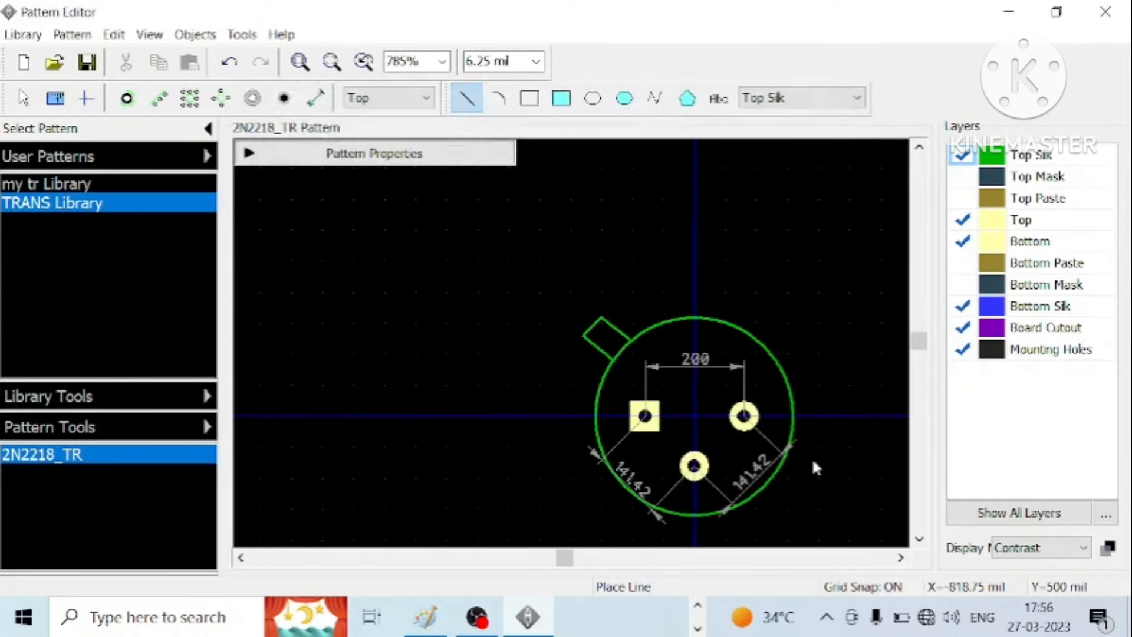
pyautogui.click(86, 61)
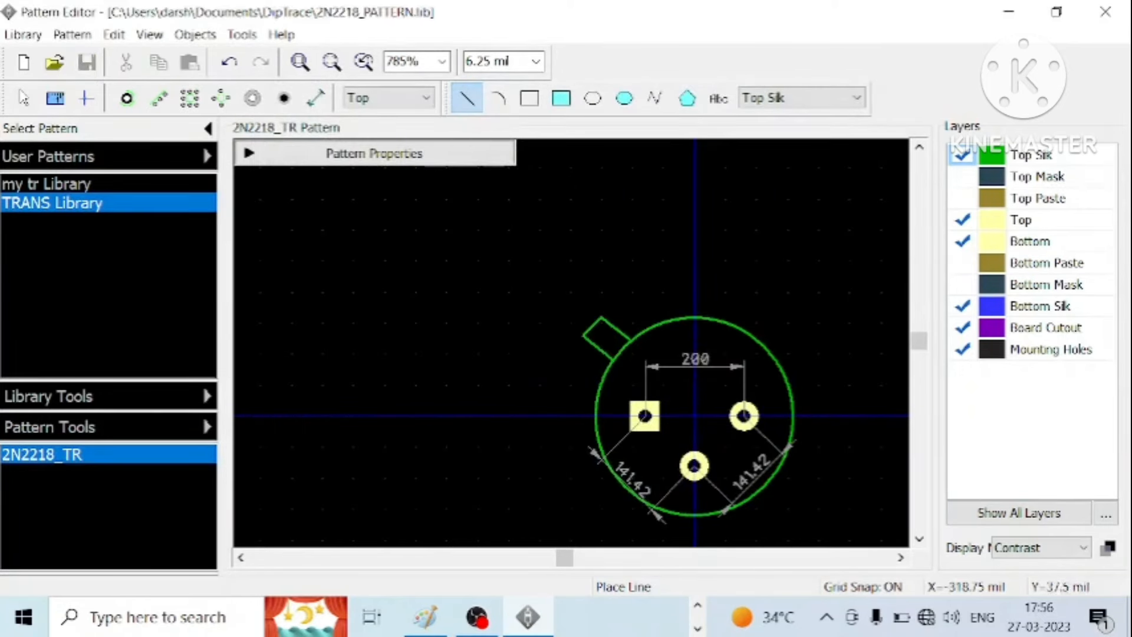
# - Delete the pad dimensions in Default Mode and bring up the DipTrace Launcher
pyautogui.click(23, 98)
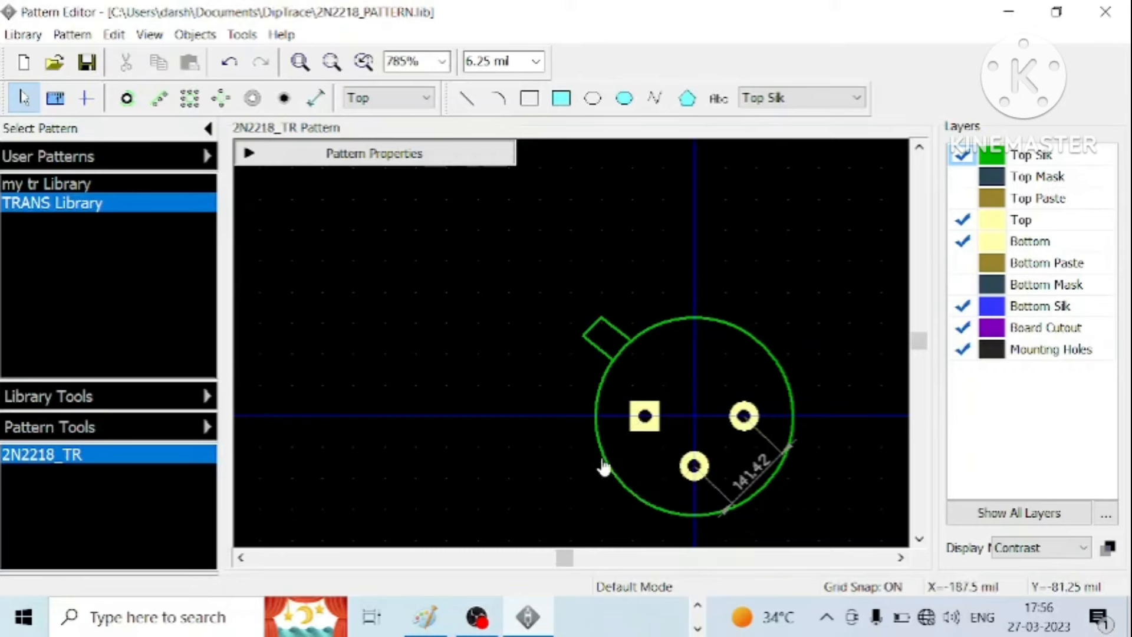
pyautogui.moveTo(757, 477)
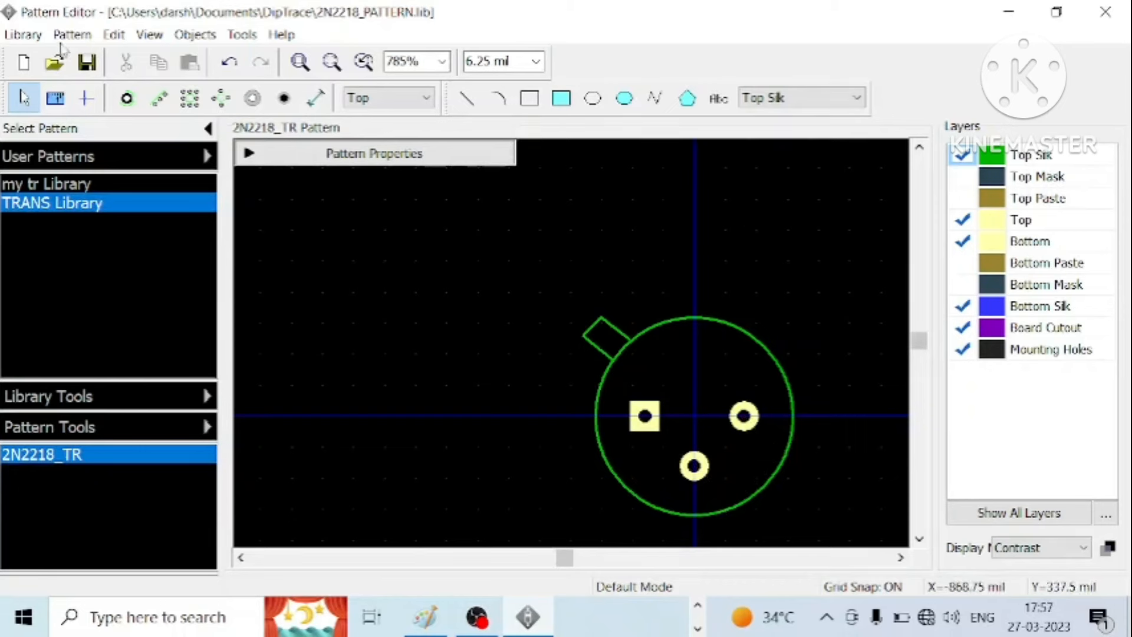
pyautogui.moveTo(237, 292)
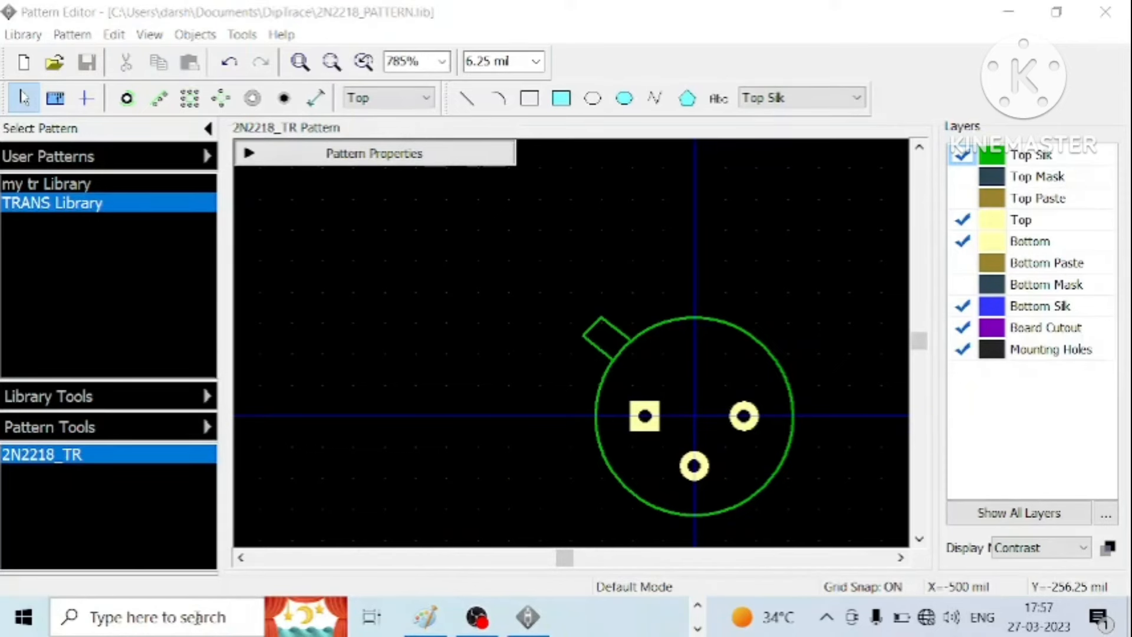
pyautogui.write('DIP')
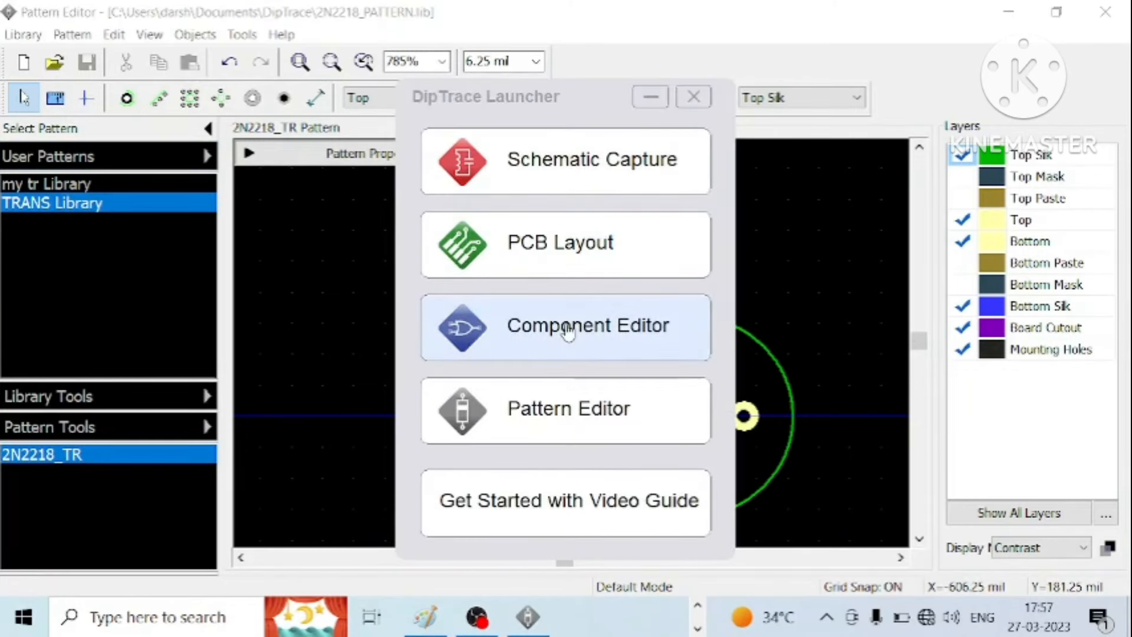
pyautogui.moveTo(567, 333)
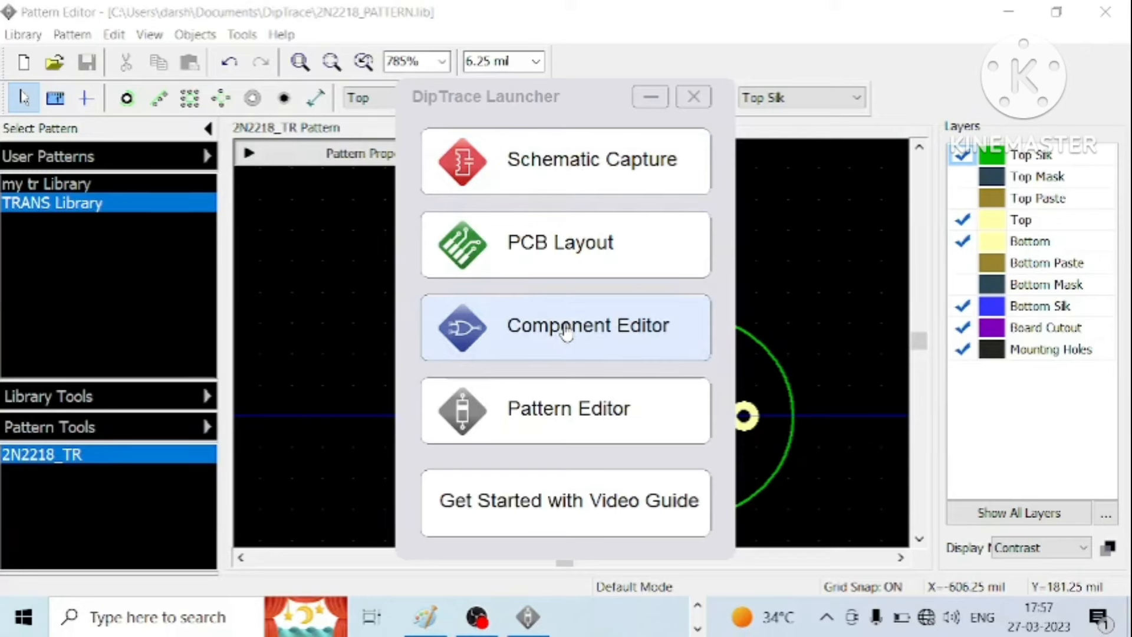
pyautogui.moveTo(822, 329)
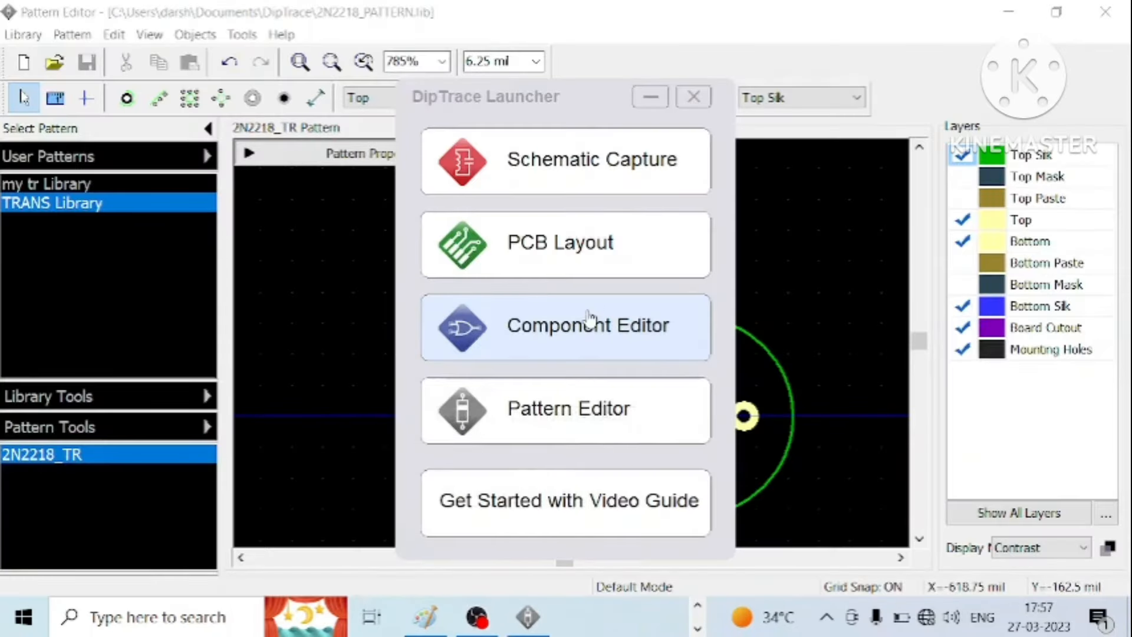
pyautogui.moveTo(588, 320)
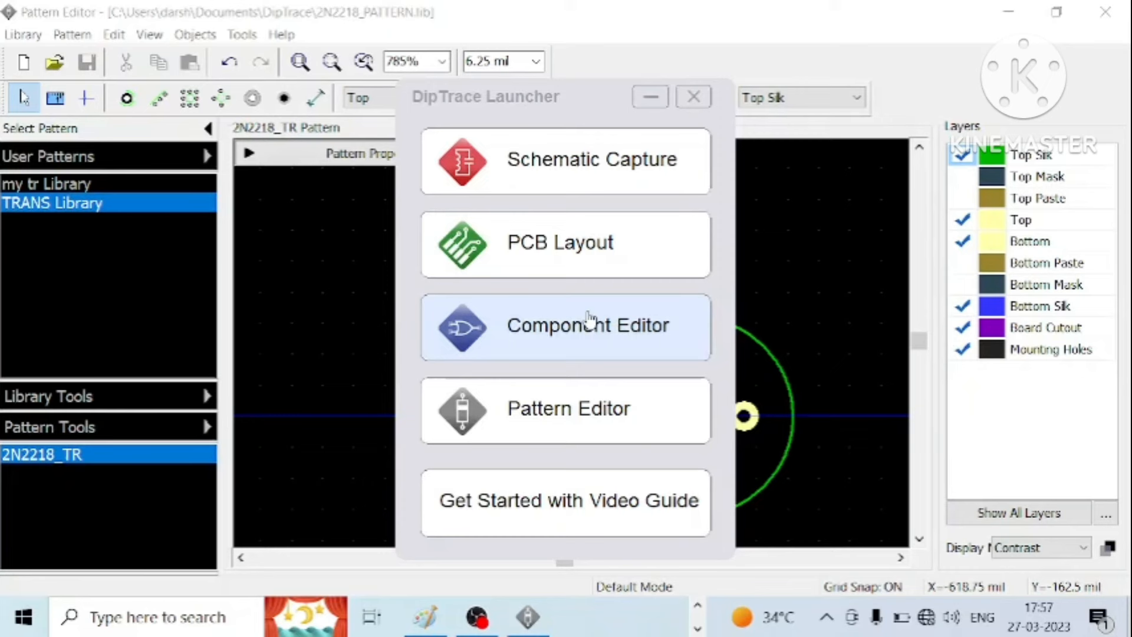
pyautogui.moveTo(588, 317)
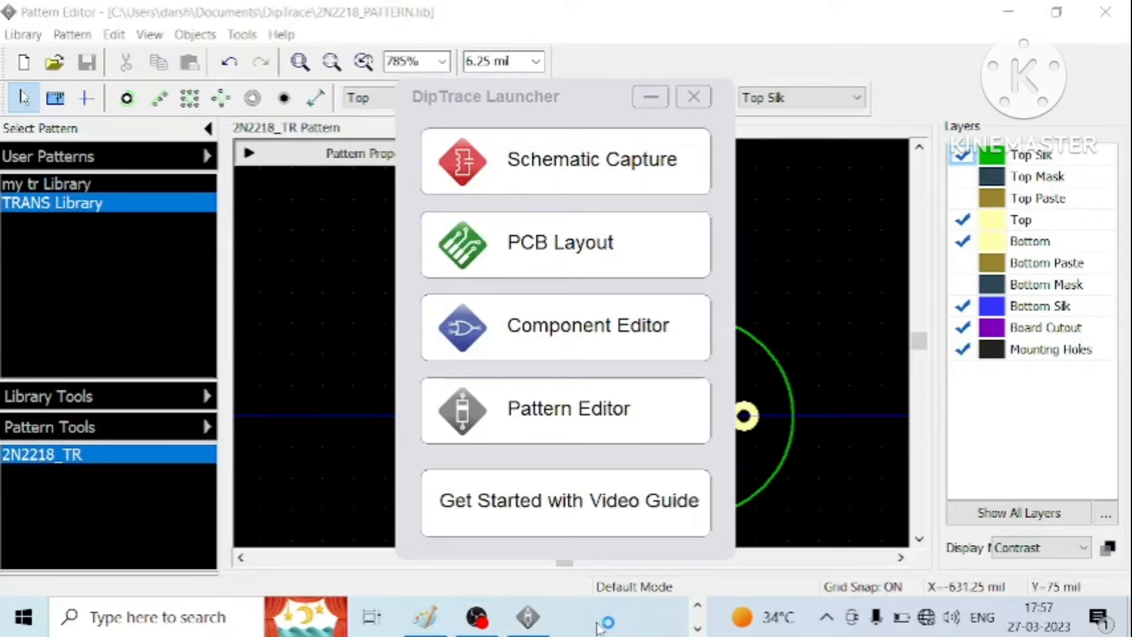
pyautogui.moveTo(605, 622)
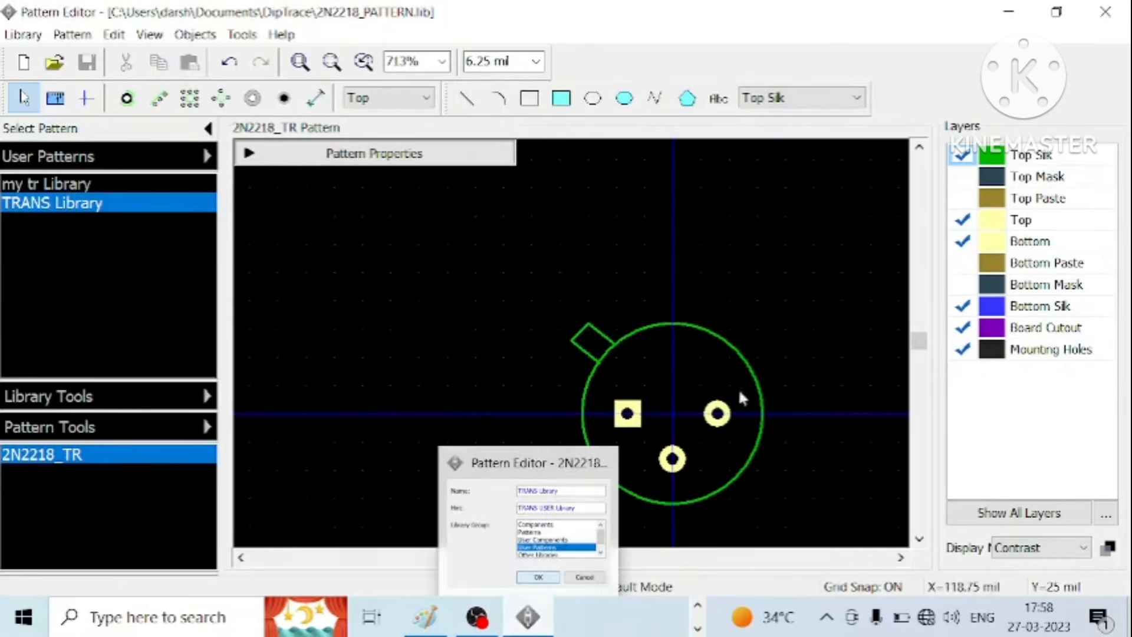
# - Launch the Component Editor from the DipTrace Launcher
pyautogui.click(537, 577)
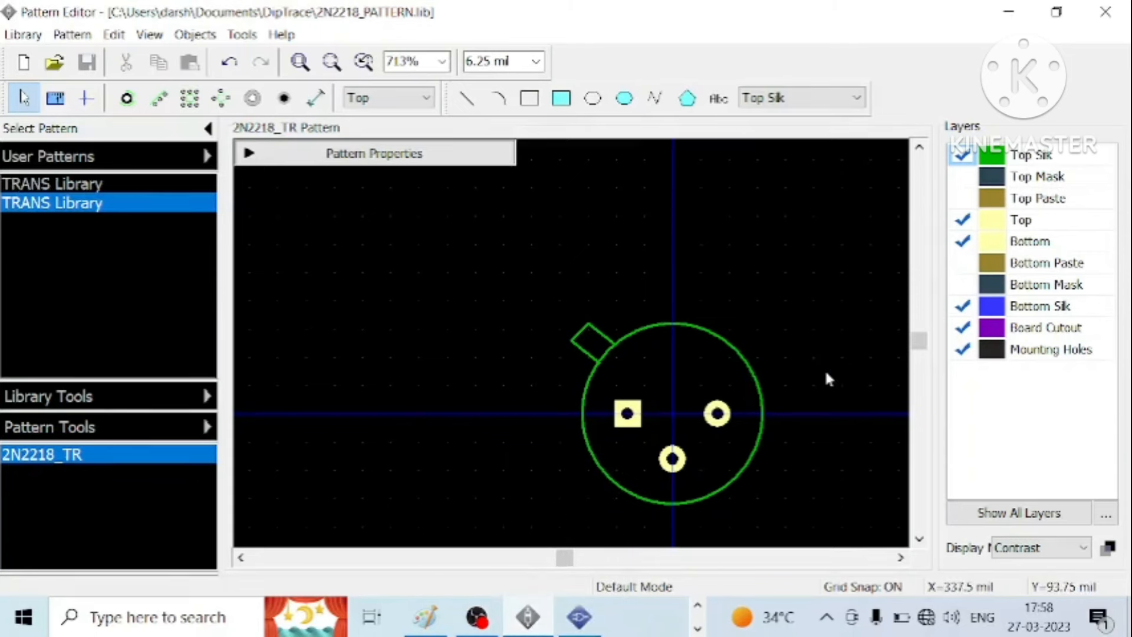
pyautogui.moveTo(657, 265)
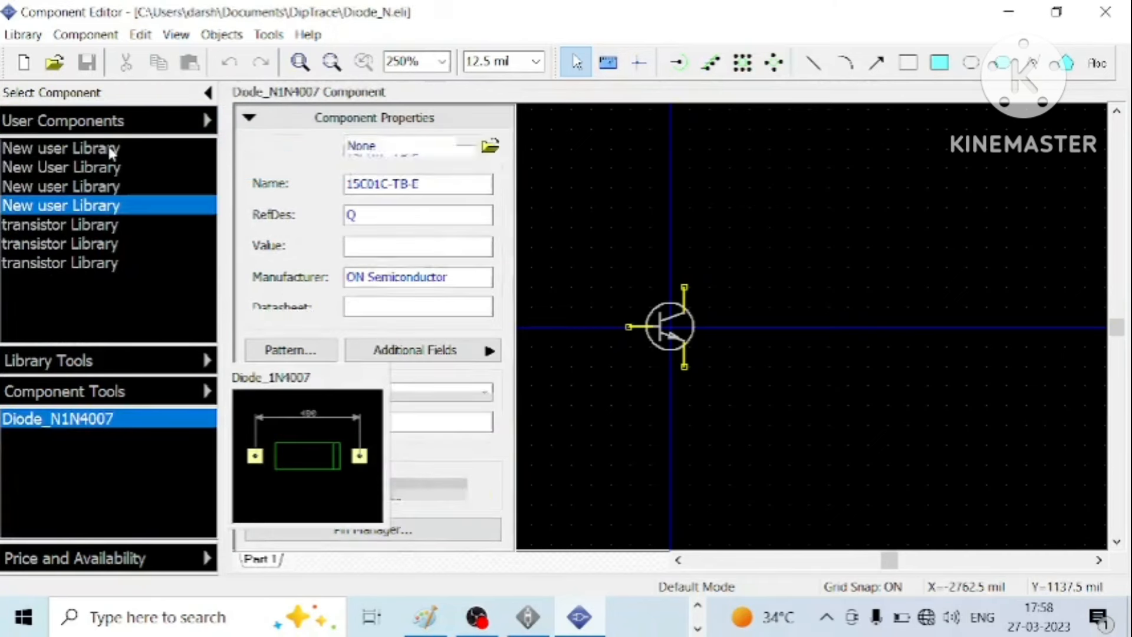
# - Browse the user libraries to the transistor Library holding TRAN_2N2218 and reach the Component menu
pyautogui.click(61, 166)
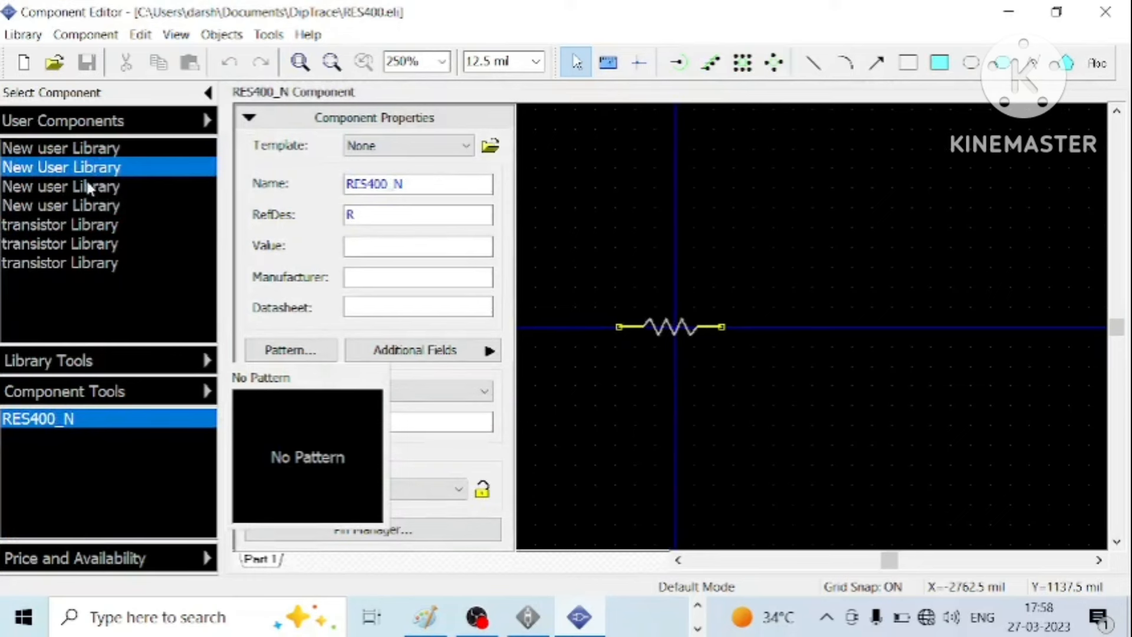
pyautogui.click(60, 263)
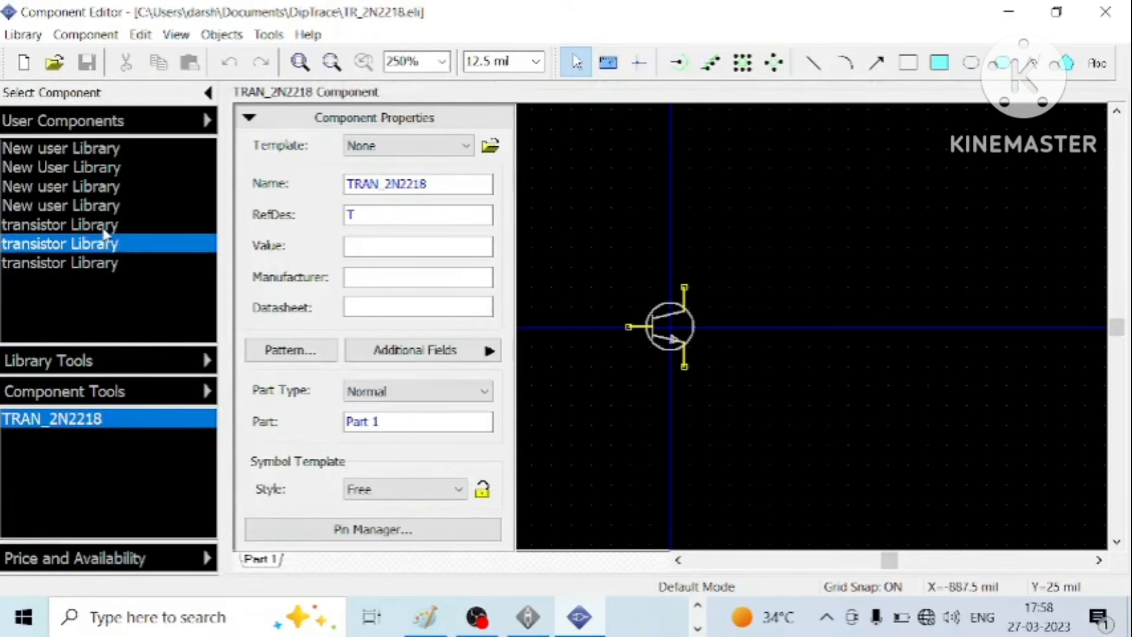
pyautogui.click(60, 263)
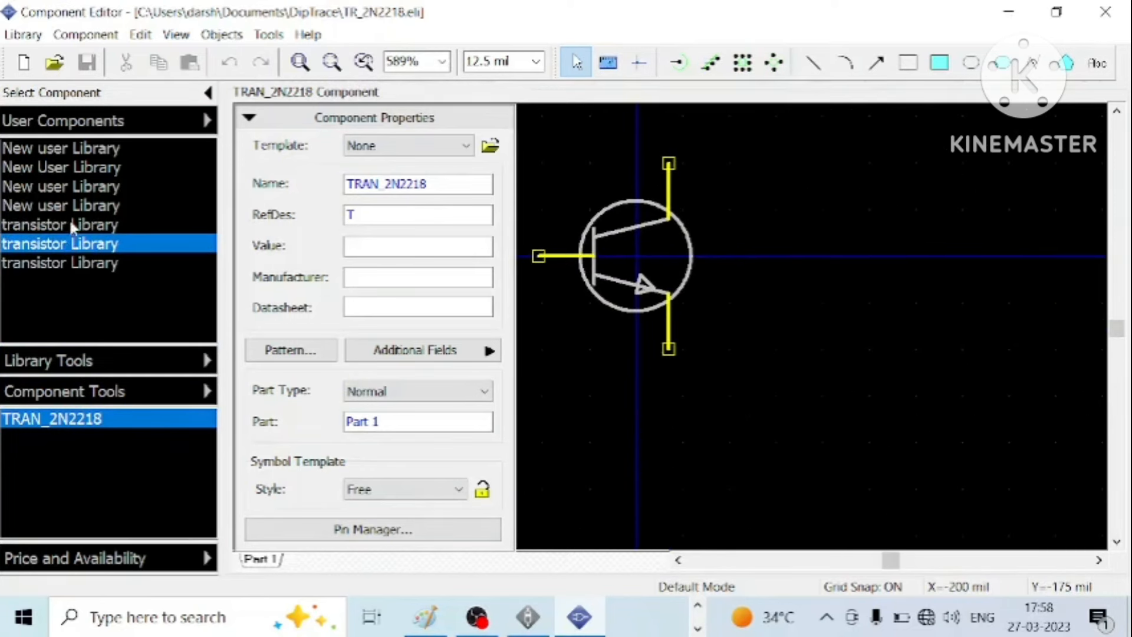
pyautogui.click(61, 263)
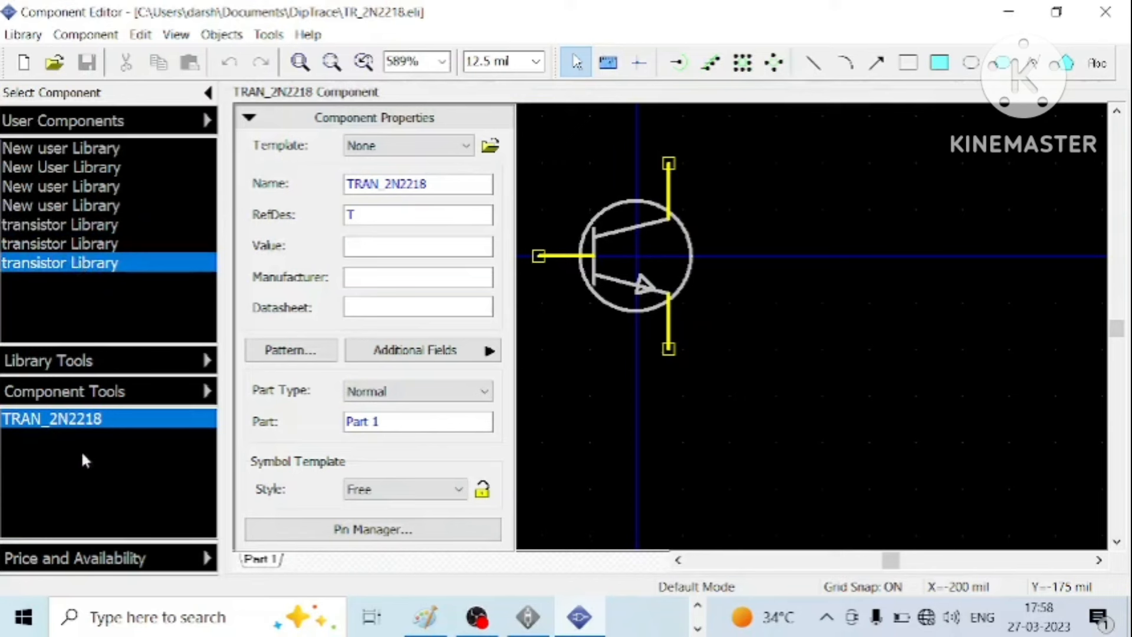
pyautogui.click(86, 224)
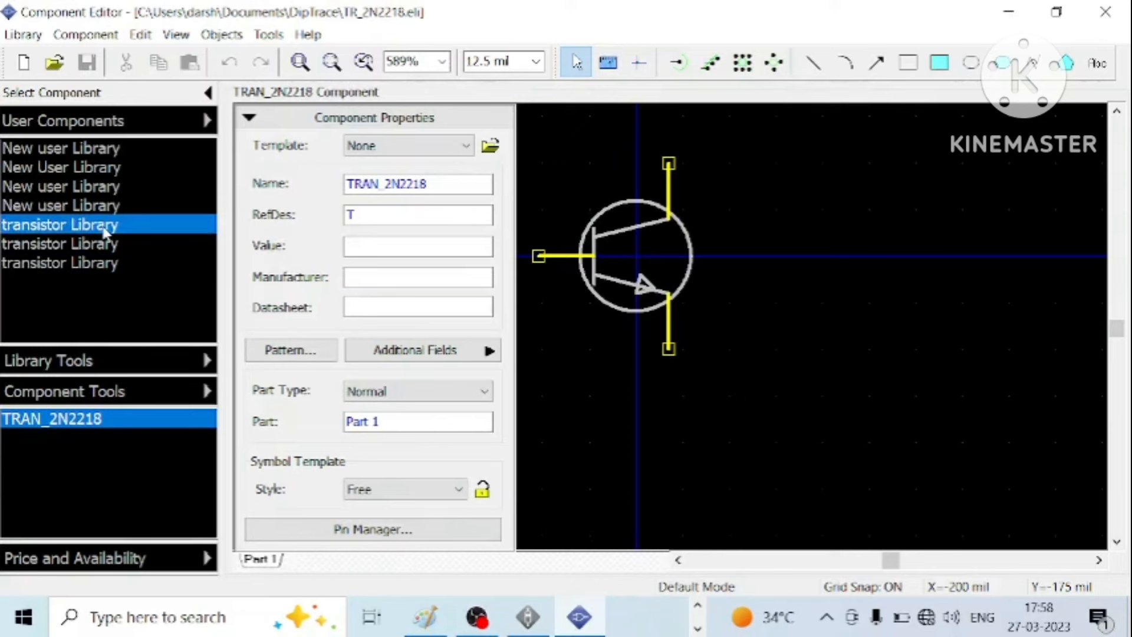
pyautogui.click(60, 263)
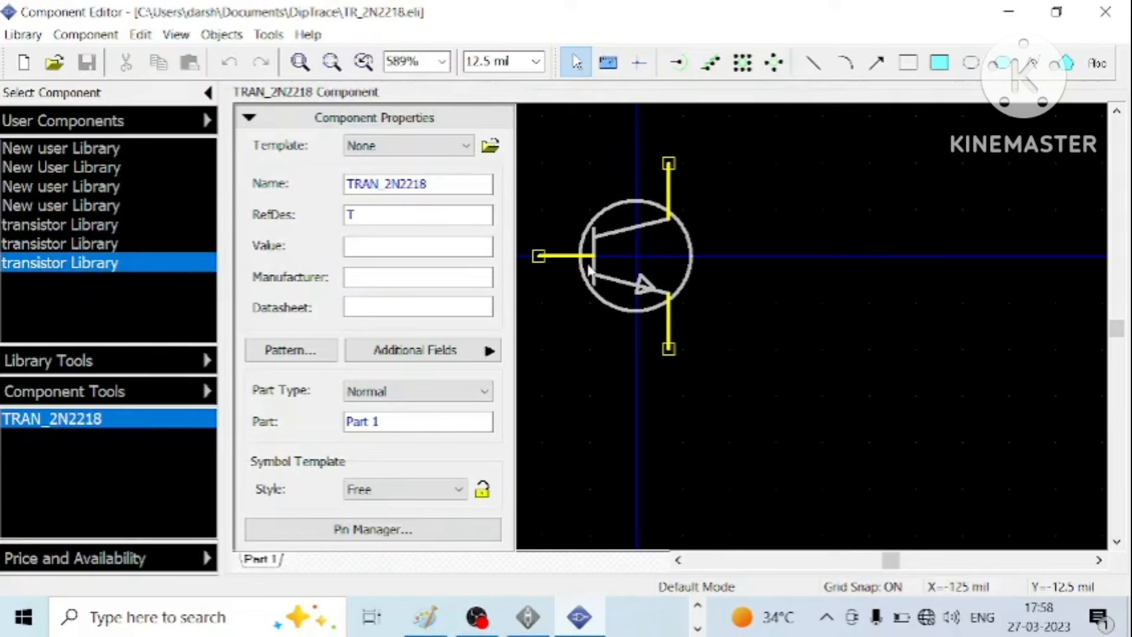
pyautogui.moveTo(21, 194)
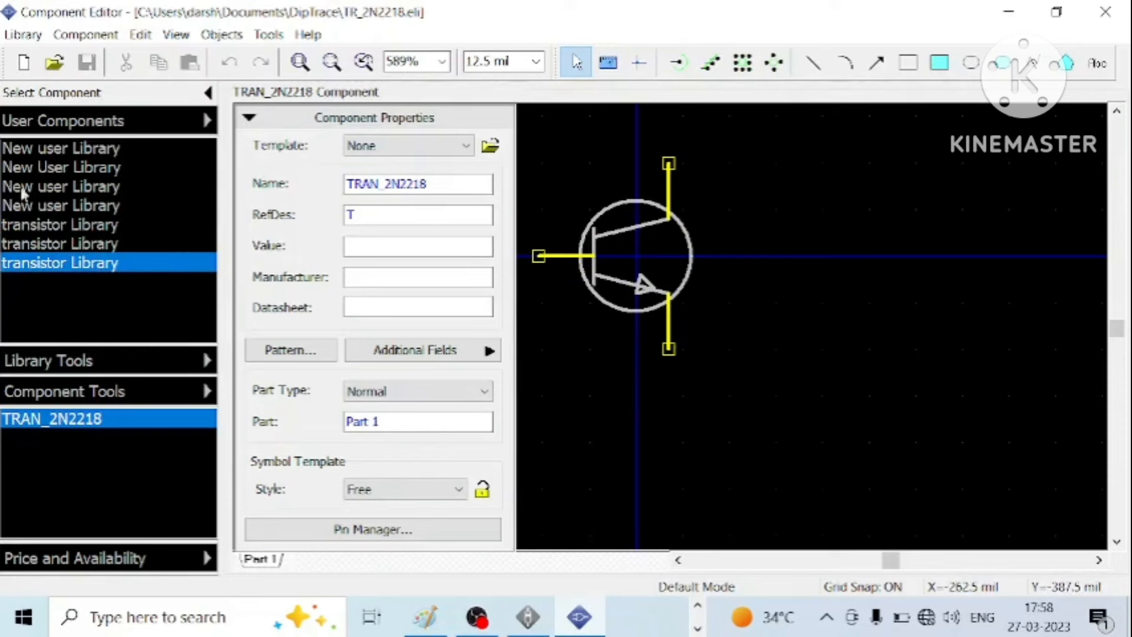
pyautogui.click(85, 34)
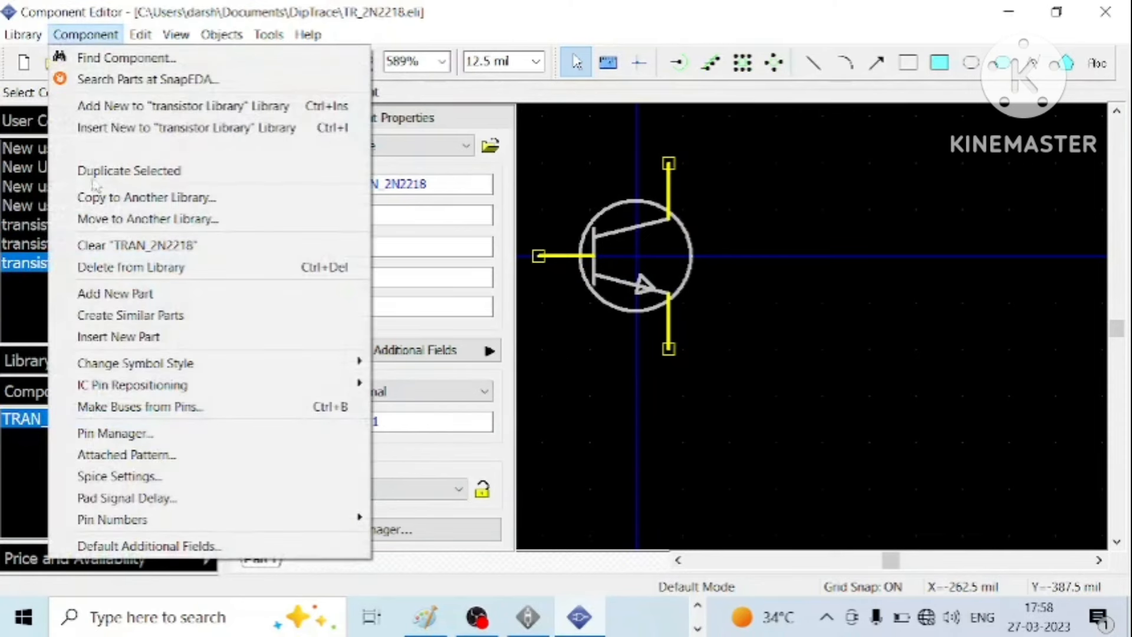
pyautogui.moveTo(126, 455)
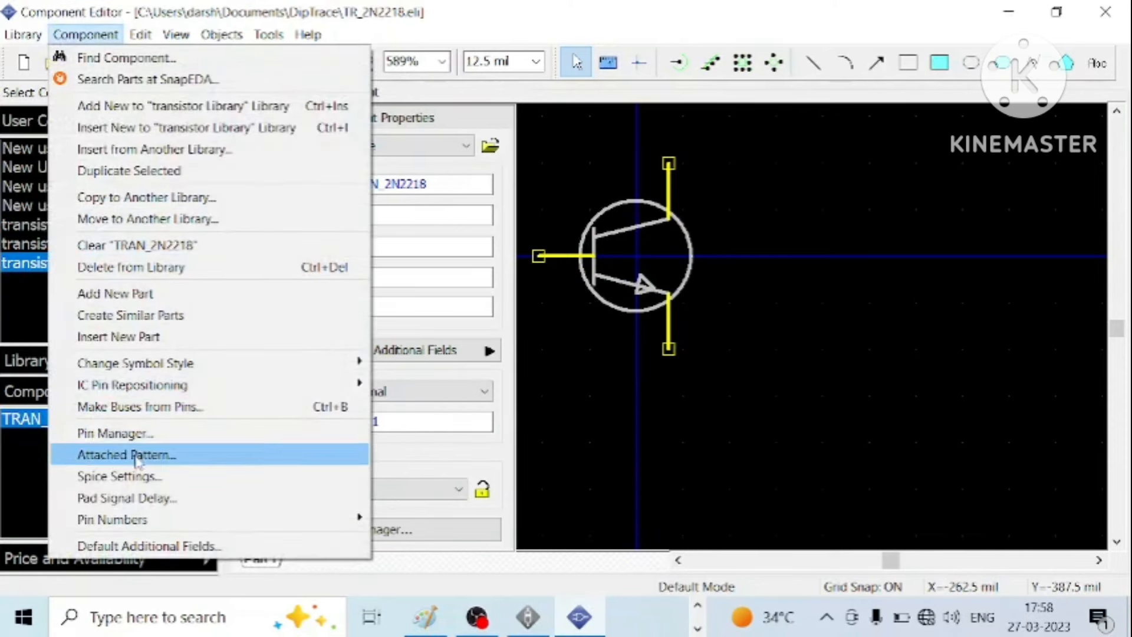
# - Attach the 2N2218_TR pattern from the User Patterns TRANS Library to TRAN_2N2218
pyautogui.click(126, 454)
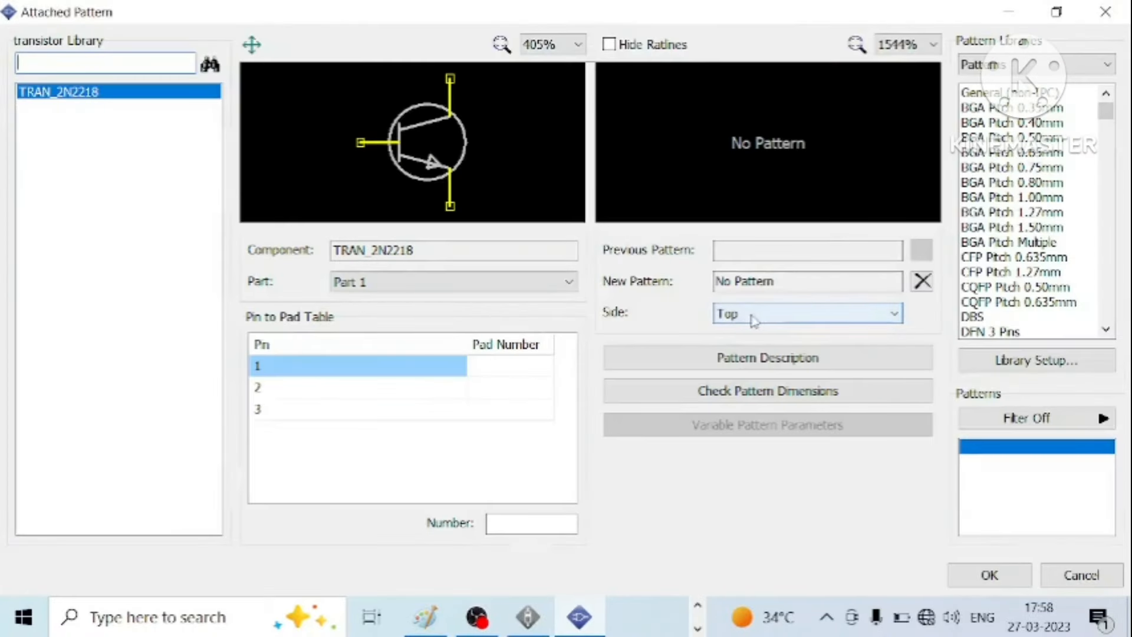
pyautogui.click(1035, 64)
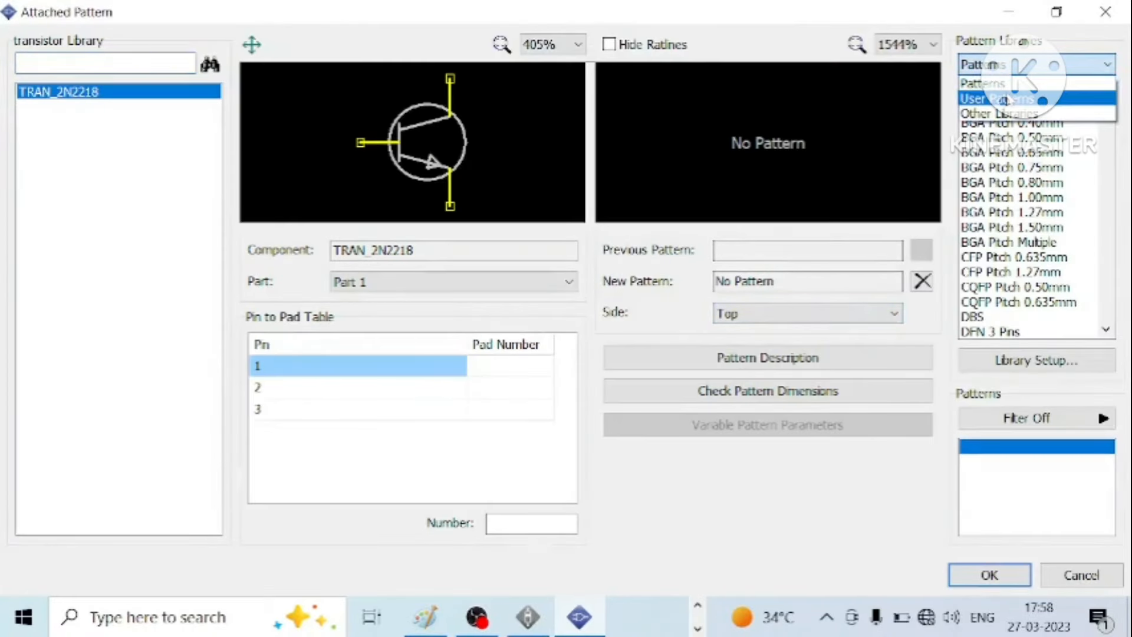
pyautogui.click(998, 98)
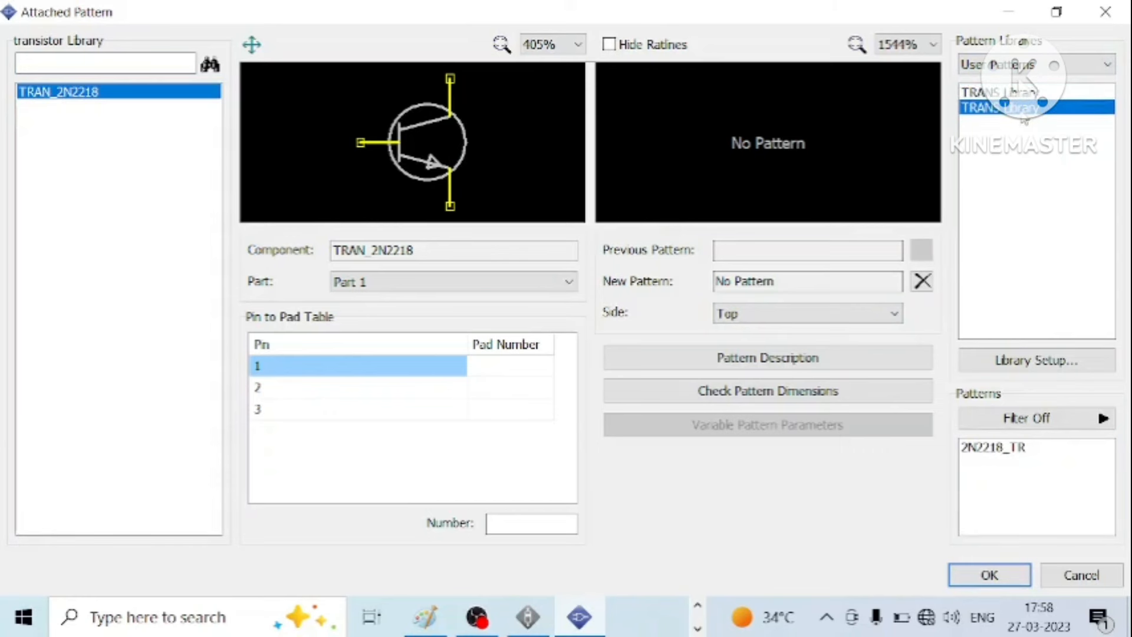
pyautogui.click(999, 92)
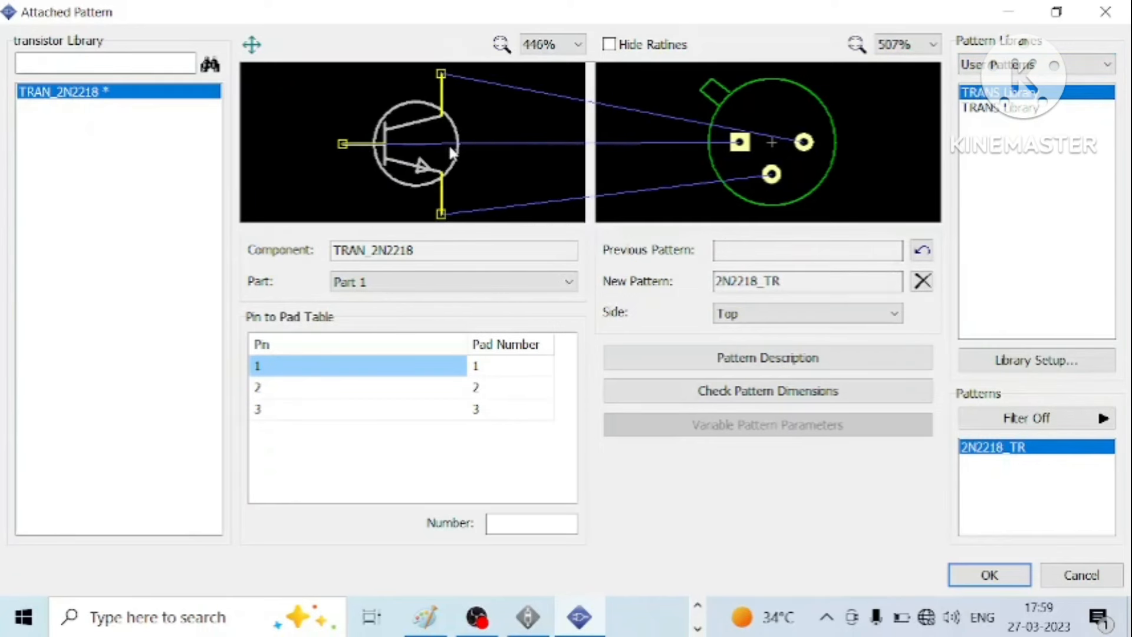
pyautogui.moveTo(602, 150)
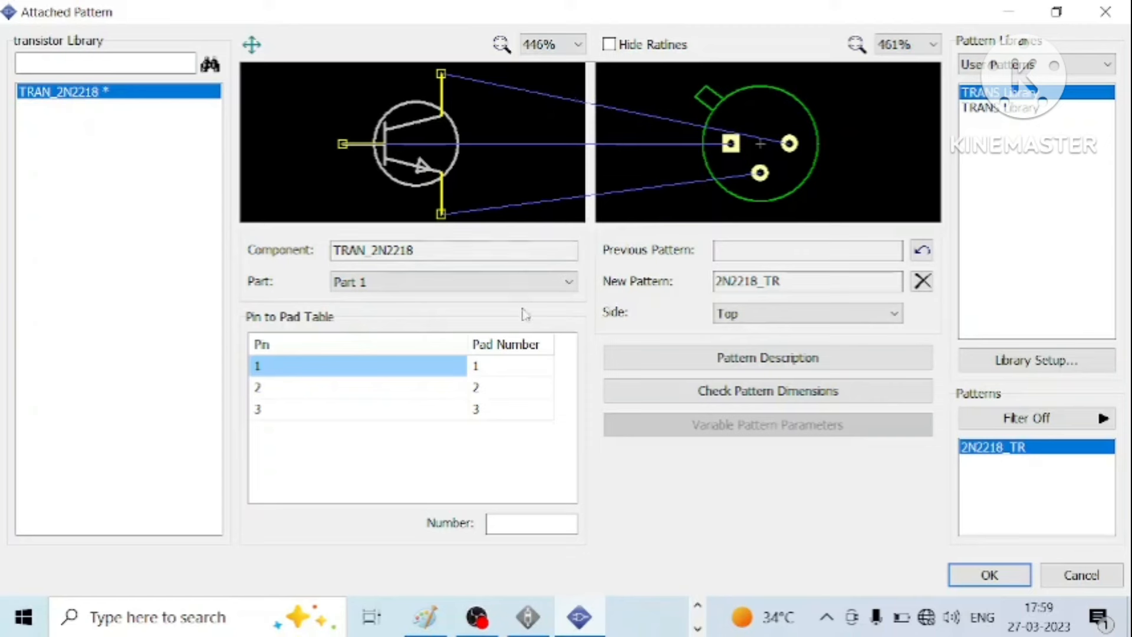
pyautogui.moveTo(506, 373)
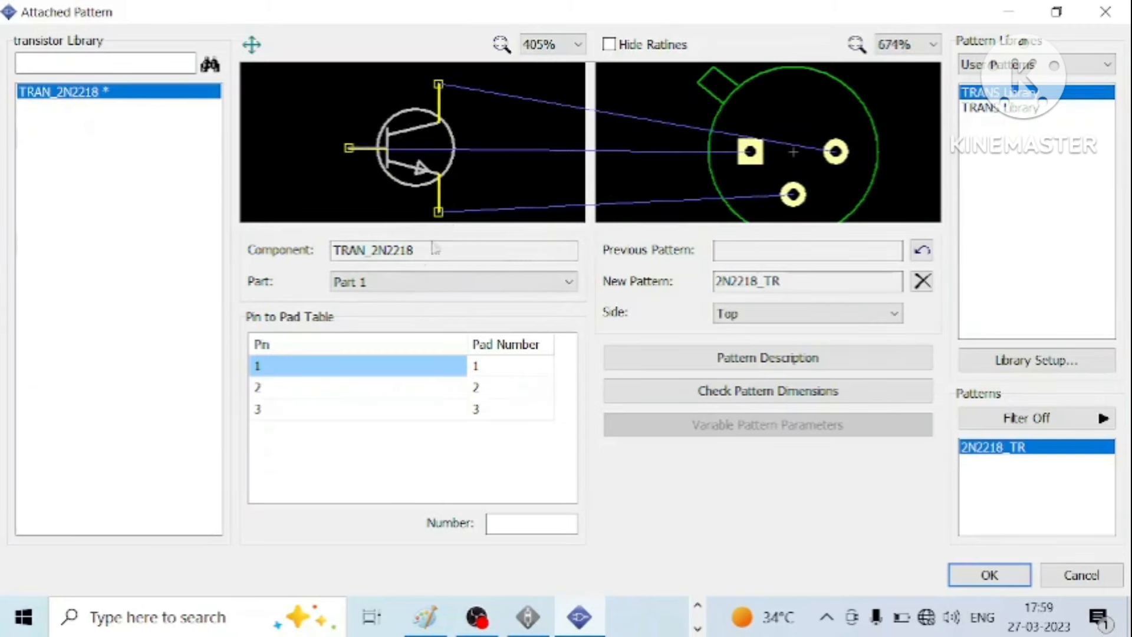
# - Map pin 3 to pad 1 and pin 1 to pad 3, then confirm the attached footprint
pyautogui.click(258, 409)
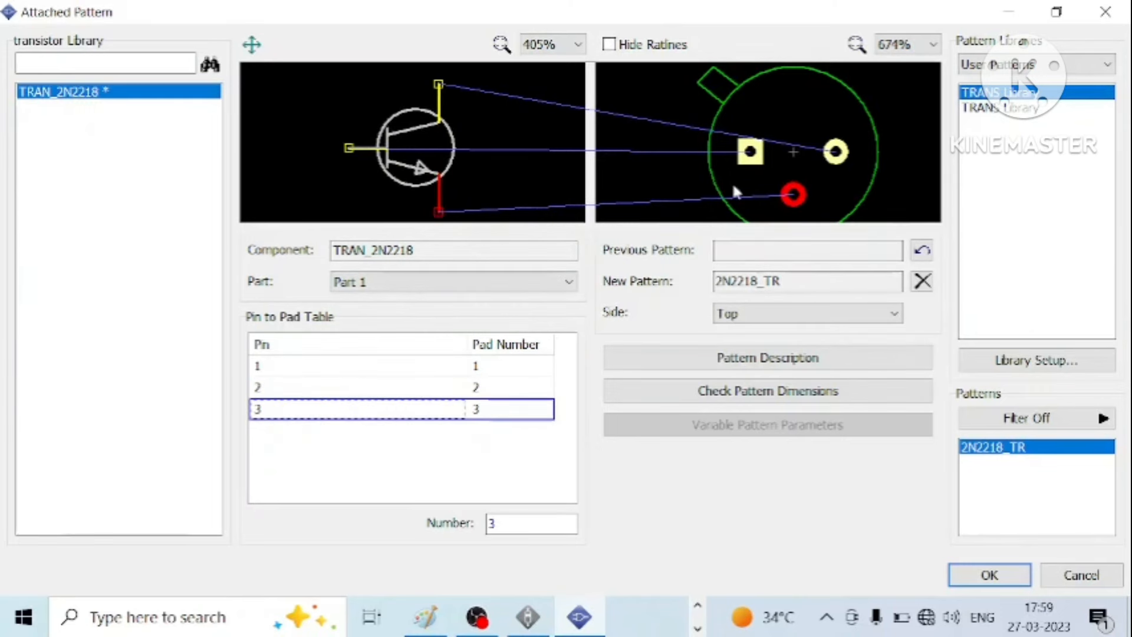
pyautogui.click(506, 409)
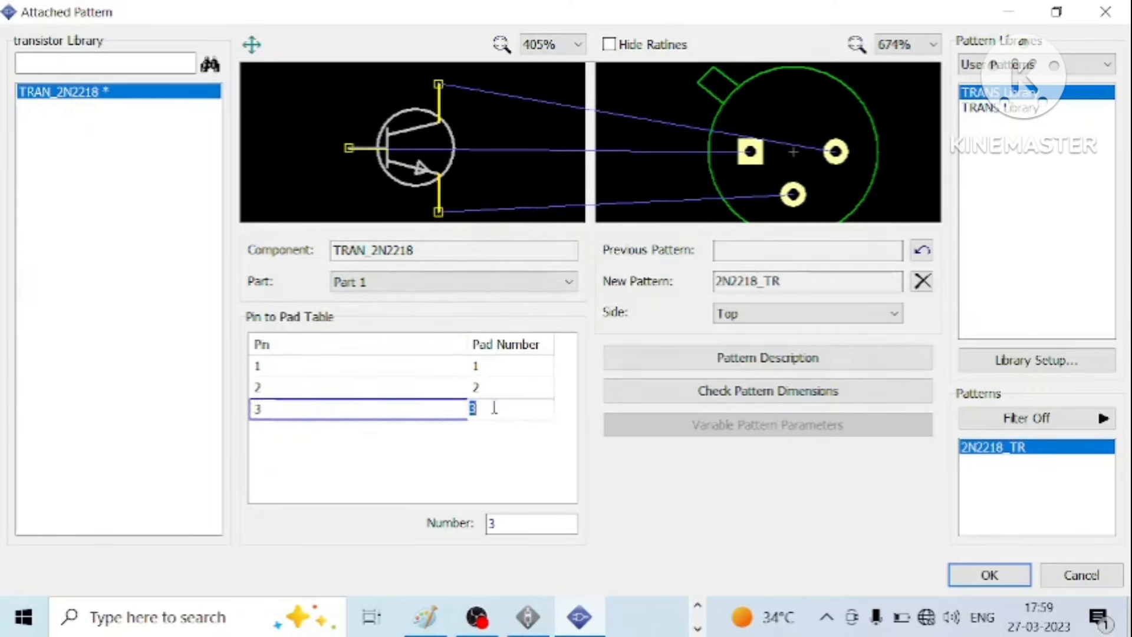
pyautogui.write('1')
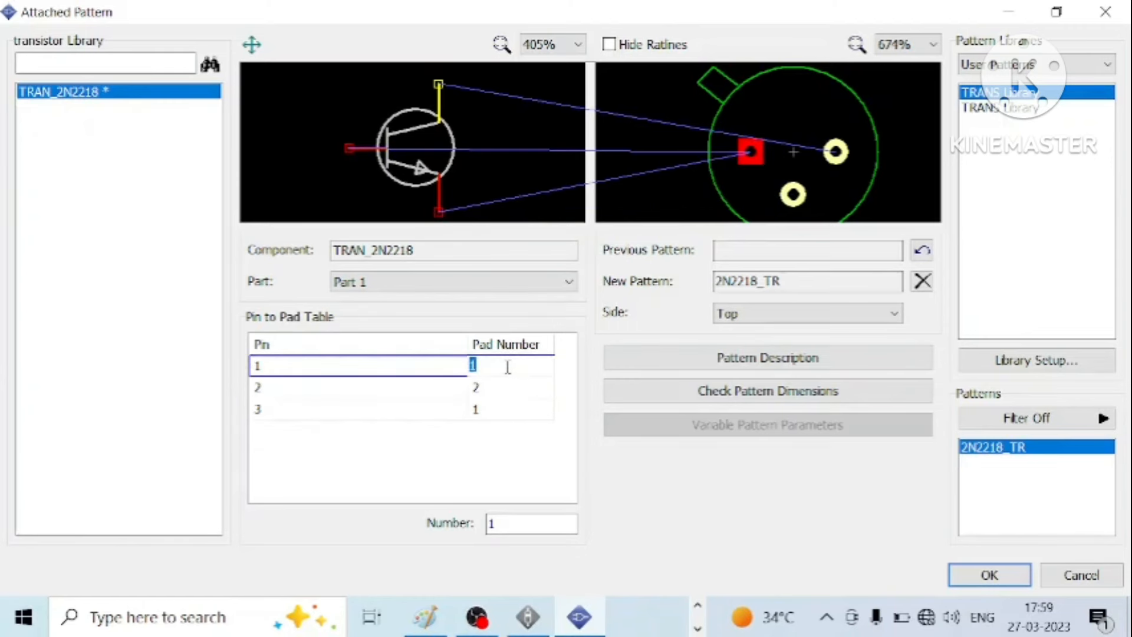
pyautogui.write('3')
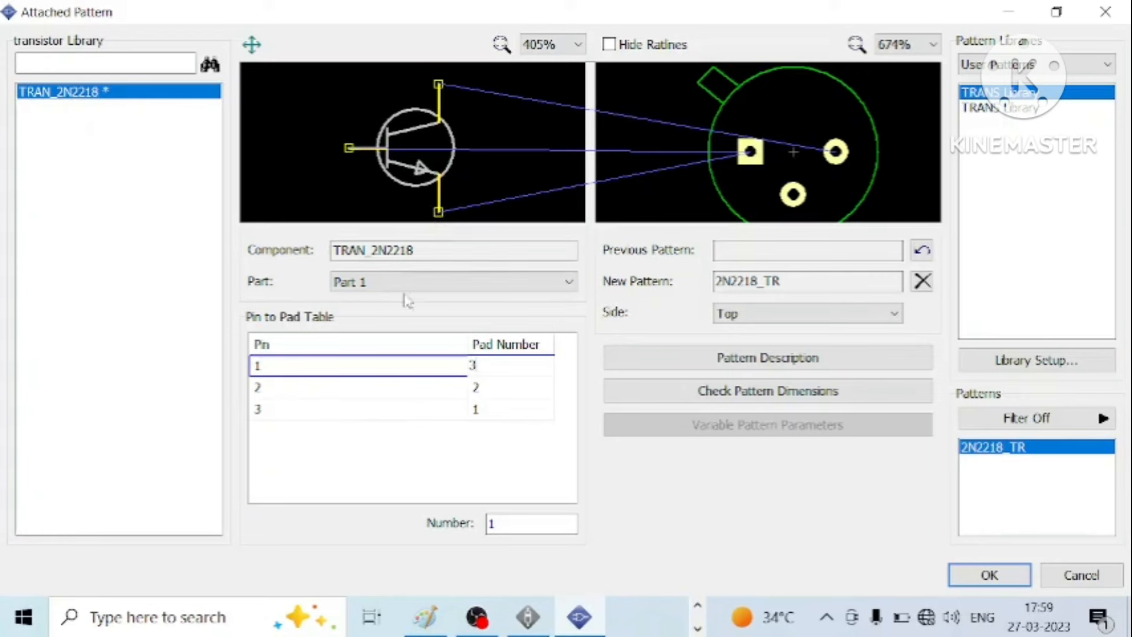
pyautogui.click(473, 366)
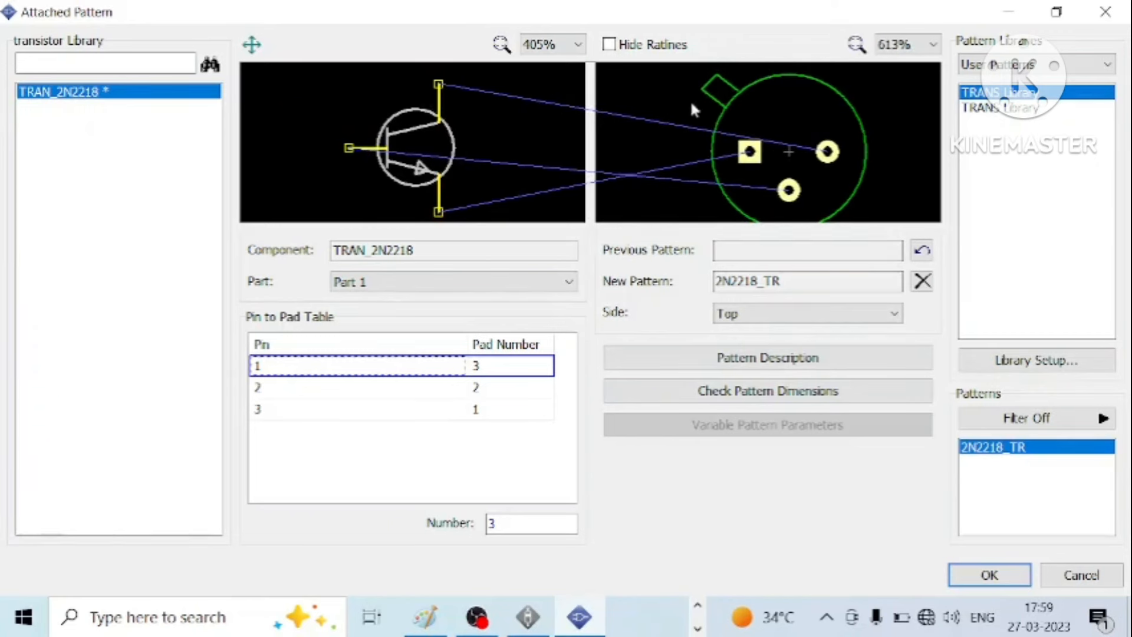
pyautogui.moveTo(982, 538)
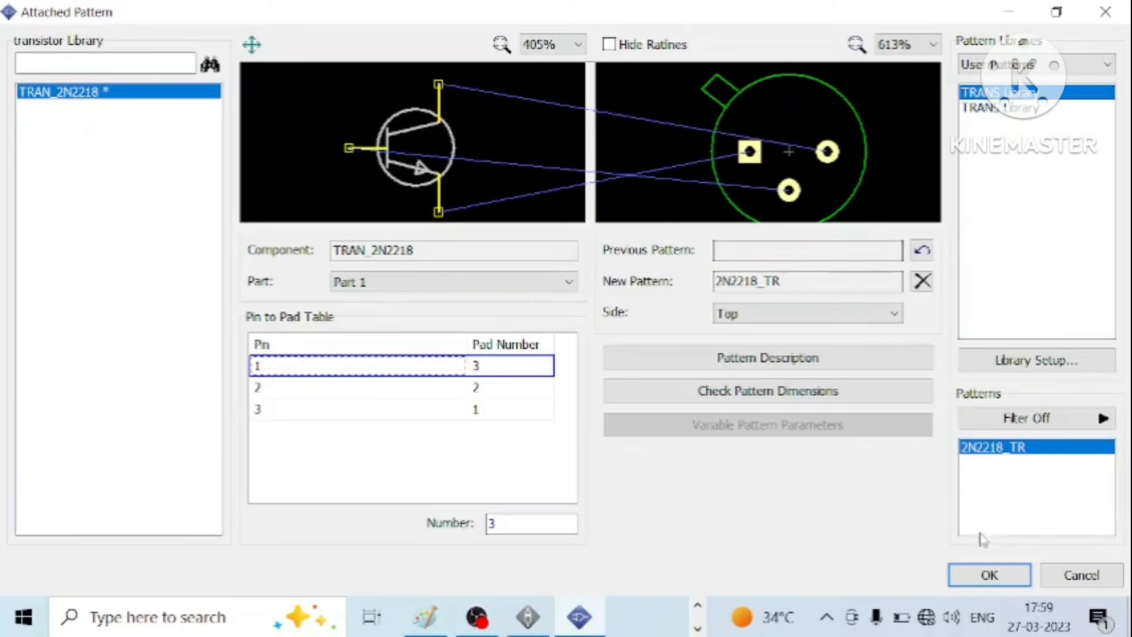
pyautogui.click(988, 574)
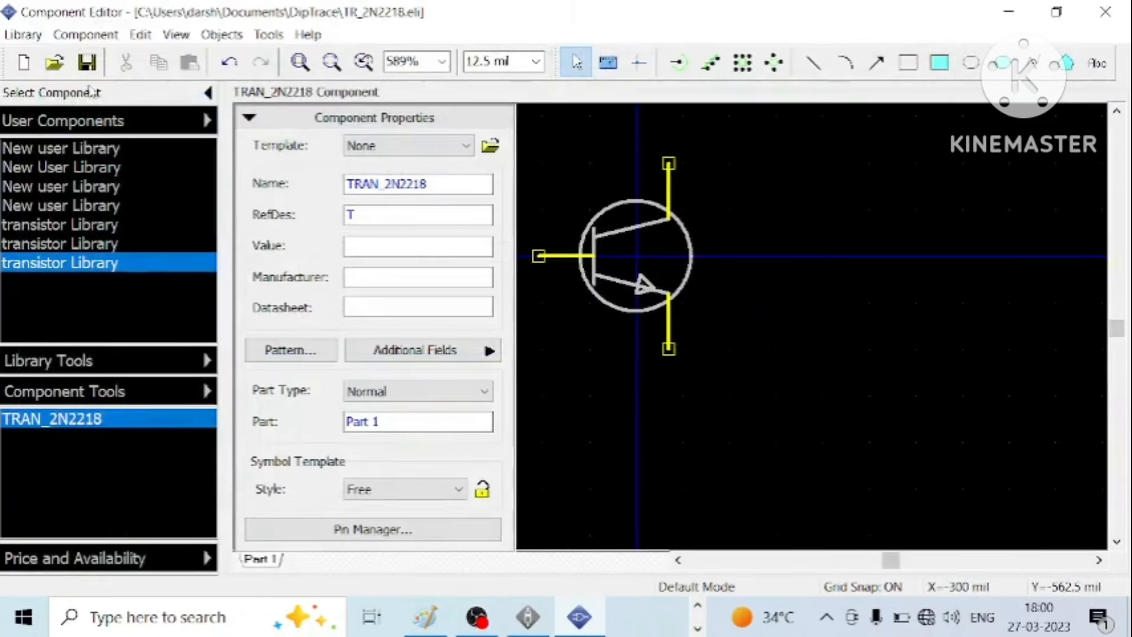